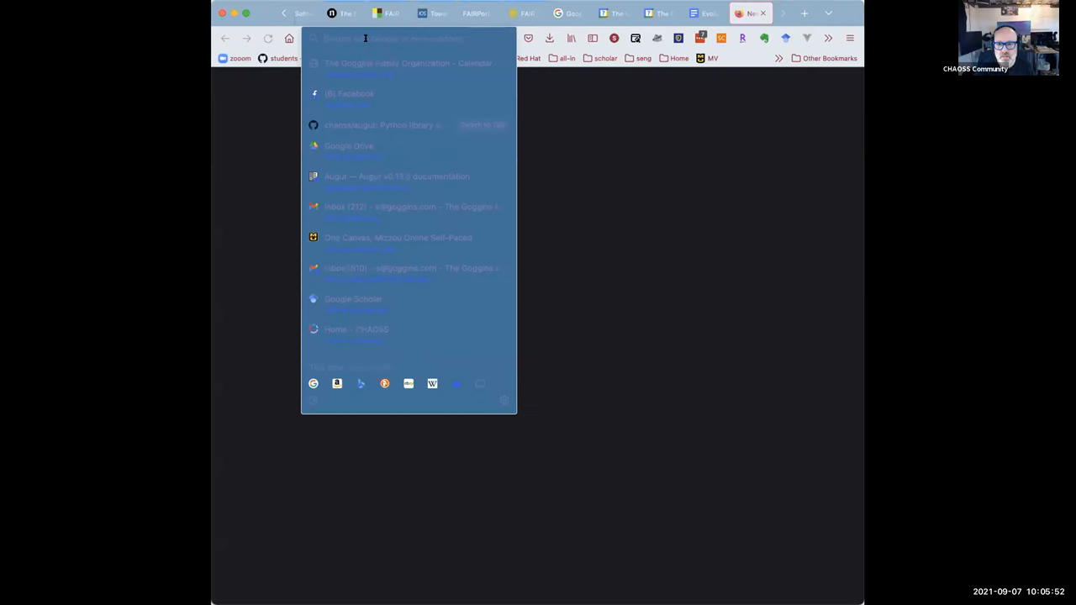
Navigate to github.com/chaoss/wg-evolution in the address bar.
type("github.com/")
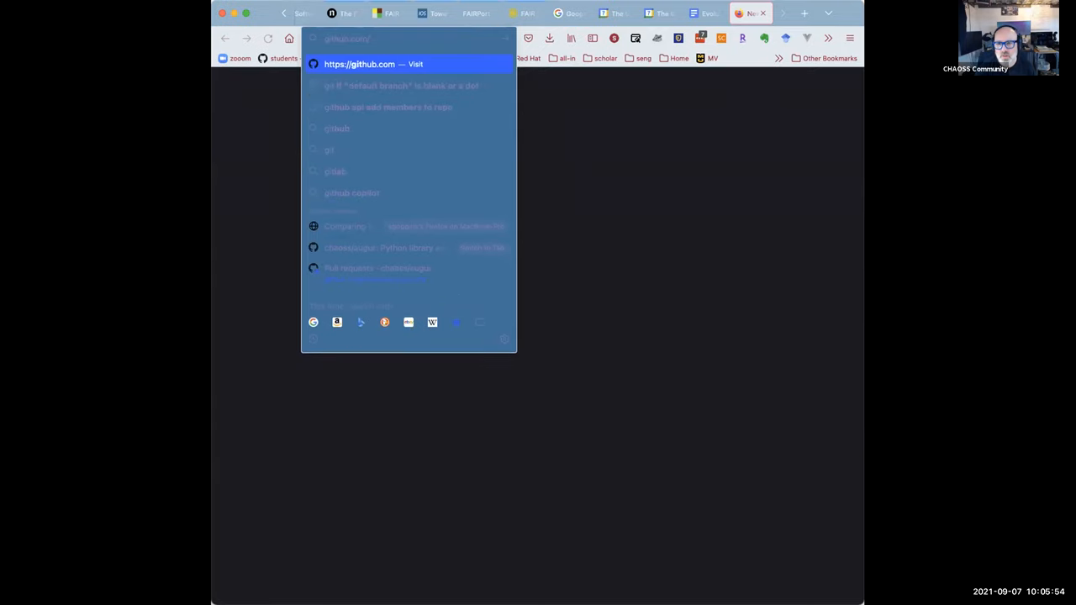
type("chaoss/wg-evolu")
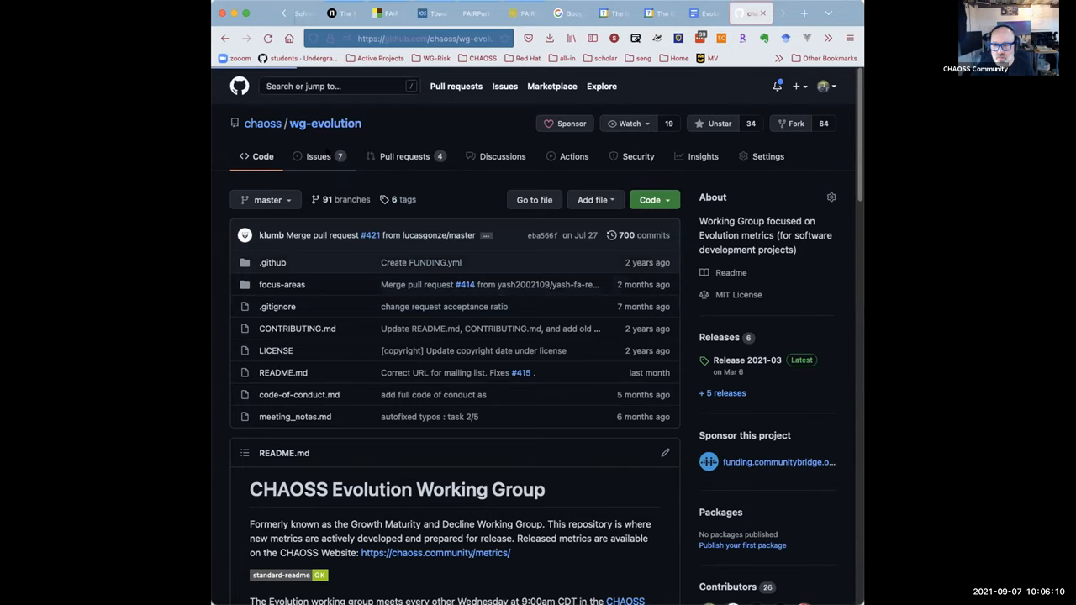
Read through issue #410 Contribution Attribution release candidate from the Issues list and go back.
left_click(318, 156)
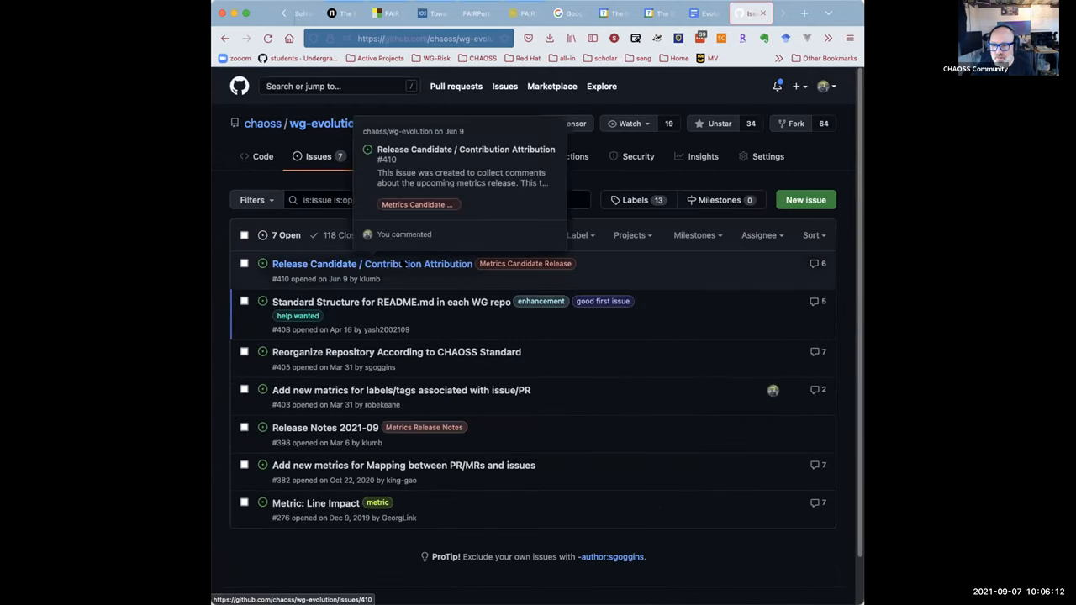
left_click(372, 263)
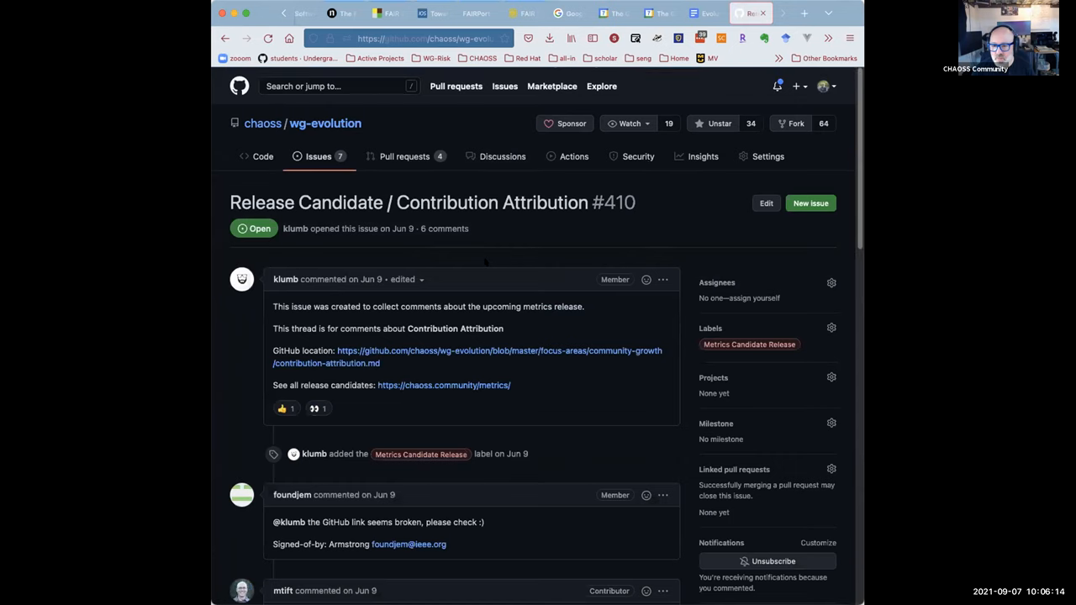
scroll("down", 3)
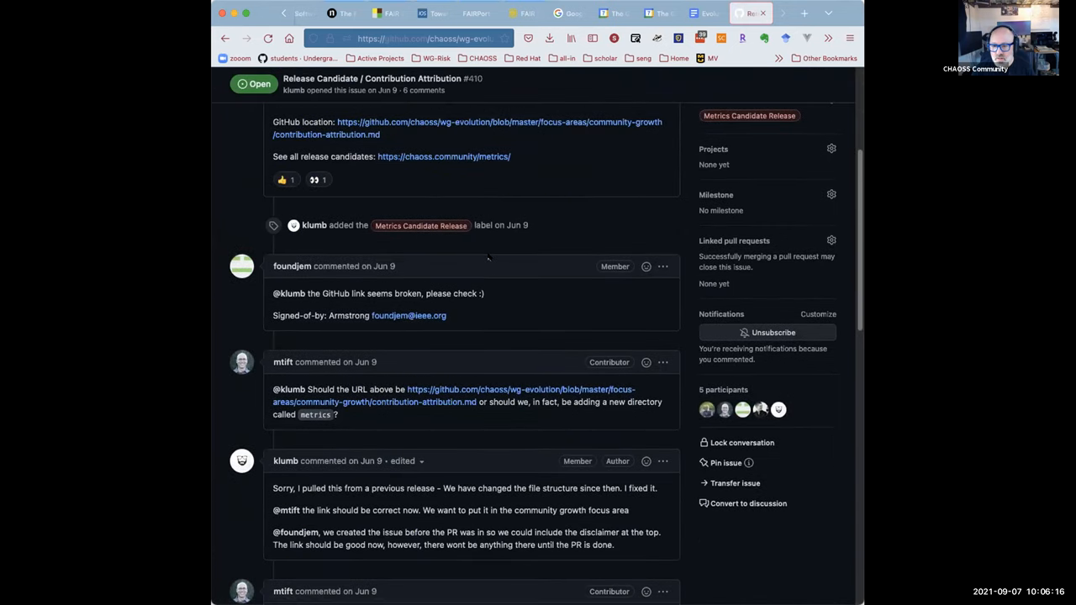
scroll("down", 3)
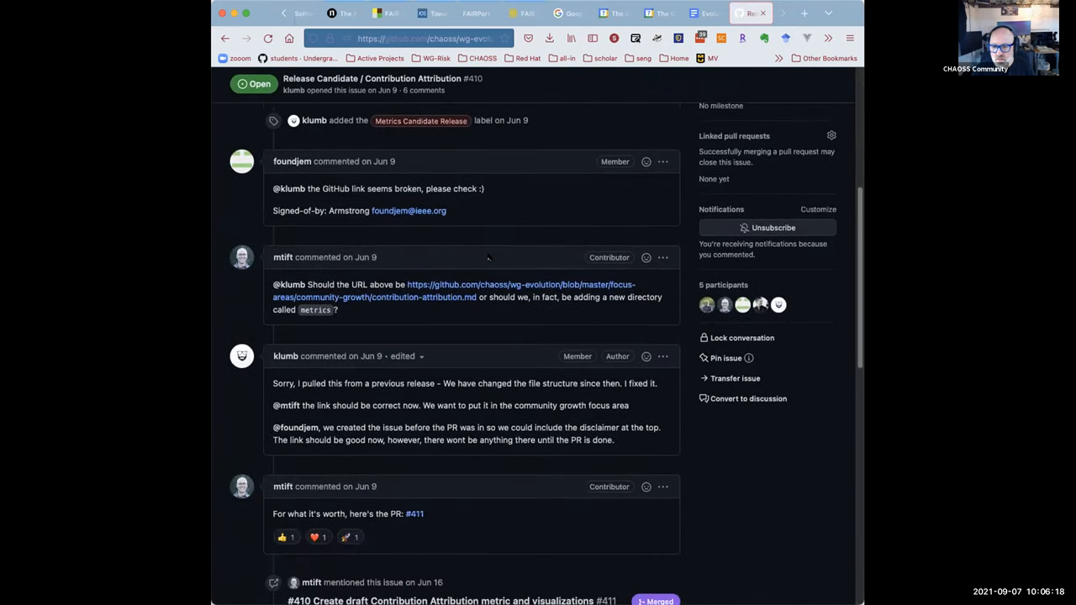
scroll("down", 3)
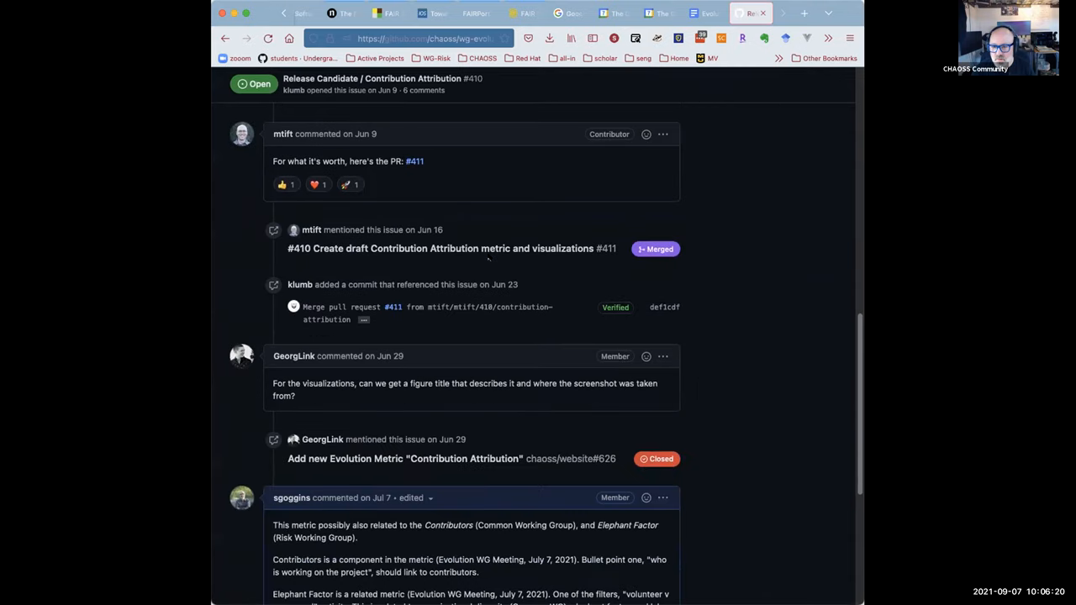
scroll("down", 3)
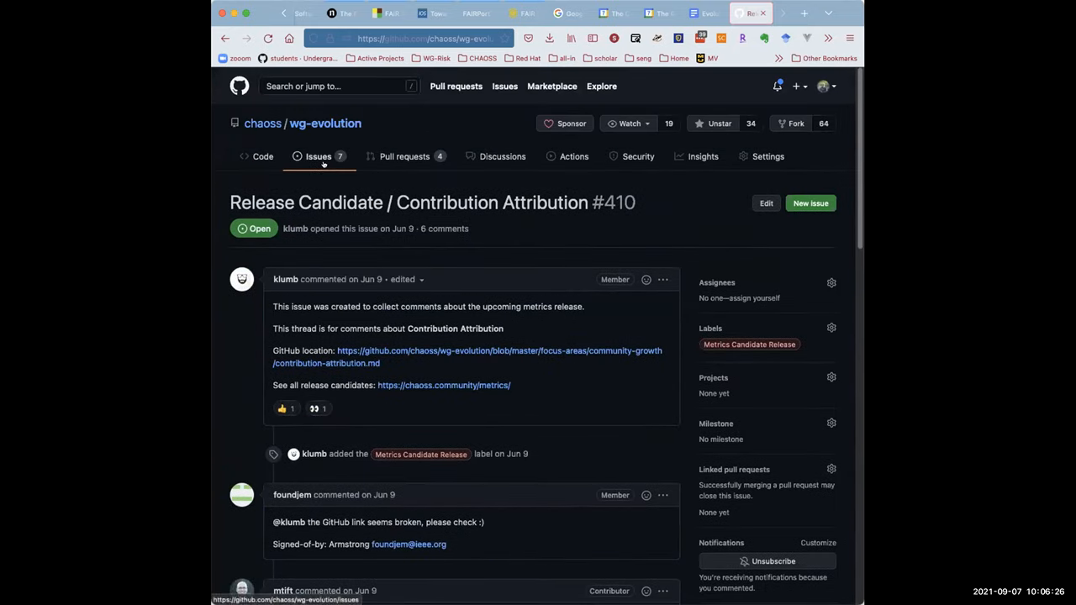
left_click(317, 156)
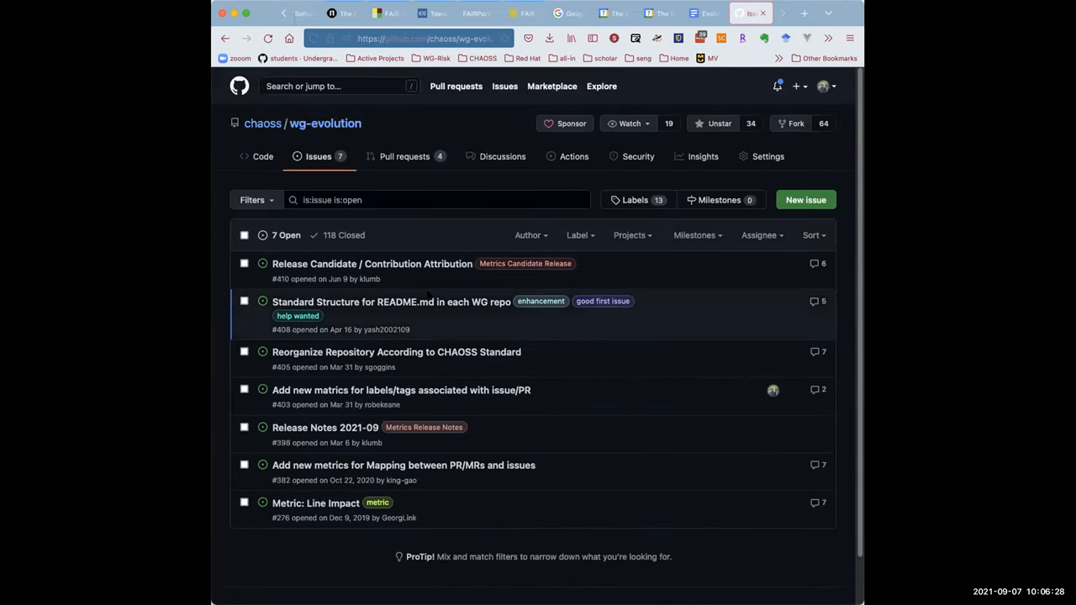
mouse_move(390, 301)
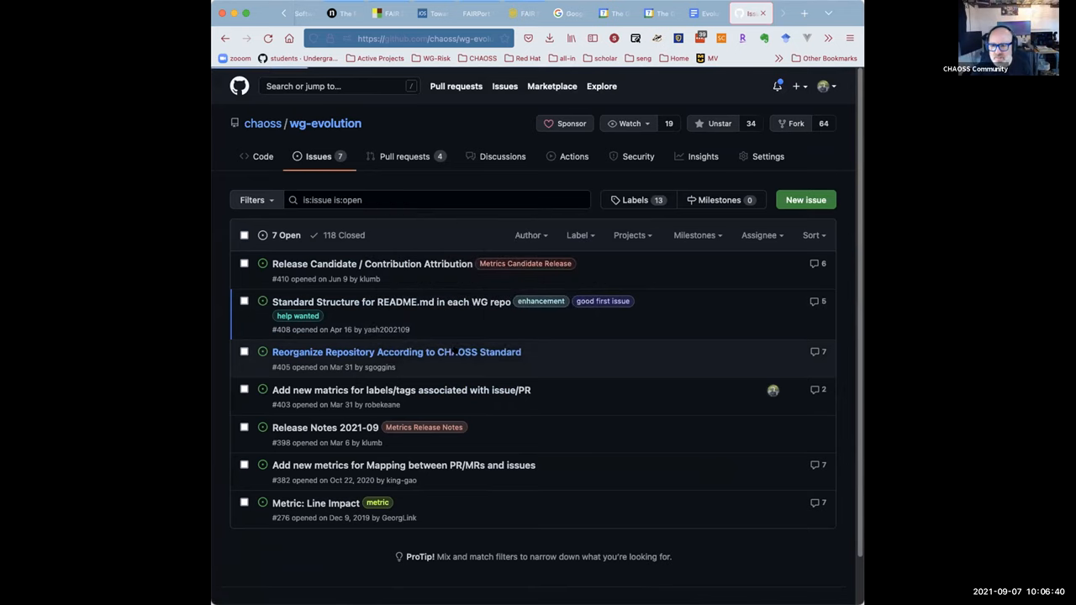
Review issue #405 Reorganize Repository, then browse the focus-areas folder and its README.
left_click(396, 351)
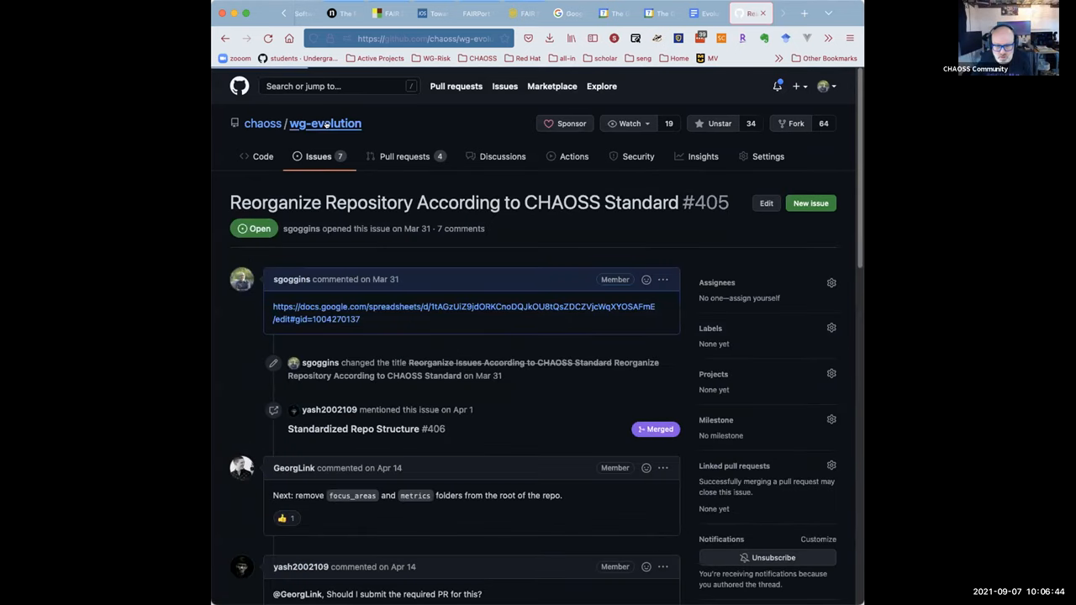
left_click(262, 157)
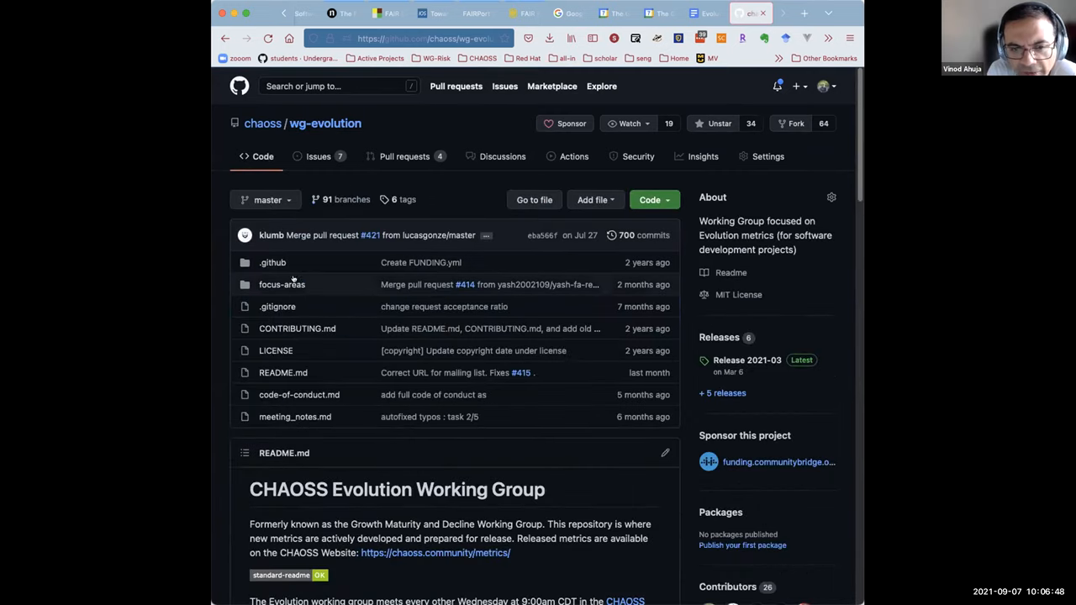
left_click(281, 284)
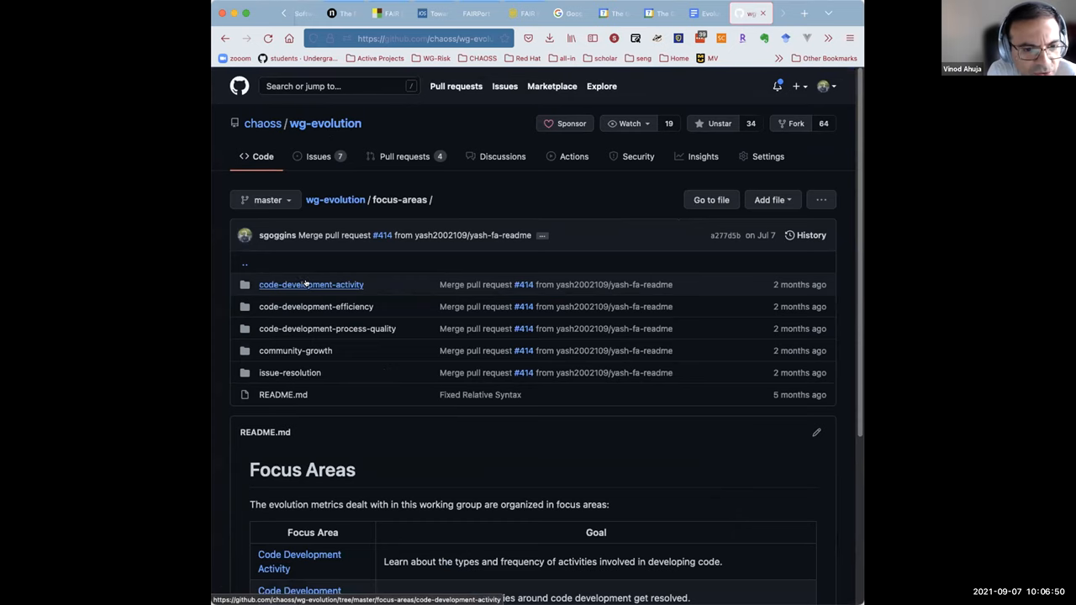
scroll("down", 3)
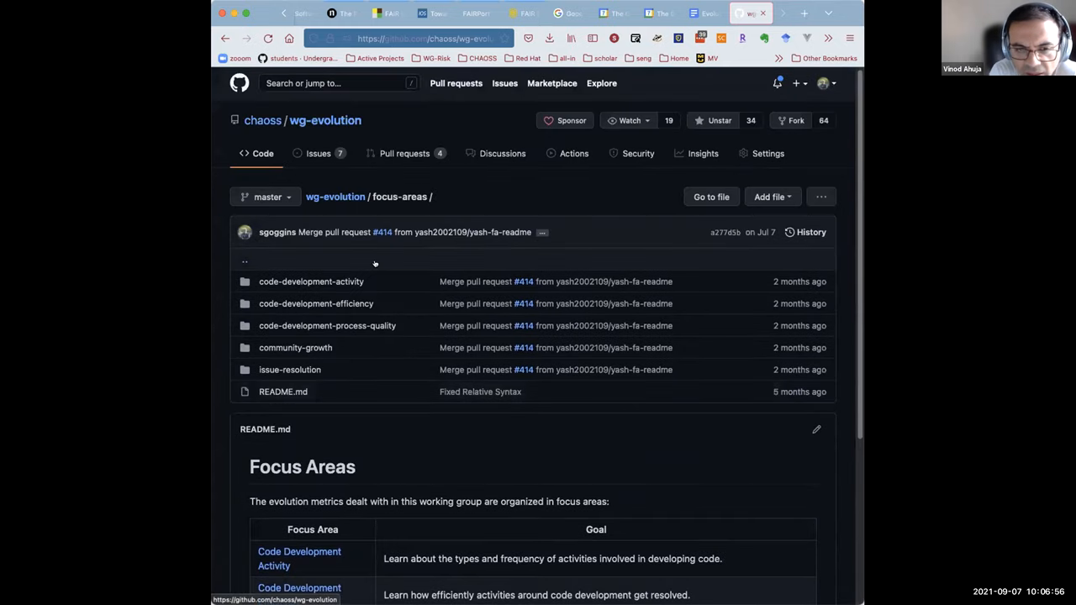
scroll("down", 3)
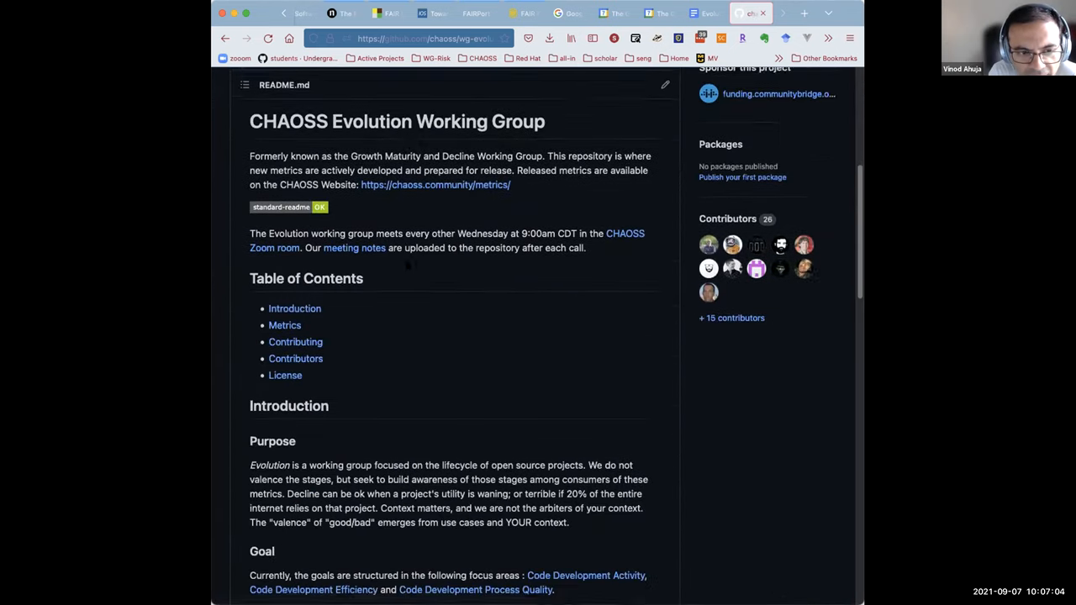
scroll("down", 3)
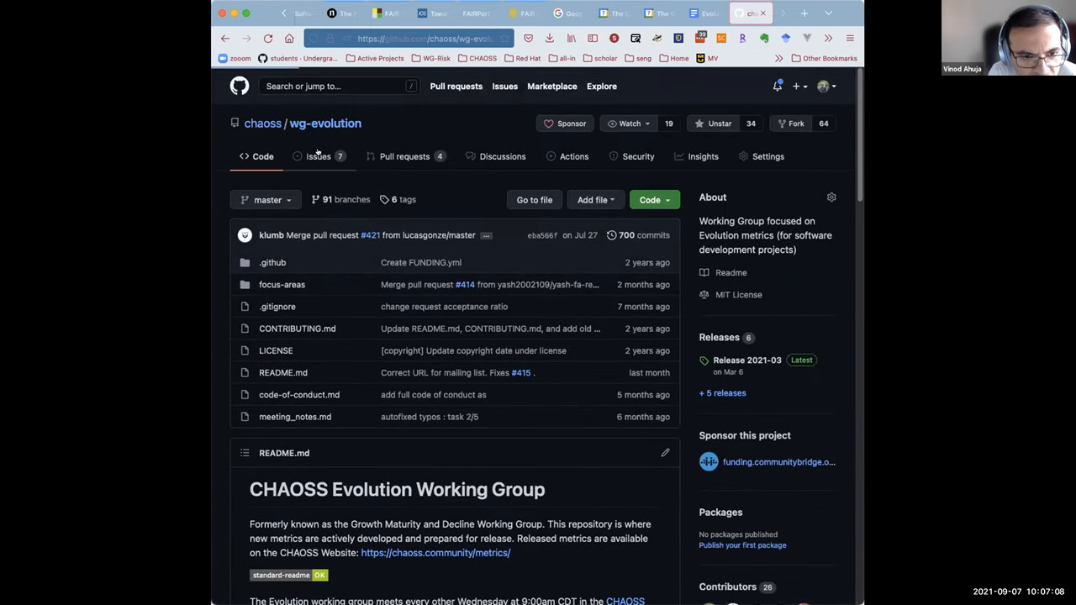
Revisit issue #405 briefly, then read issue #408 Standard Structure for README.md.
left_click(318, 156)
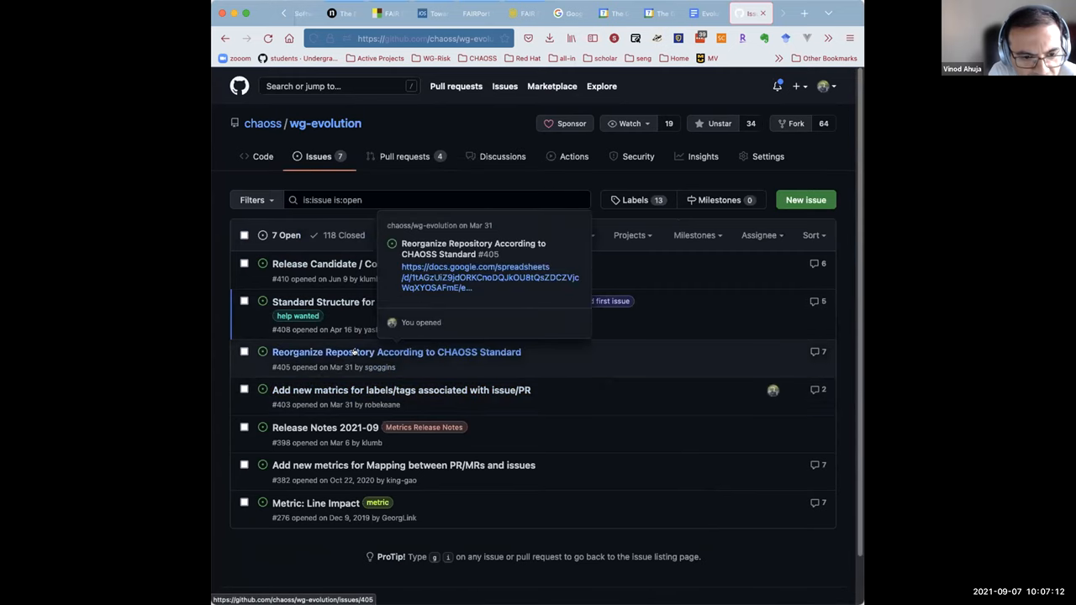
left_click(396, 352)
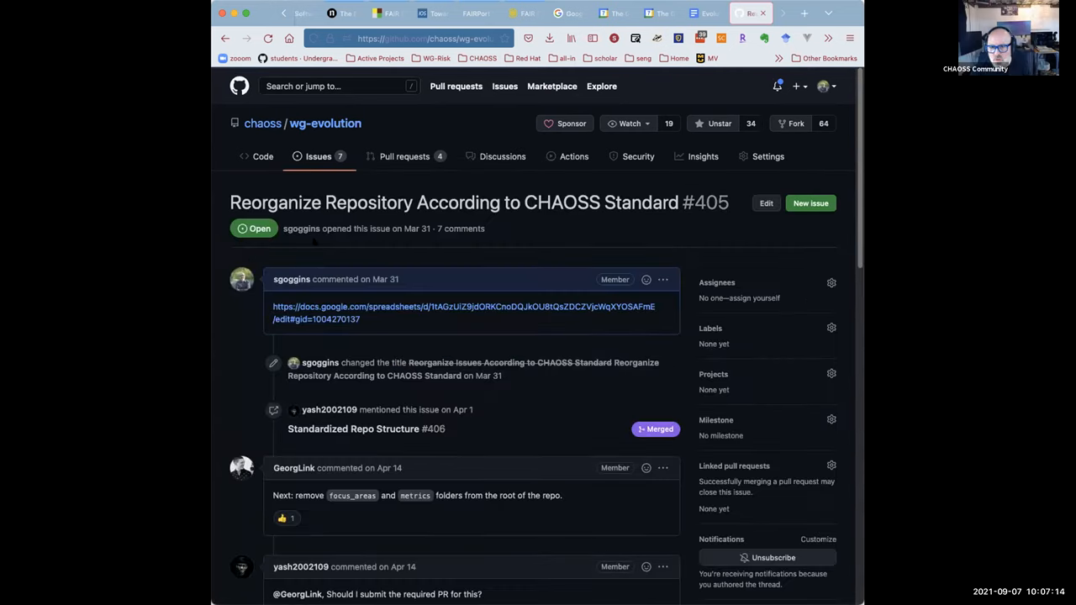
left_click(318, 157)
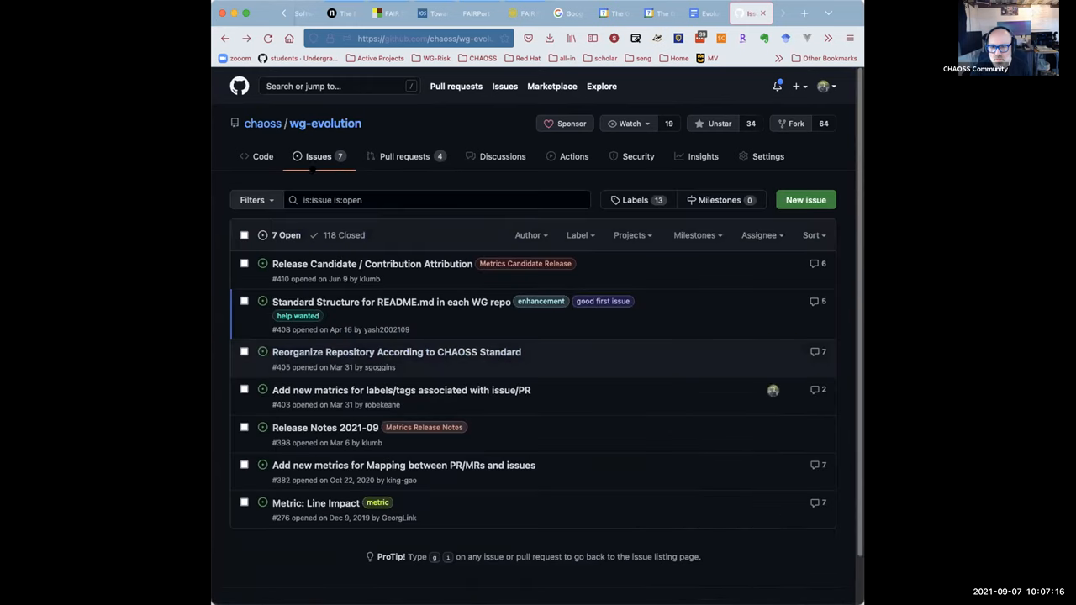
left_click(391, 301)
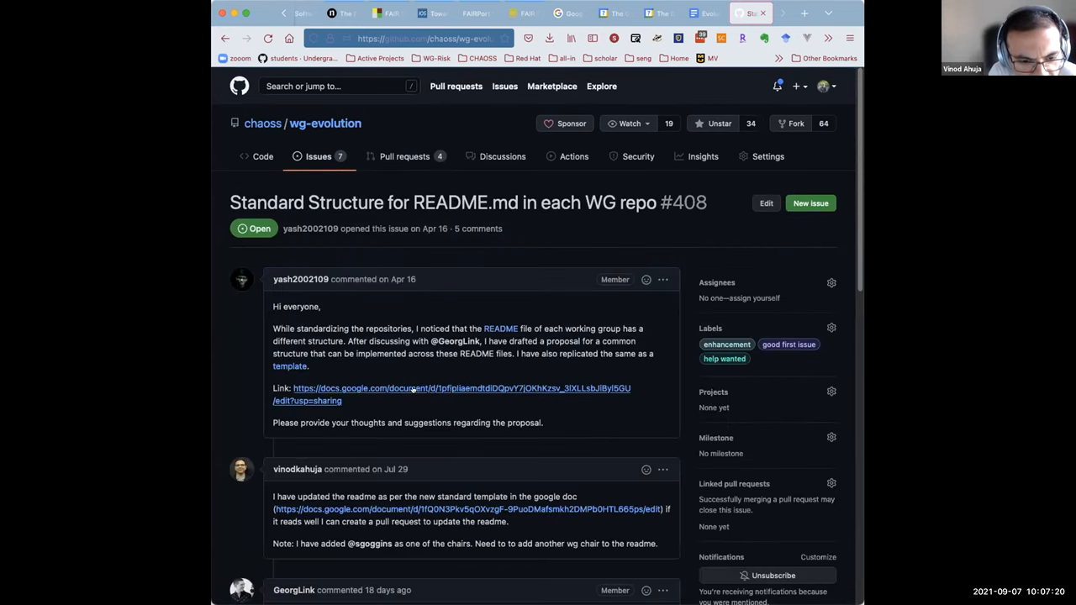
scroll("down", 3)
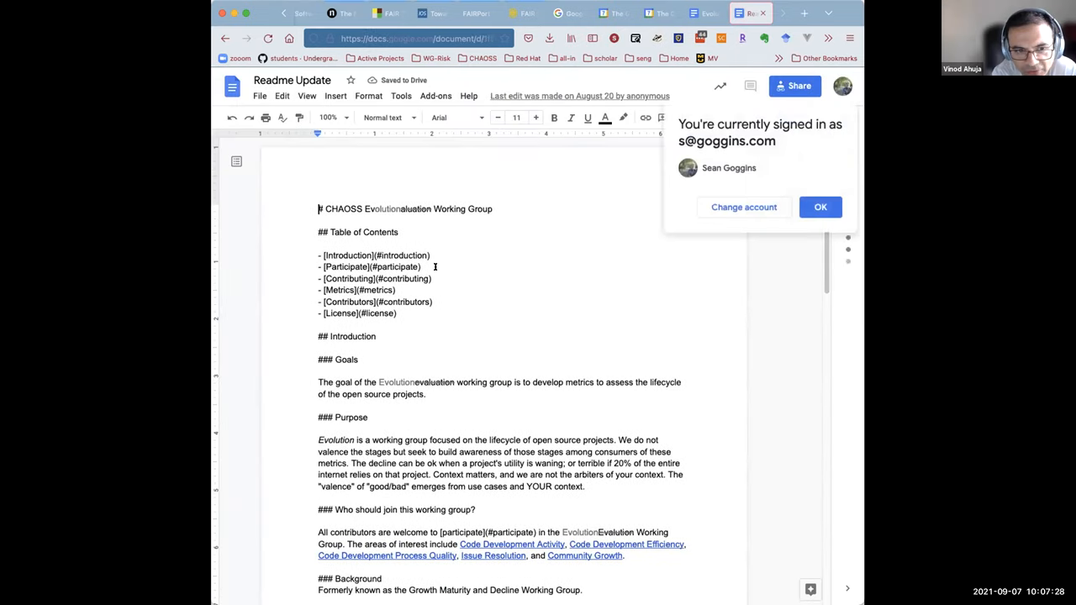
left_click(819, 207)
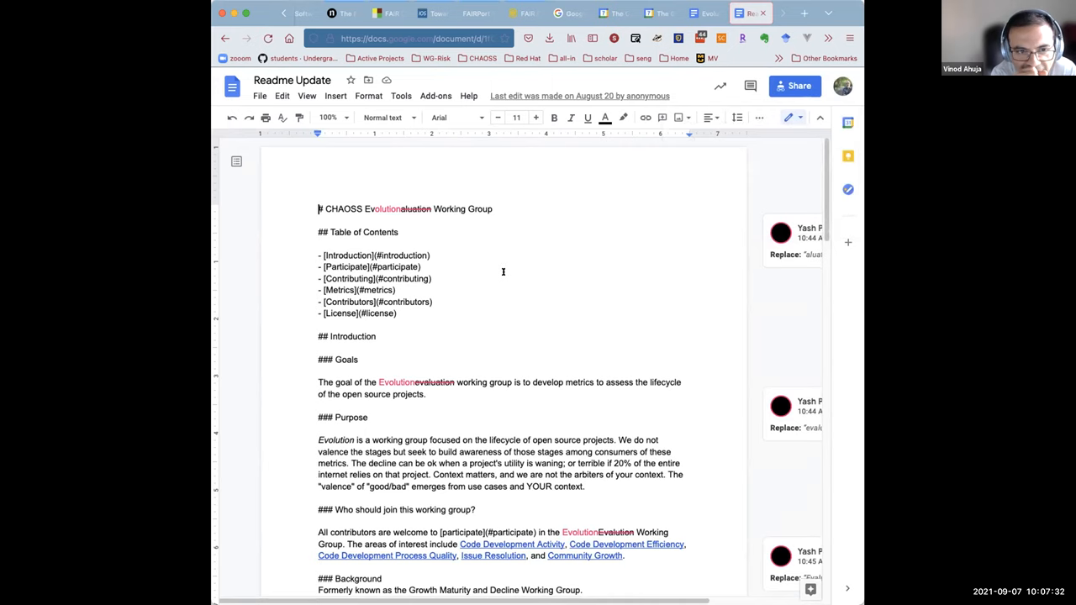
scroll("down", 3)
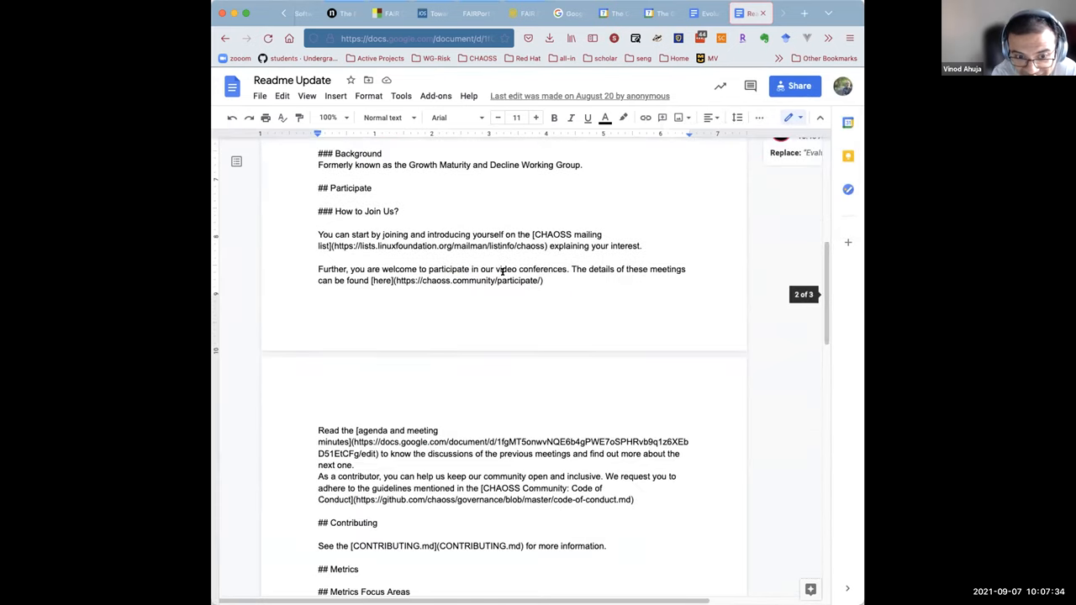
scroll("down", 3)
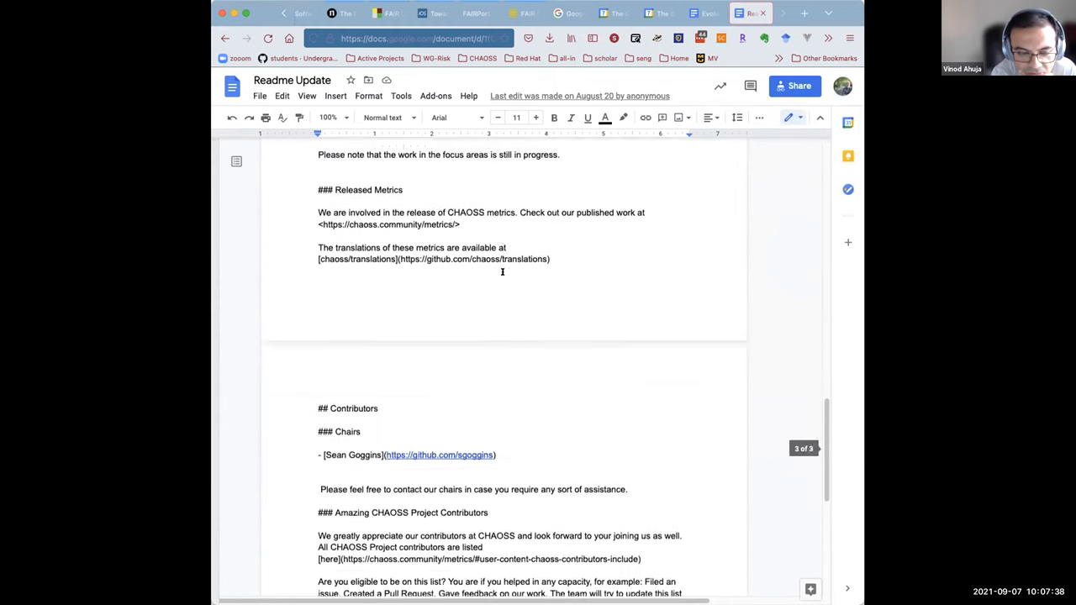
scroll("down", 3)
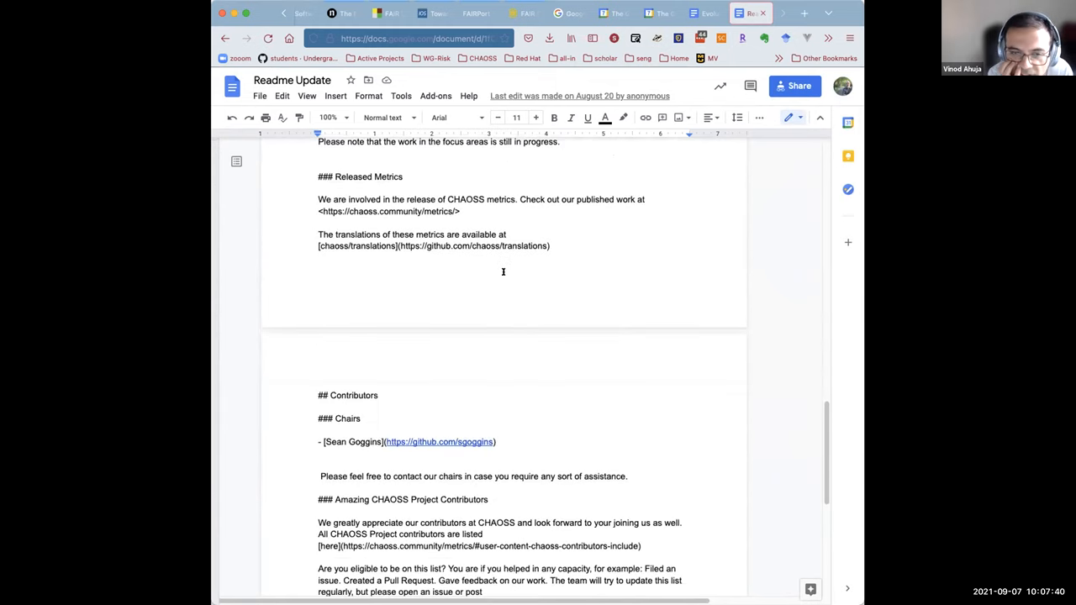
scroll("down", 3)
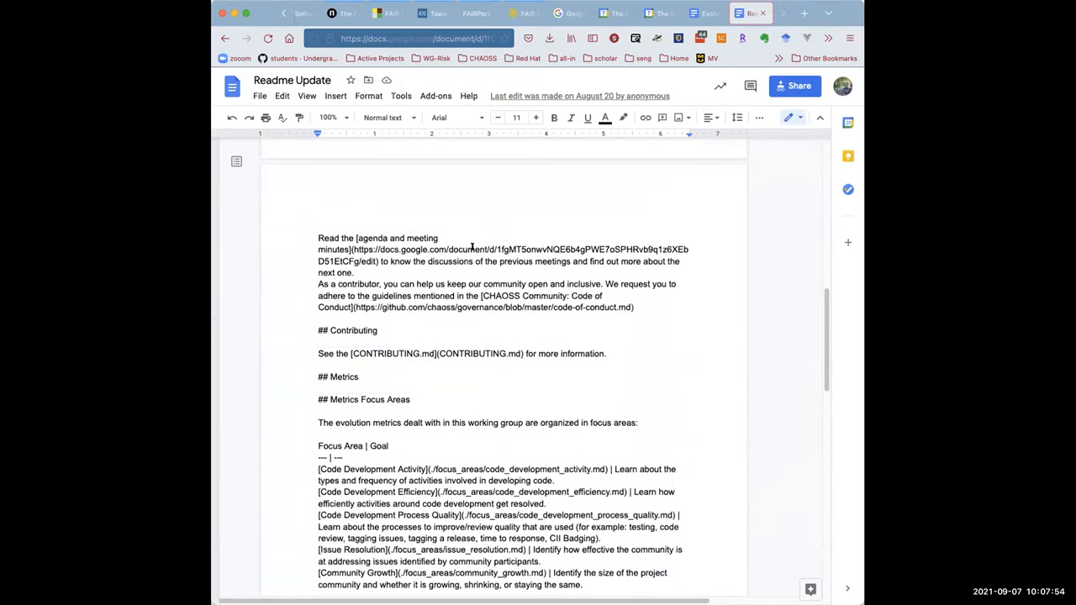
scroll("up", 3)
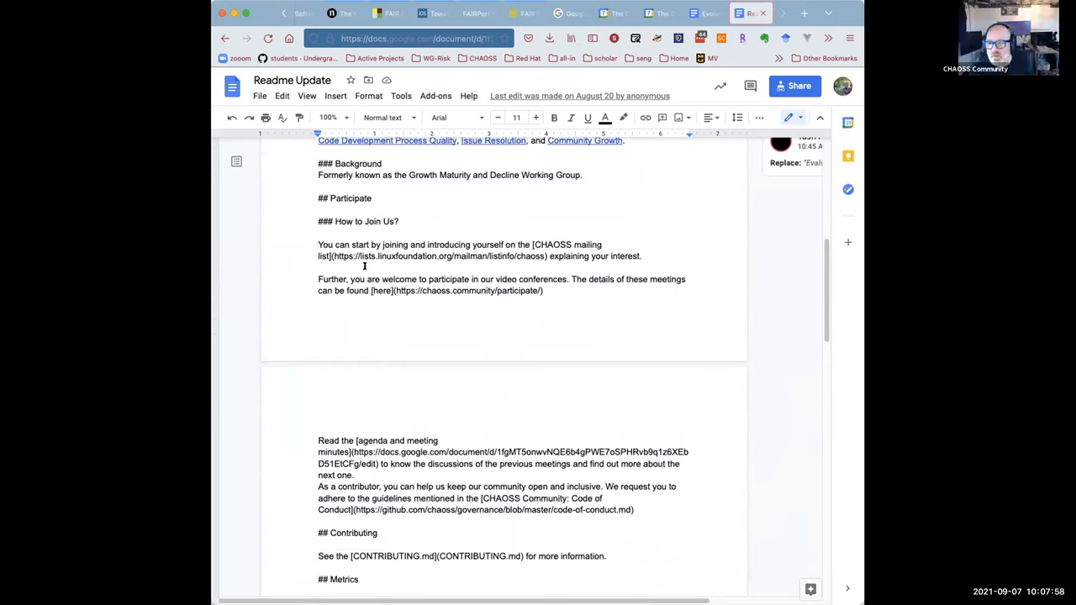
mouse_move(434, 255)
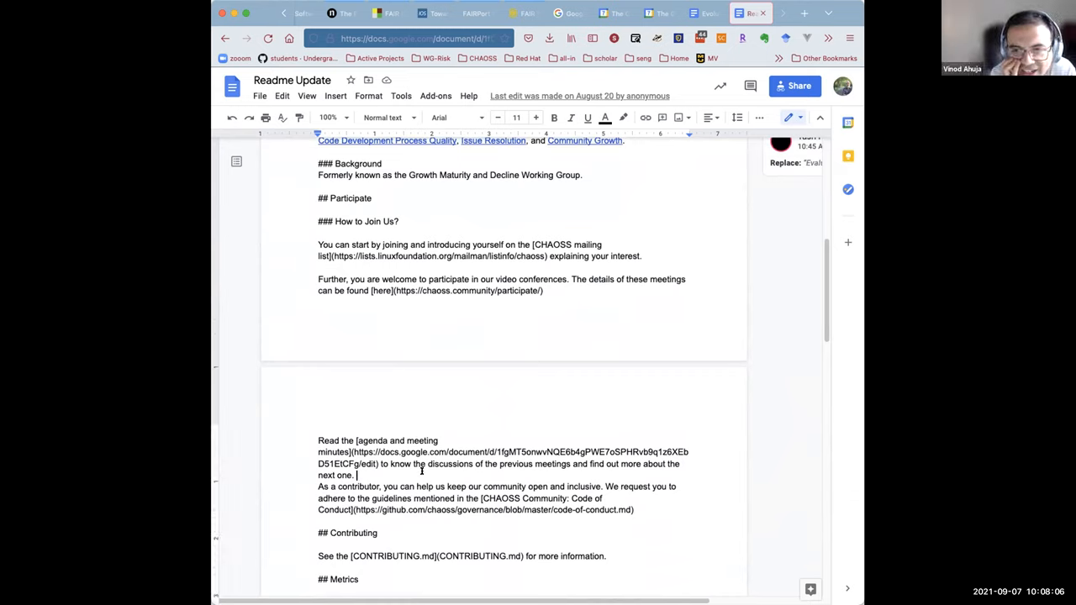
key("enter")
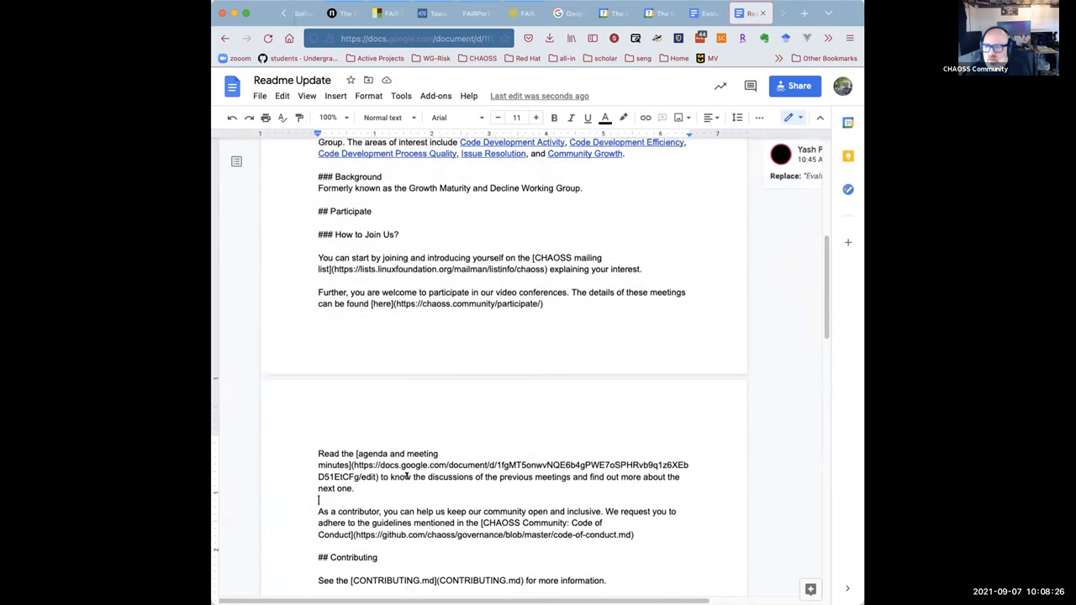
scroll("down", 3)
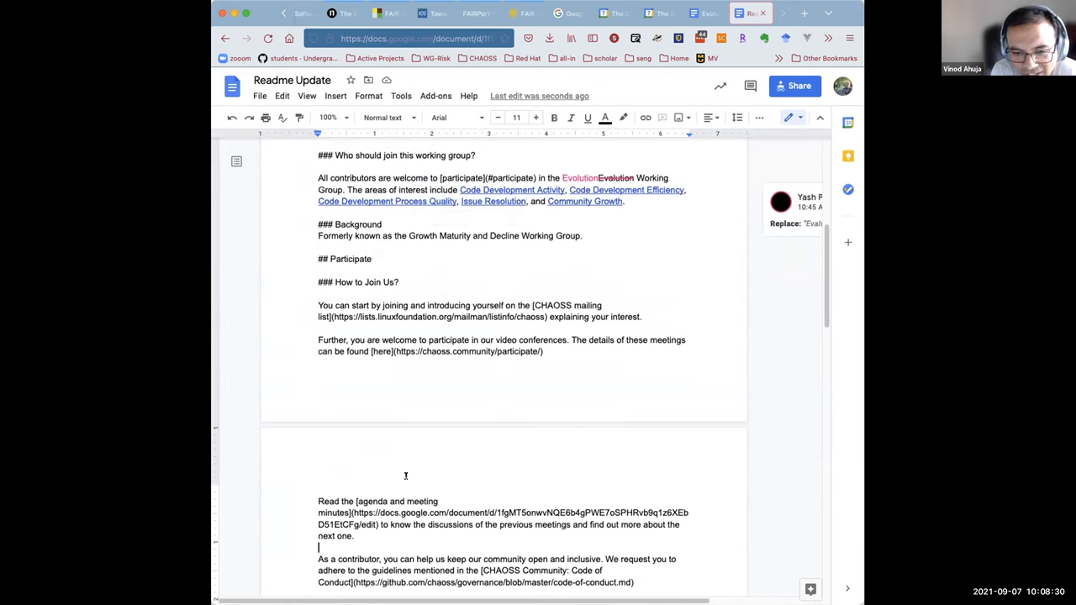
mouse_move(471, 445)
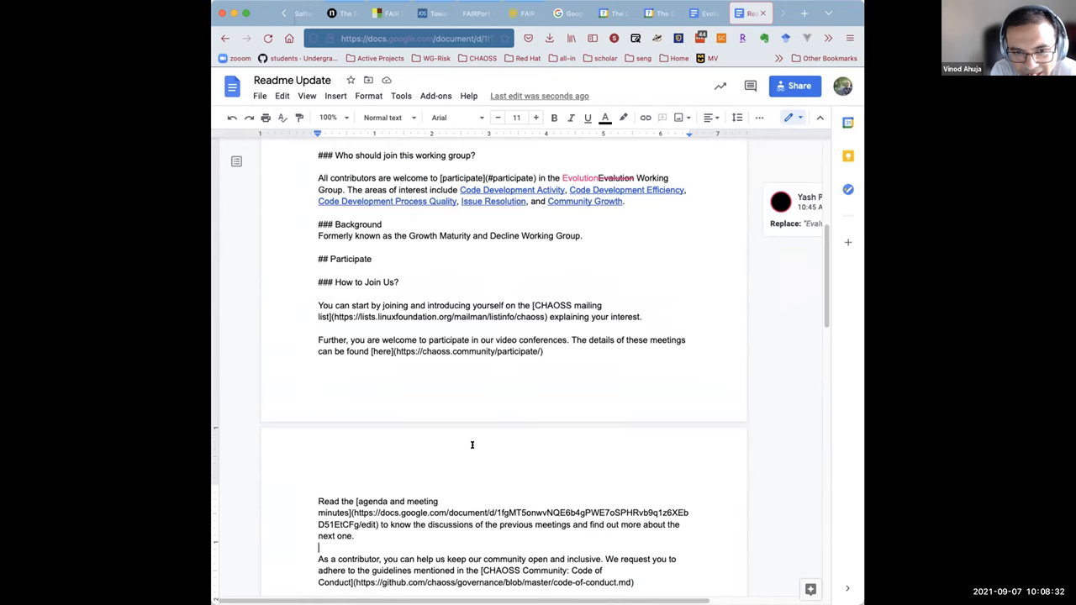
mouse_move(594, 321)
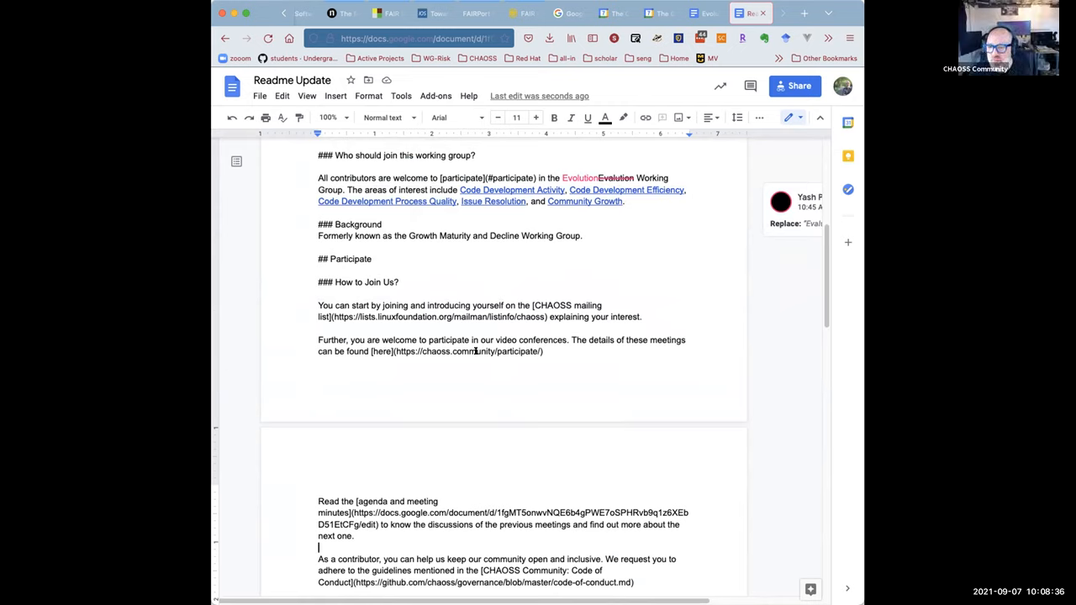
double_click(473, 351)
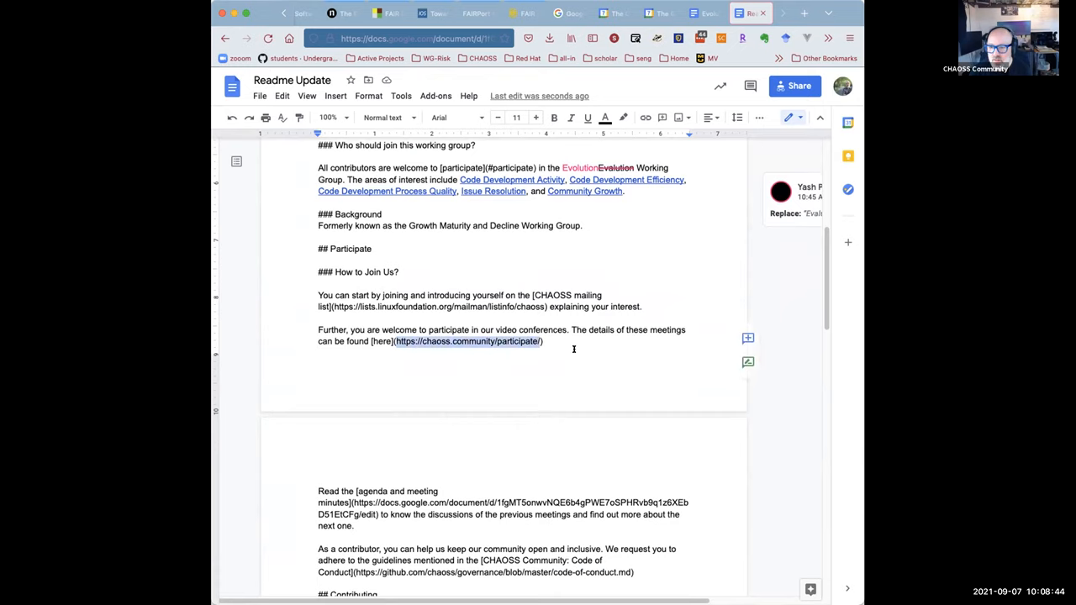
mouse_move(576, 356)
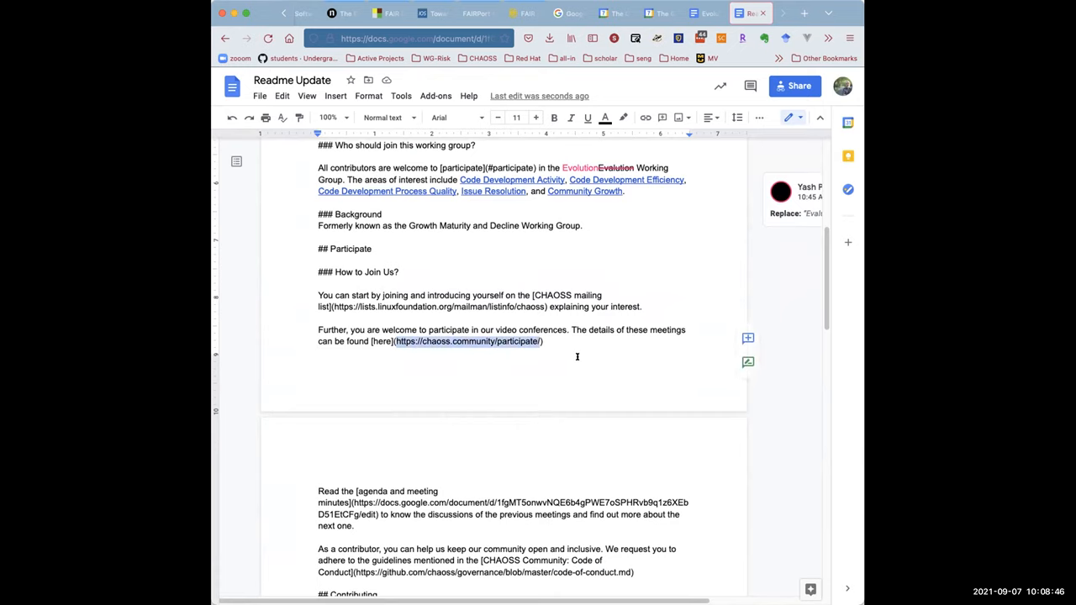
Read the chaoss.community/participate page down to the September 2021 meetings calendar.
left_click(467, 341)
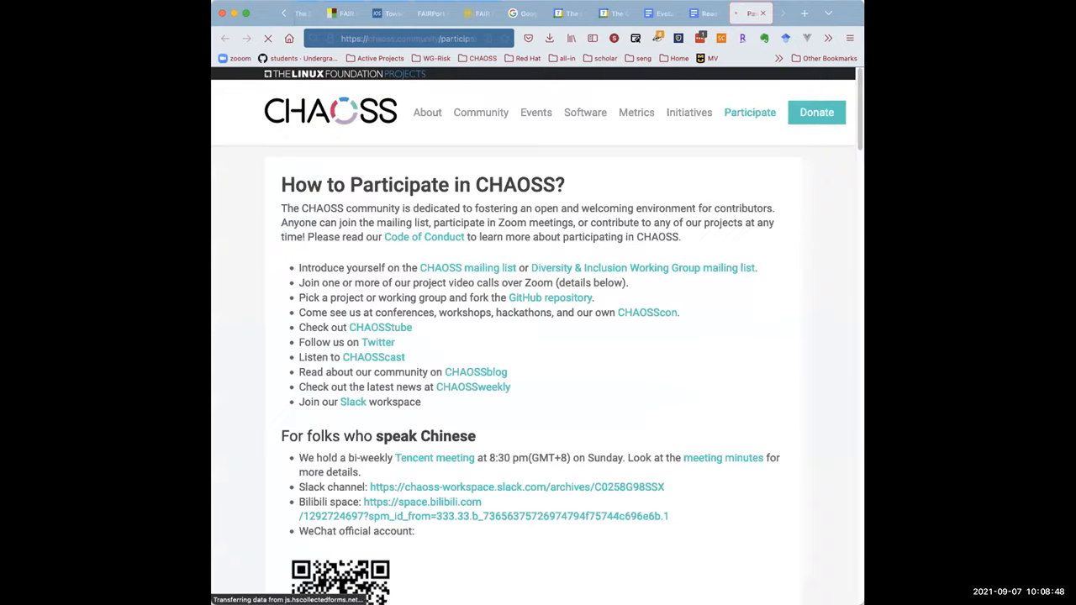
scroll("down", 3)
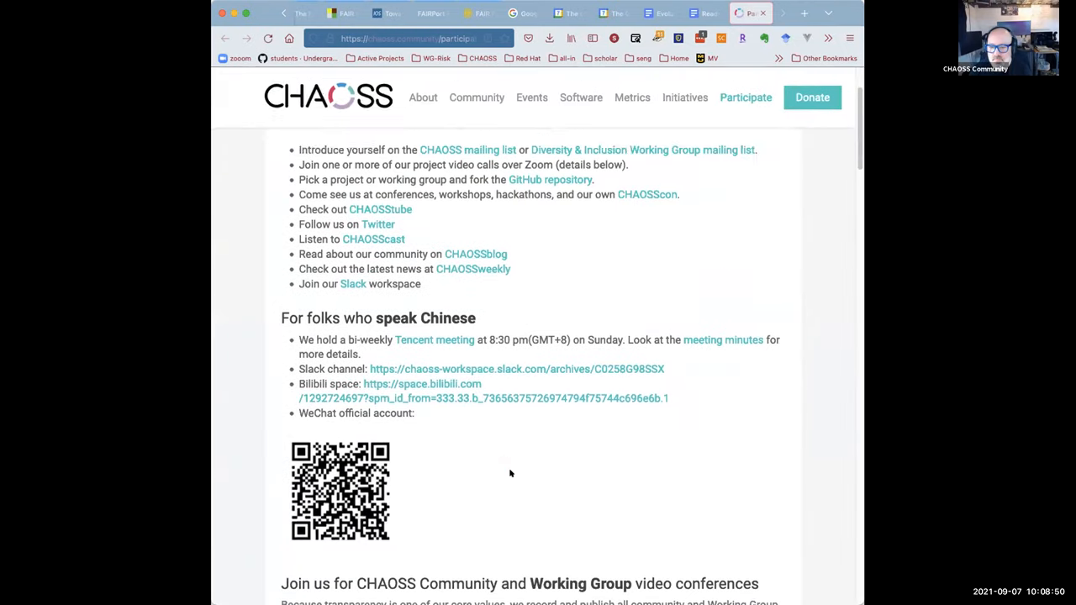
scroll("down", 3)
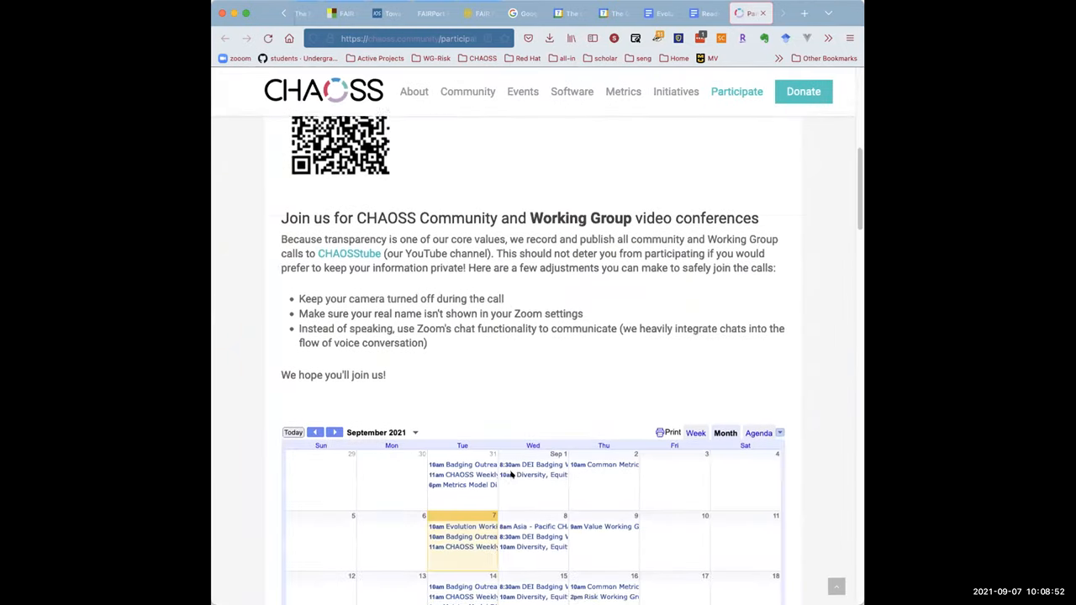
scroll("down", 3)
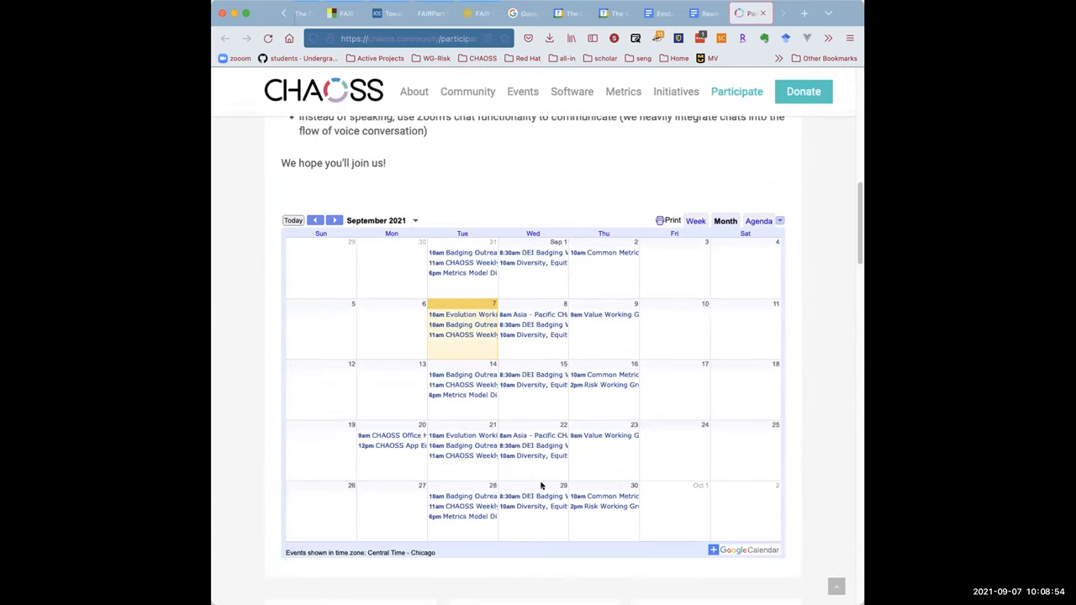
mouse_move(525, 448)
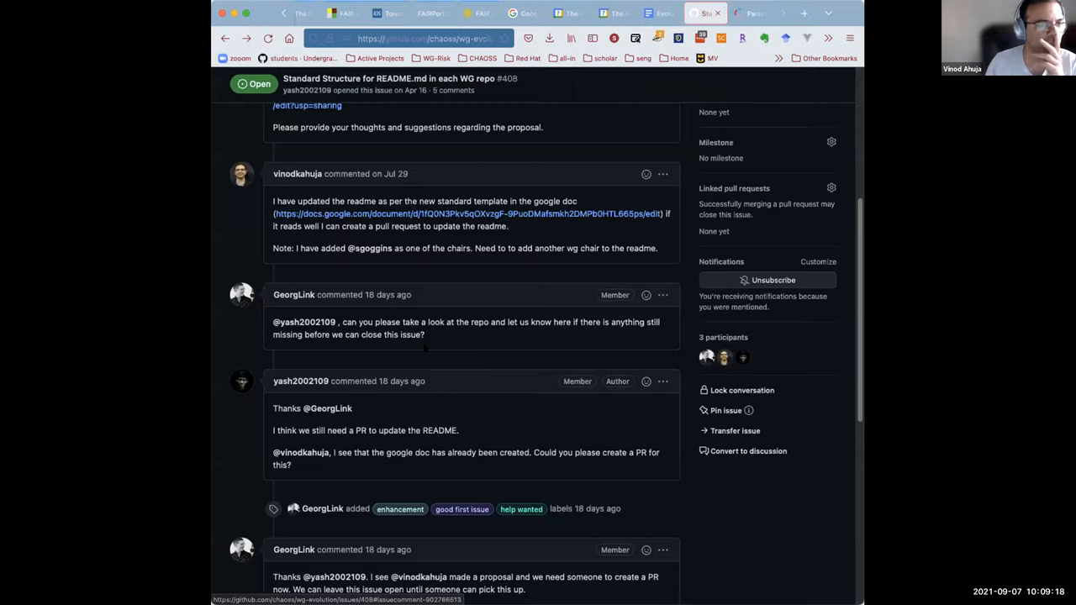
Comment 'LGTM.' on issue #408 and go back to the open issues list.
scroll("down", 3)
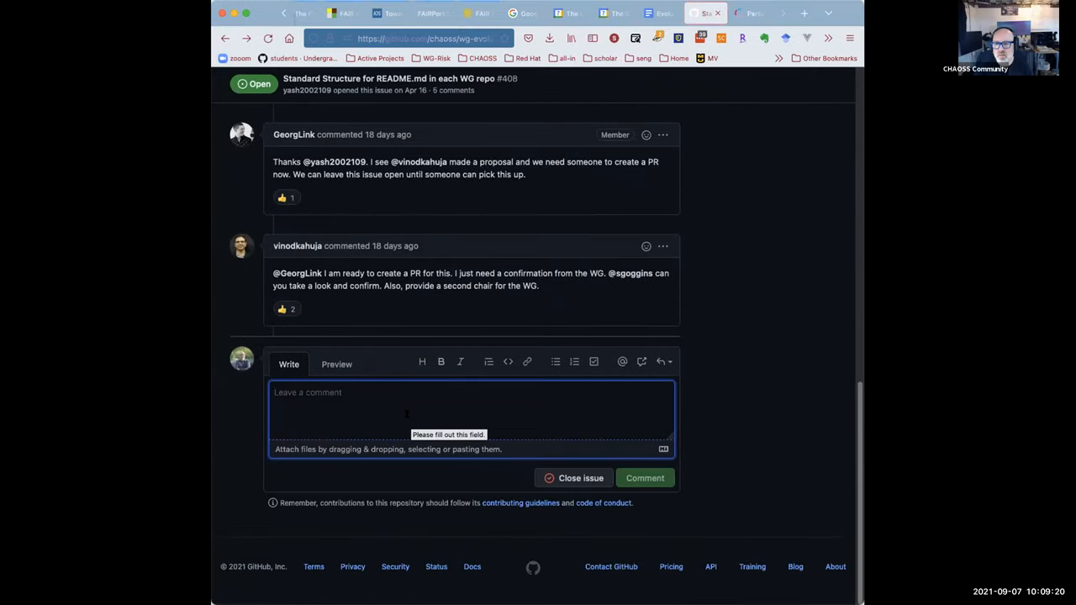
type("LGTM.")
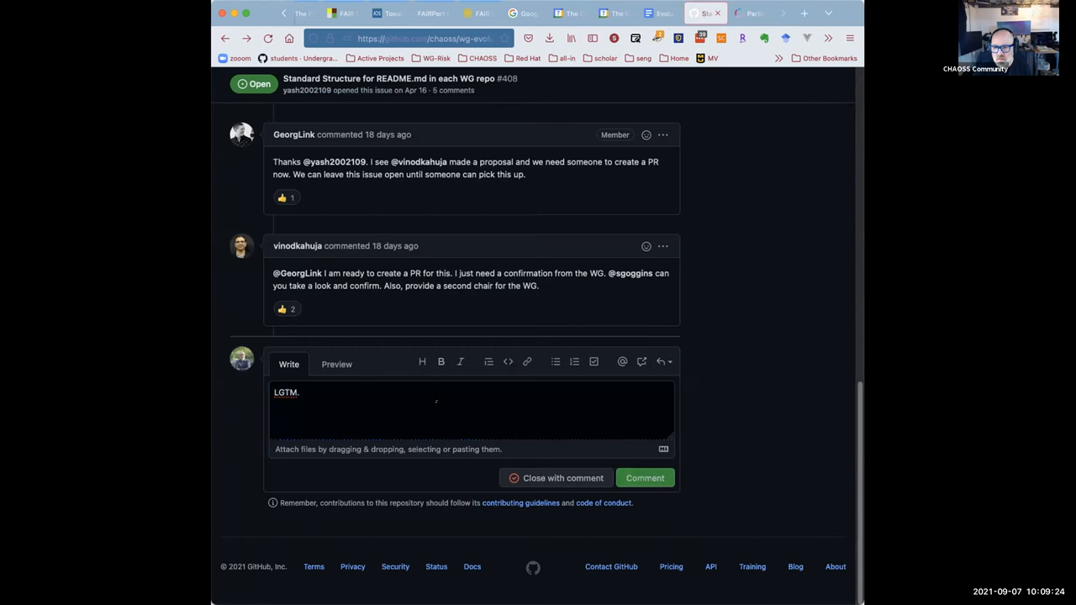
left_click(644, 477)
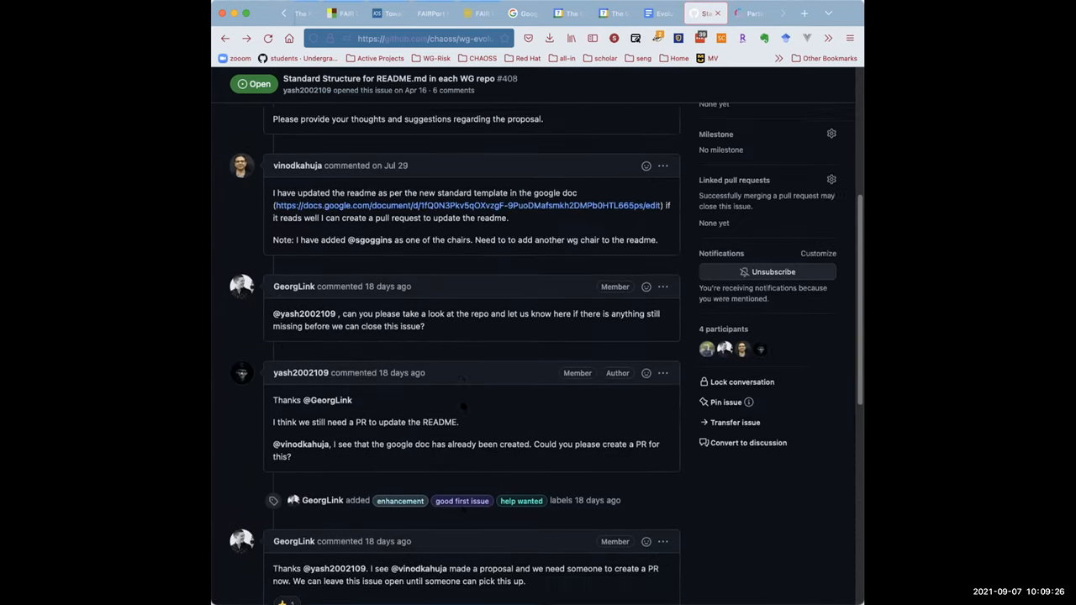
scroll("up", 3)
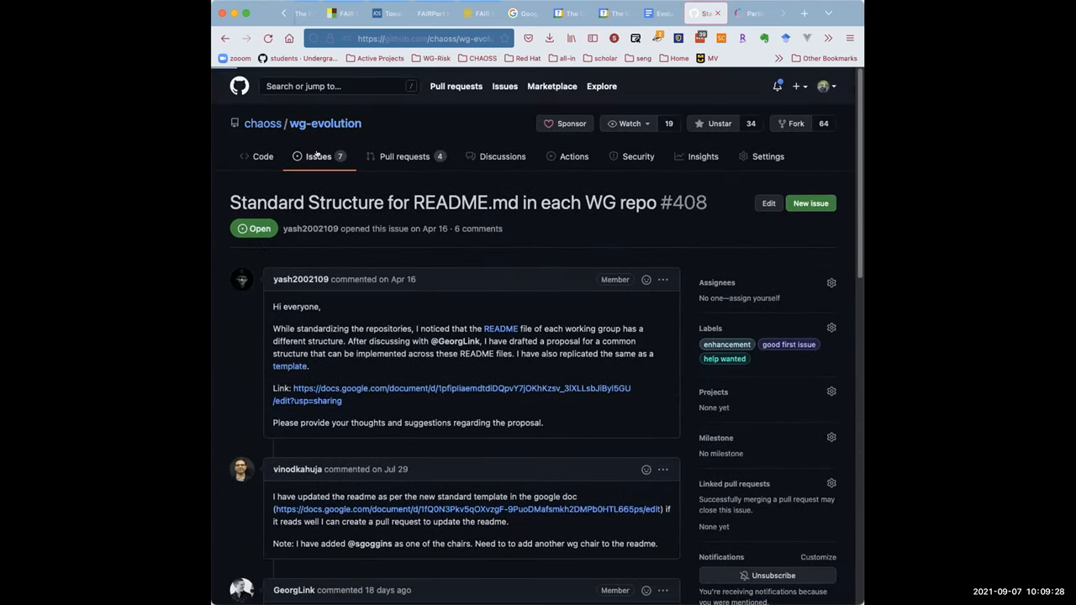
left_click(318, 157)
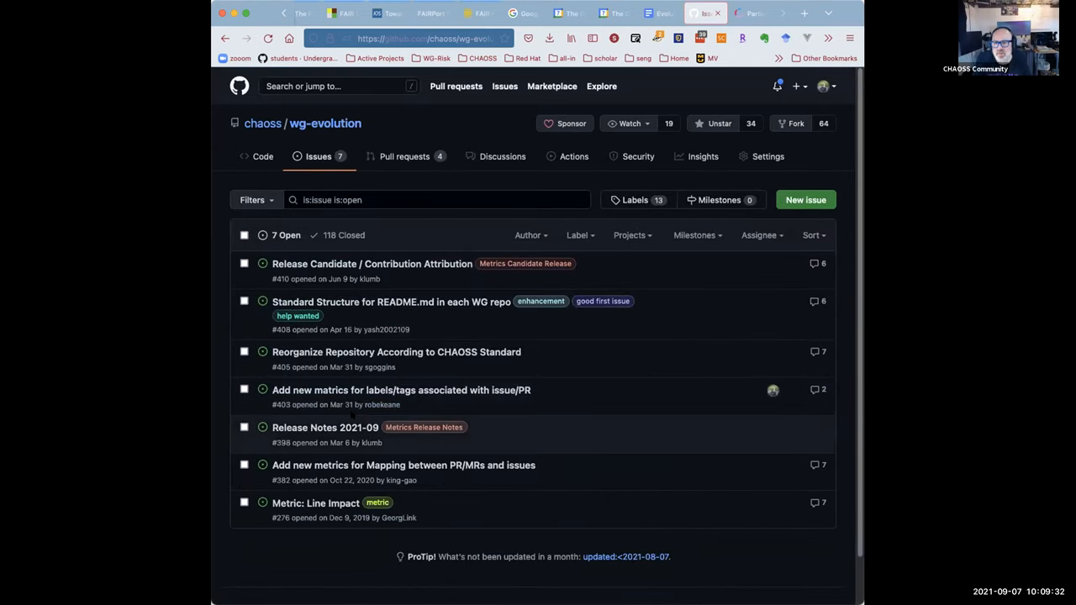
mouse_move(324, 427)
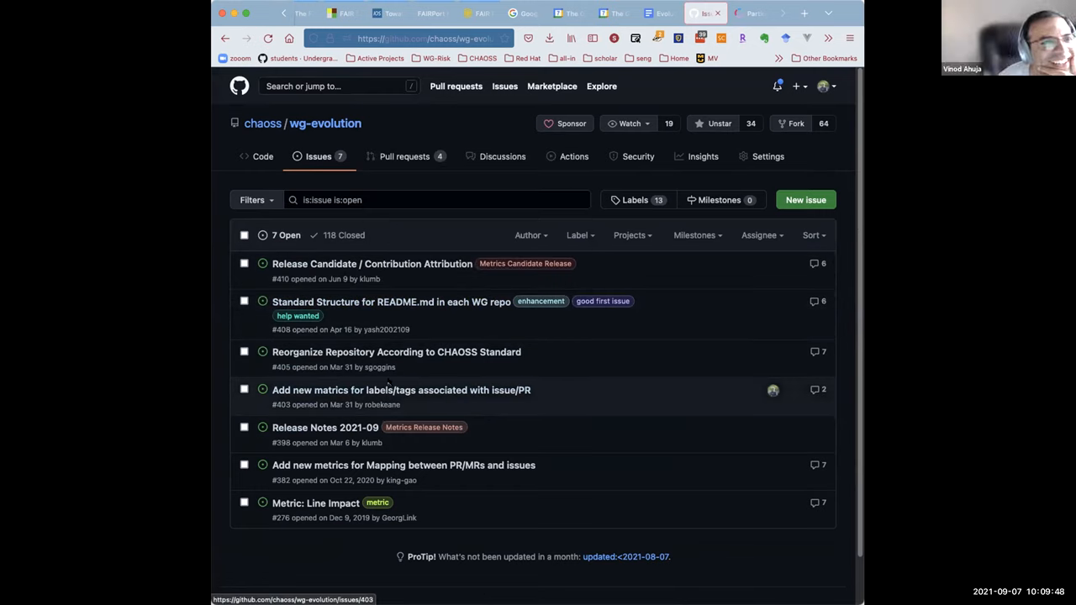
mouse_move(401, 390)
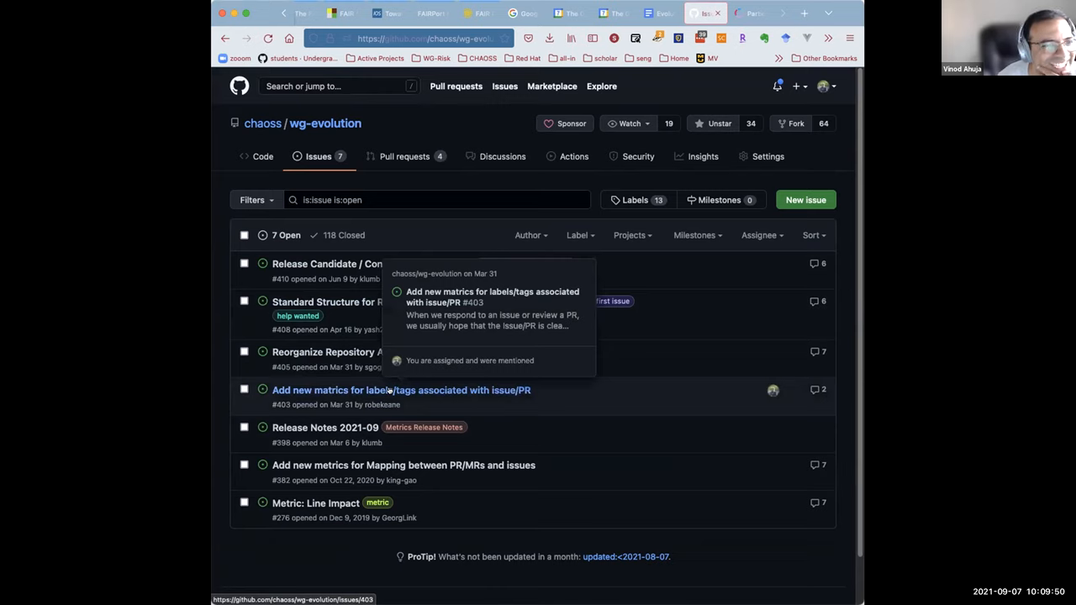
mouse_move(366, 416)
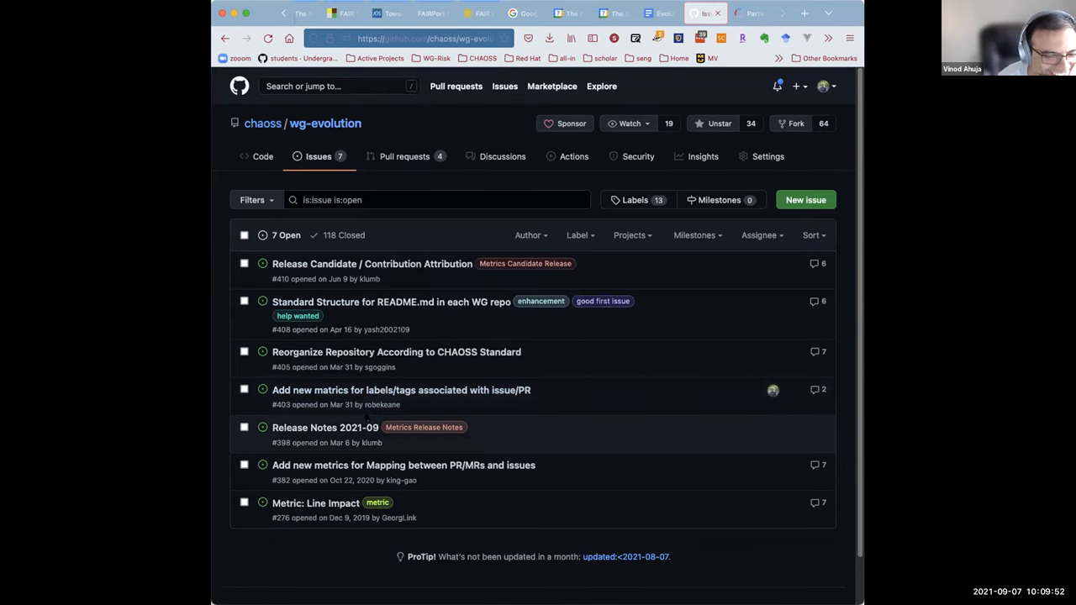
mouse_move(324, 427)
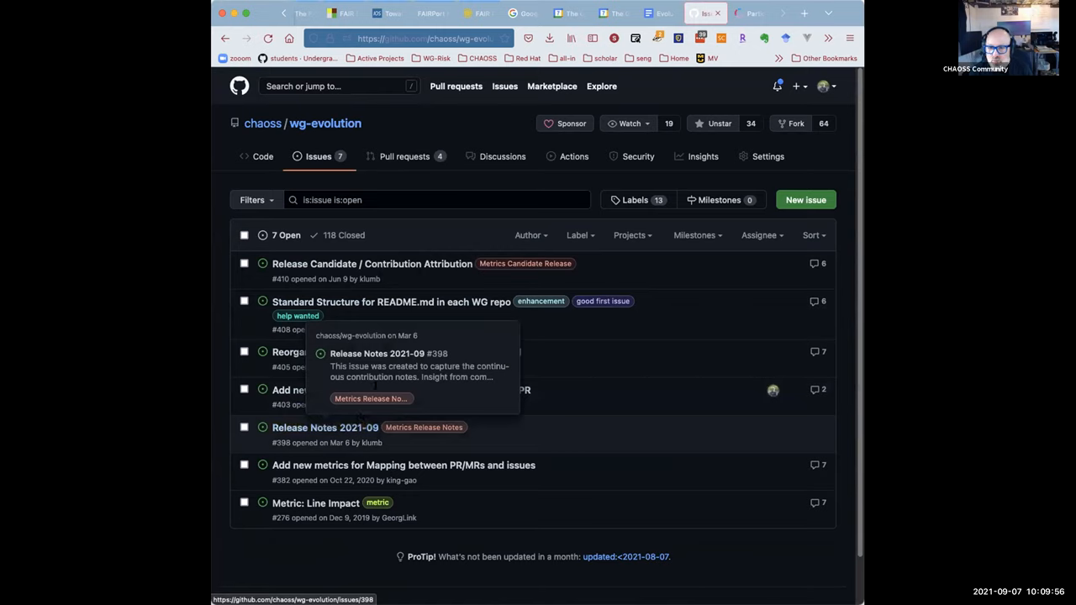
mouse_move(344, 420)
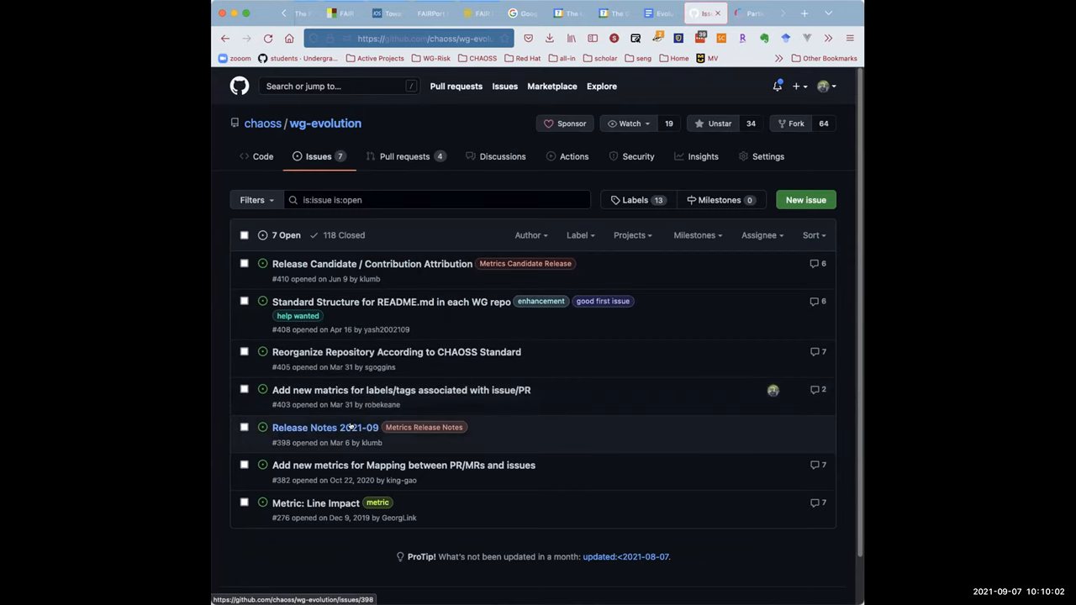
Retitle issue #398 from Release Notes 2021-09 to 2021-10 and begin editing its description.
left_click(324, 427)
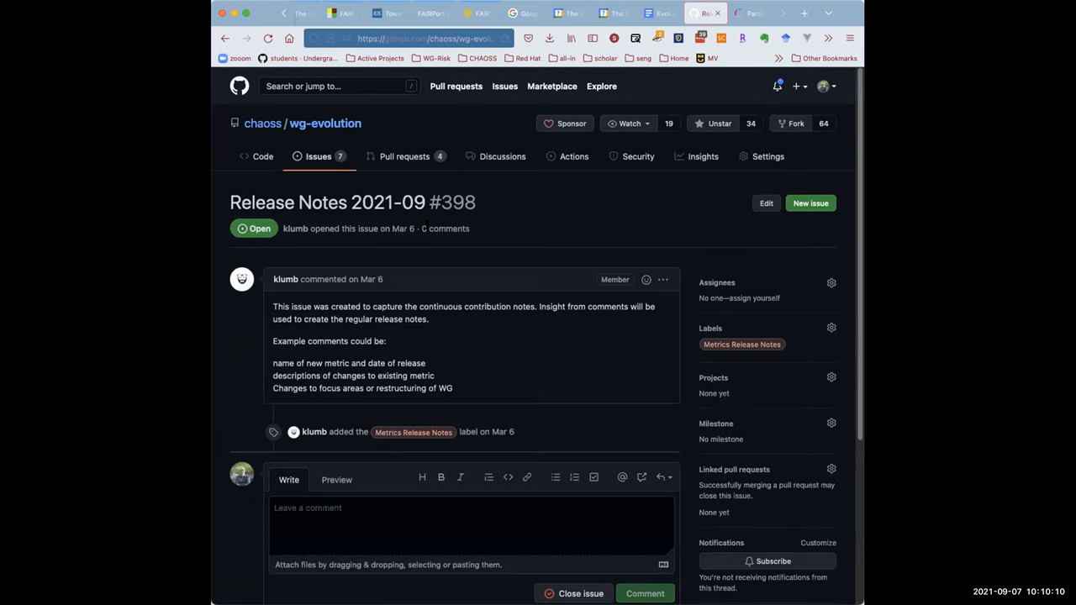
left_click(765, 202)
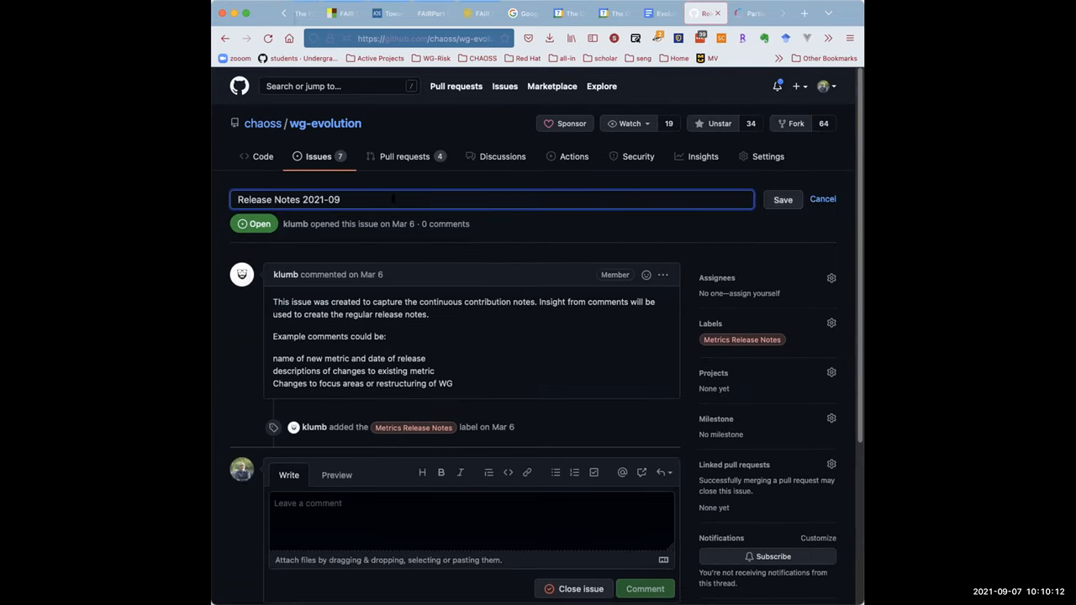
double_click(333, 199)
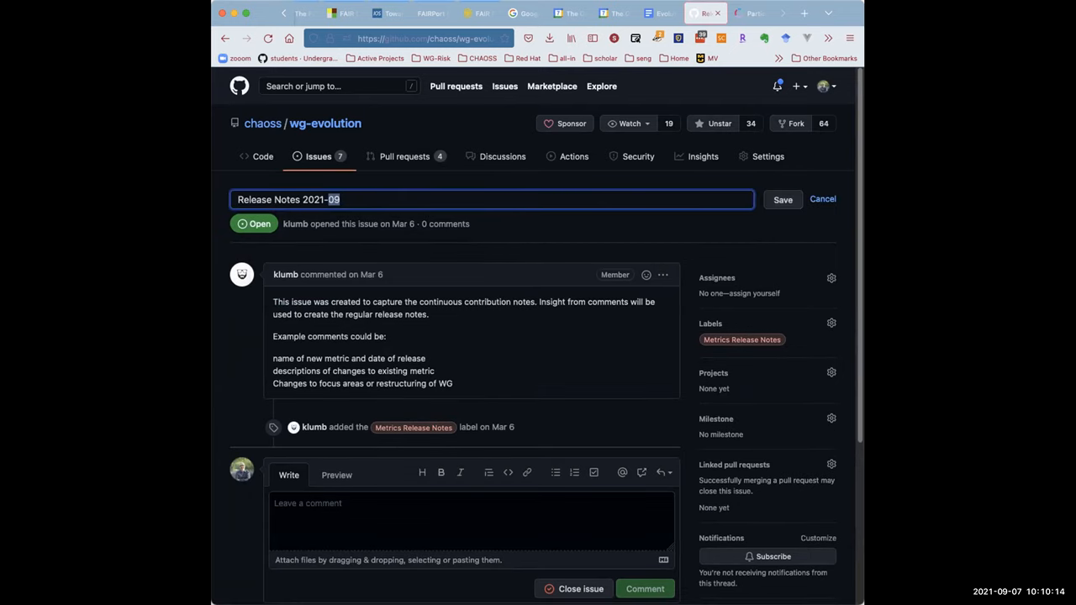
left_click(782, 199)
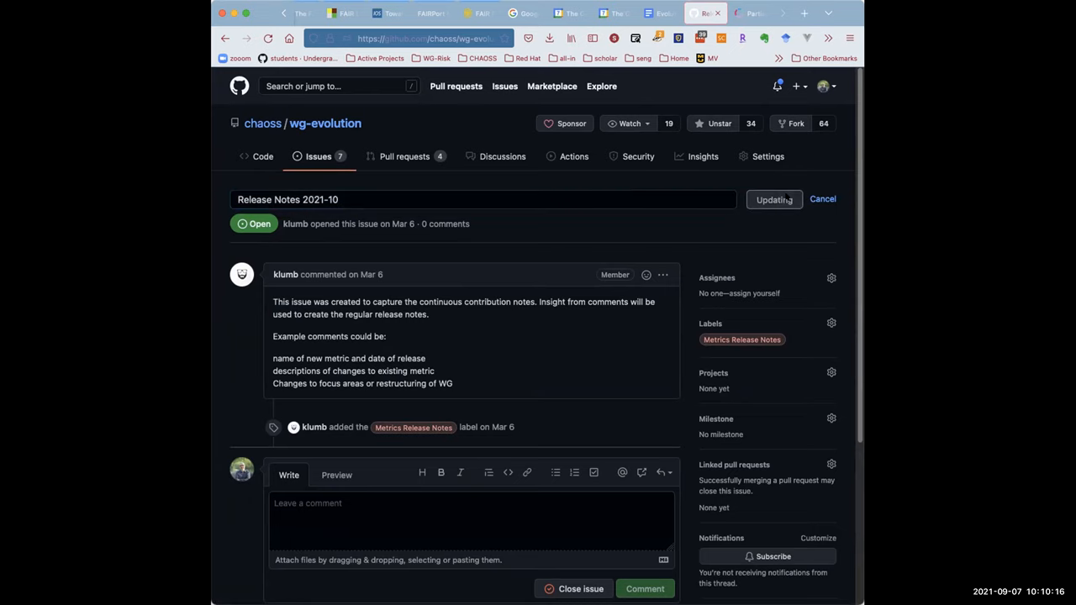
left_click(772, 199)
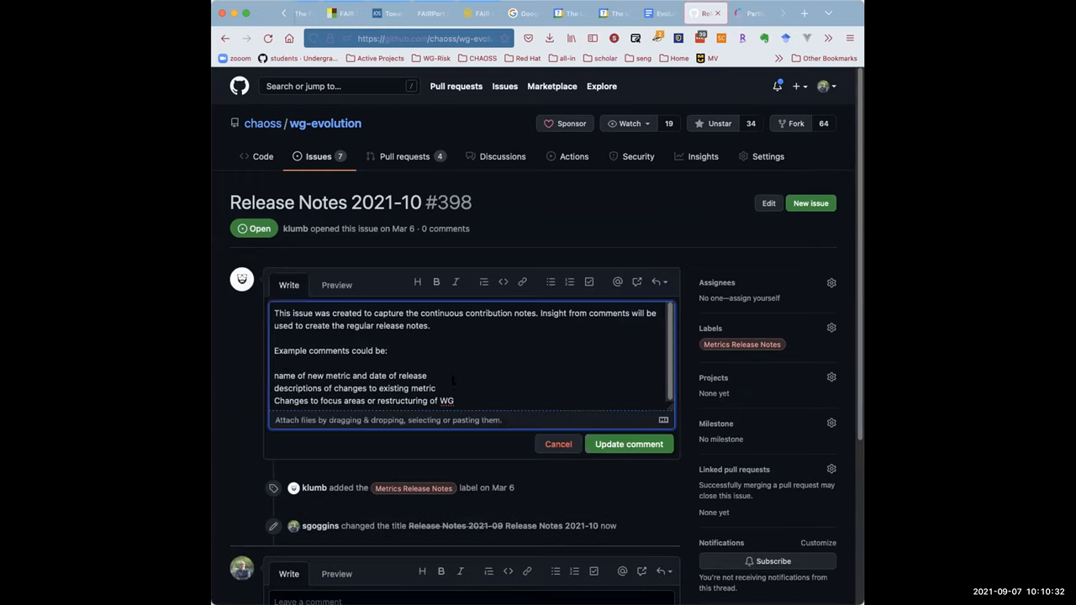
Replace the example lines with 'New metrics Released: 1. Contribution Attribution.' in issue #398.
left_click_drag(274, 350, 454, 401)
type("New")
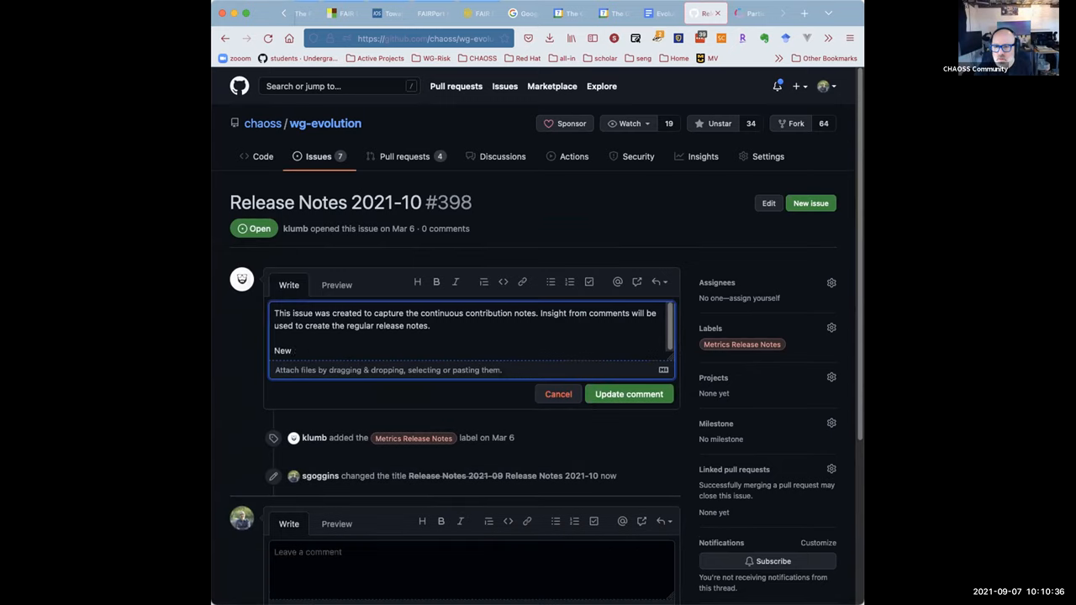
type("metrics")
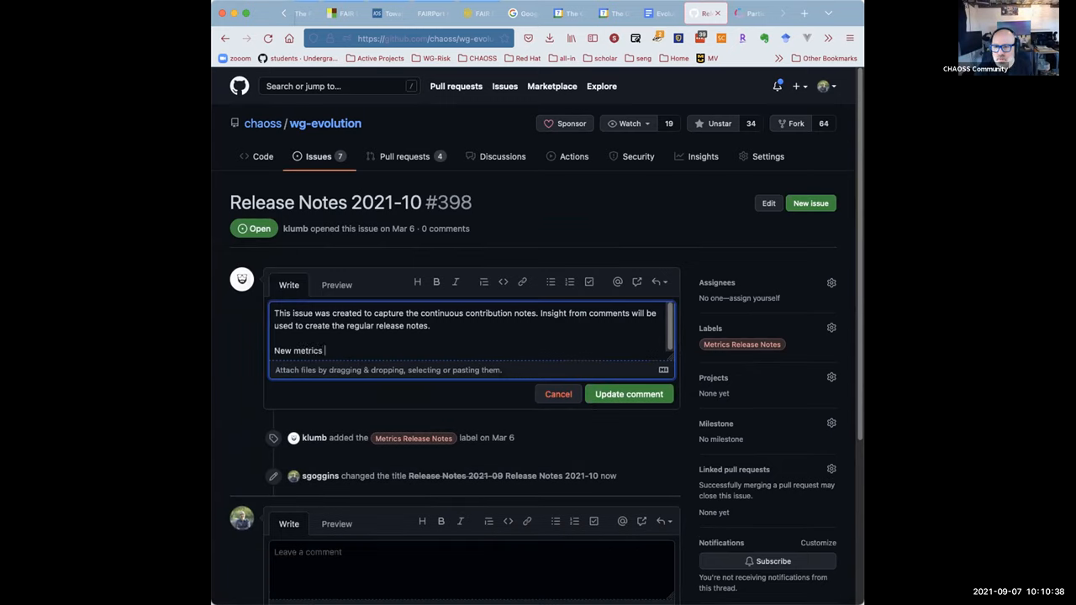
type("Released:")
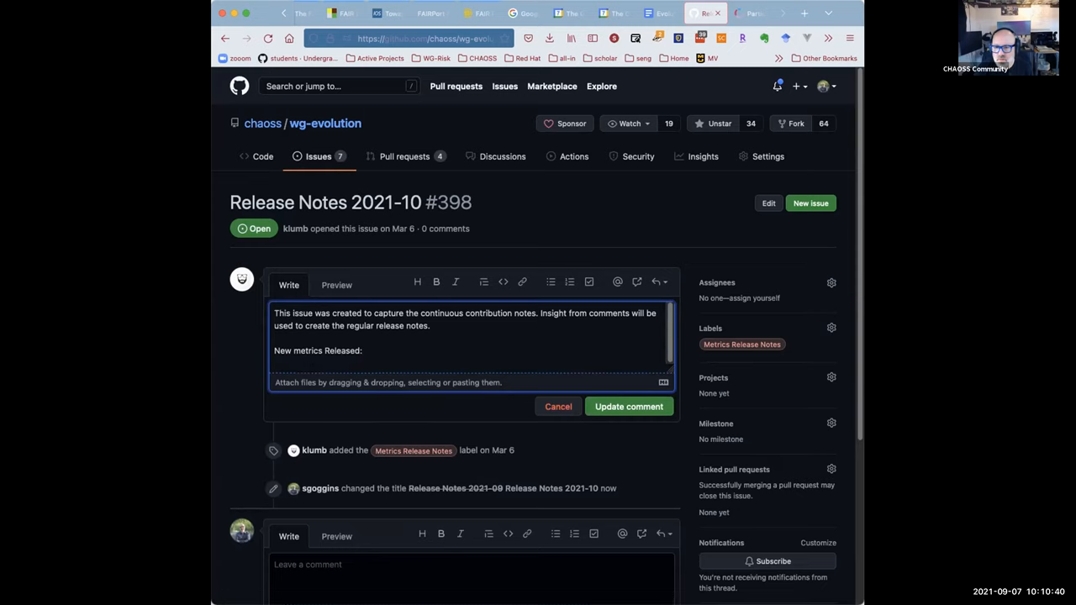
type("1. Cont")
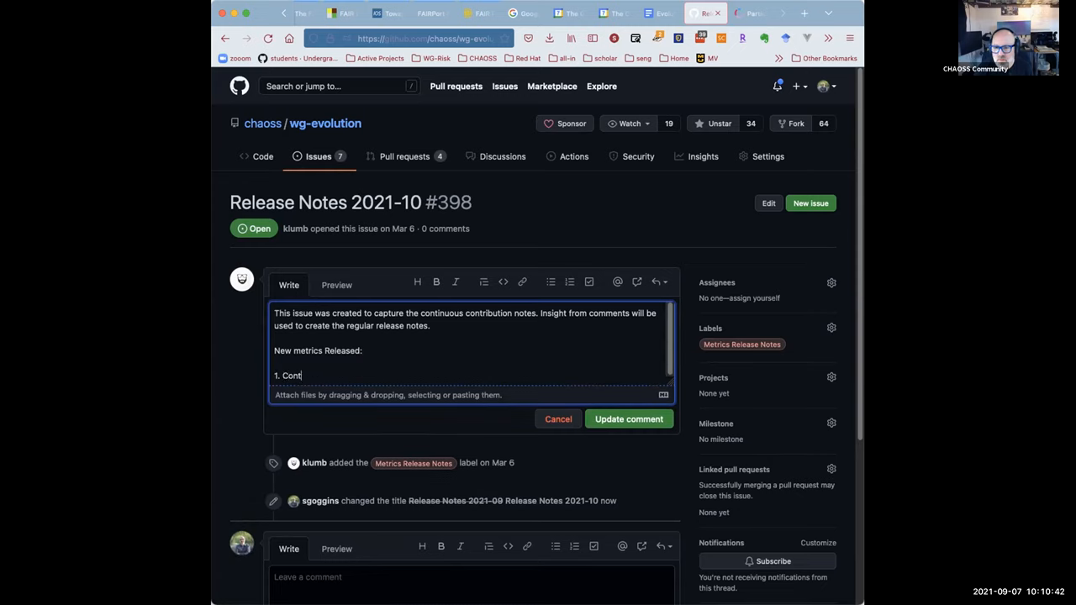
type("ribution A")
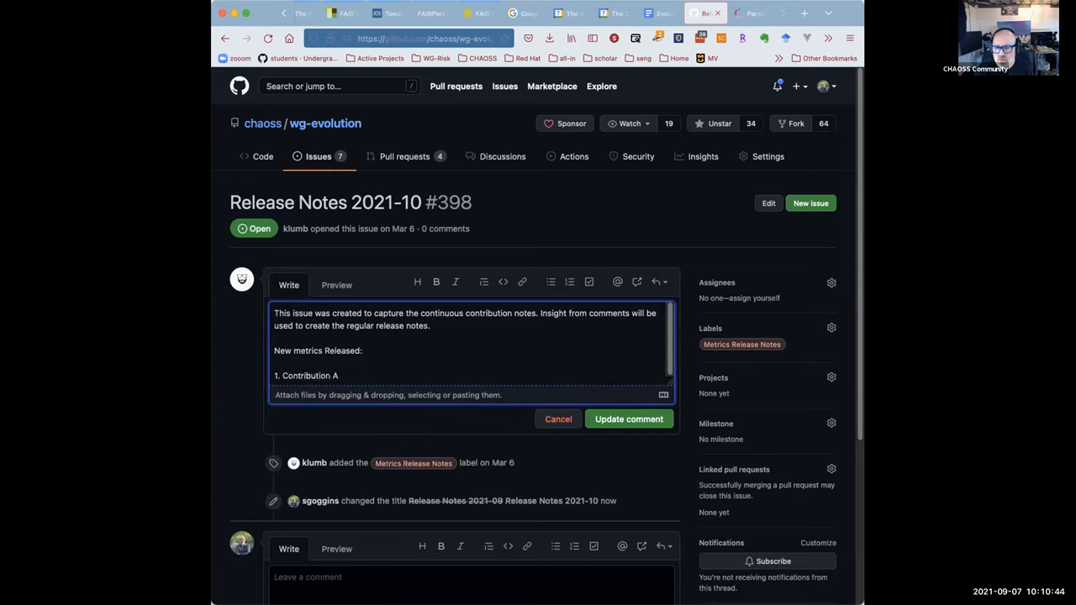
type("ttribution.")
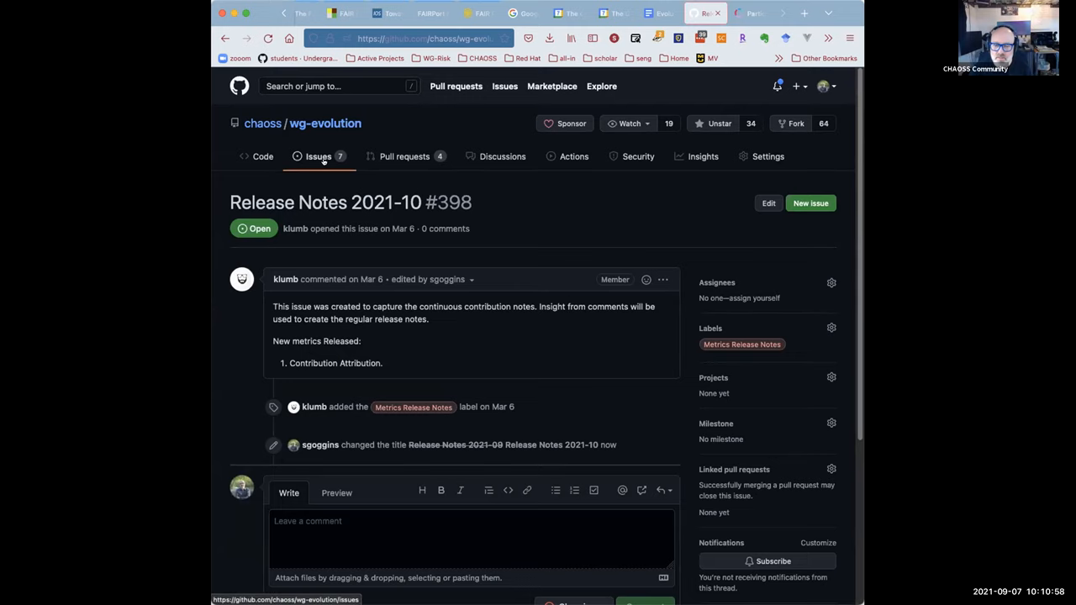
Close issue #405 with the comment 'PR approved for README.md update.' and return to open issues.
left_click(318, 157)
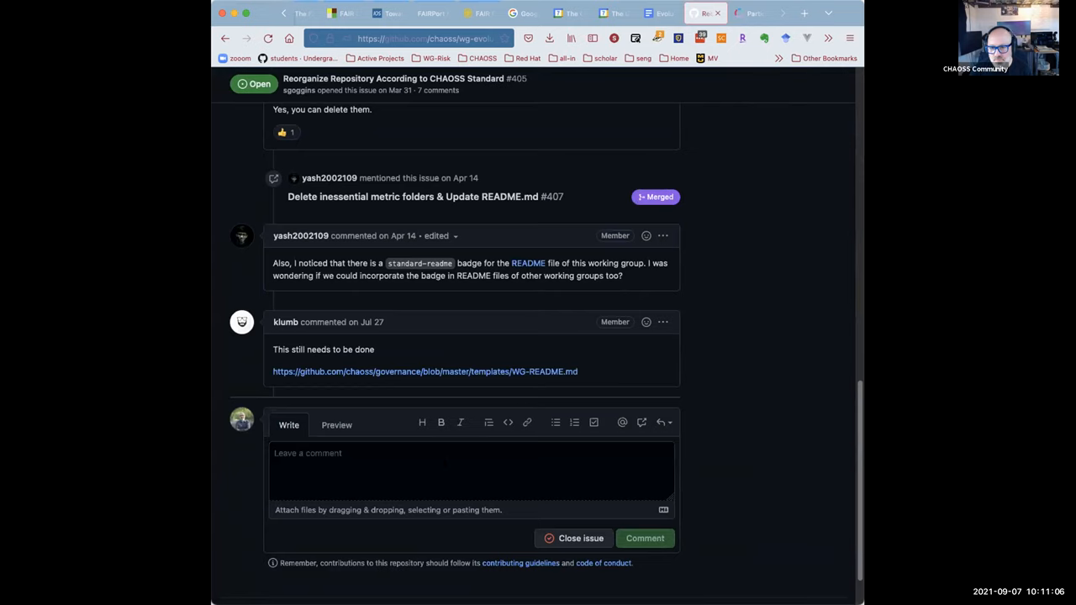
left_click(644, 538)
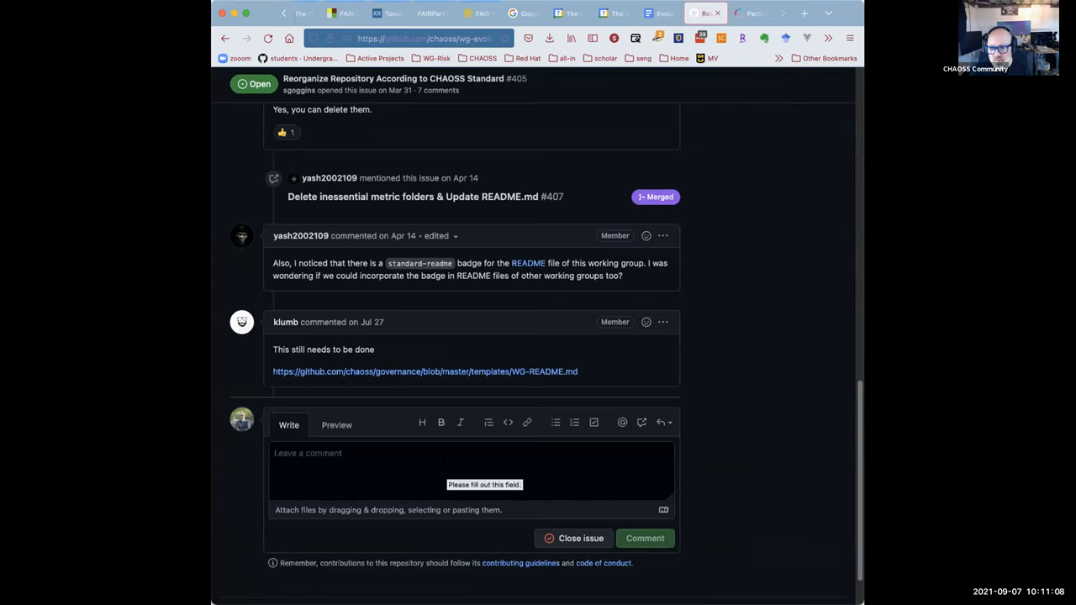
type("P")
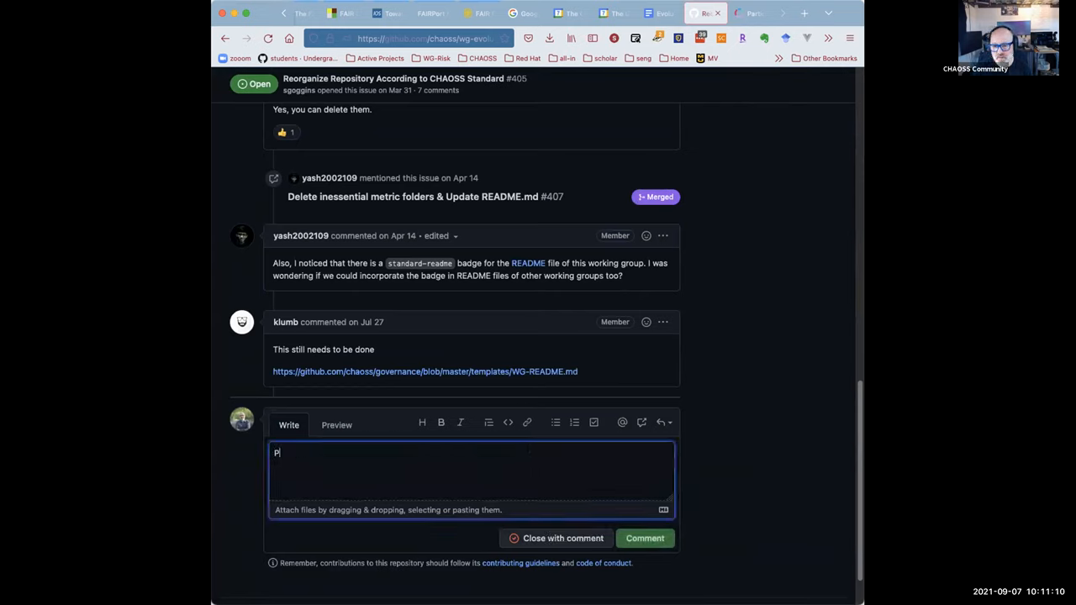
type("R approved for")
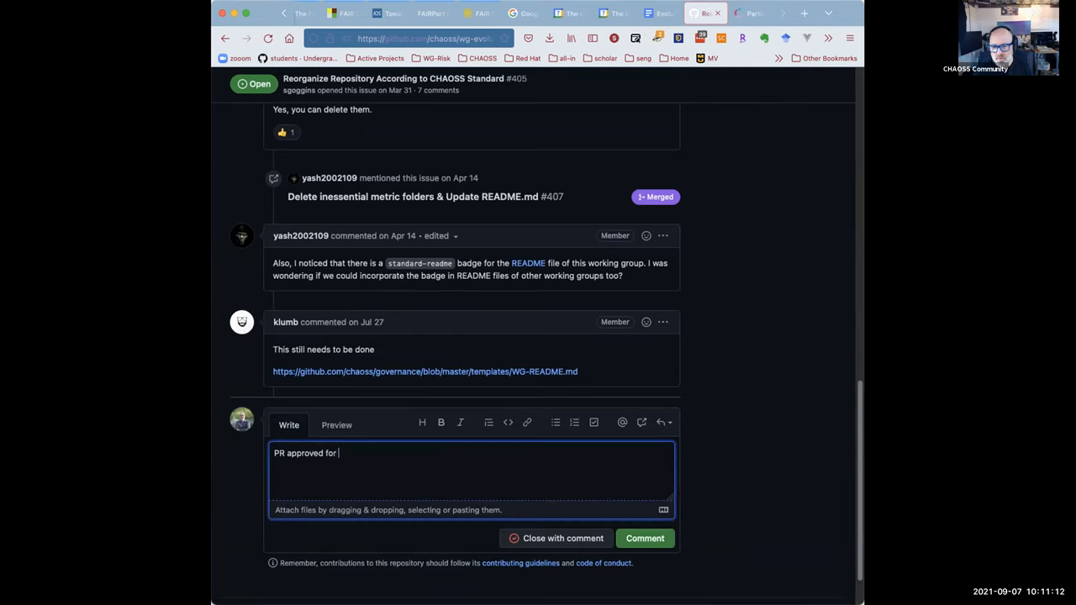
type("README.md")
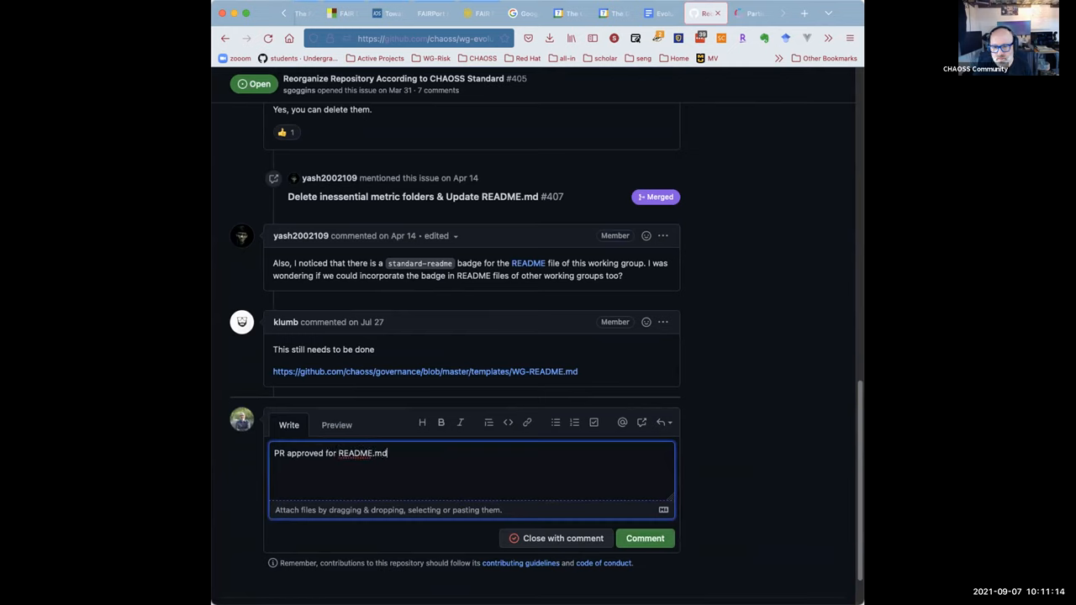
type("update.")
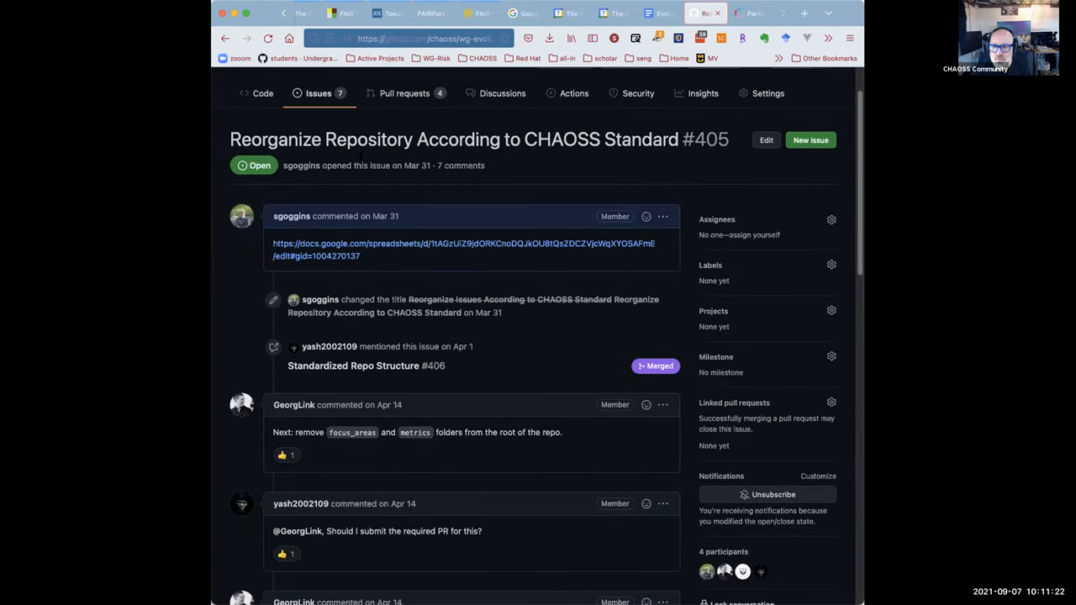
left_click(319, 94)
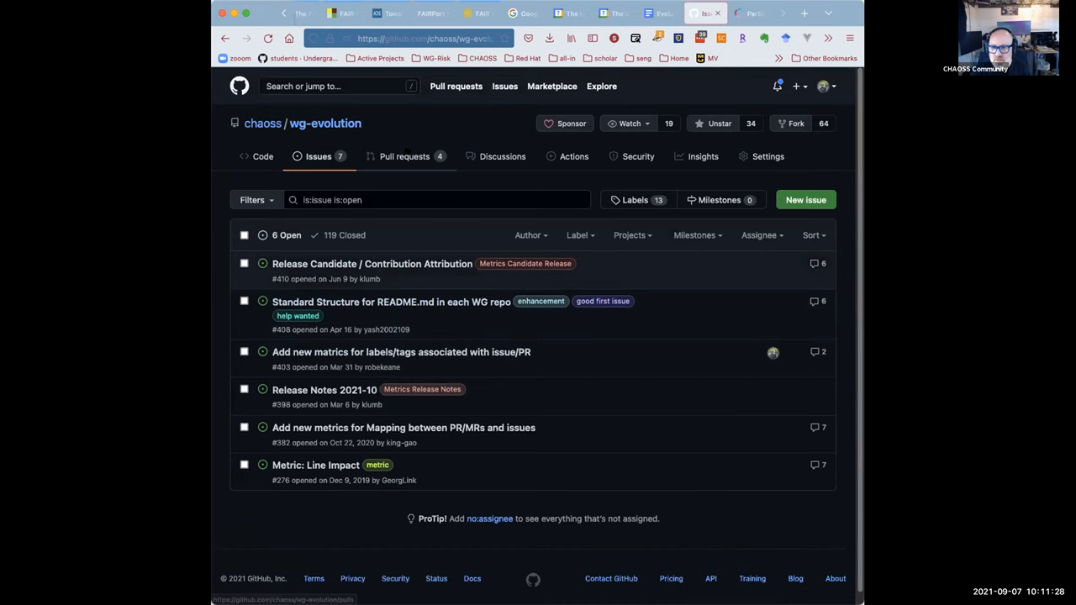
Close pull request #418 Correct meeting time with 'We have updated this. Thanks!'.
left_click(404, 156)
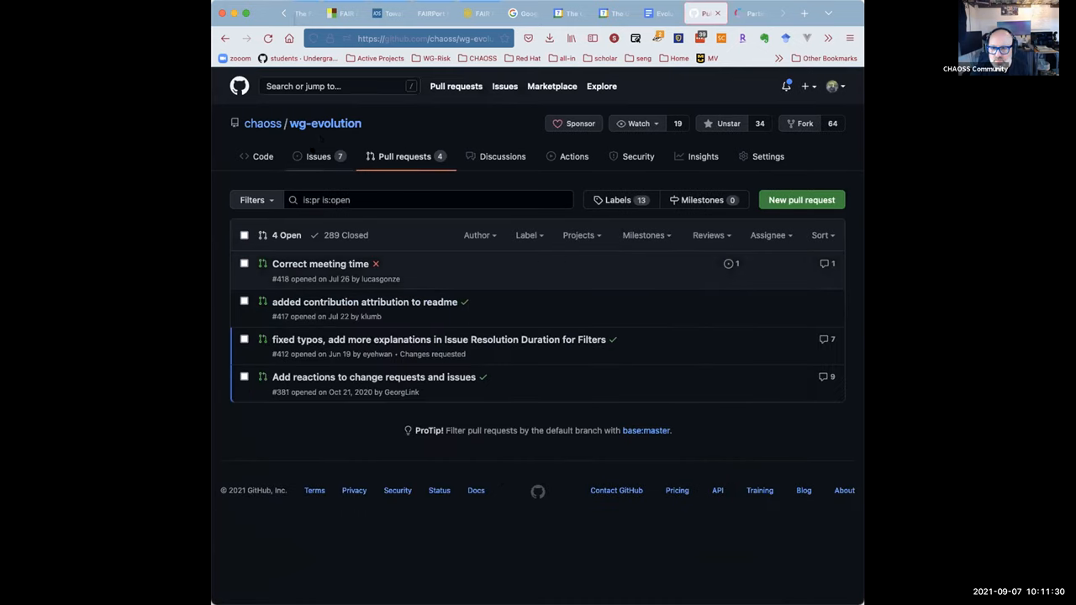
mouse_move(320, 263)
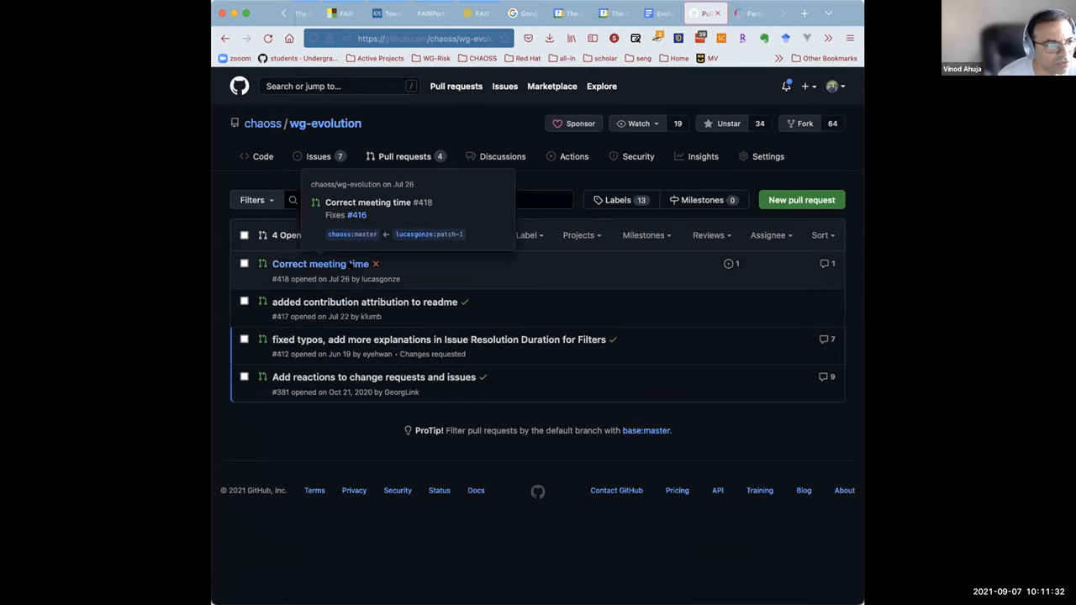
left_click(320, 263)
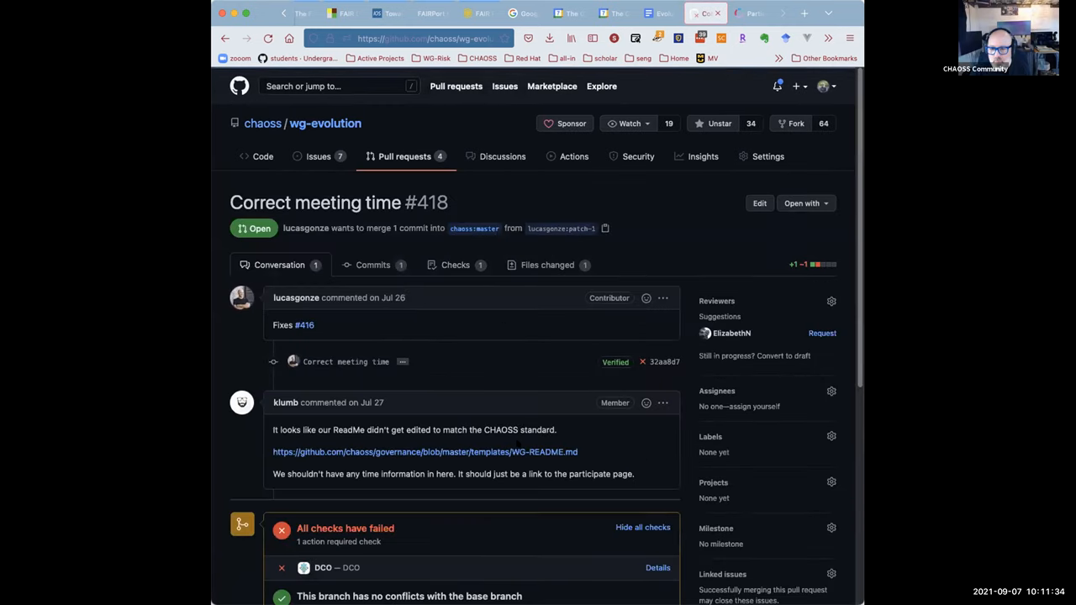
scroll("down", 3)
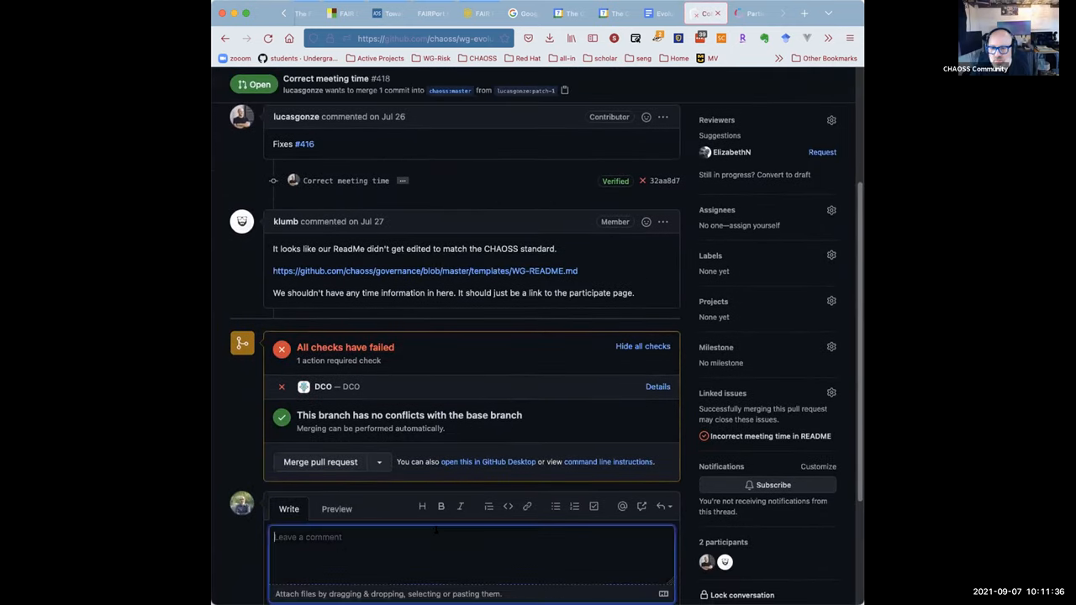
mouse_move(539, 454)
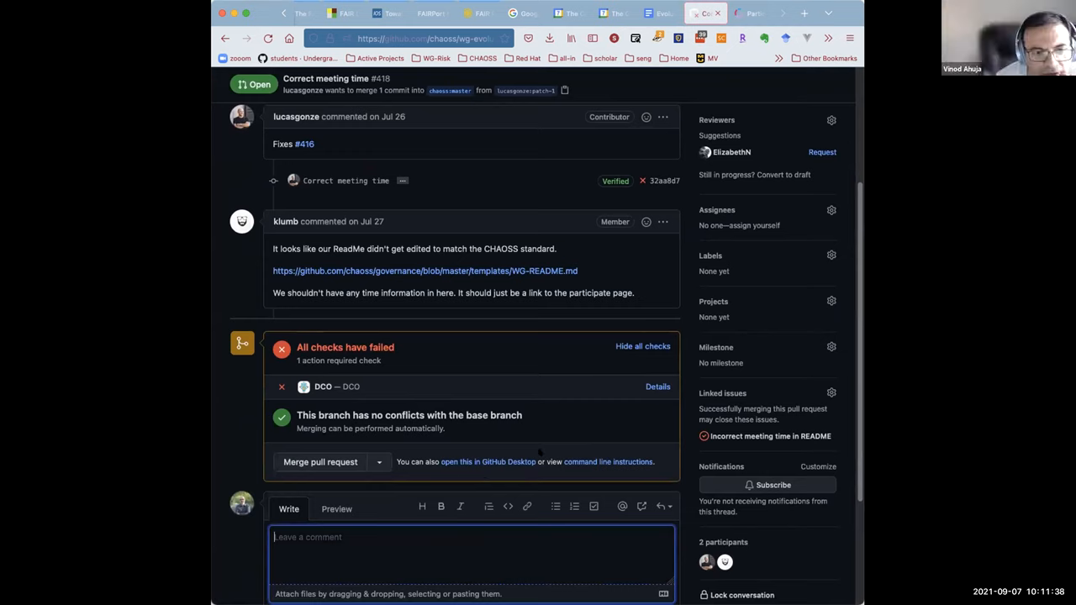
type("We have updated this")
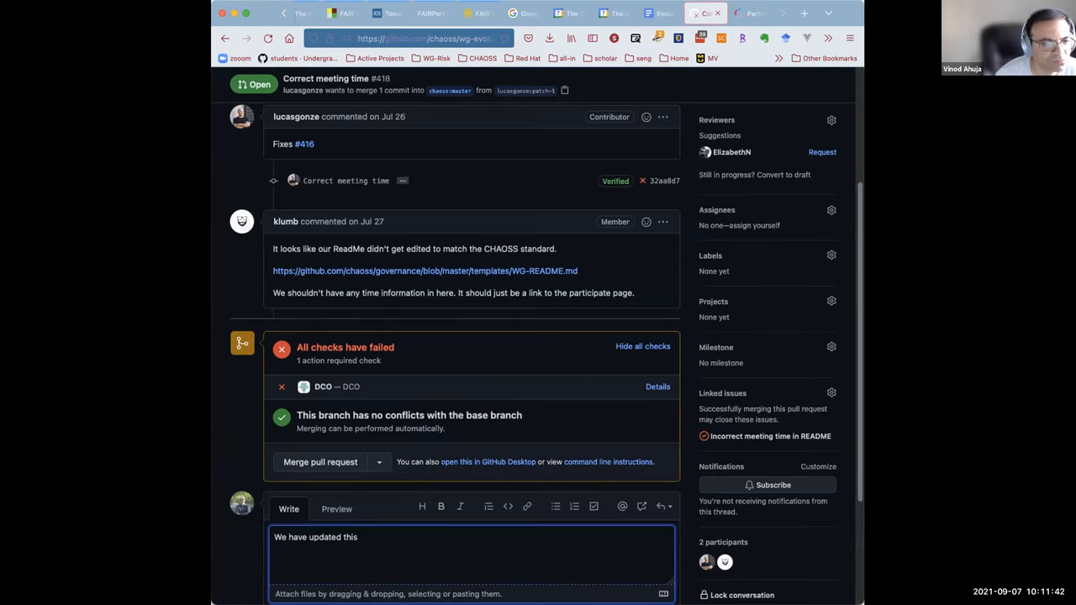
type(".")
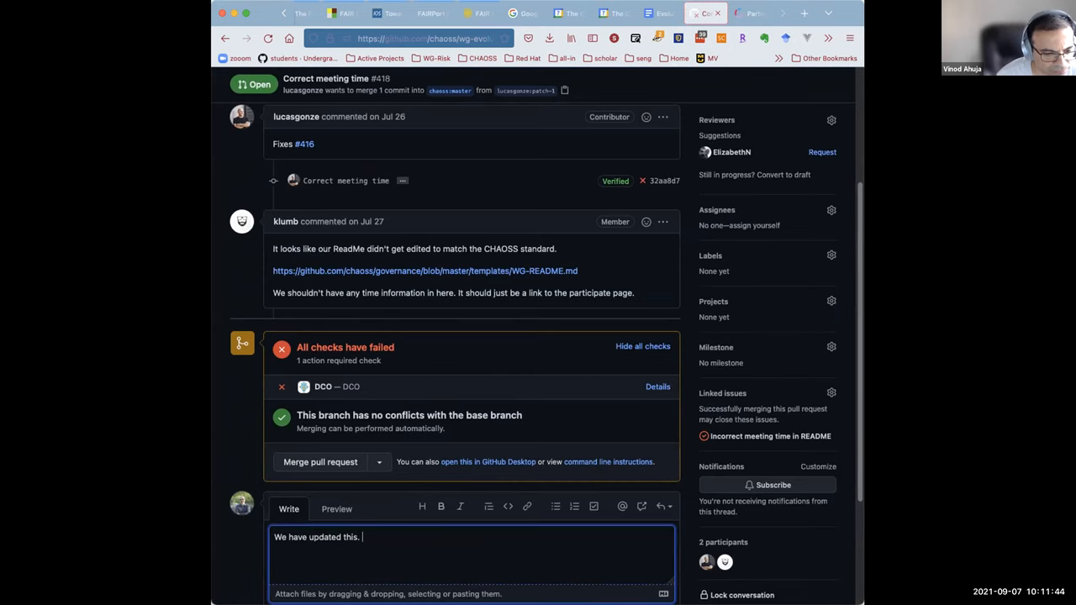
type("Thanks!")
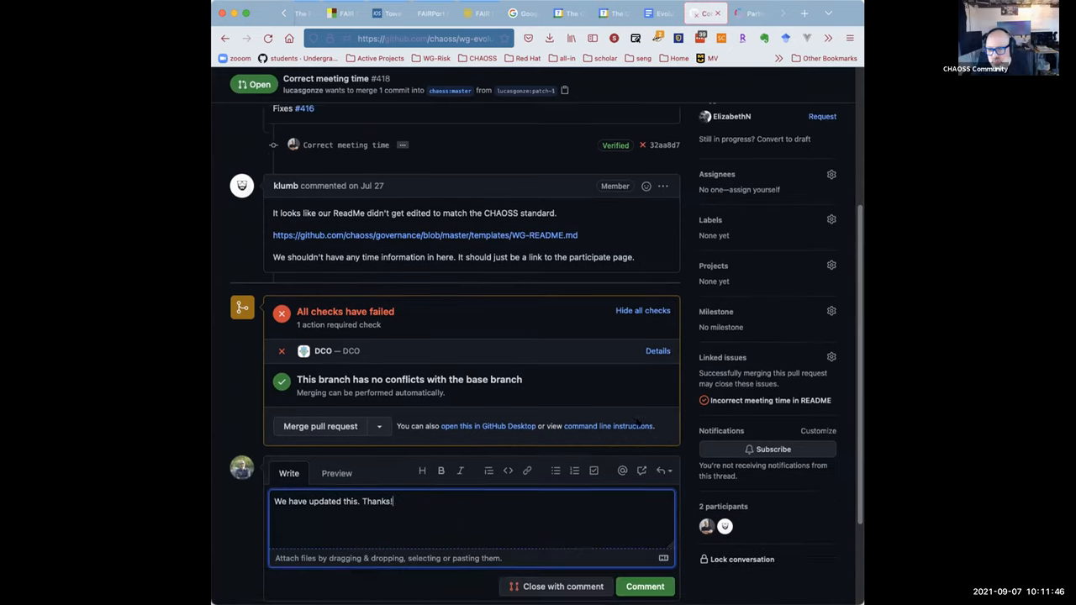
scroll("down", 3)
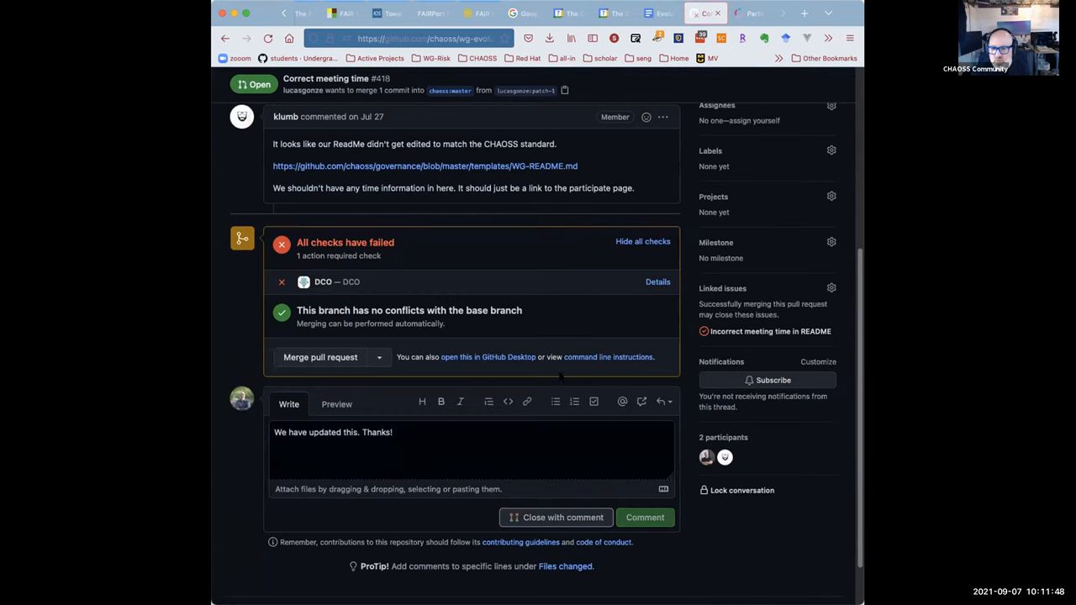
left_click(562, 517)
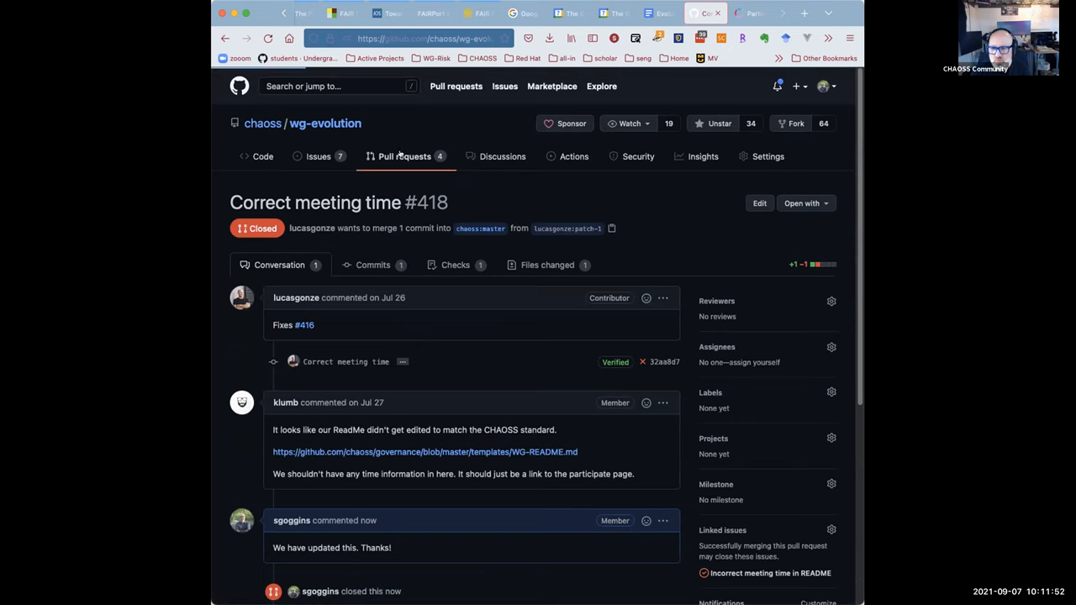
Review the file changes of PR #417 adding contribution attribution to the README.
left_click(404, 156)
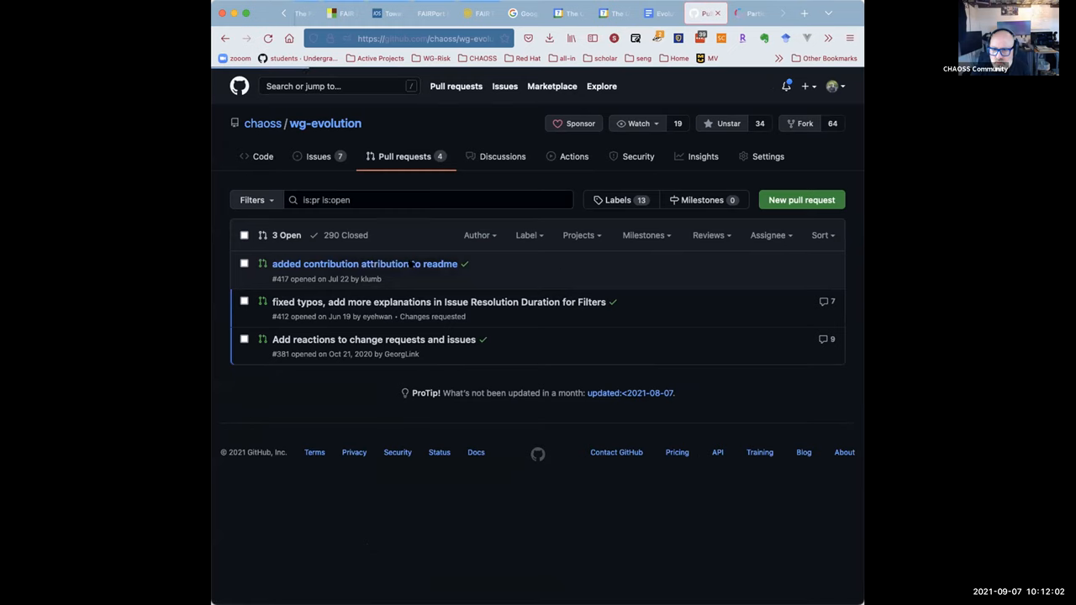
left_click(364, 263)
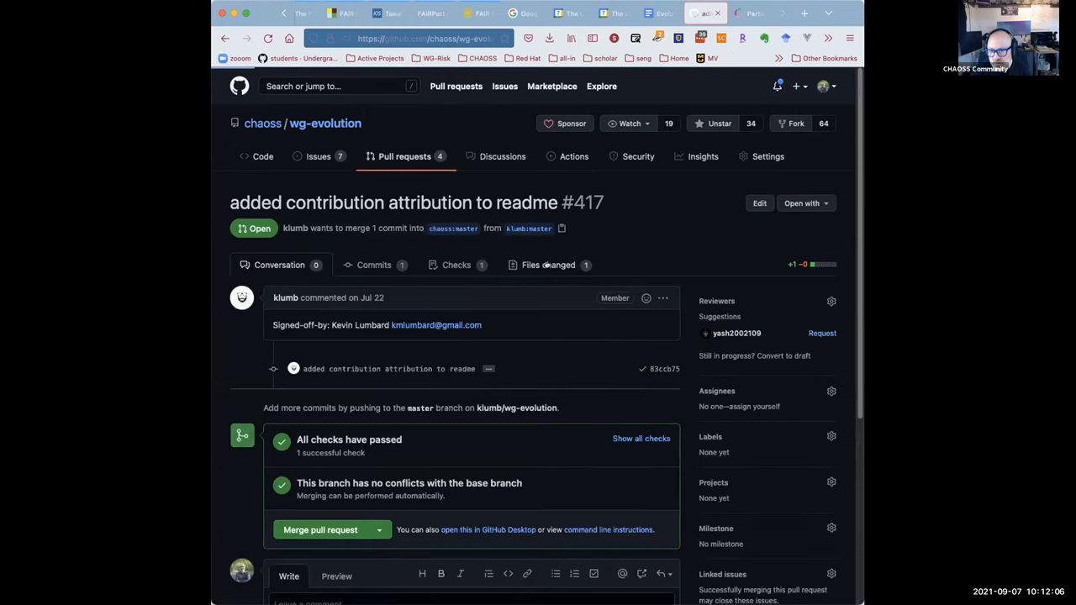
left_click(548, 264)
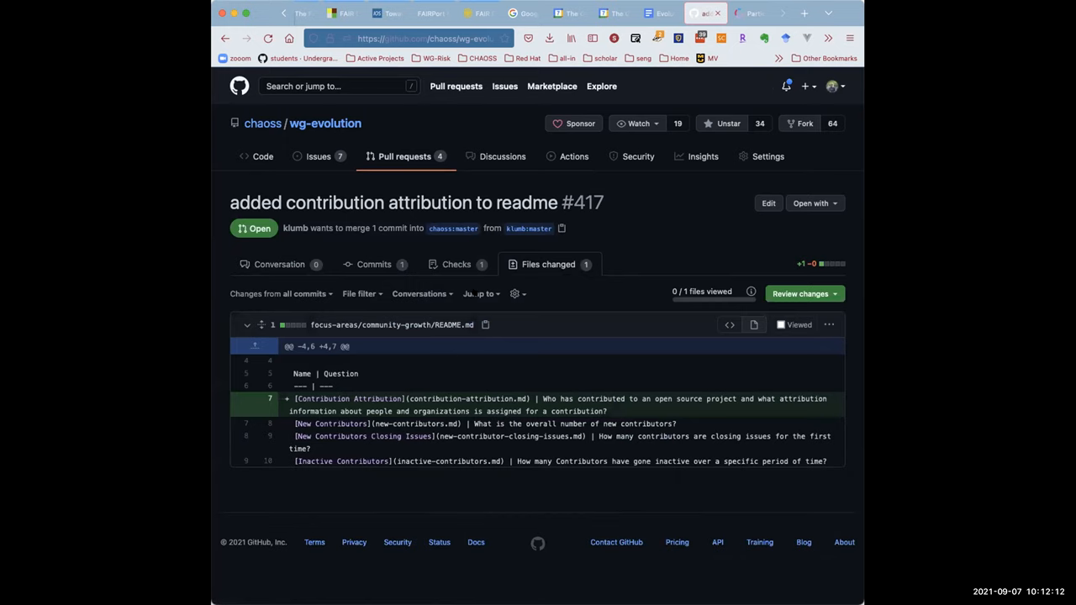
left_click(279, 264)
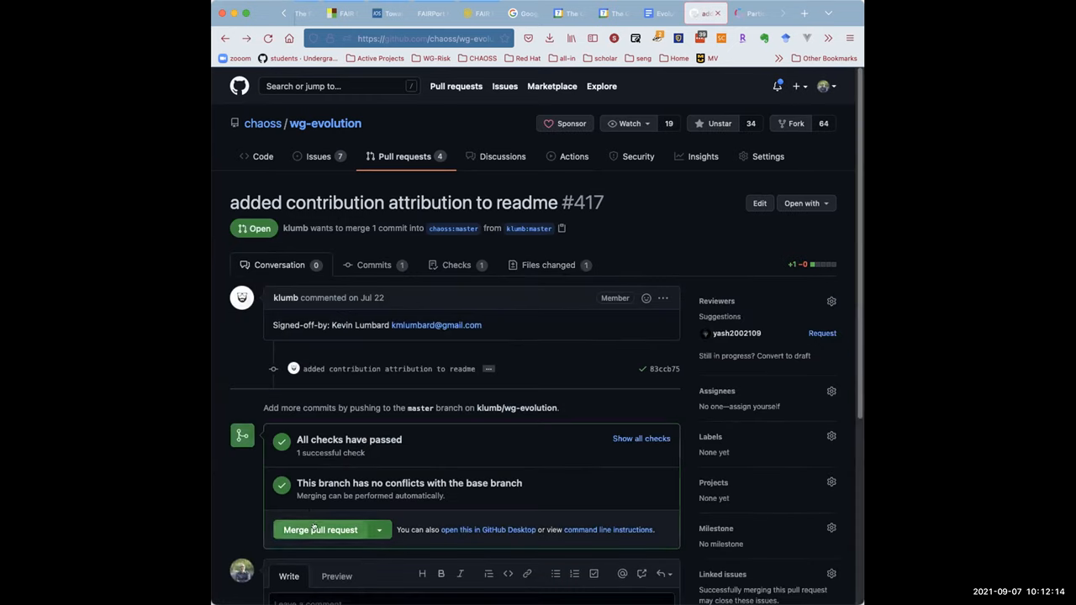
Merge pull request #417, leaving 2 open and 291 closed pull requests.
left_click(320, 529)
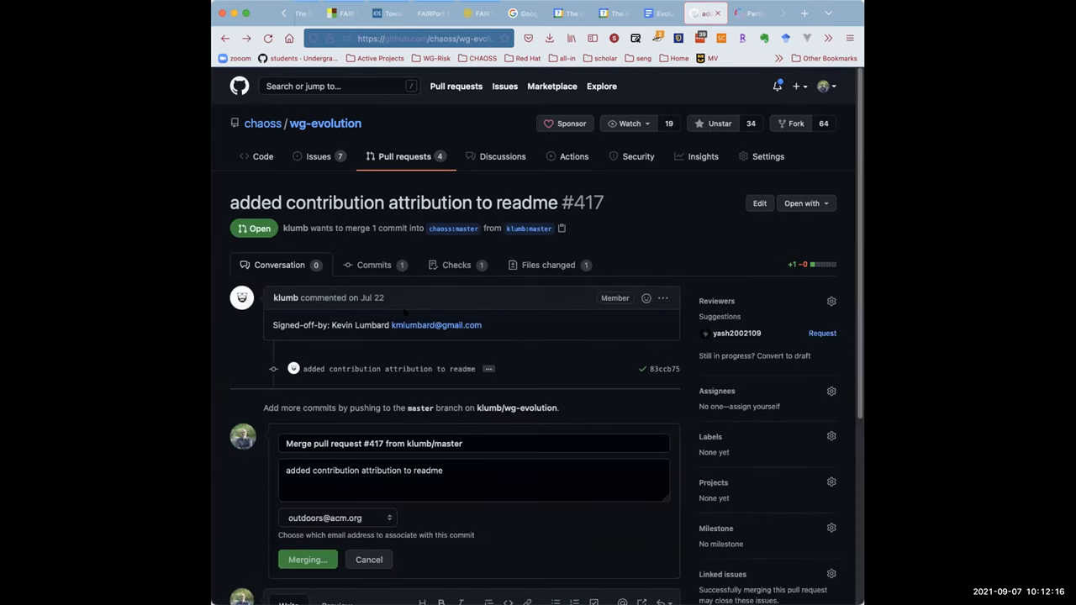
left_click(405, 156)
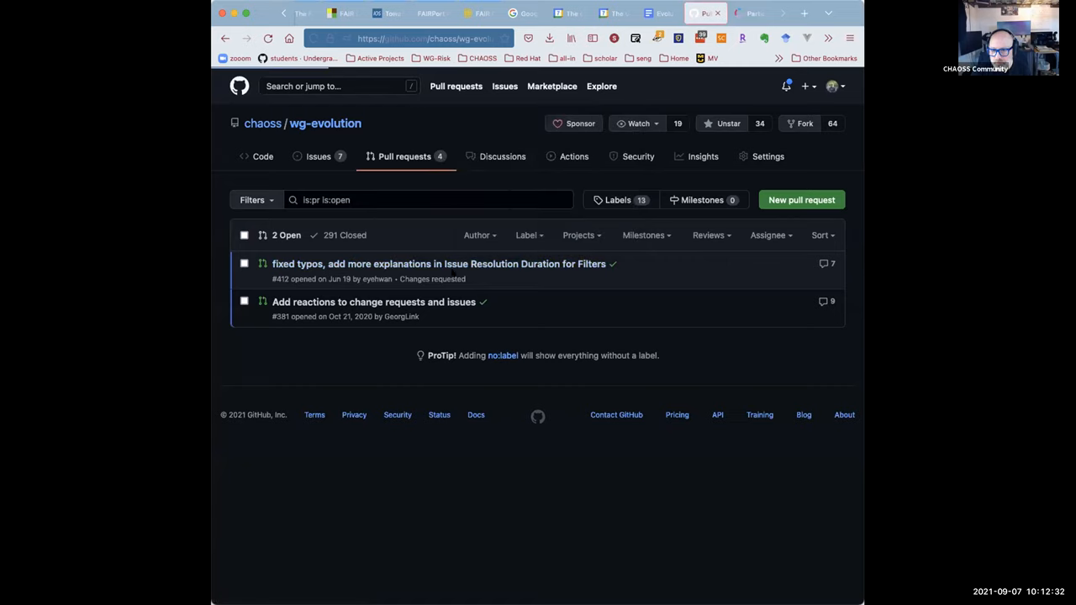
Read through the typo-fix file changes of pull request #412.
left_click(438, 263)
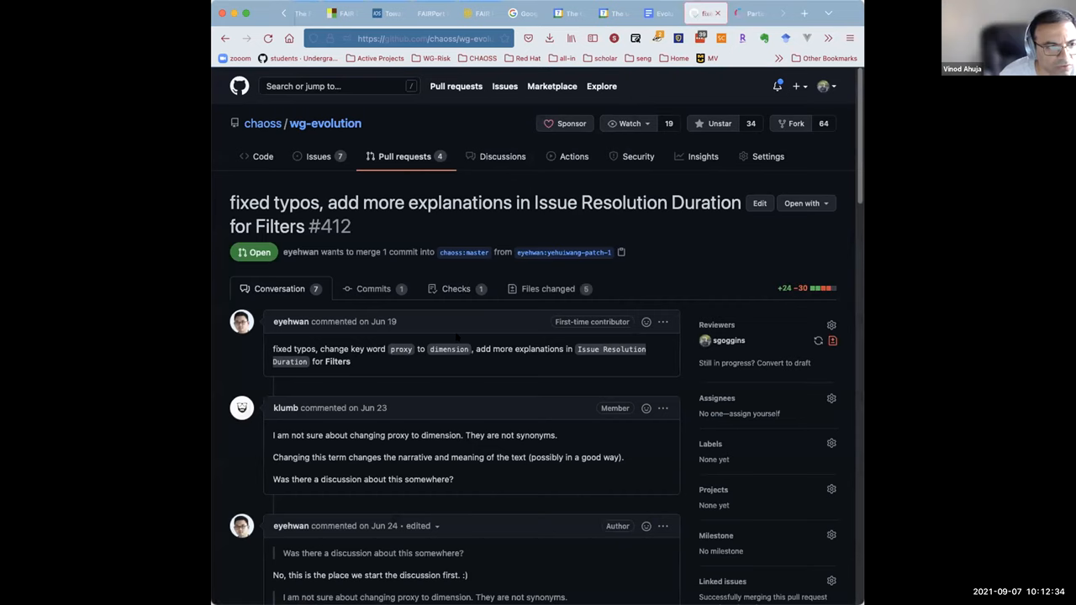
mouse_move(548, 289)
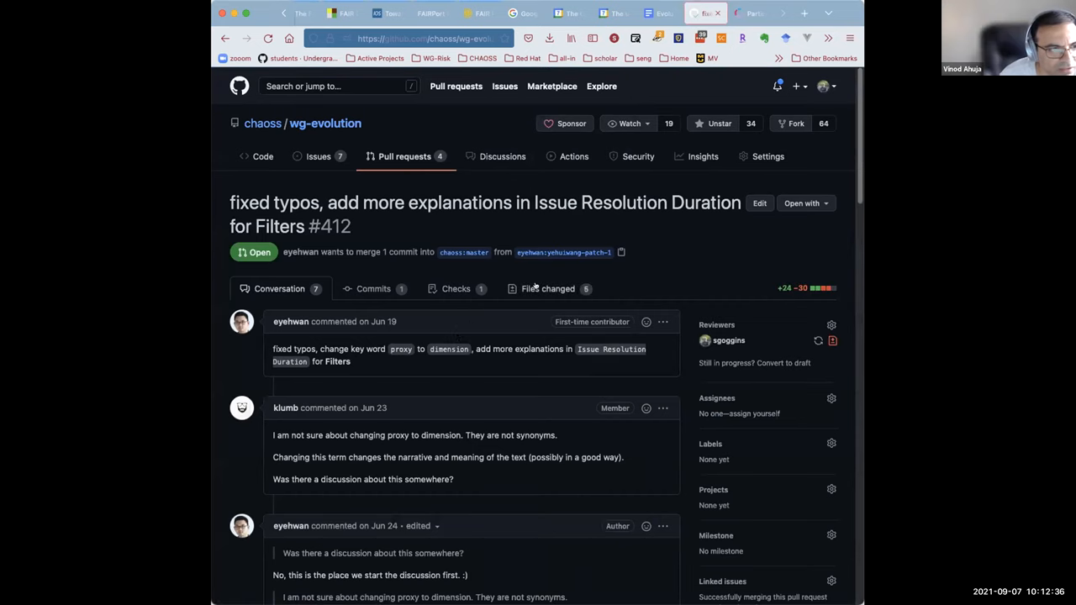
left_click(547, 288)
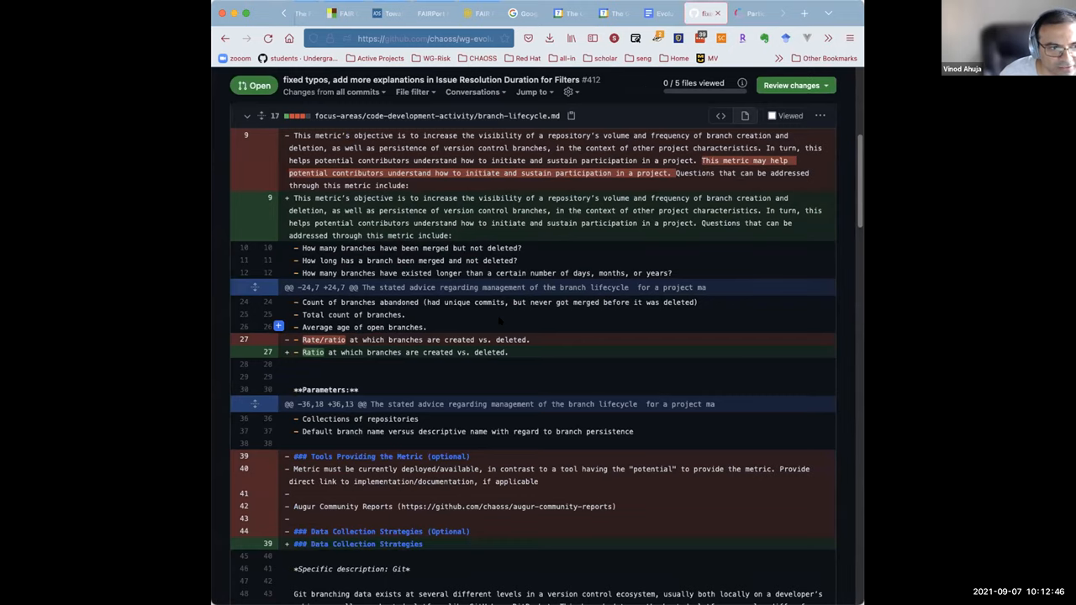
scroll("down", 3)
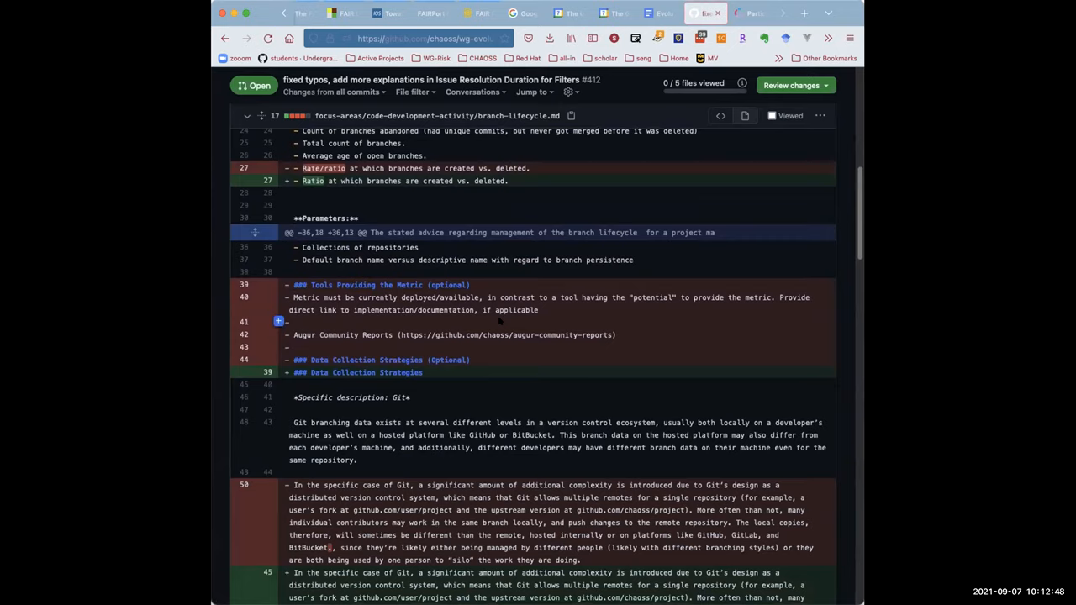
scroll("down", 3)
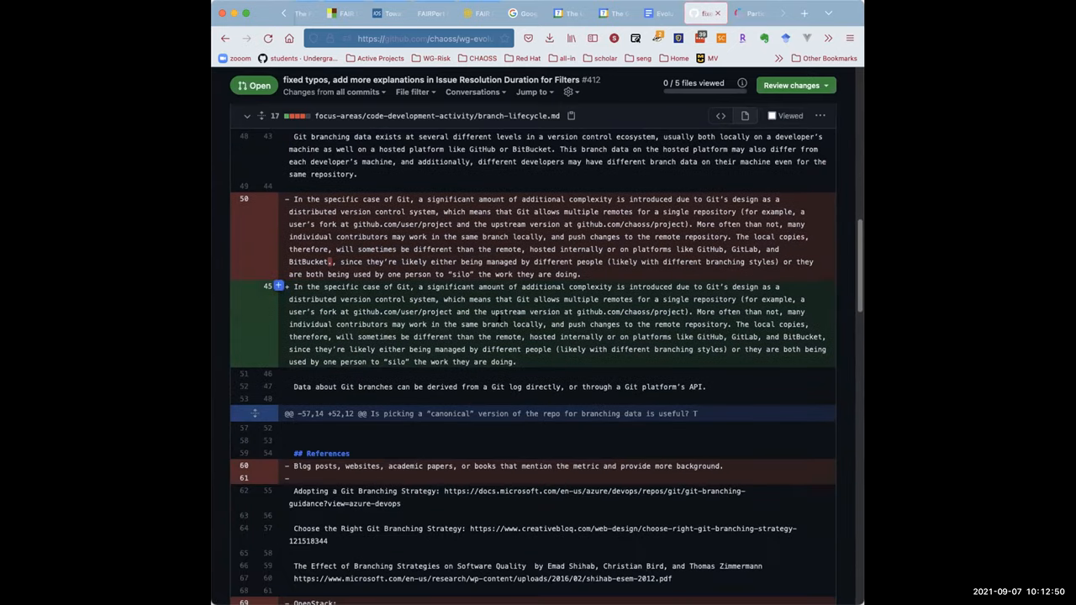
scroll("down", 3)
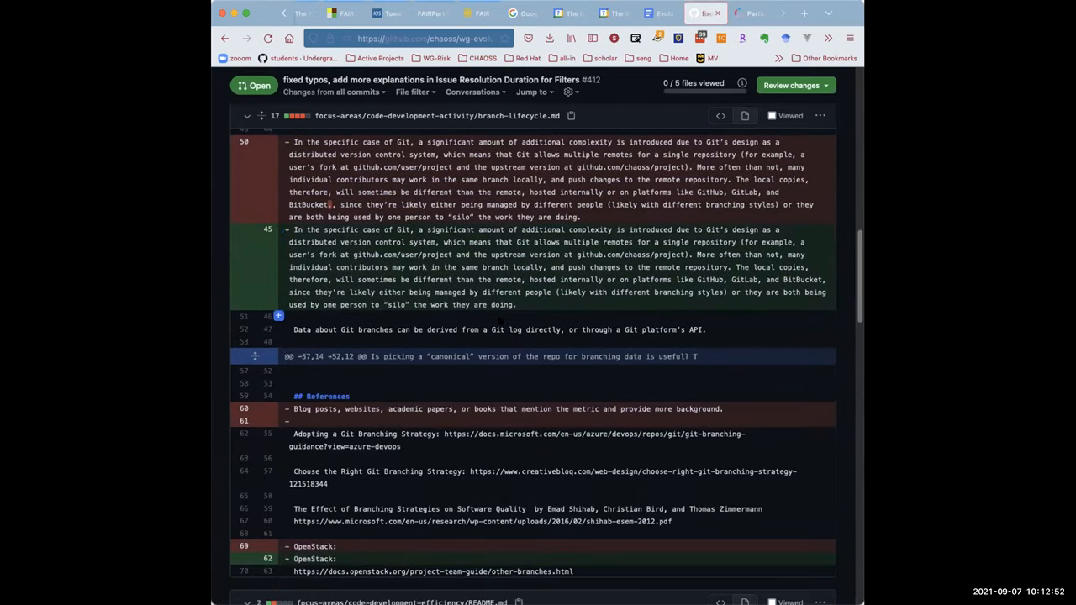
scroll("down", 3)
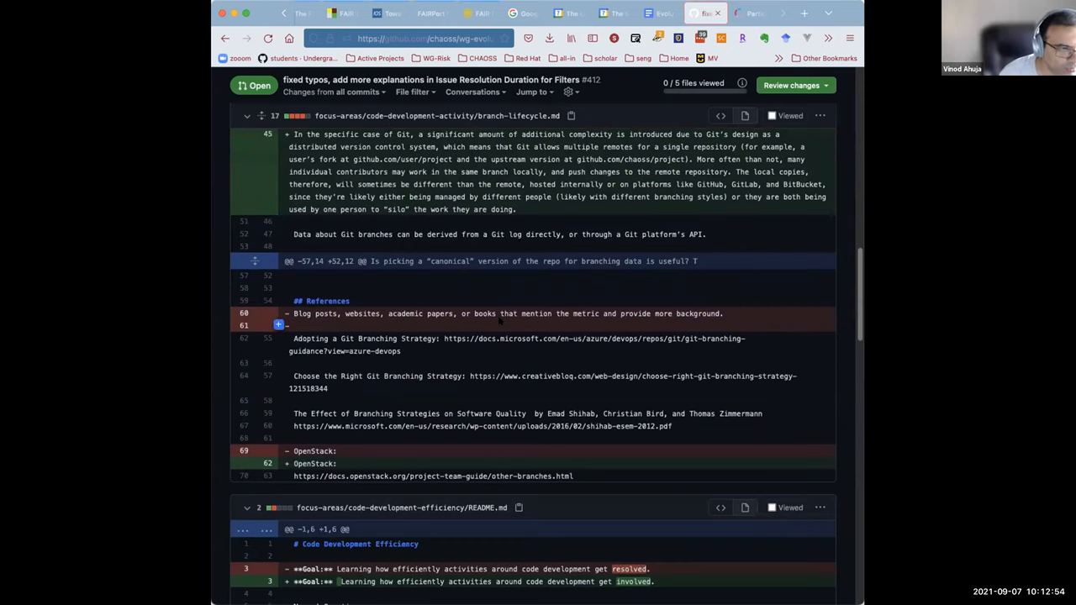
scroll("down", 3)
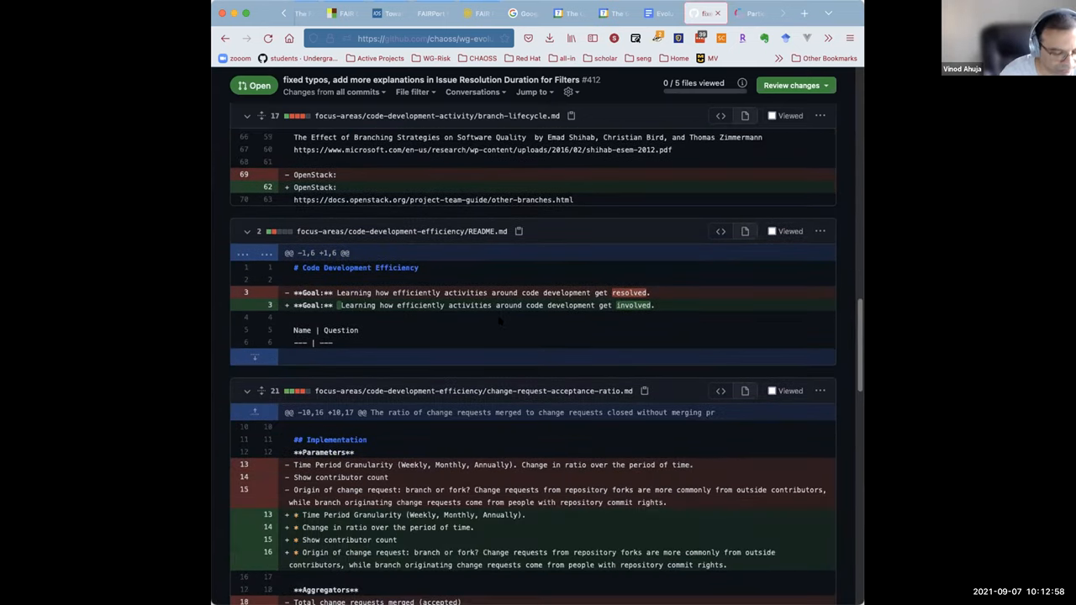
scroll("down", 3)
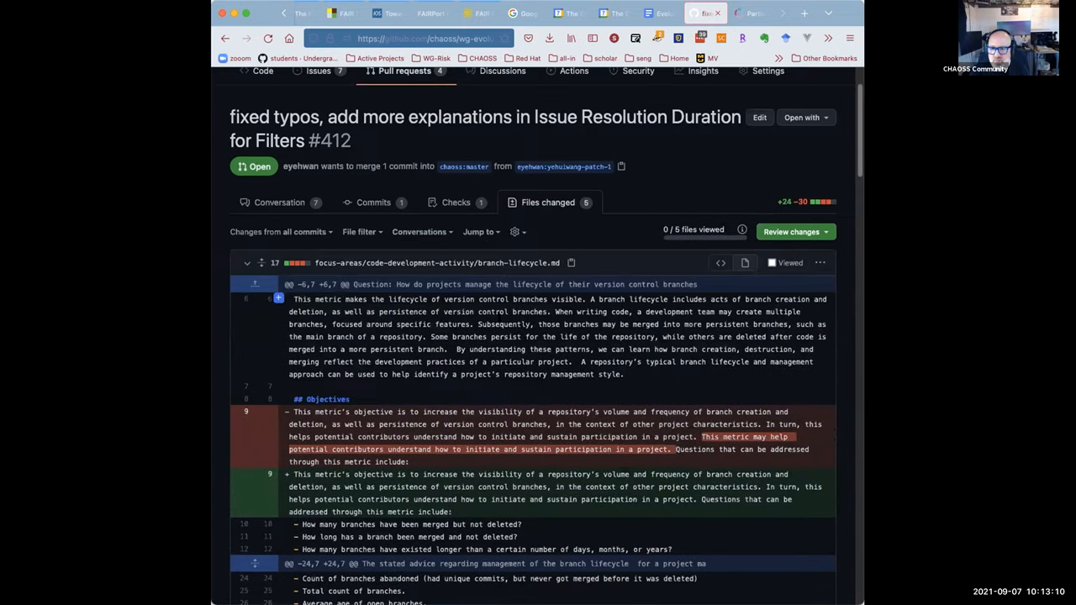
scroll("down", 3)
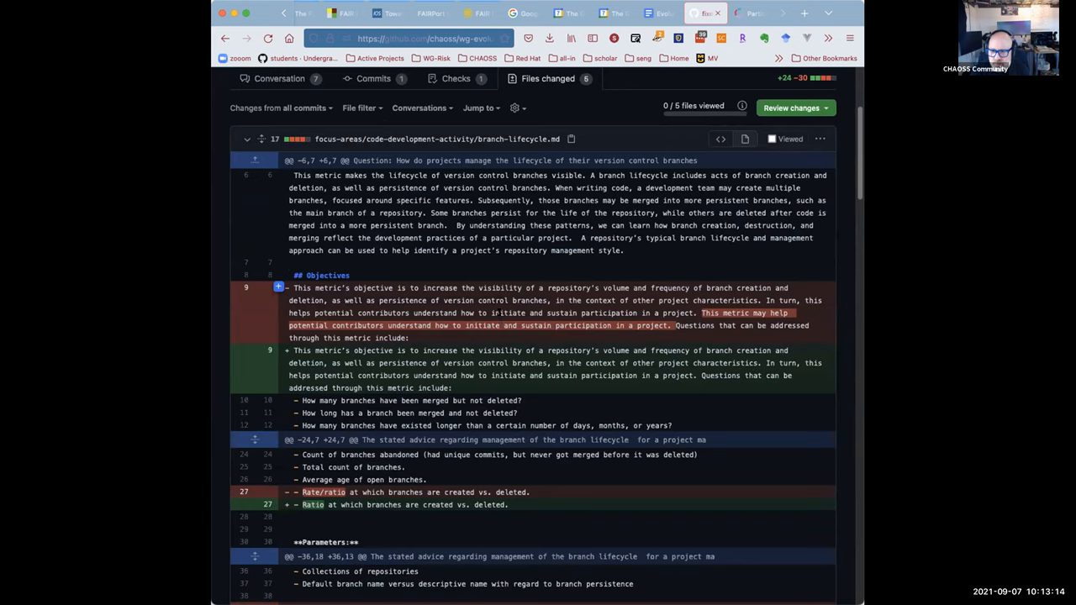
scroll("down", 3)
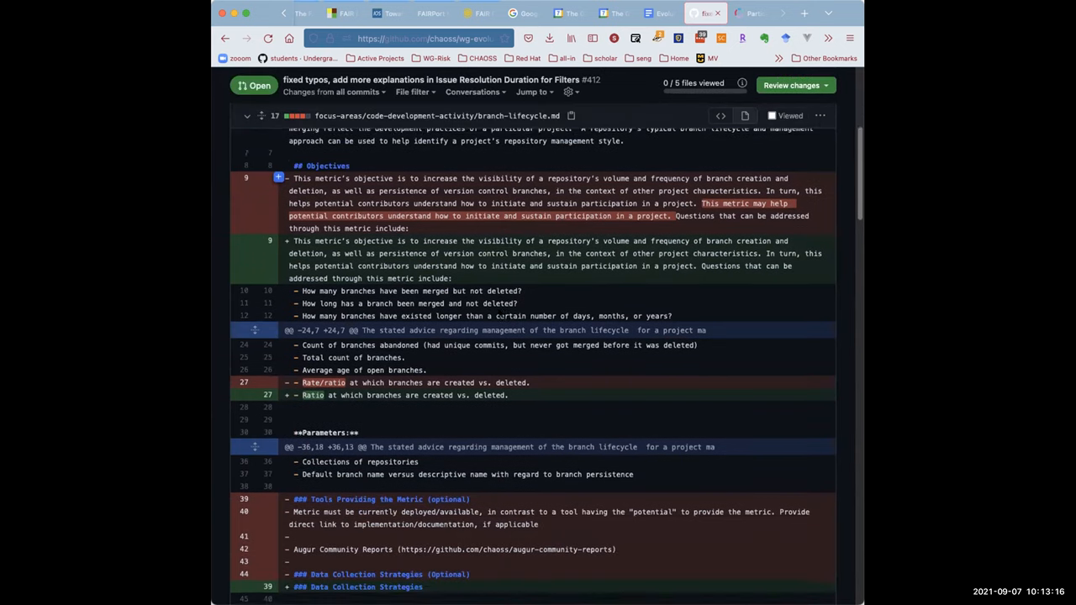
scroll("down", 3)
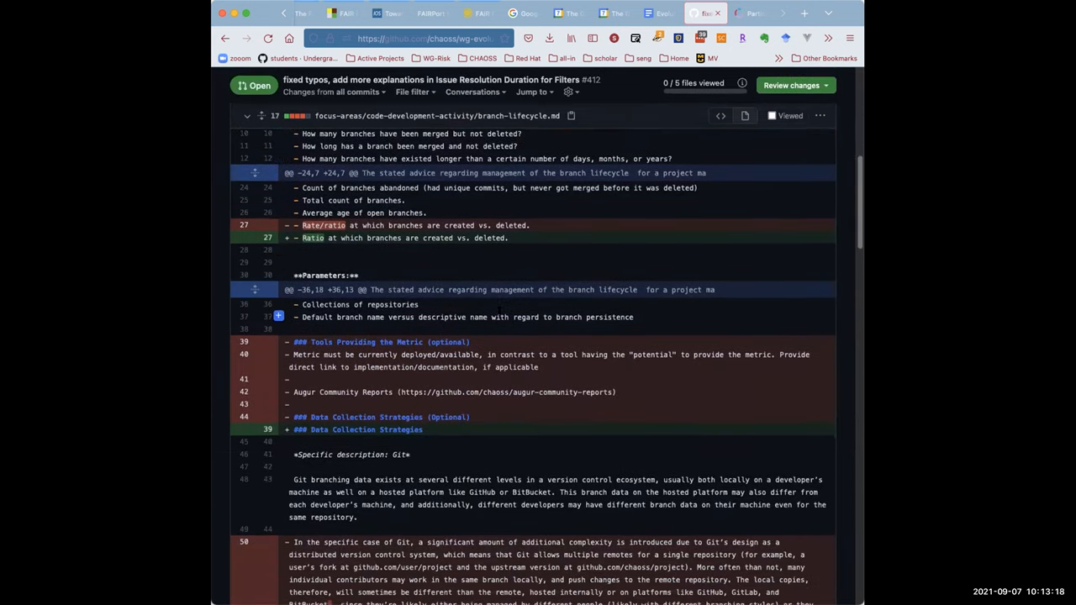
scroll("down", 3)
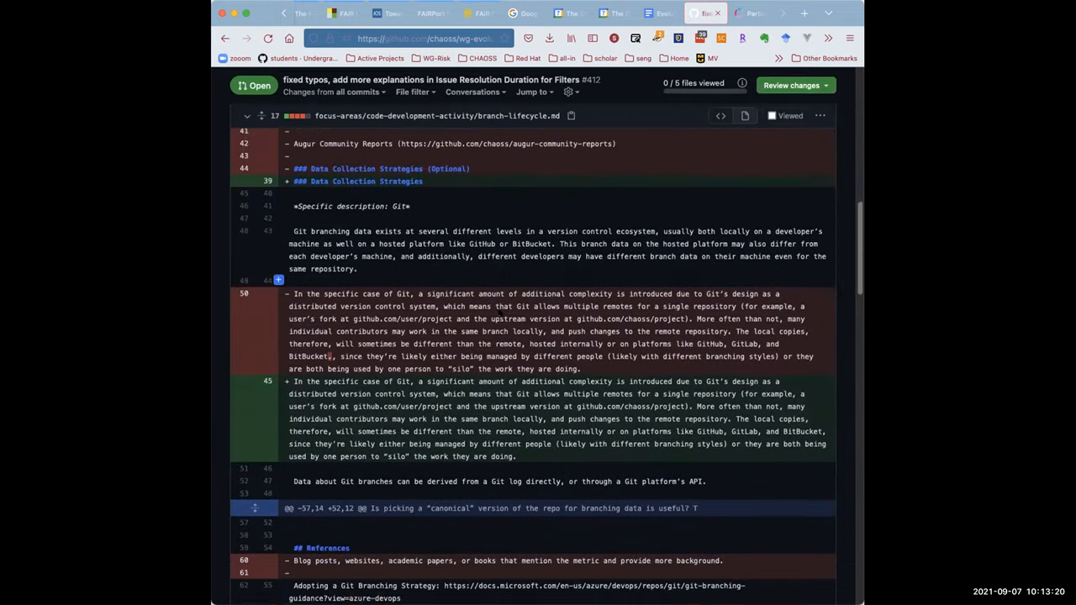
scroll("down", 3)
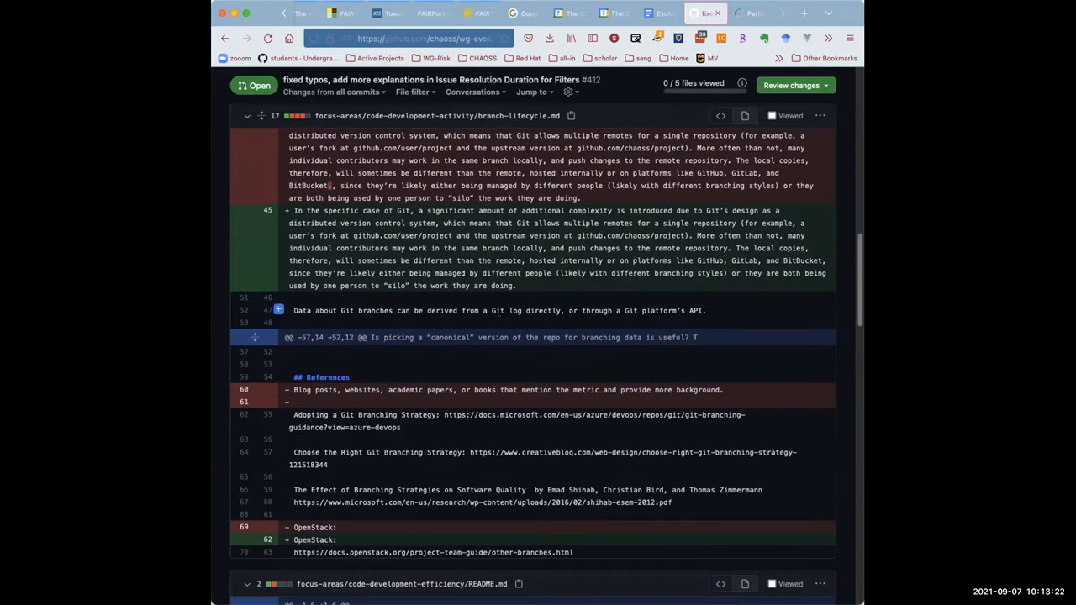
scroll("down", 3)
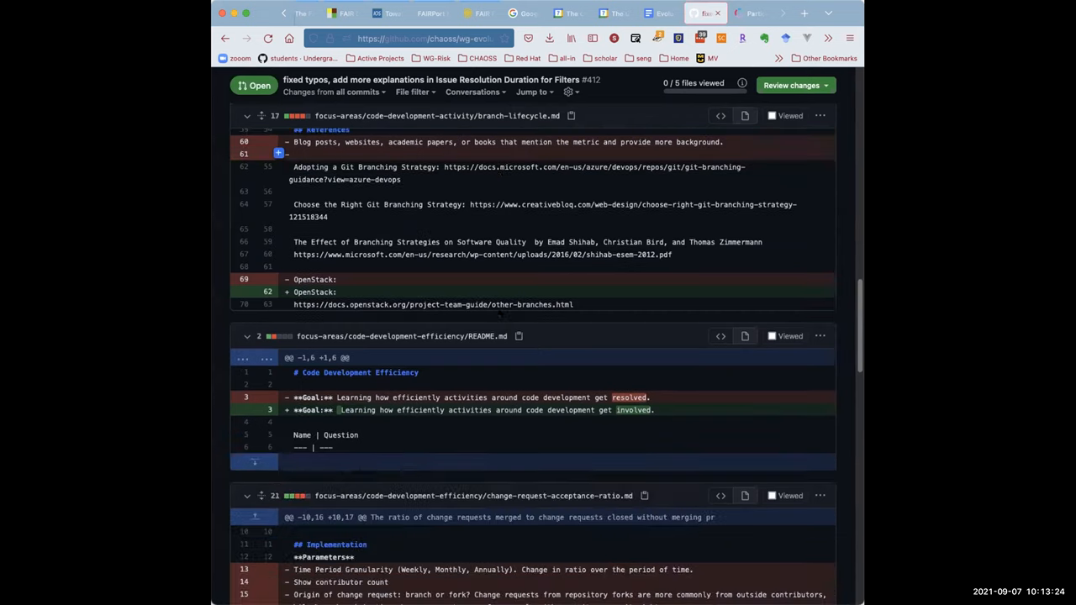
scroll("down", 3)
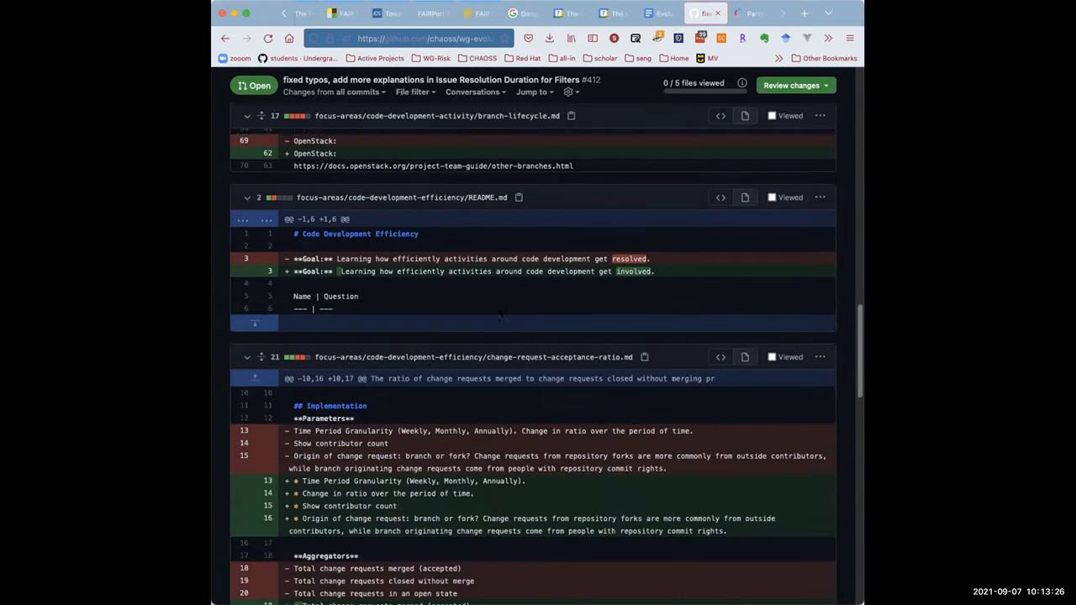
scroll("down", 3)
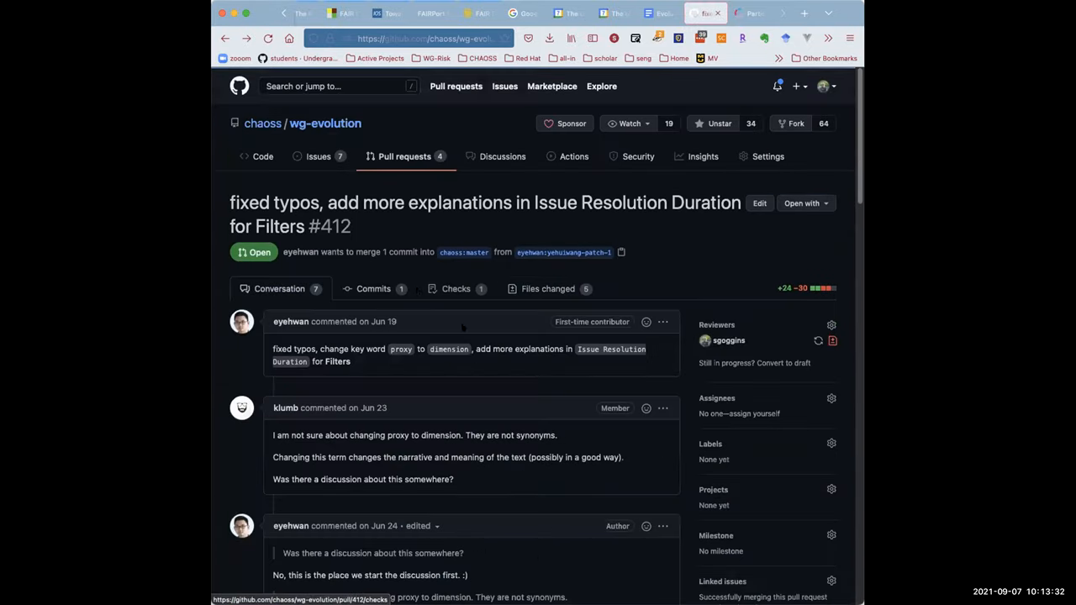
scroll("down", 3)
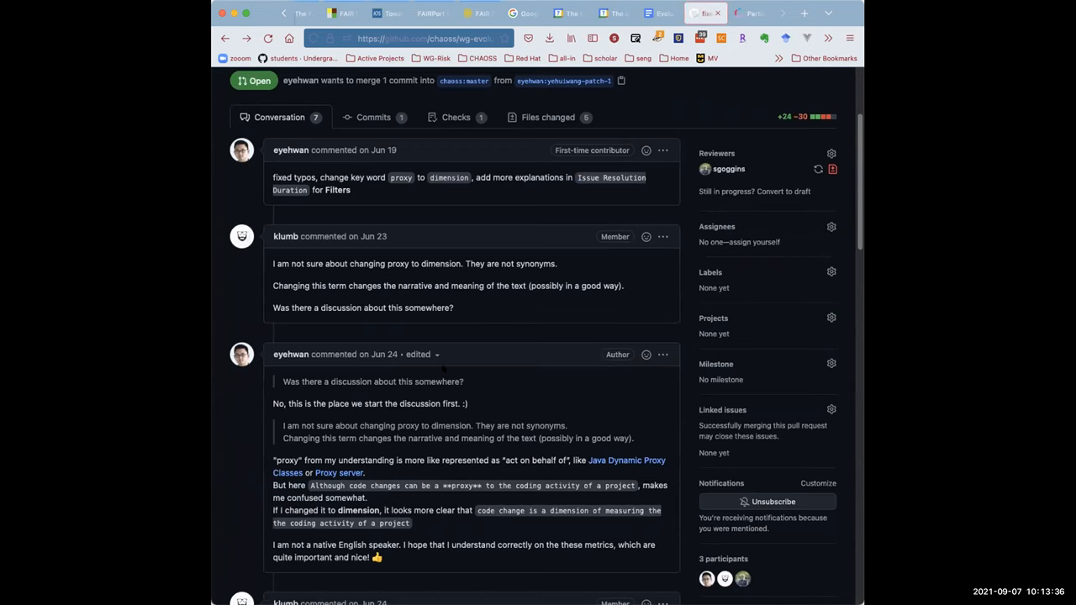
scroll("down", 3)
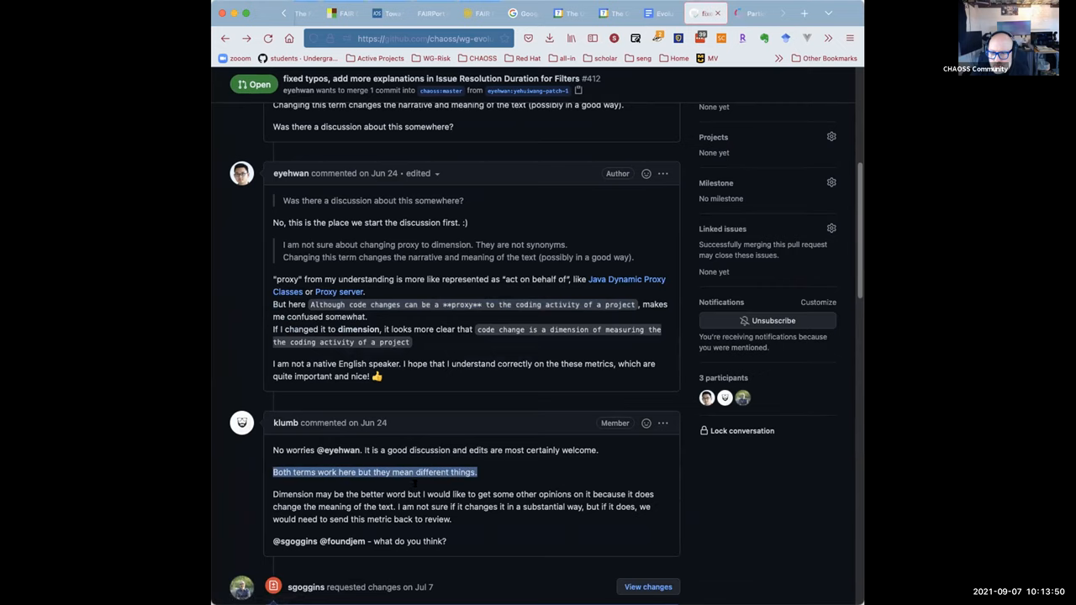
scroll("down", 3)
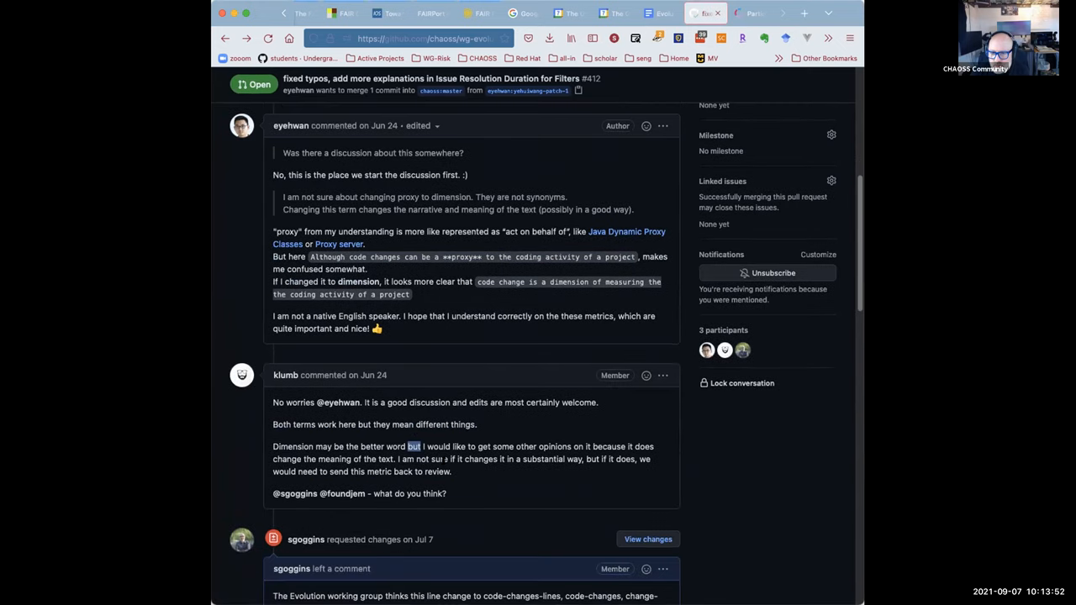
scroll("down", 3)
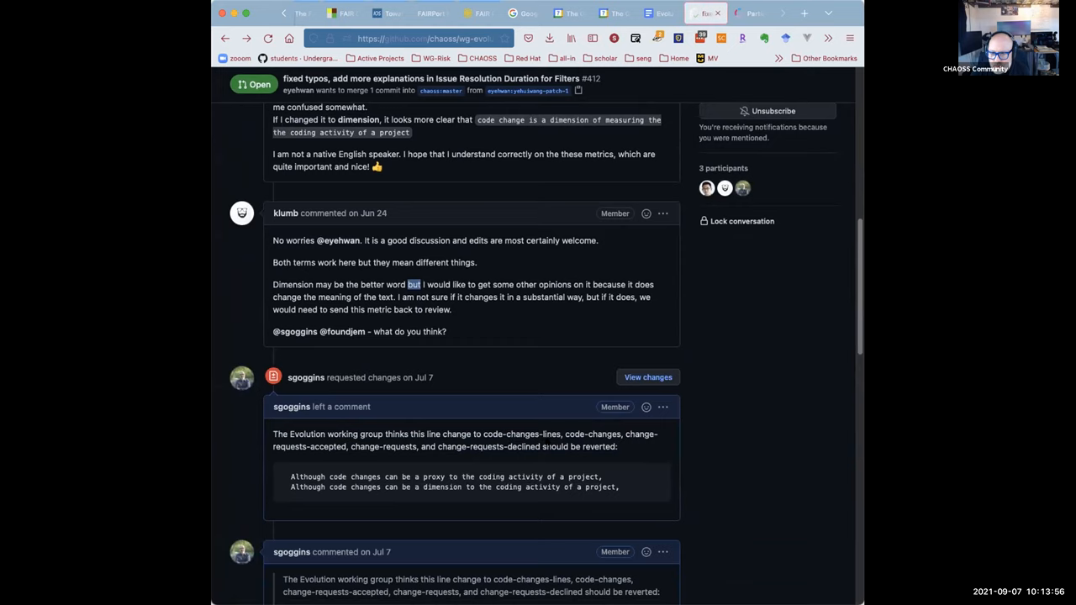
scroll("down", 3)
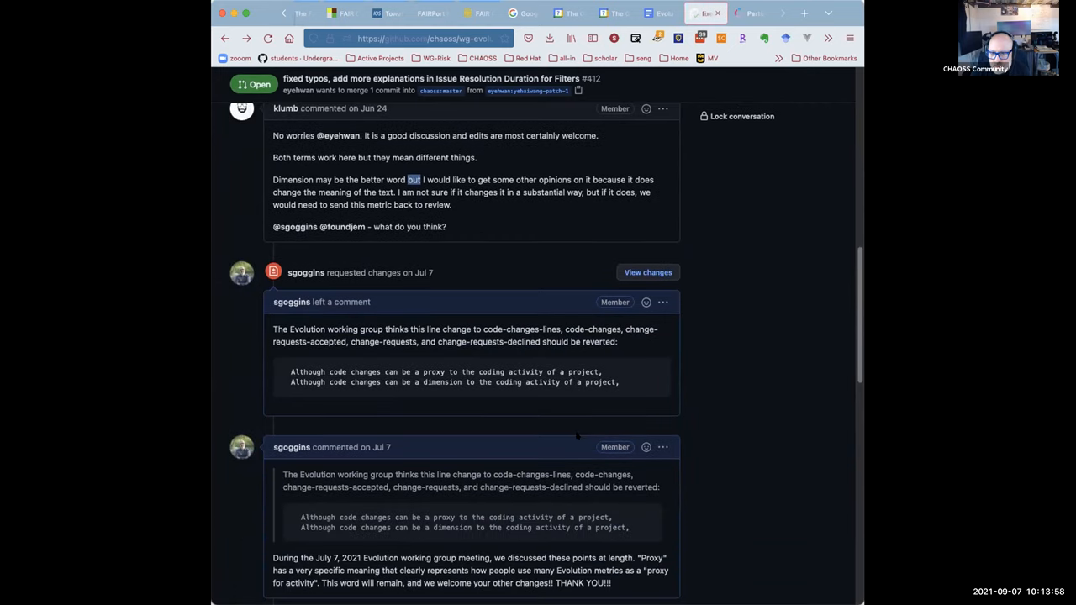
scroll("down", 3)
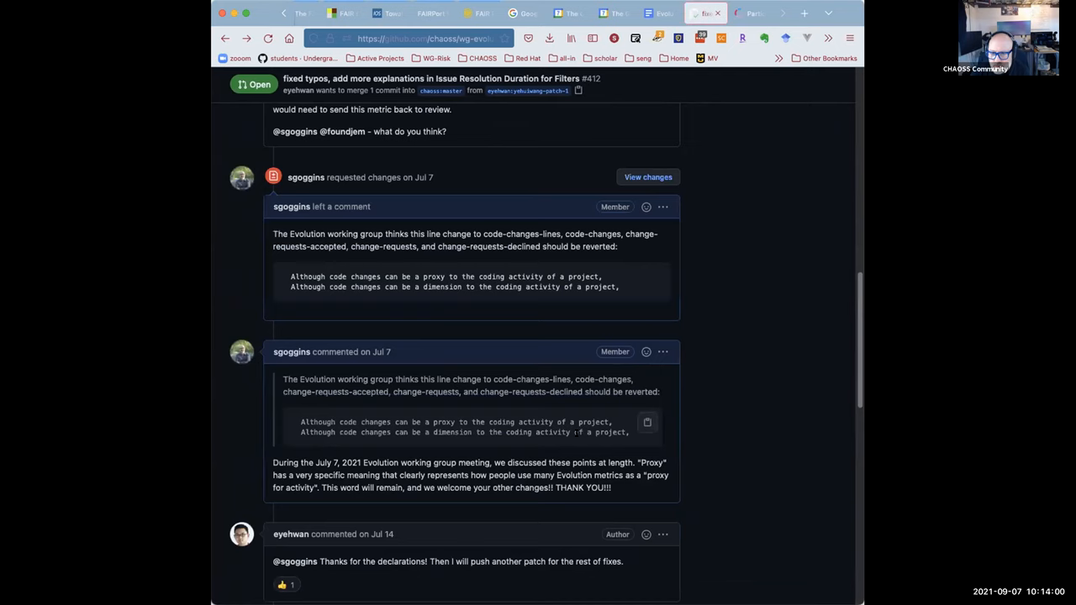
scroll("down", 3)
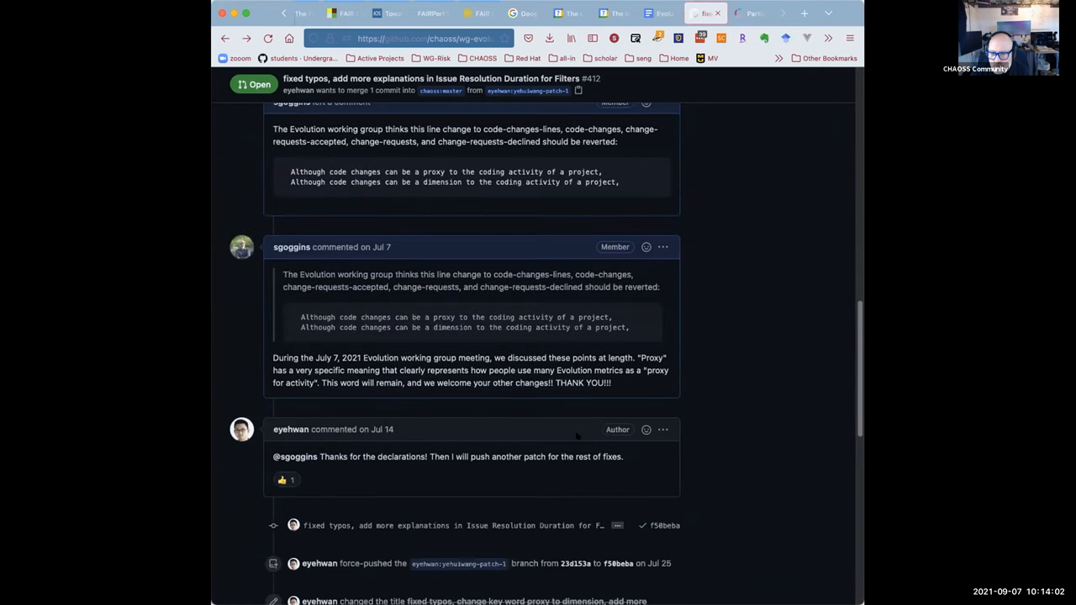
scroll("down", 3)
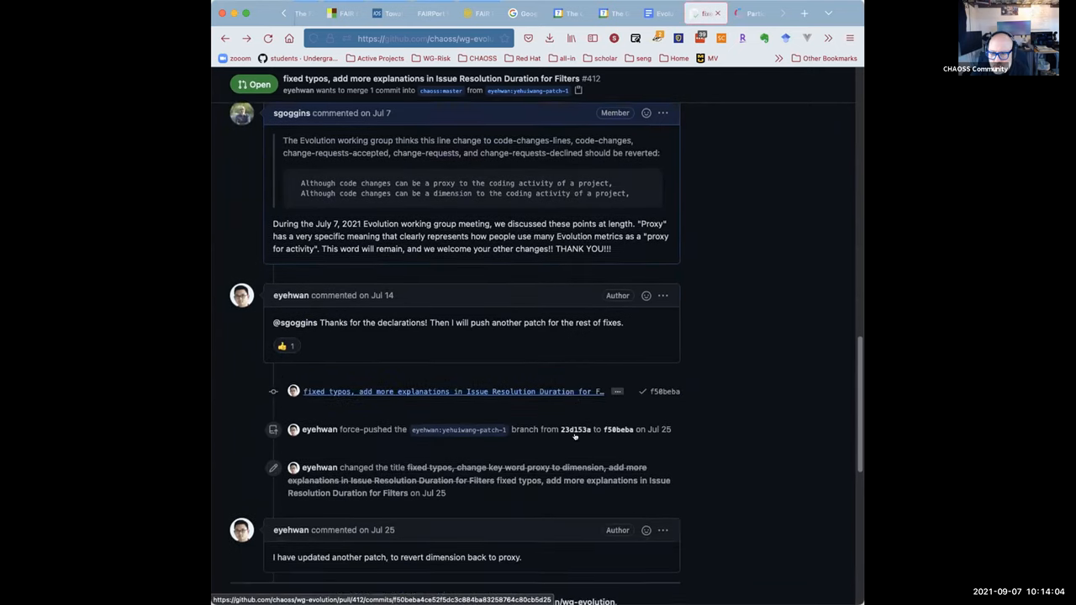
scroll("down", 3)
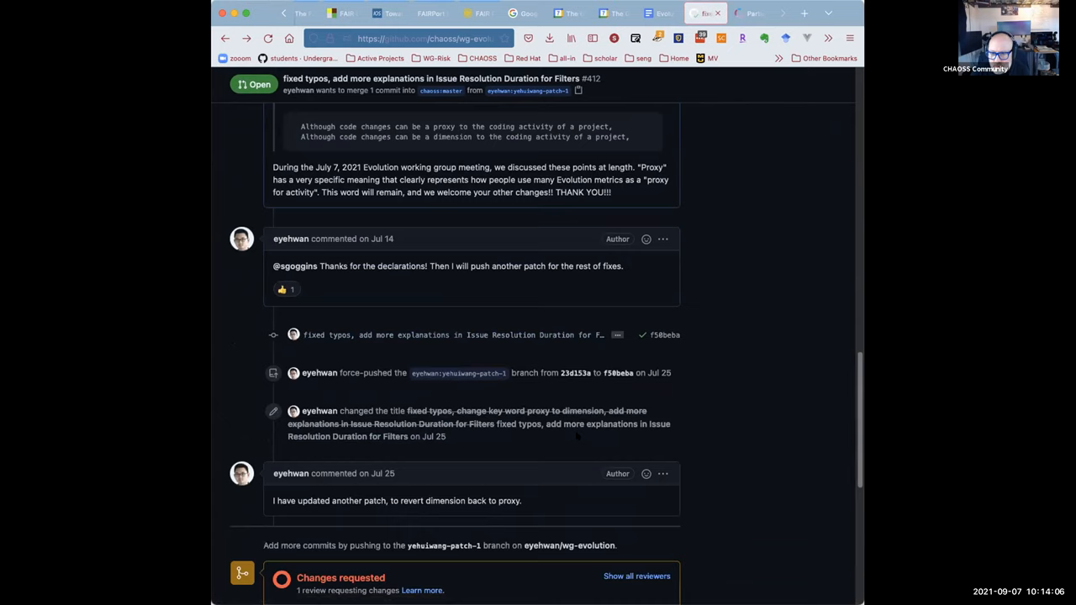
scroll("down", 3)
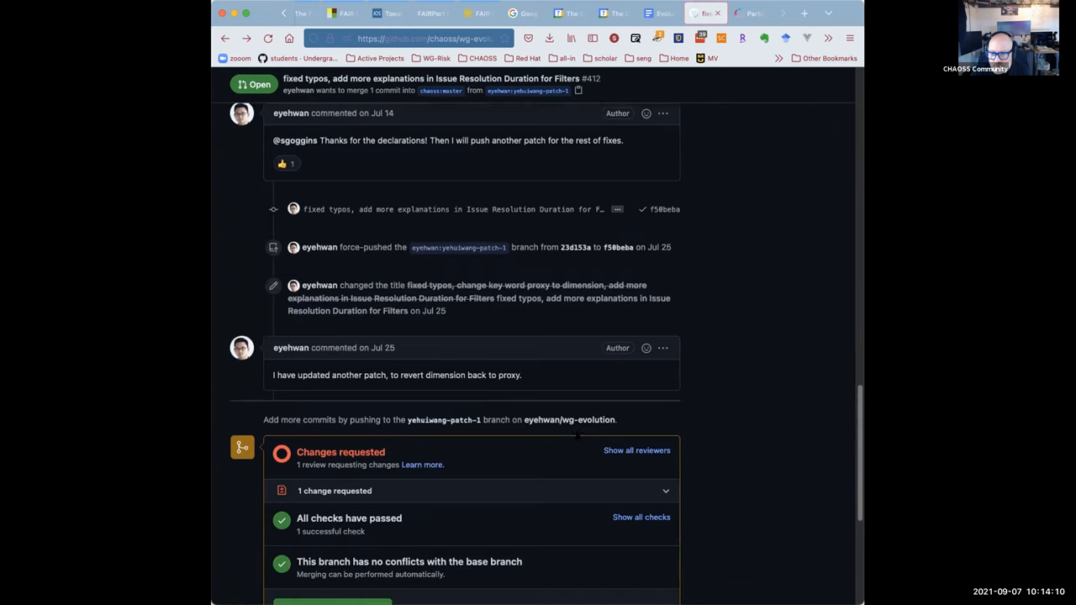
scroll("down", 3)
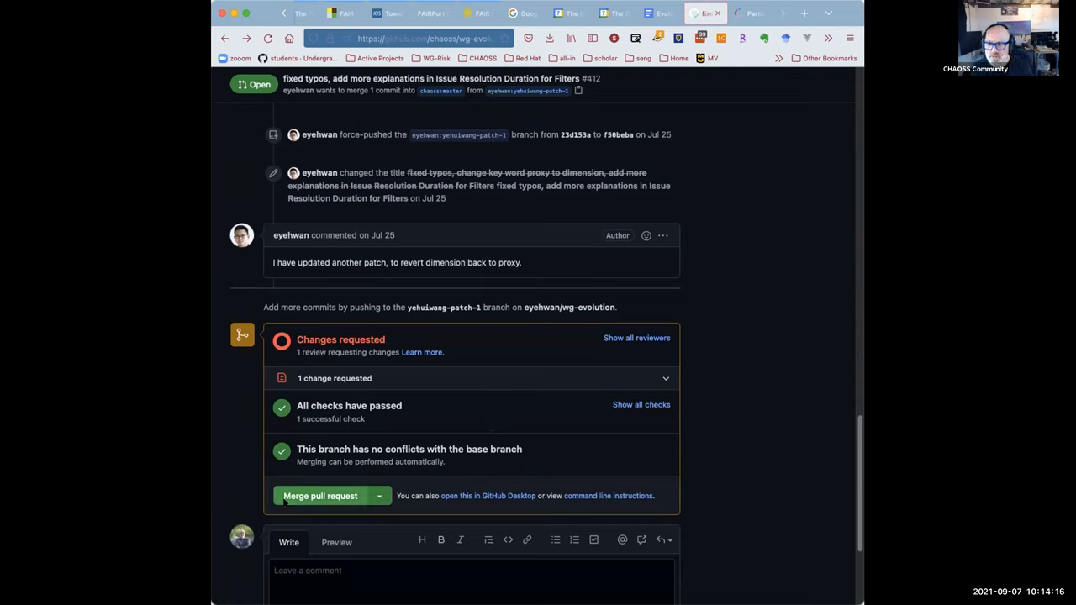
Merge pull request #412, leaving 1 open and 292 closed pull requests.
left_click(320, 496)
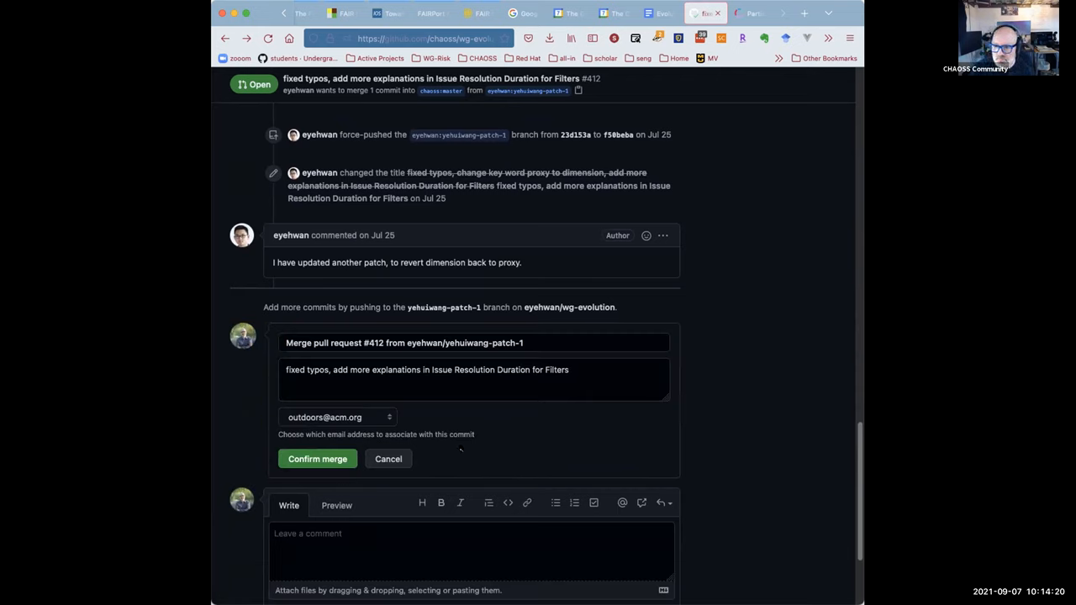
left_click(317, 459)
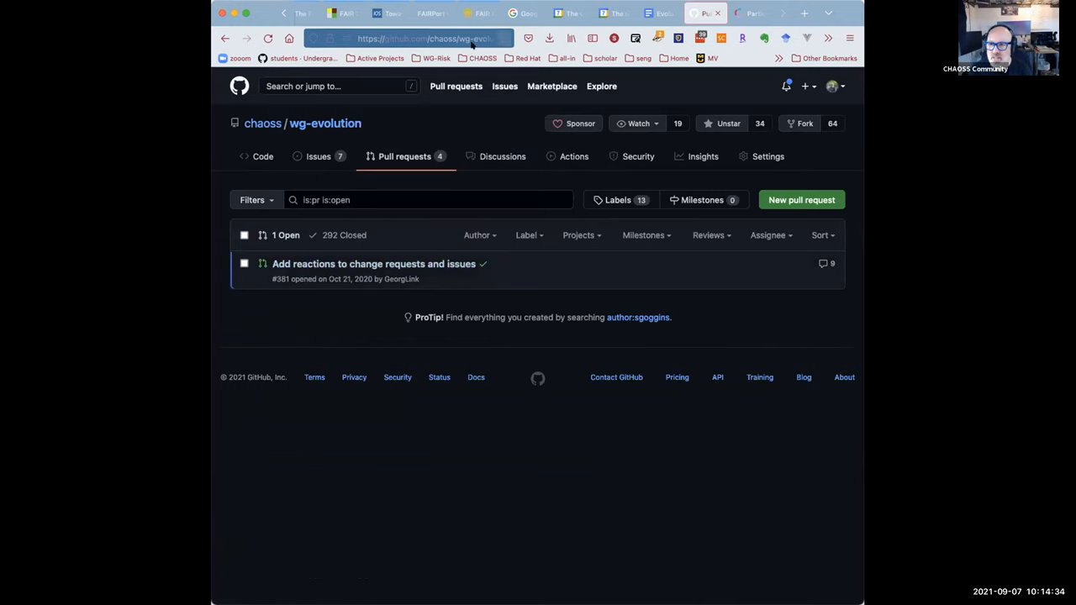
left_click(659, 13)
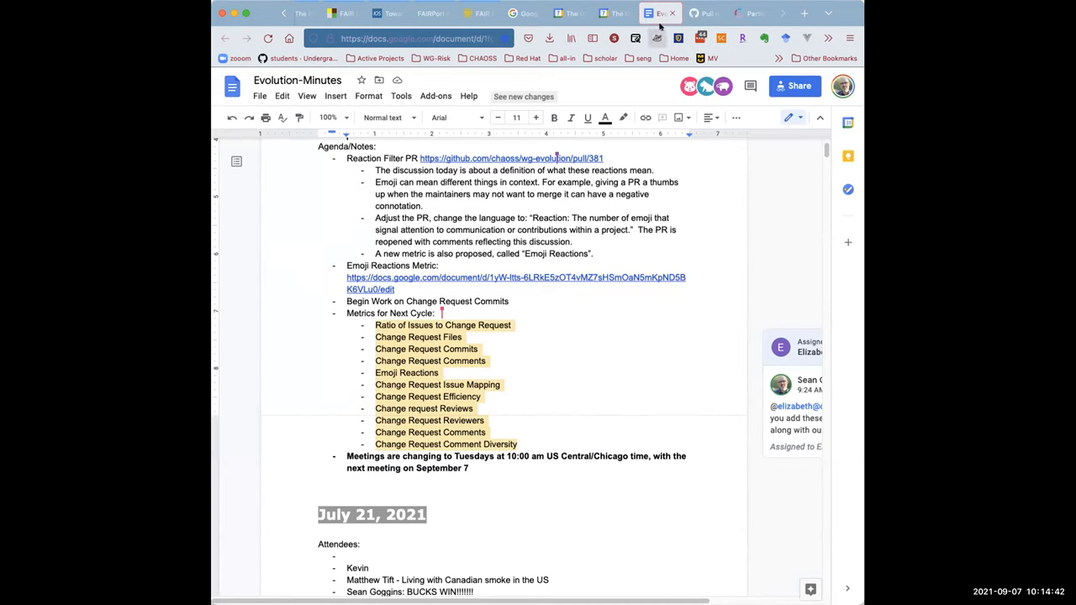
left_click(705, 13)
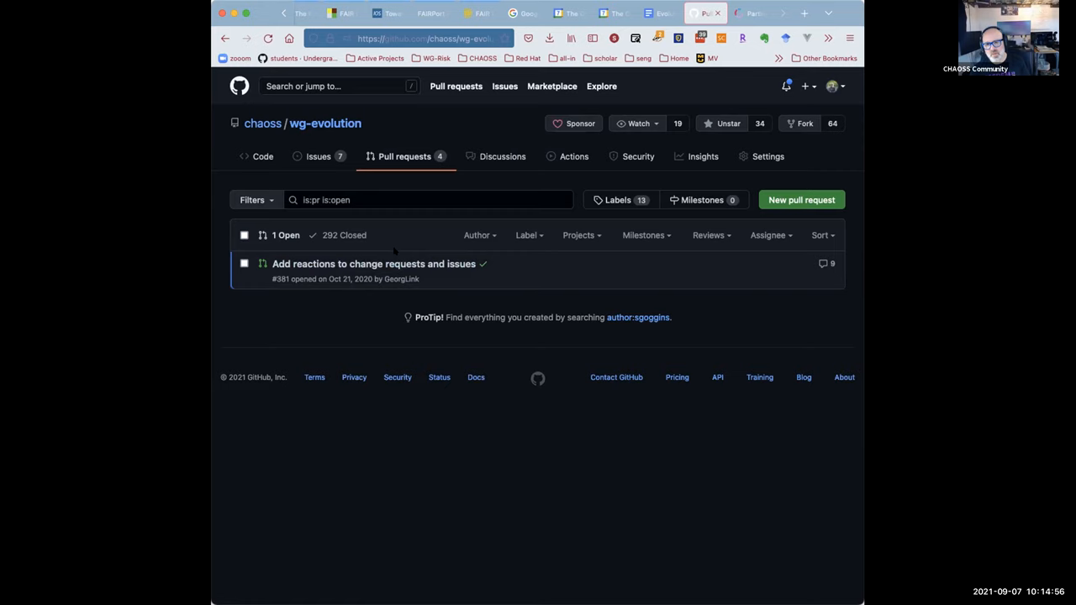
mouse_move(391, 244)
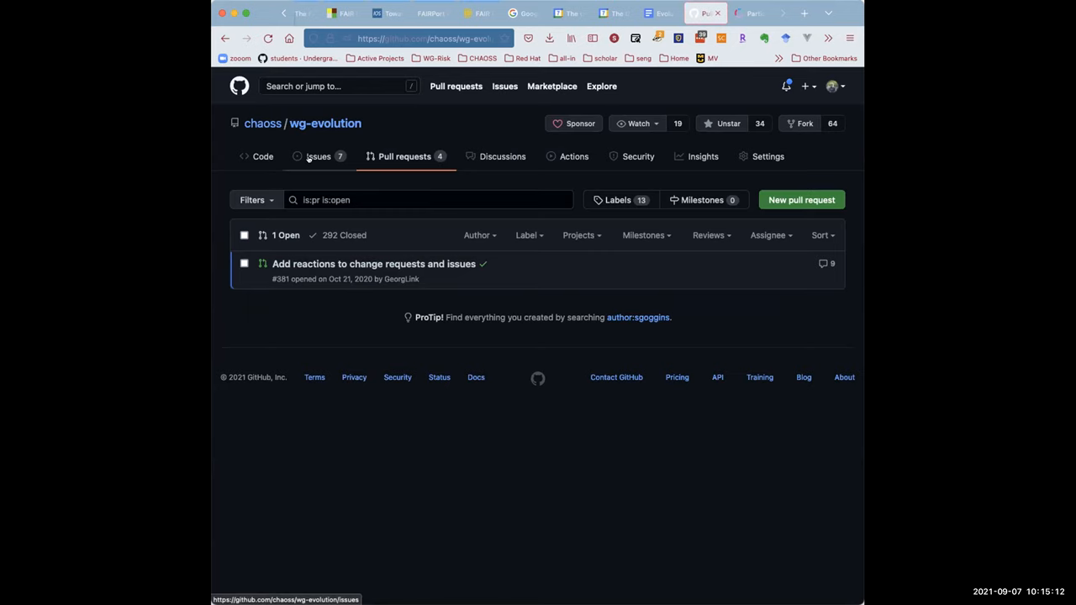
Show the wg-evolution open issues (6 open), then switch to the Evolution-Minutes notes.
left_click(318, 156)
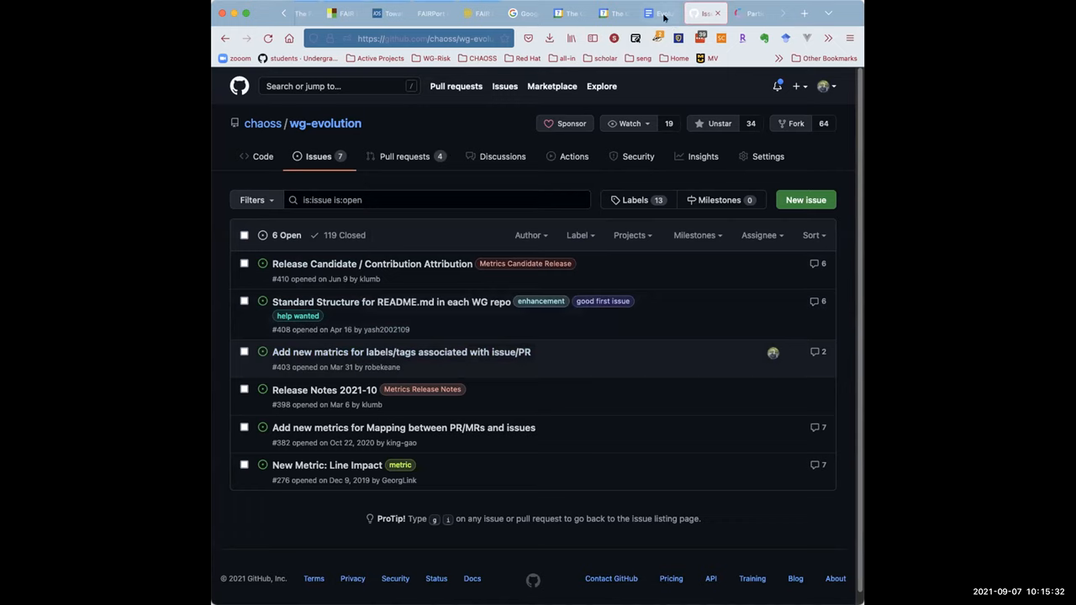
left_click(660, 12)
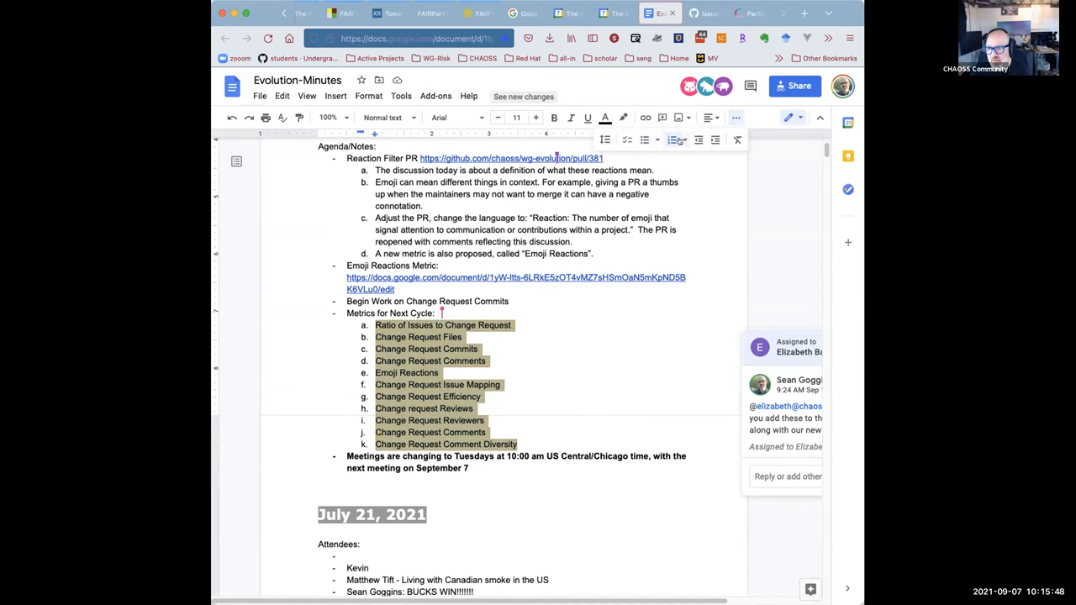
Apply 1. / 1.1 outline numbering to the Evolution-Minutes agenda items.
left_click(672, 140)
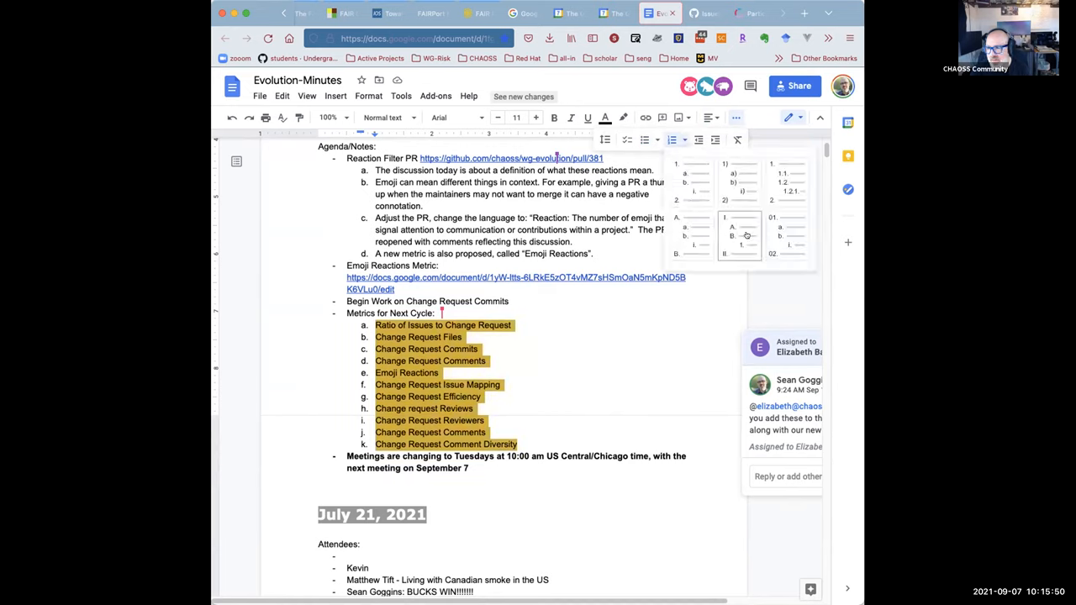
left_click(726, 233)
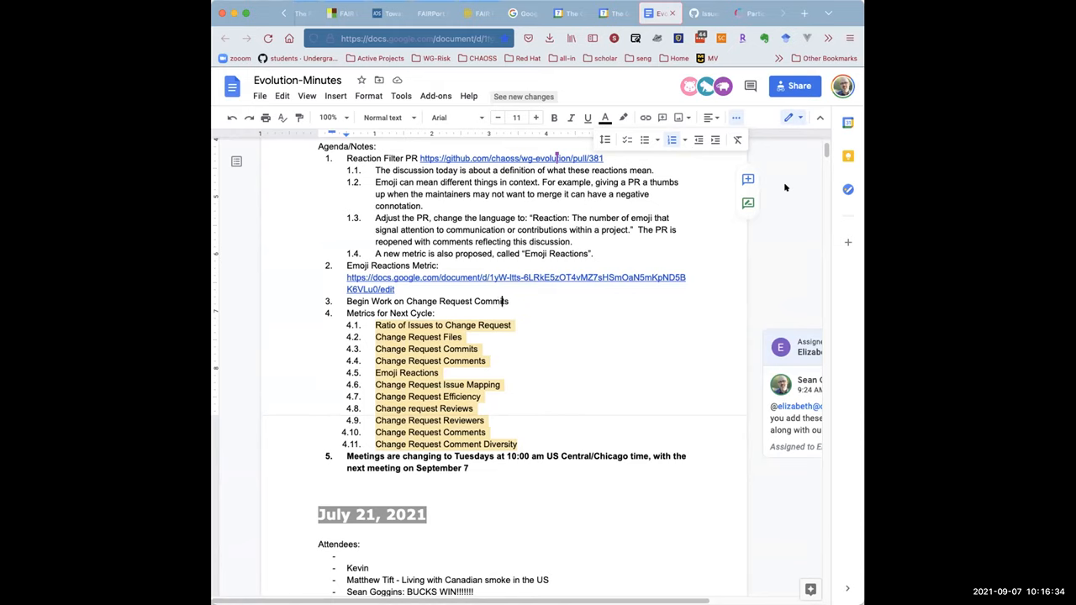
mouse_move(768, 195)
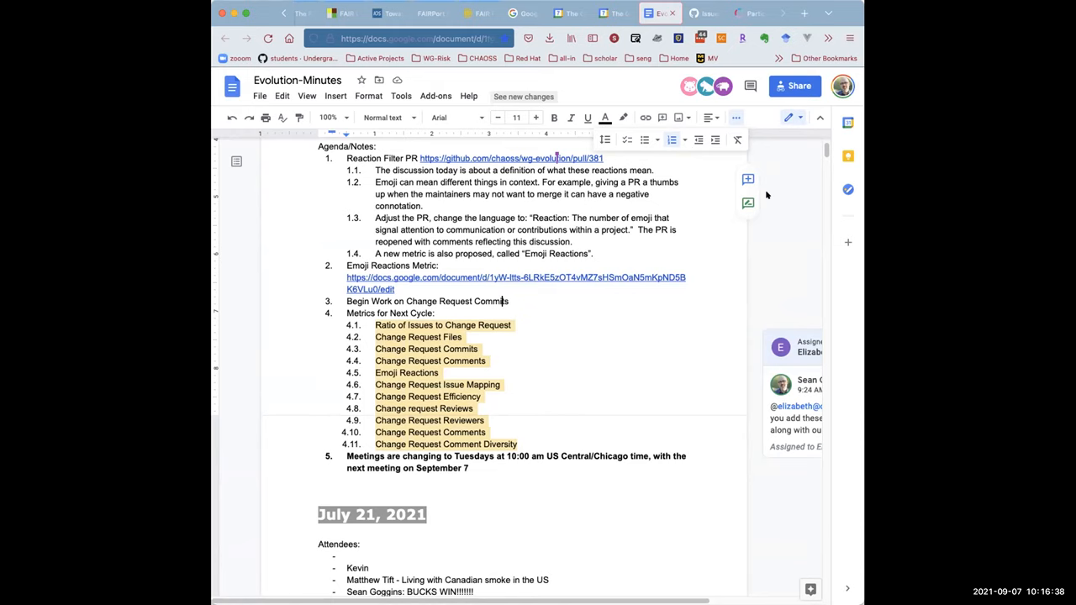
mouse_move(747, 202)
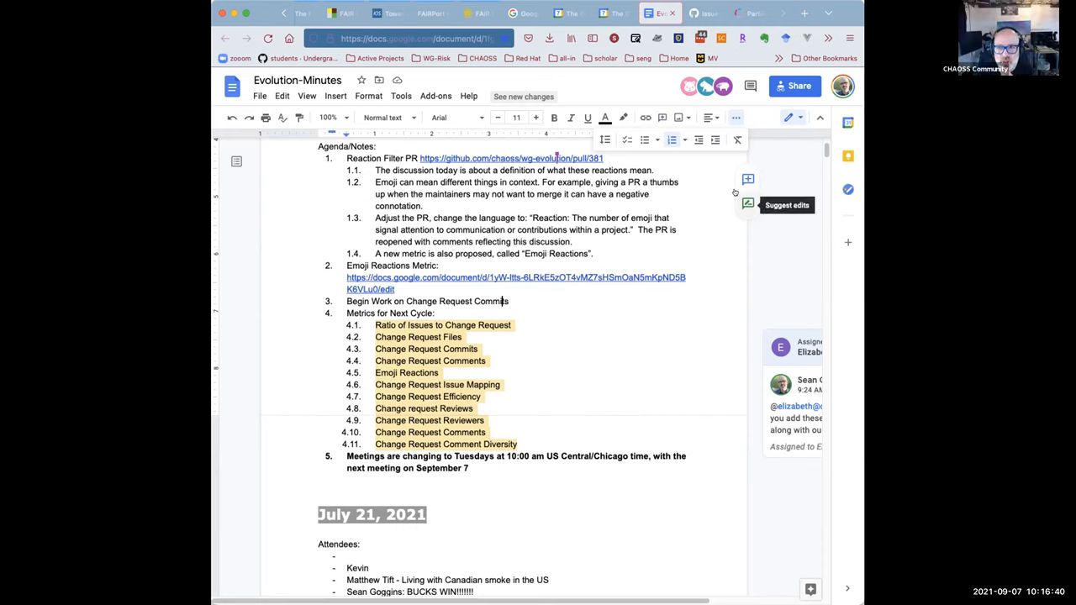
mouse_move(617, 194)
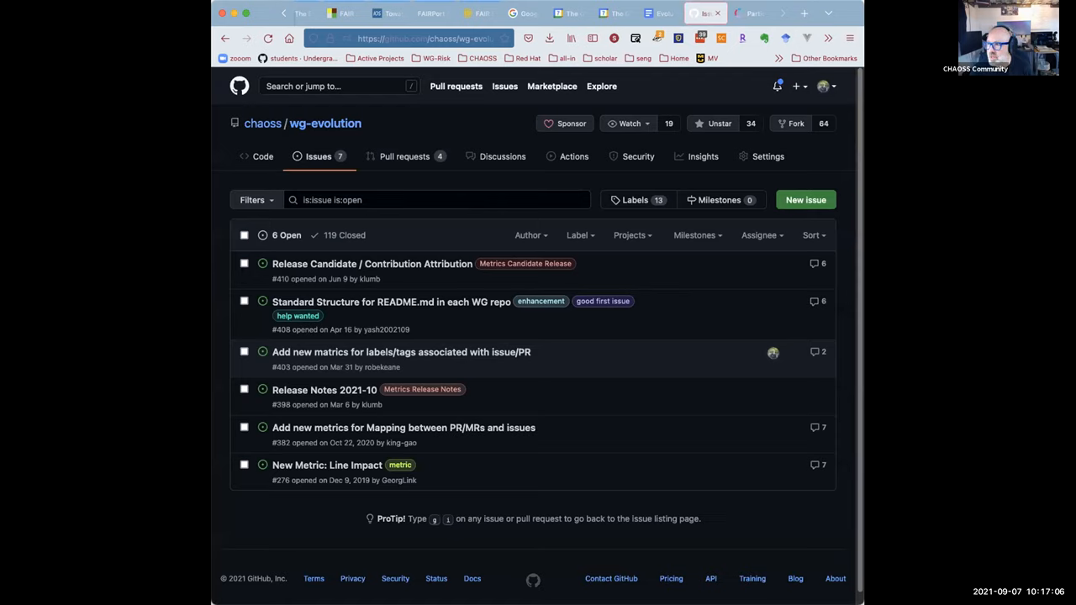
Open issue #410, Release Candidate / Contribution Attribution, with its 24-task checklist.
left_click(371, 263)
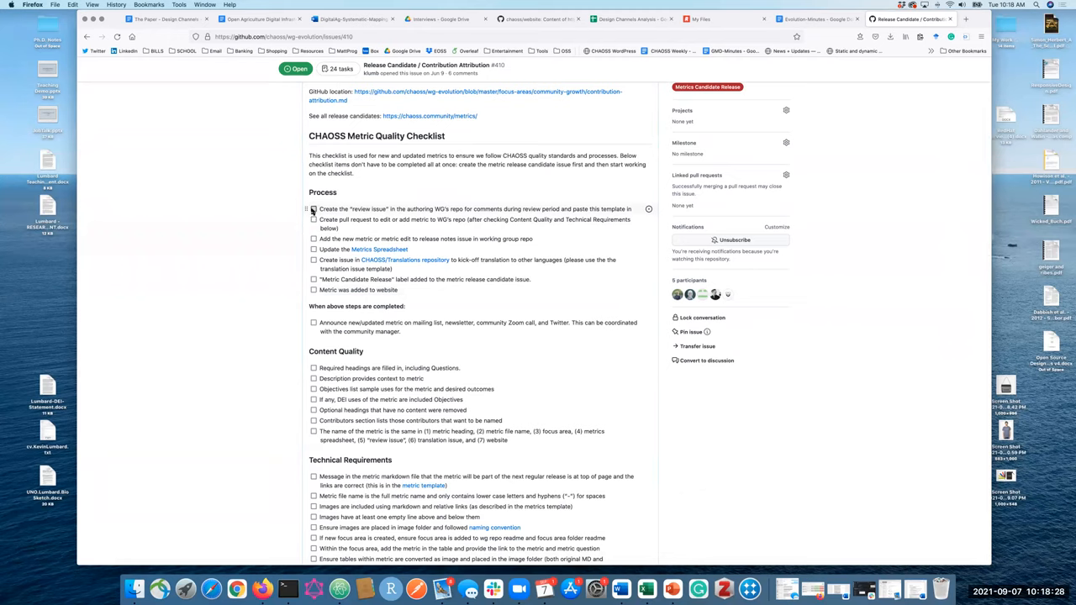
Check off 'Create the review issue' in issue #410, making it 1 of 24 tasks.
left_click(313, 209)
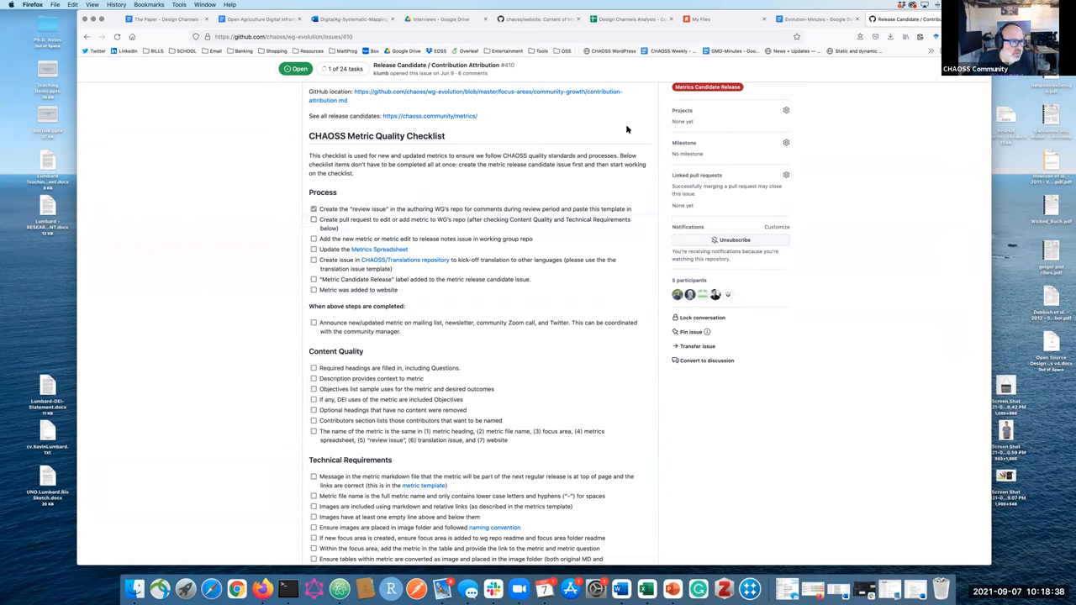
mouse_move(542, 149)
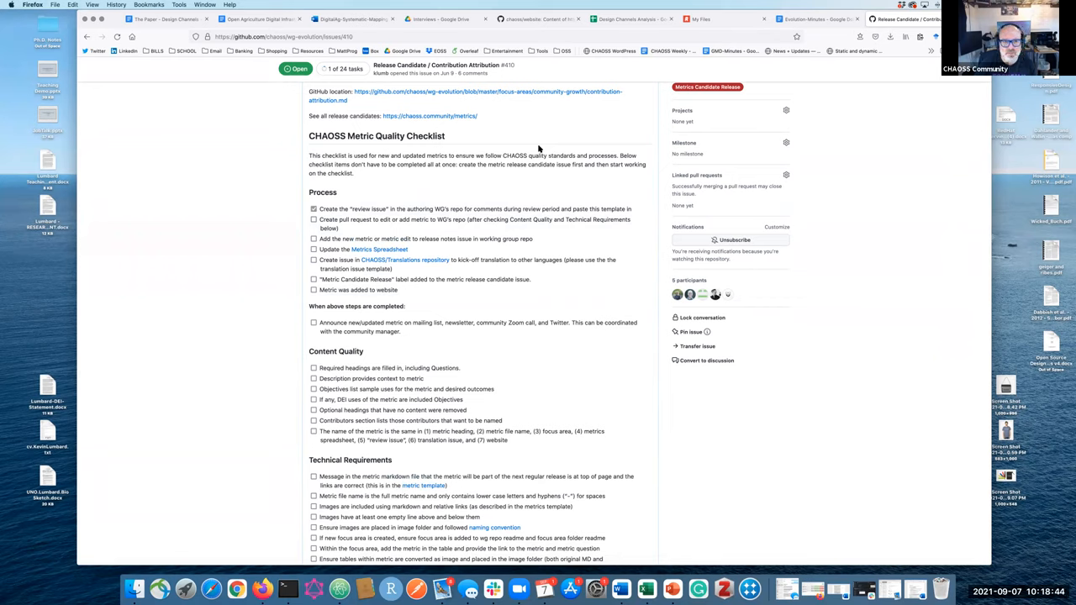
mouse_move(527, 153)
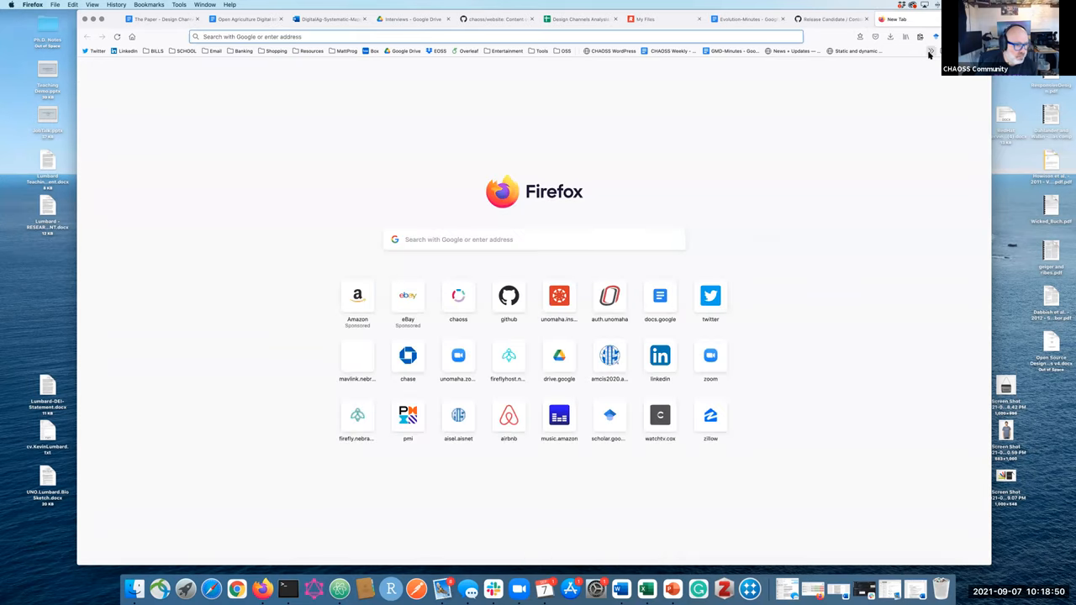
Open the CHAOSS Metrics: V2 Level of Completeness spreadsheet in a new tab.
left_click(928, 51)
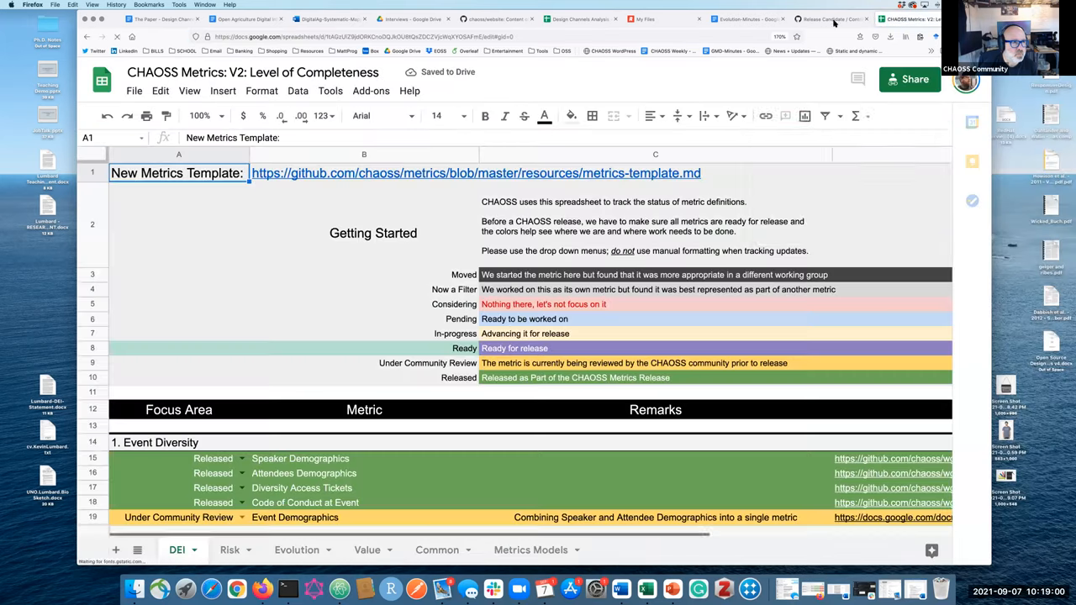
Check off the pull request and release notes steps in issue #410, reaching 3 of 24 tasks.
left_click(828, 19)
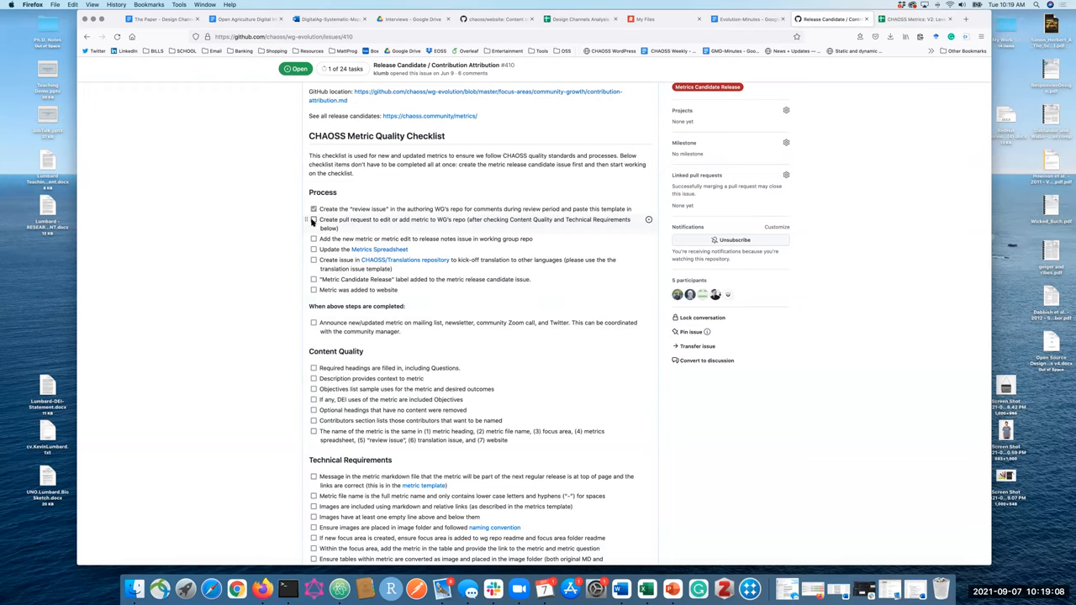
left_click(313, 219)
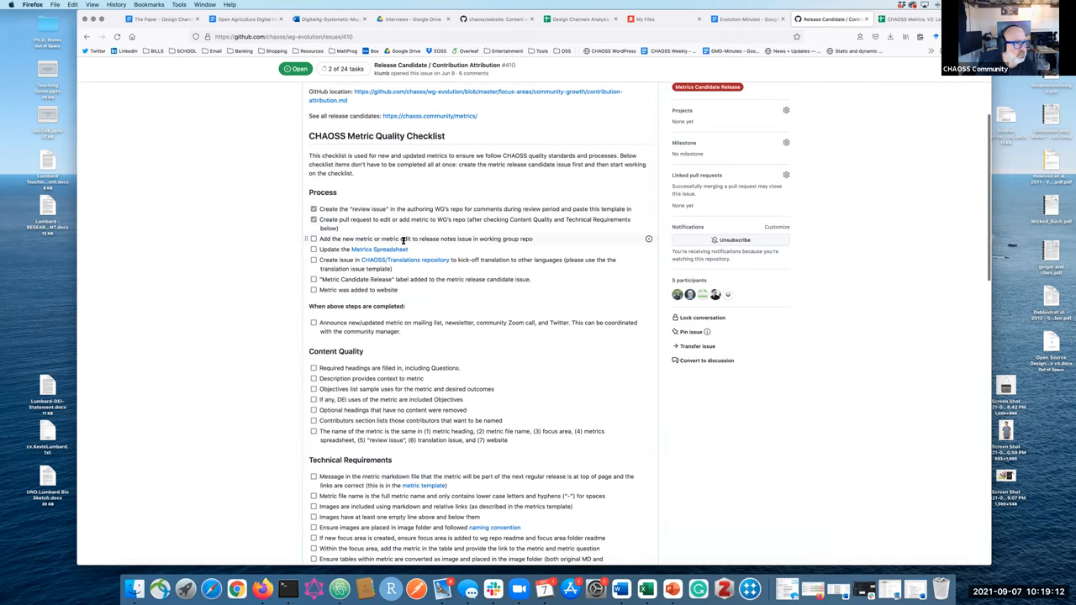
left_click(314, 239)
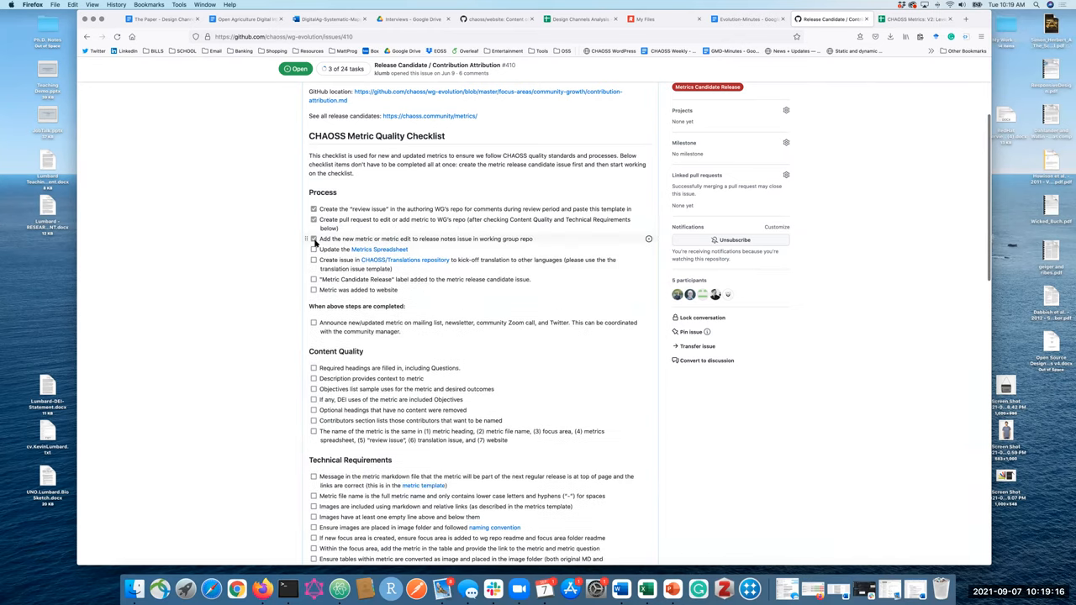
Review each metric's status on the Evolution sheet of the CHAOSS Metrics V2 spreadsheet.
left_click(314, 220)
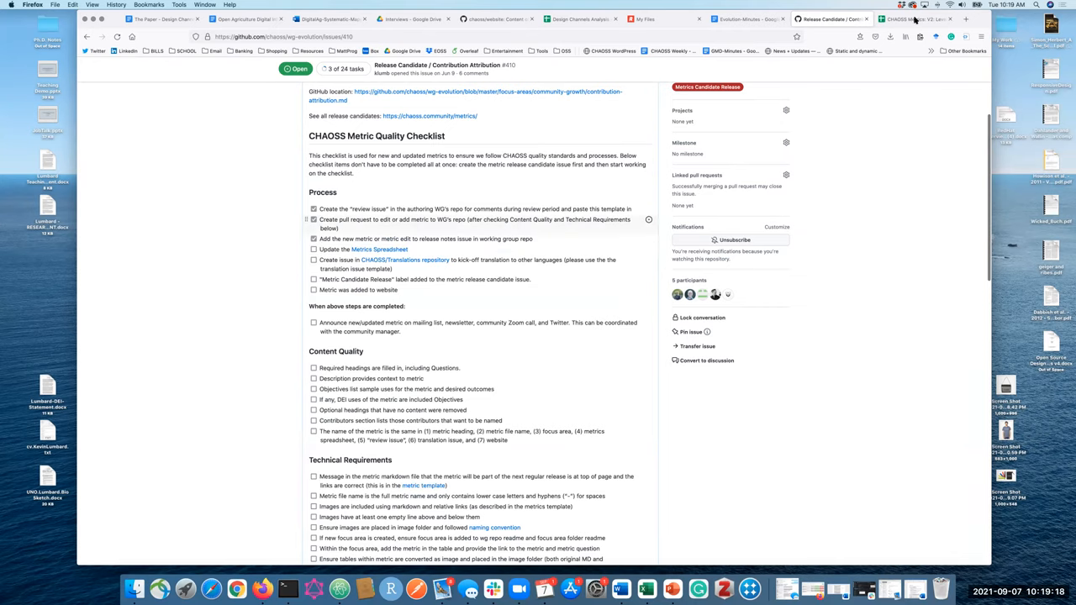
left_click(914, 19)
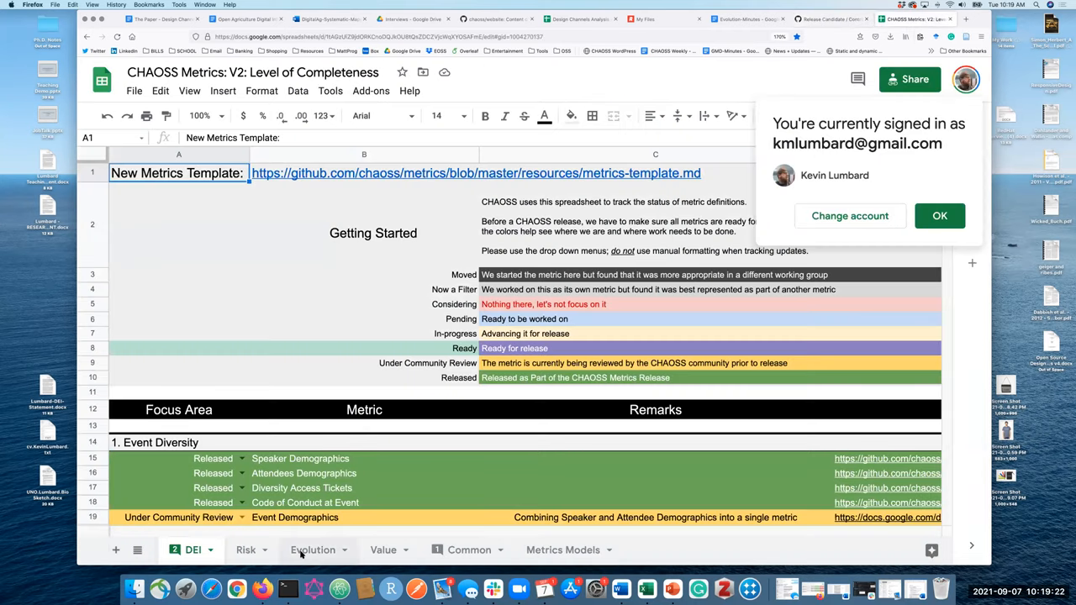
left_click(313, 550)
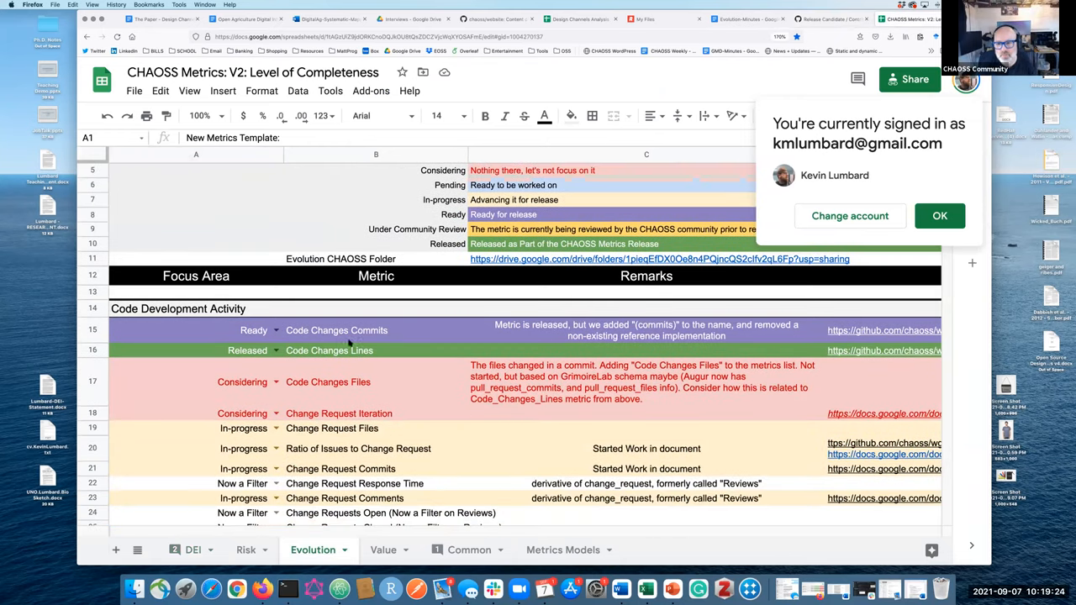
scroll("down", 3)
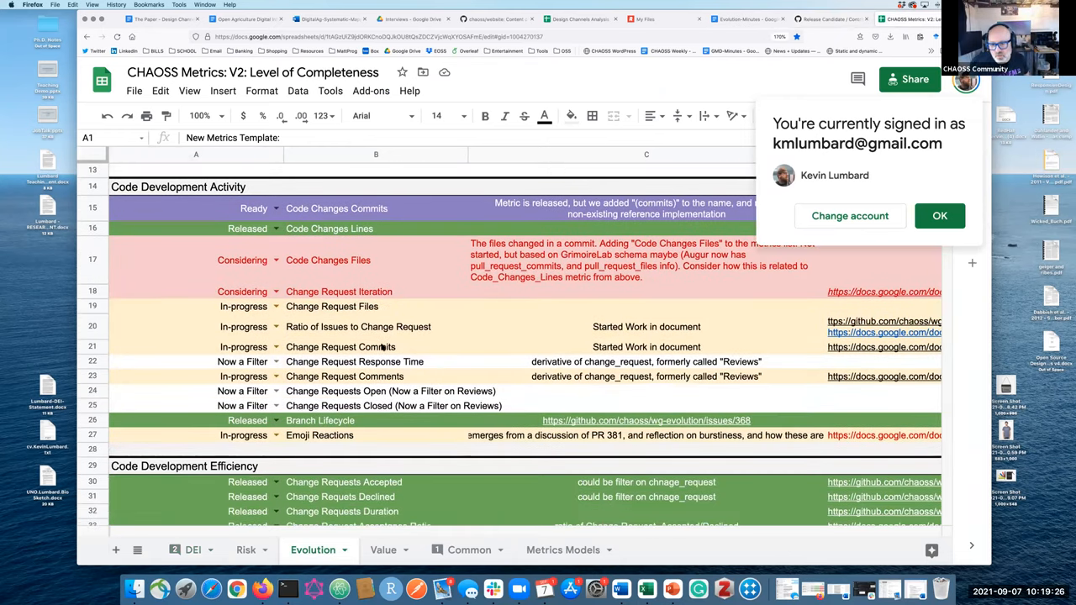
scroll("down", 3)
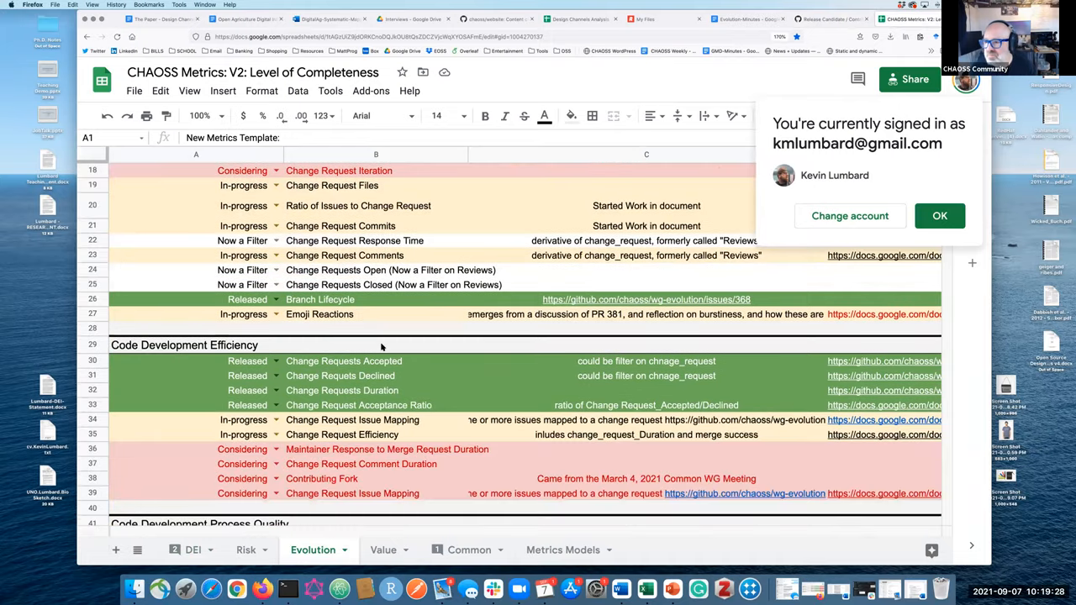
scroll("down", 3)
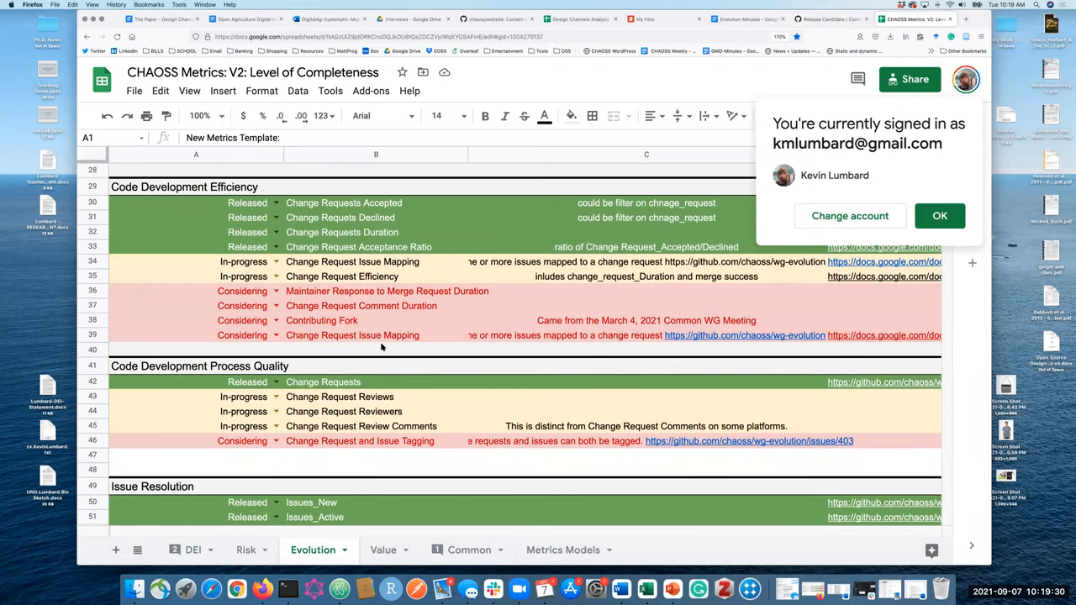
scroll("down", 3)
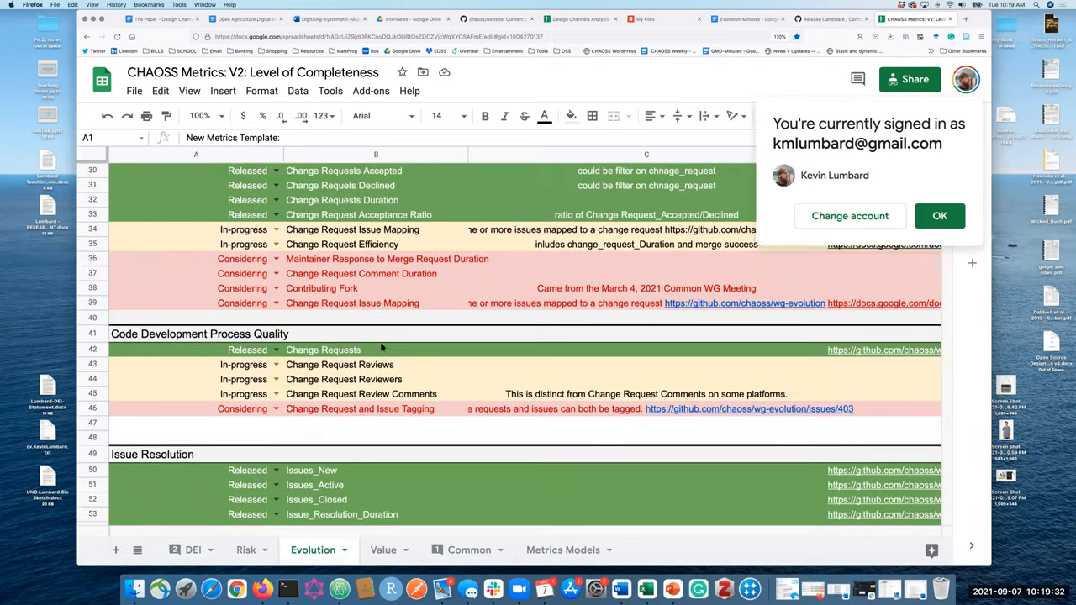
scroll("down", 3)
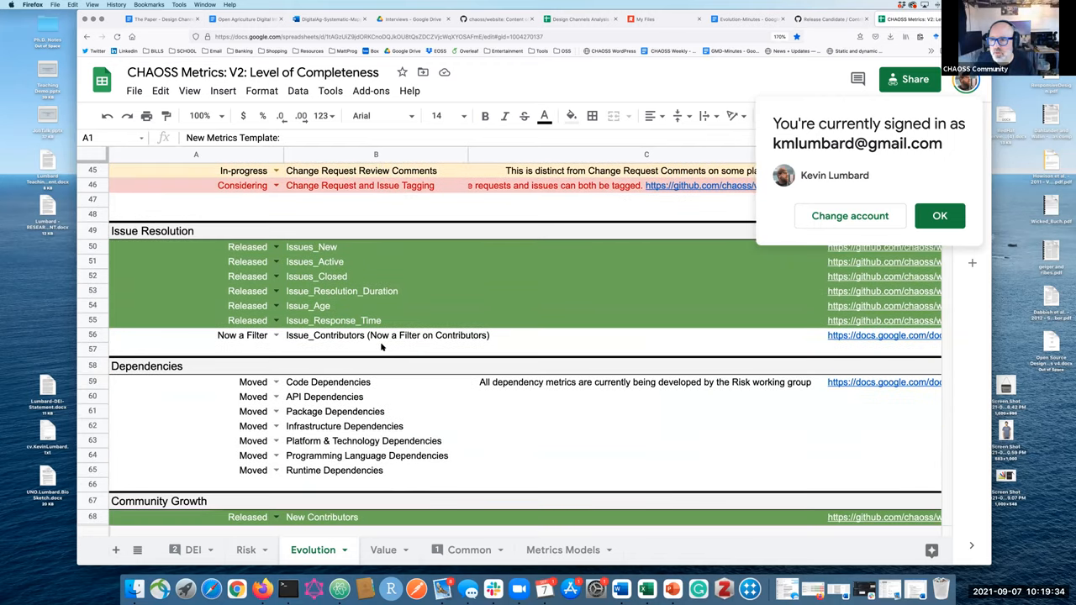
scroll("down", 3)
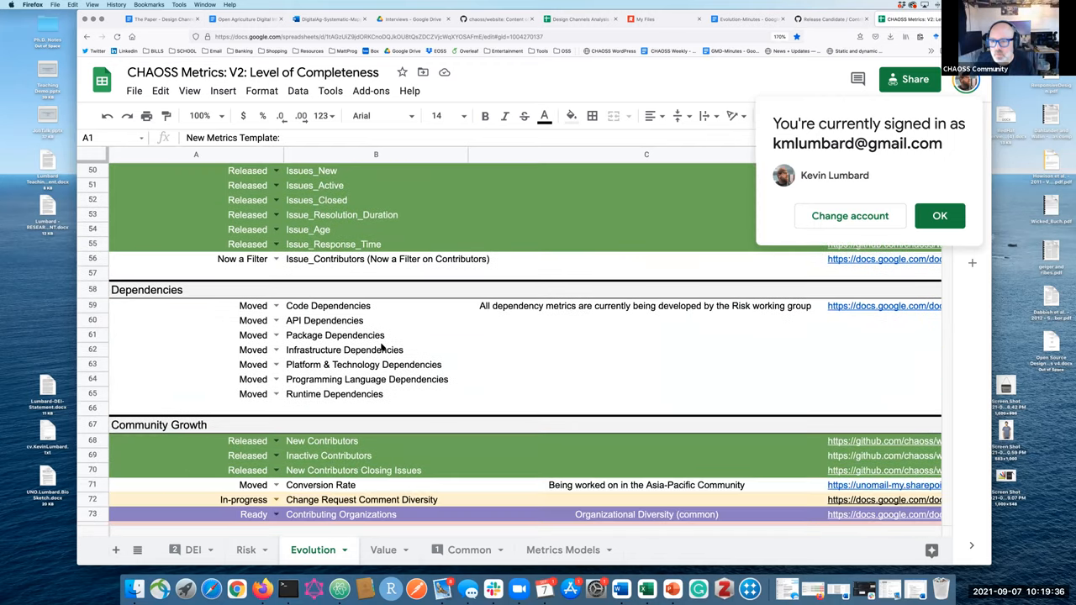
scroll("down", 3)
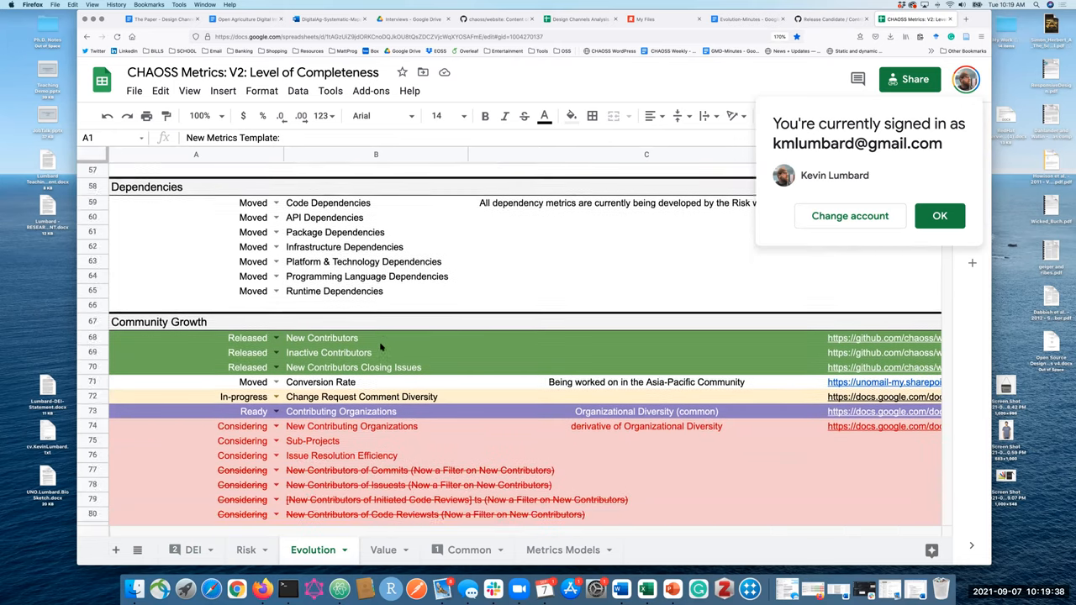
scroll("down", 3)
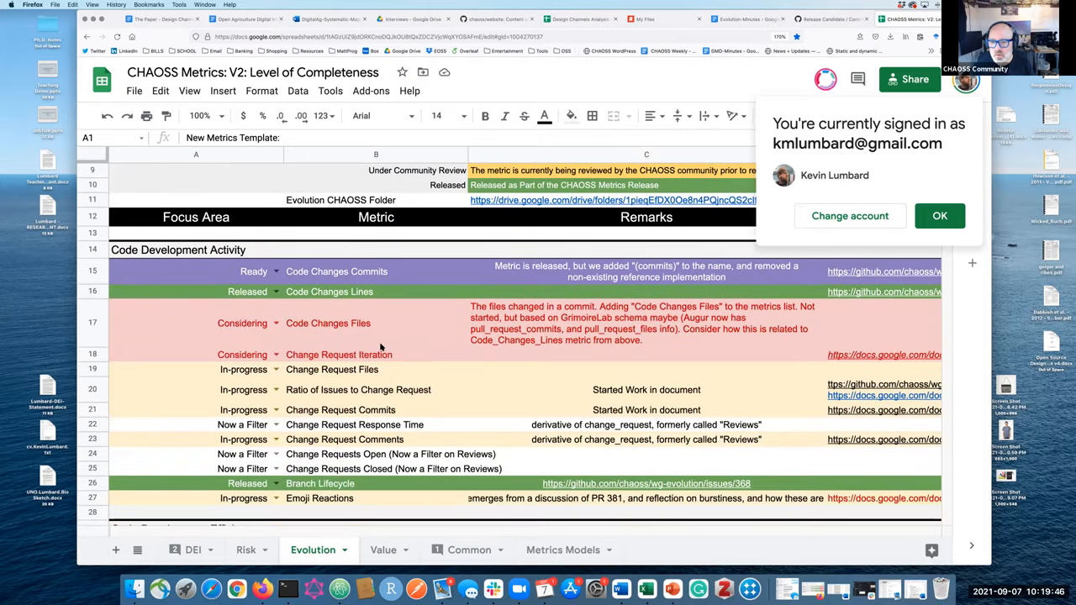
scroll("down", 3)
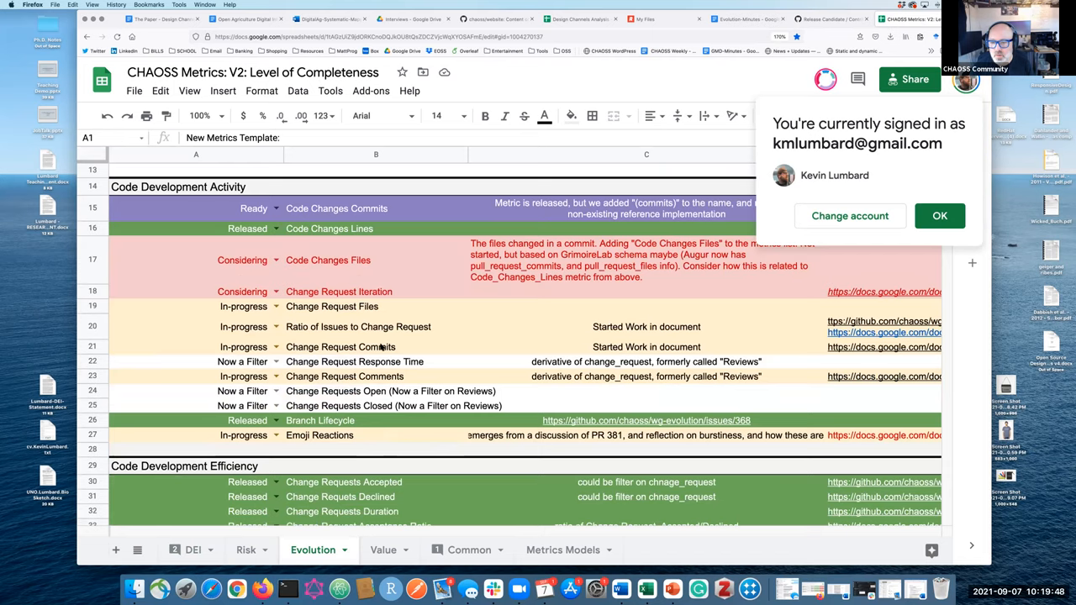
scroll("down", 3)
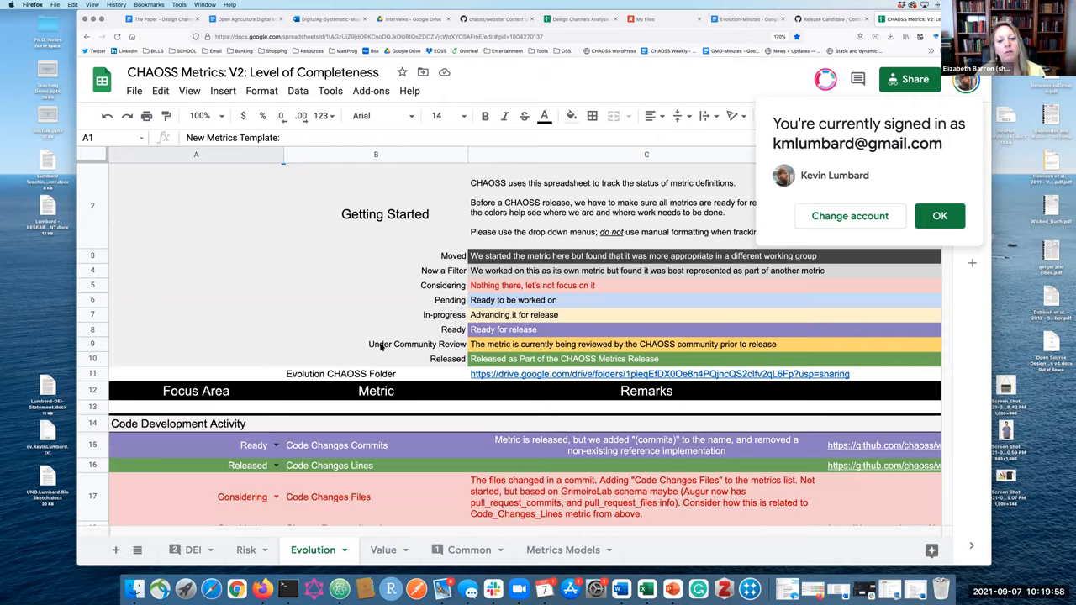
scroll("down", 3)
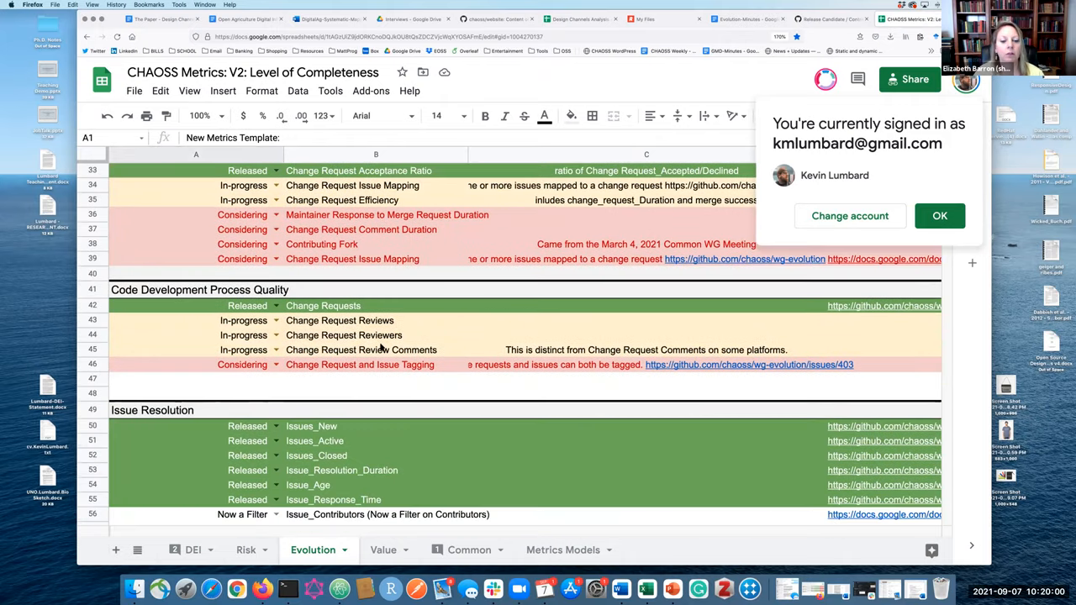
scroll("down", 3)
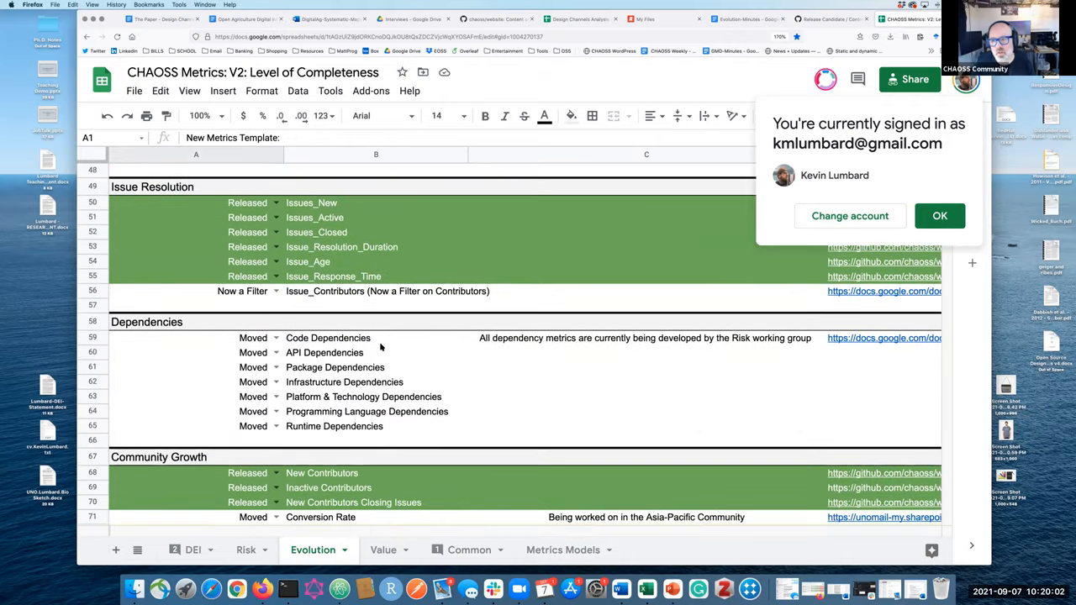
scroll("down", 3)
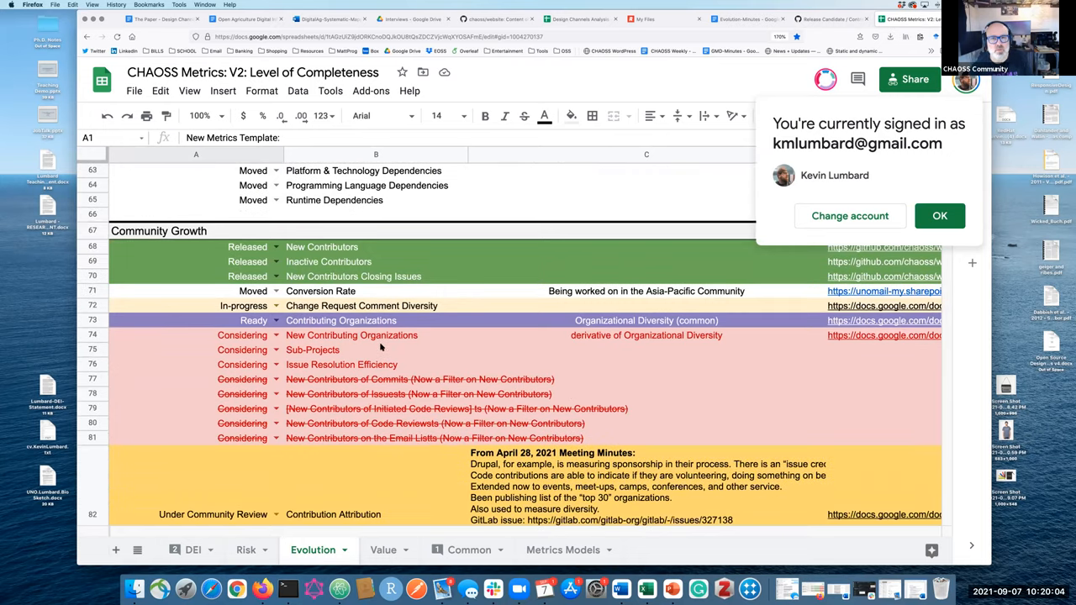
scroll("down", 3)
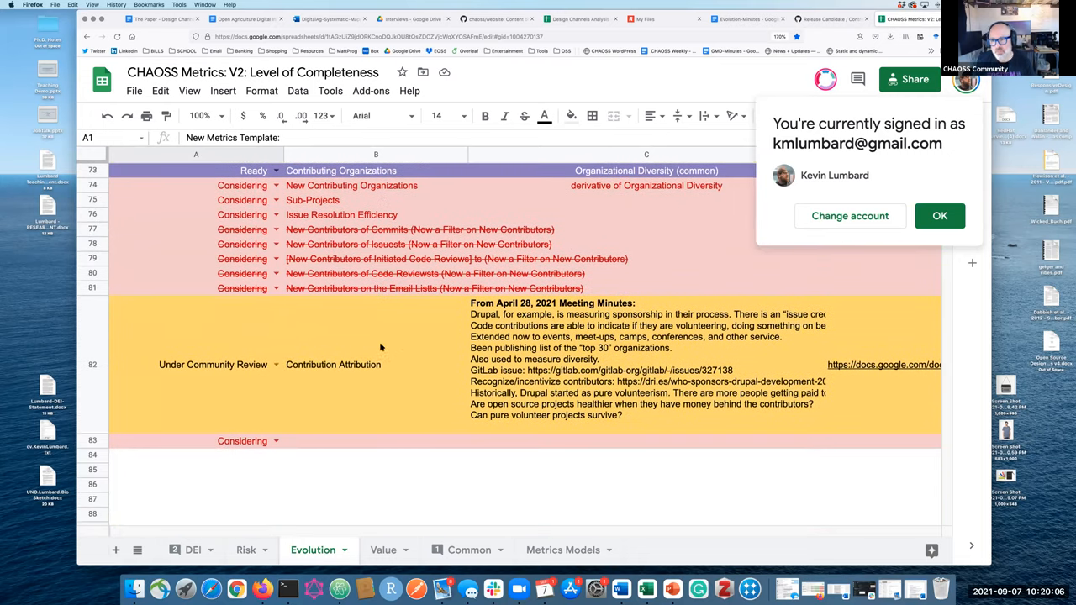
mouse_move(451, 367)
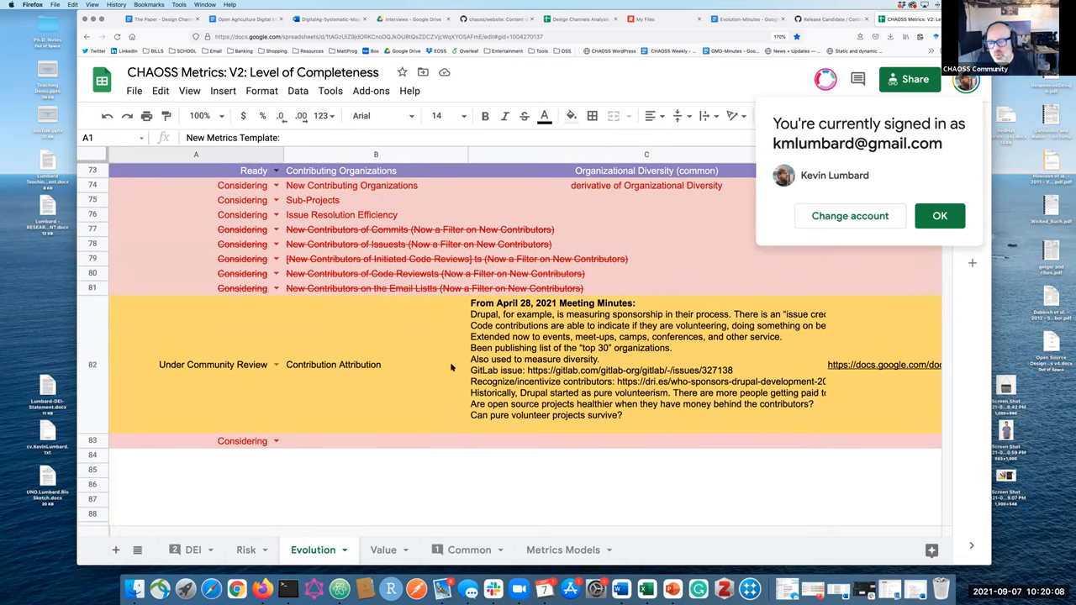
left_click(940, 215)
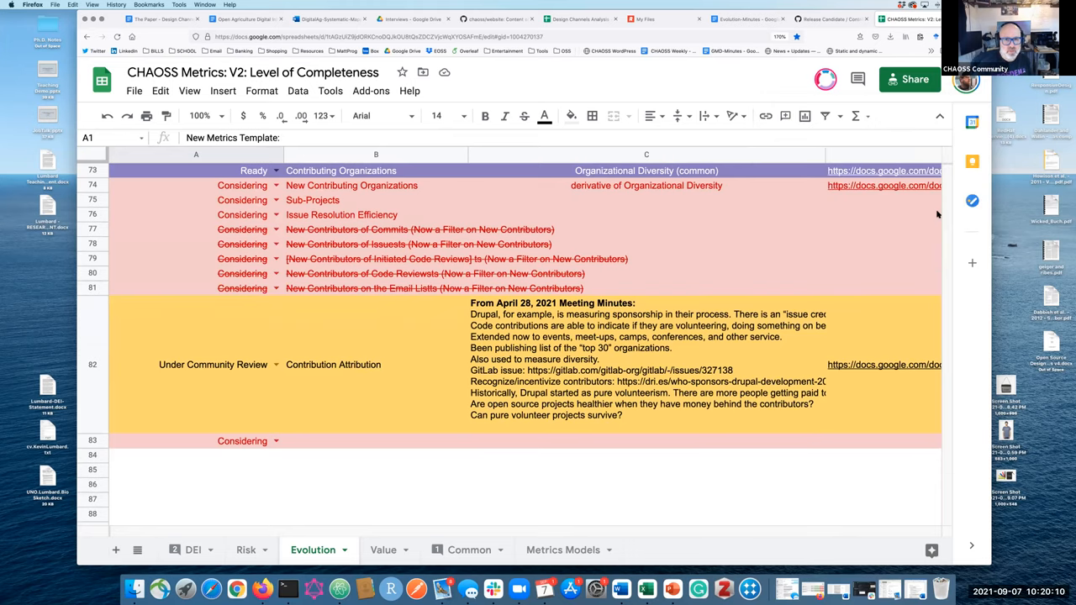
mouse_move(455, 274)
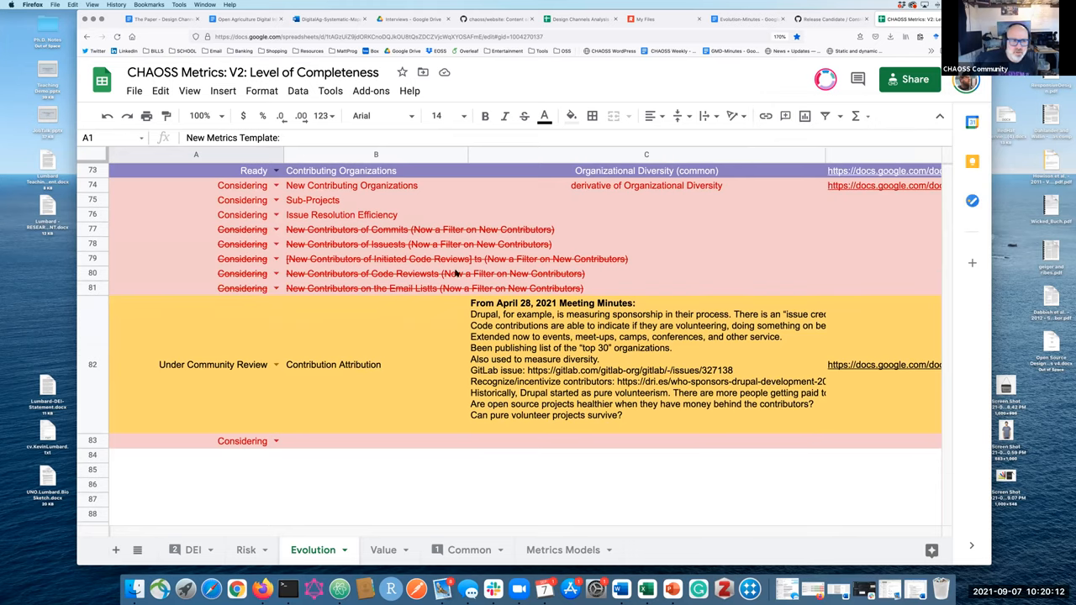
scroll("down", 3)
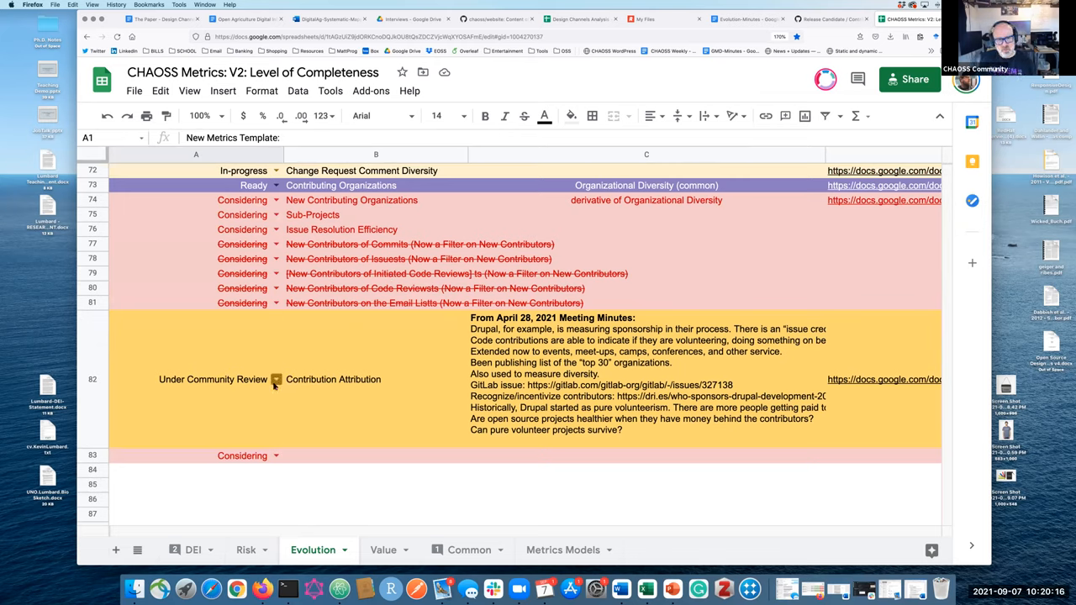
mouse_move(263, 401)
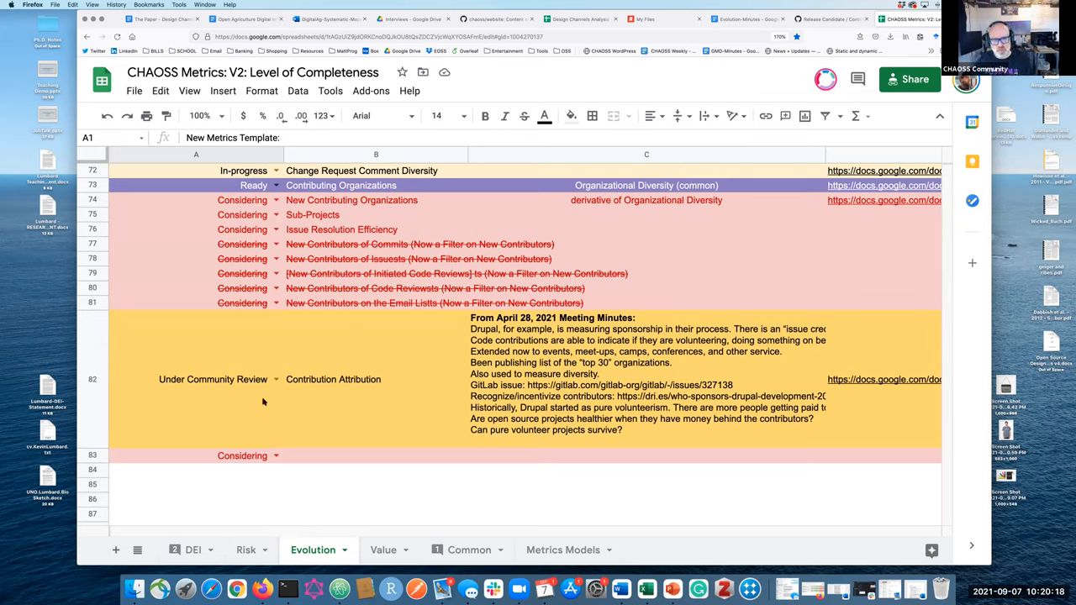
mouse_move(207, 389)
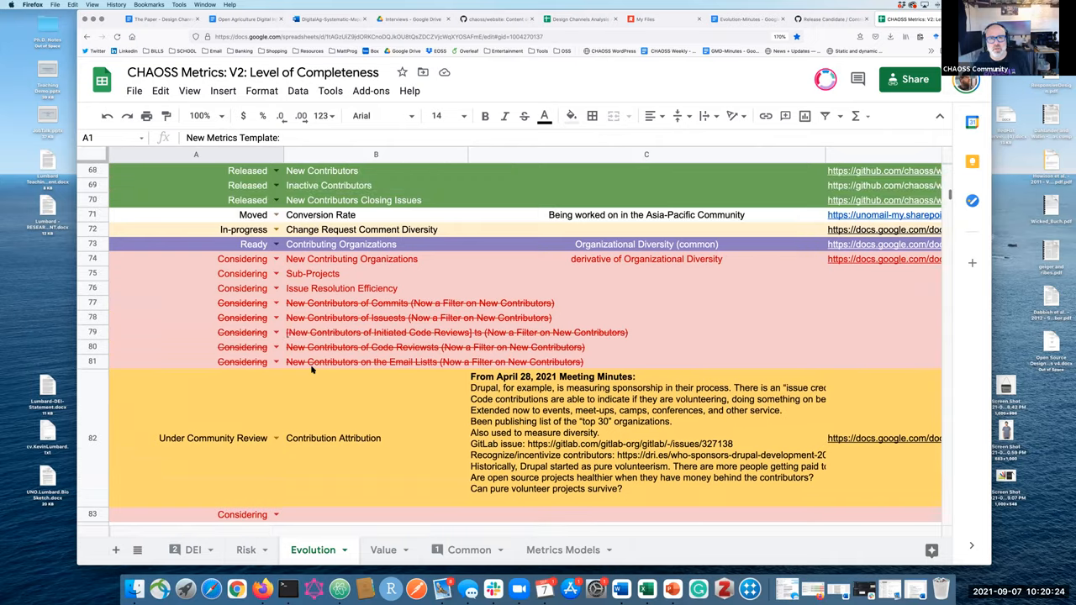
scroll("up", 3)
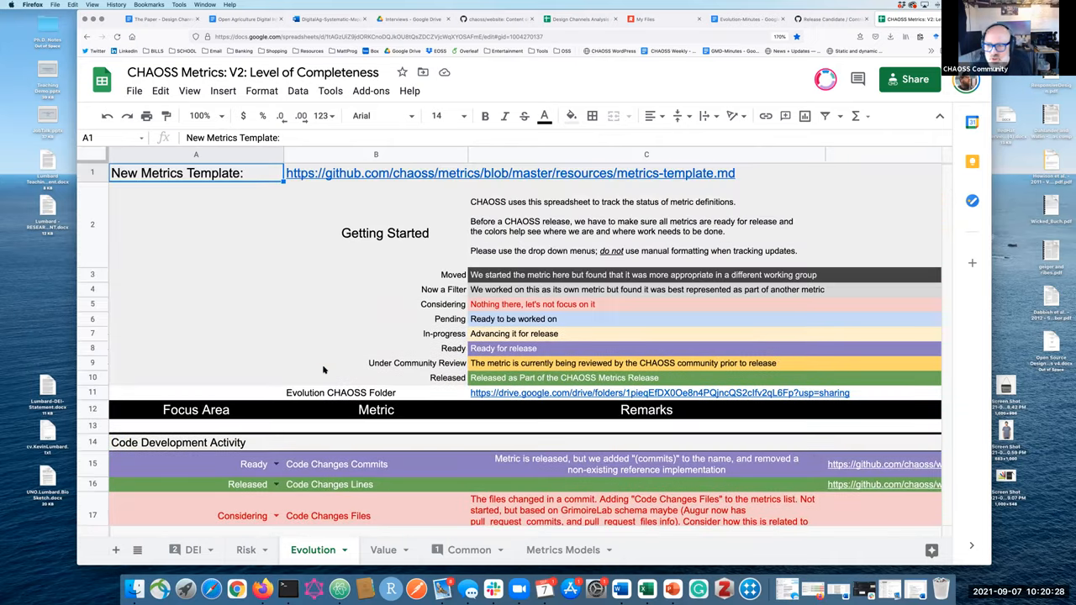
scroll("down", 3)
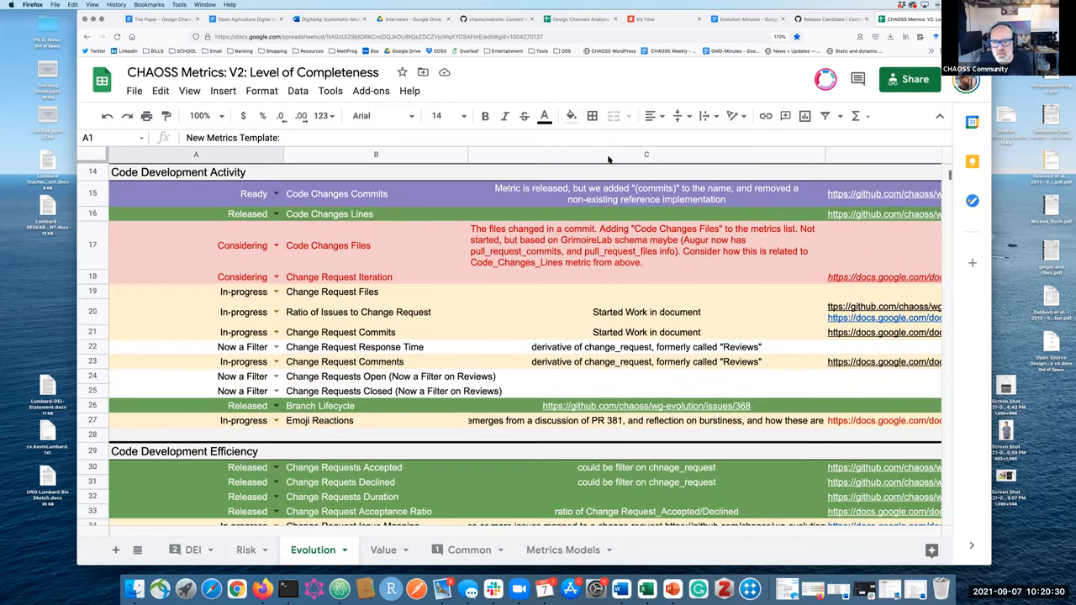
scroll("down", 3)
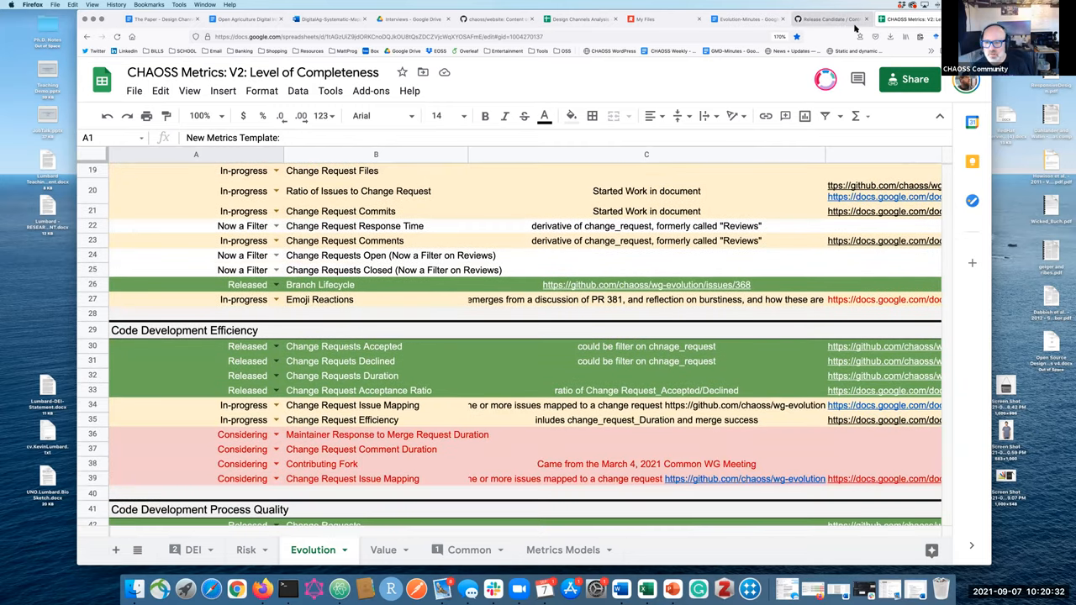
View issue #410's metric quality checklist, then return to the CHAOSS metrics spreadsheet.
left_click(831, 18)
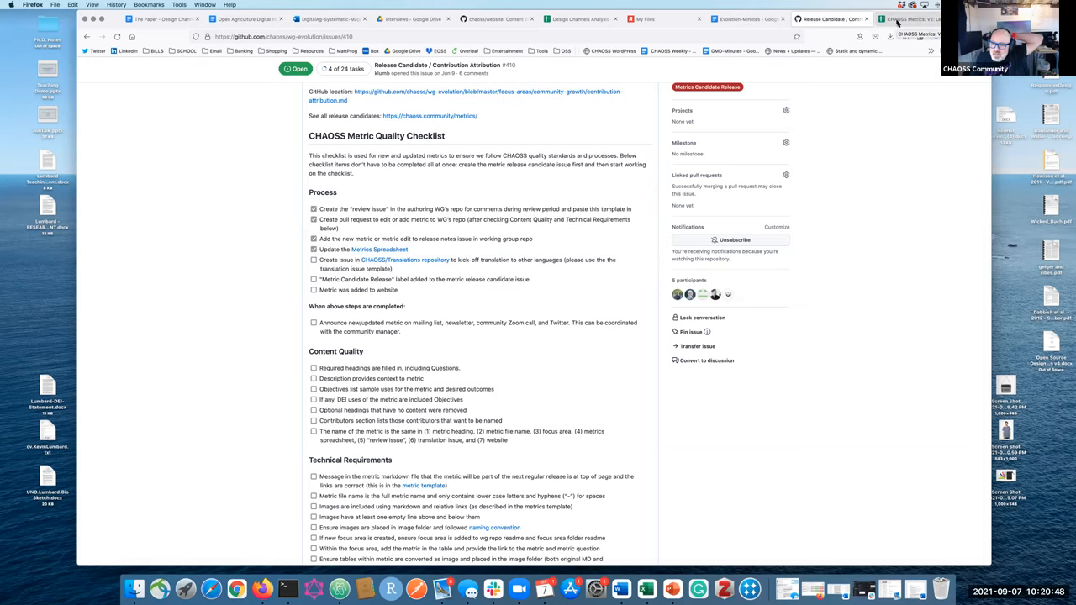
left_click(908, 18)
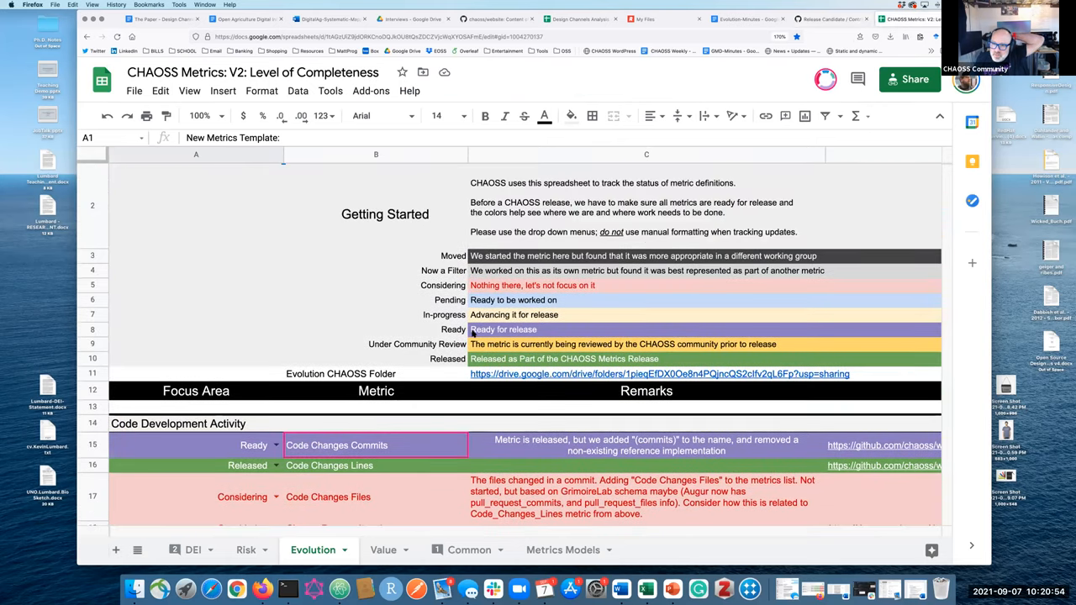
mouse_move(383, 331)
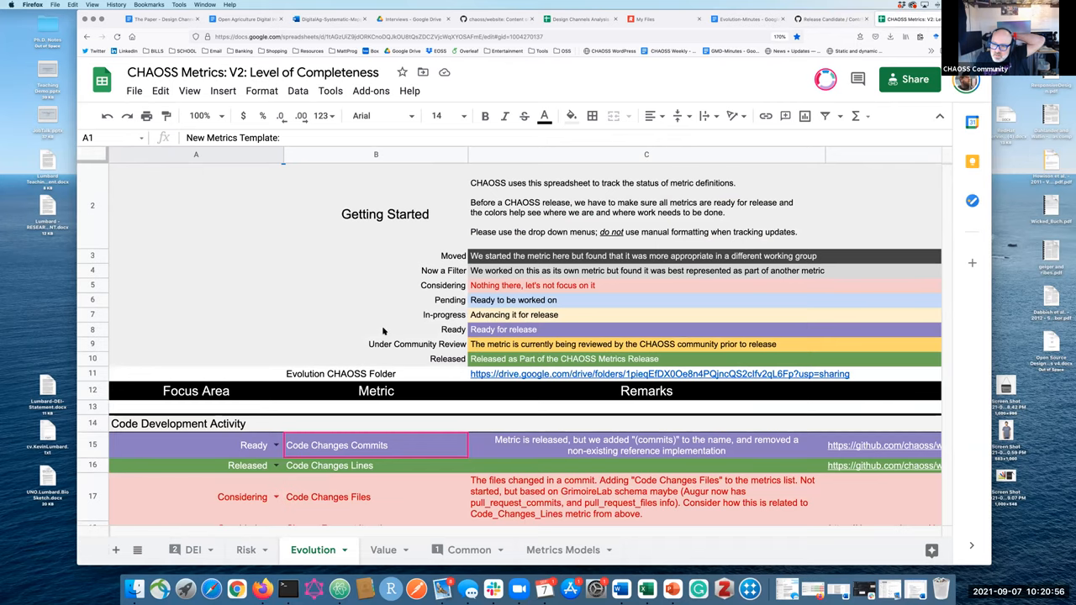
Follow the Code Changes Commits link in cell D15, landing on GitHub's 404 page.
scroll("down", 3)
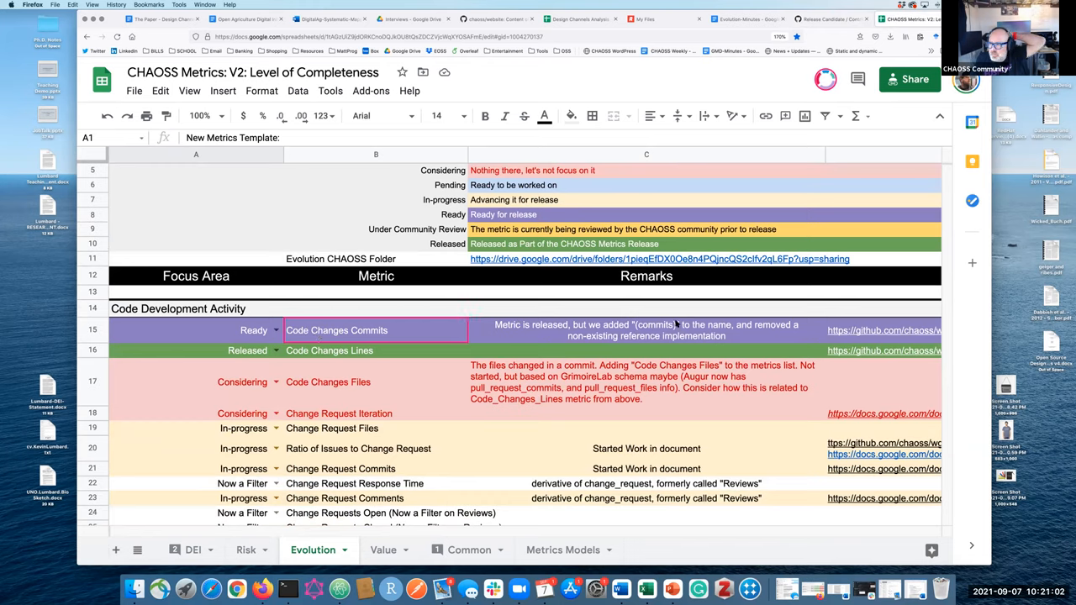
mouse_move(672, 335)
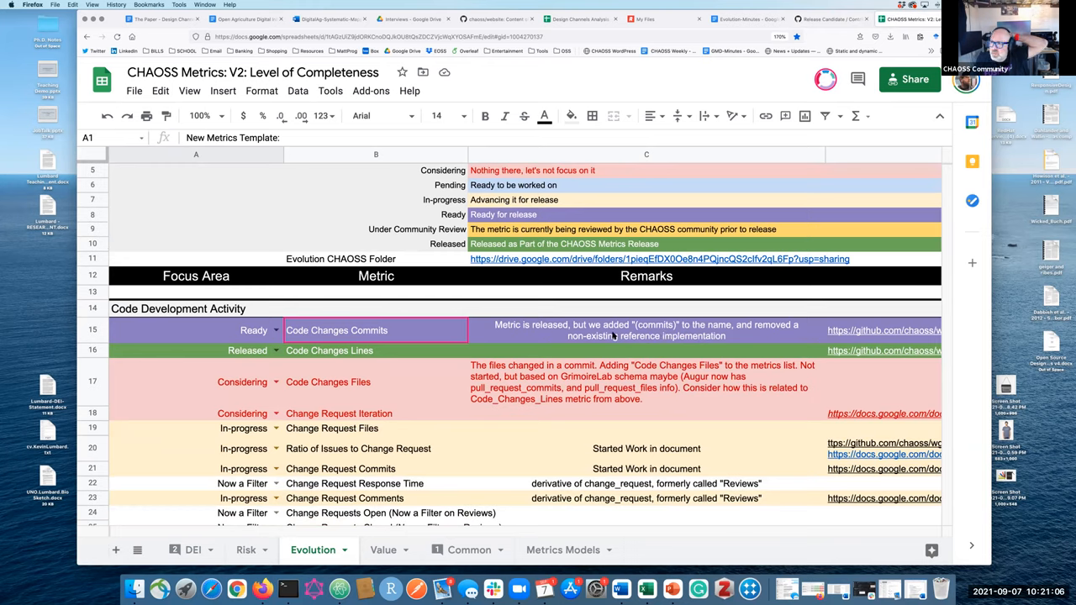
mouse_move(758, 330)
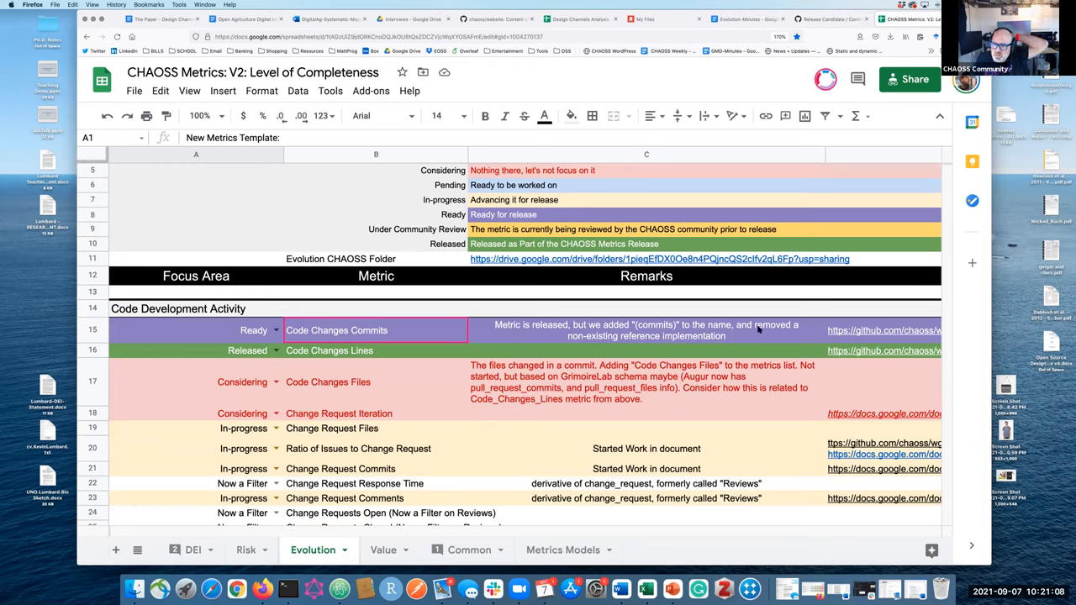
left_click(883, 330)
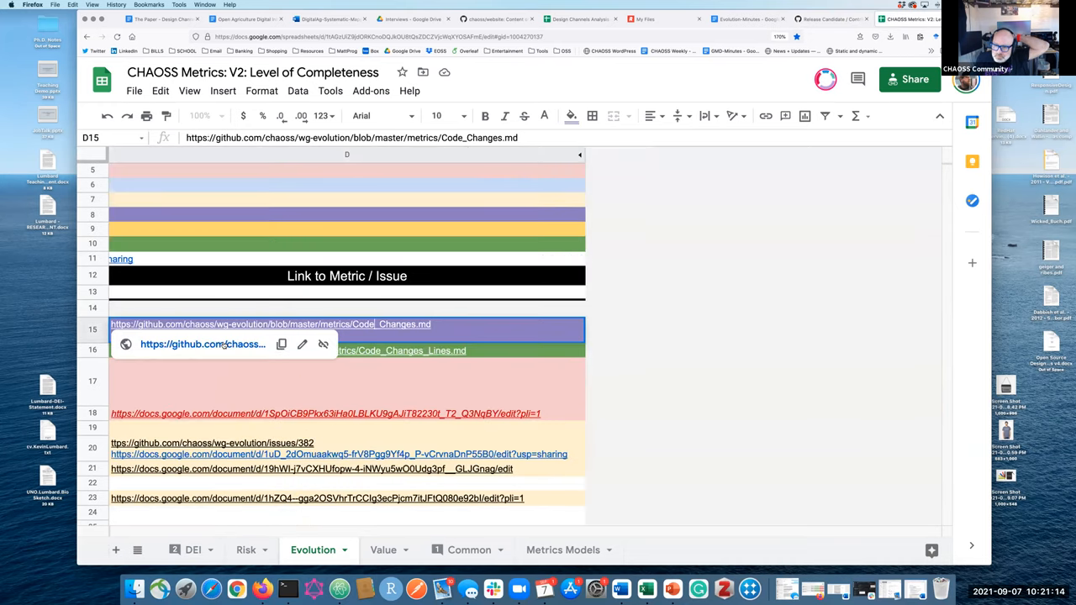
left_click(202, 344)
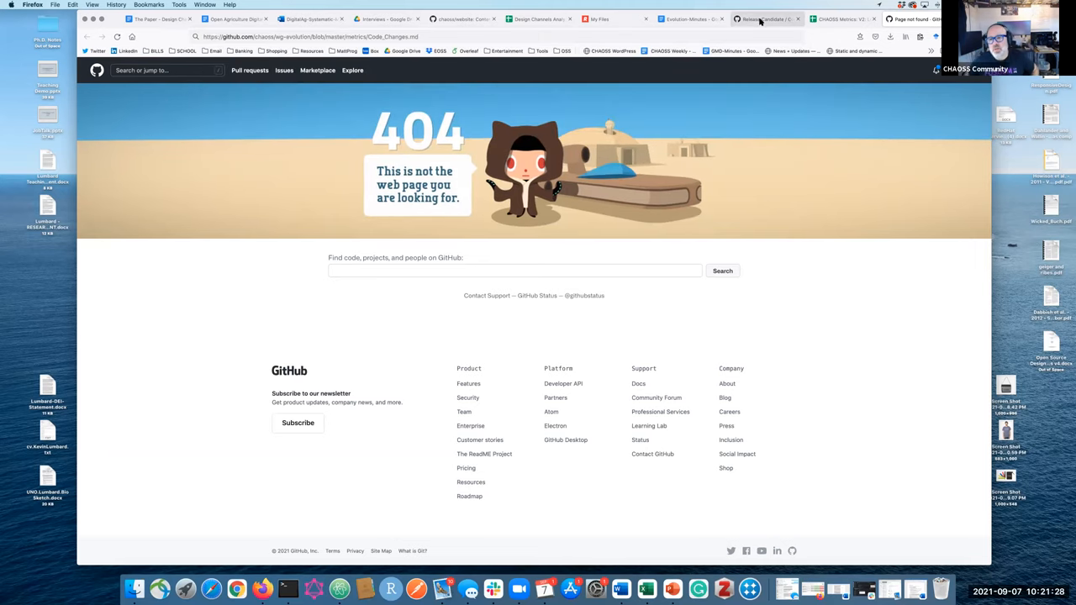
Browse the wg-evolution repository's Code view into the focus-areas folder.
left_click(762, 18)
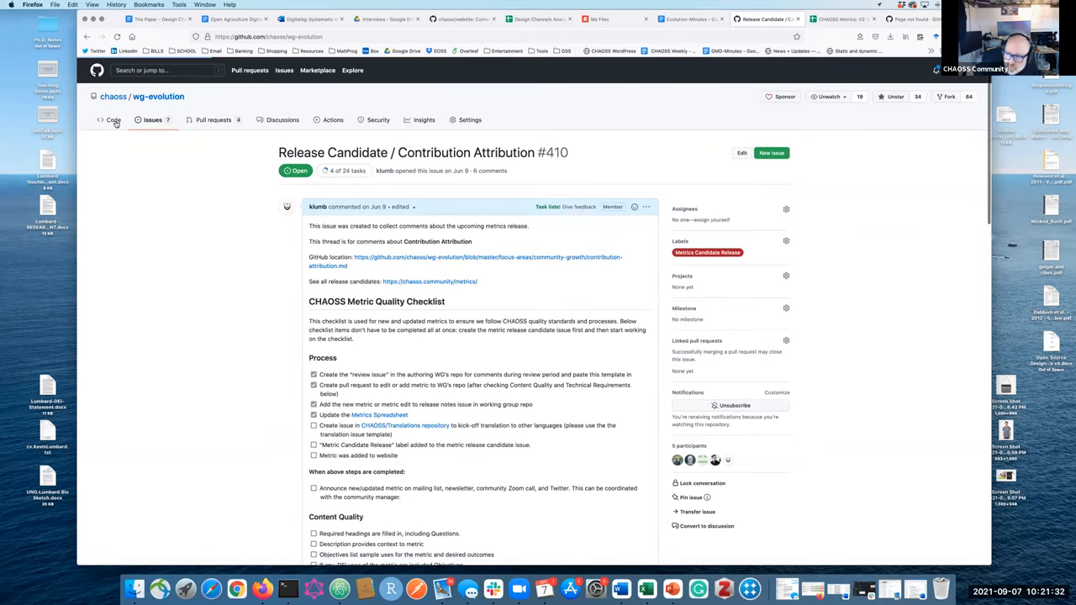
left_click(113, 119)
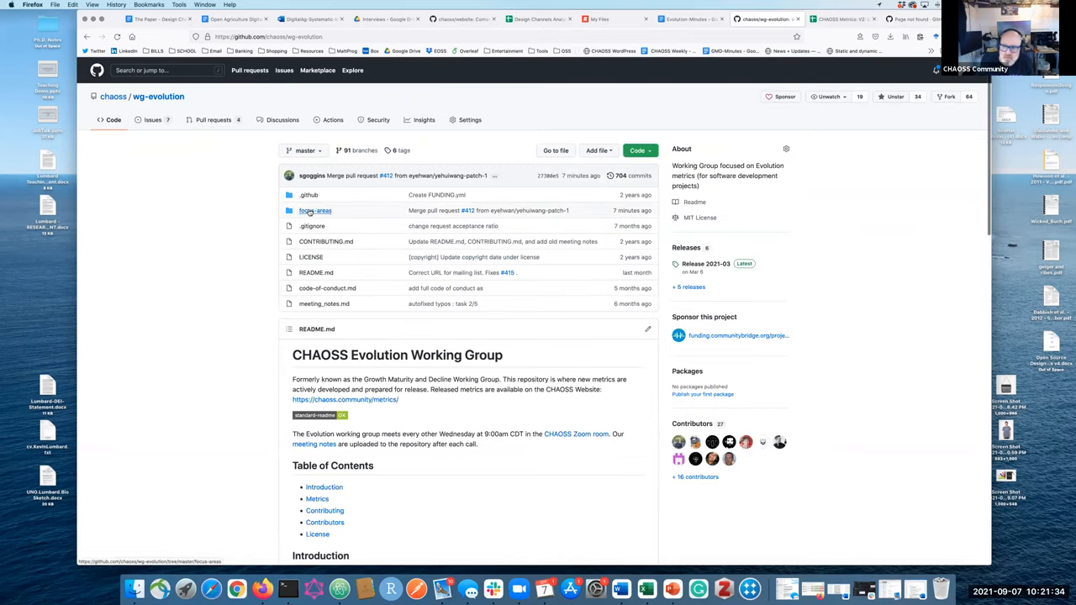
left_click(315, 210)
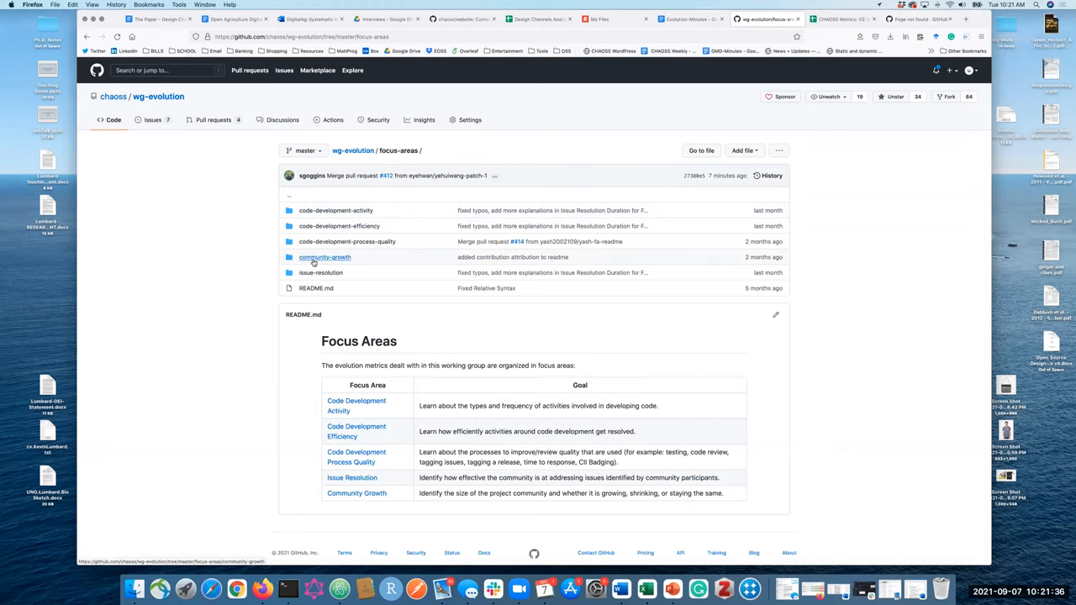
left_click(324, 257)
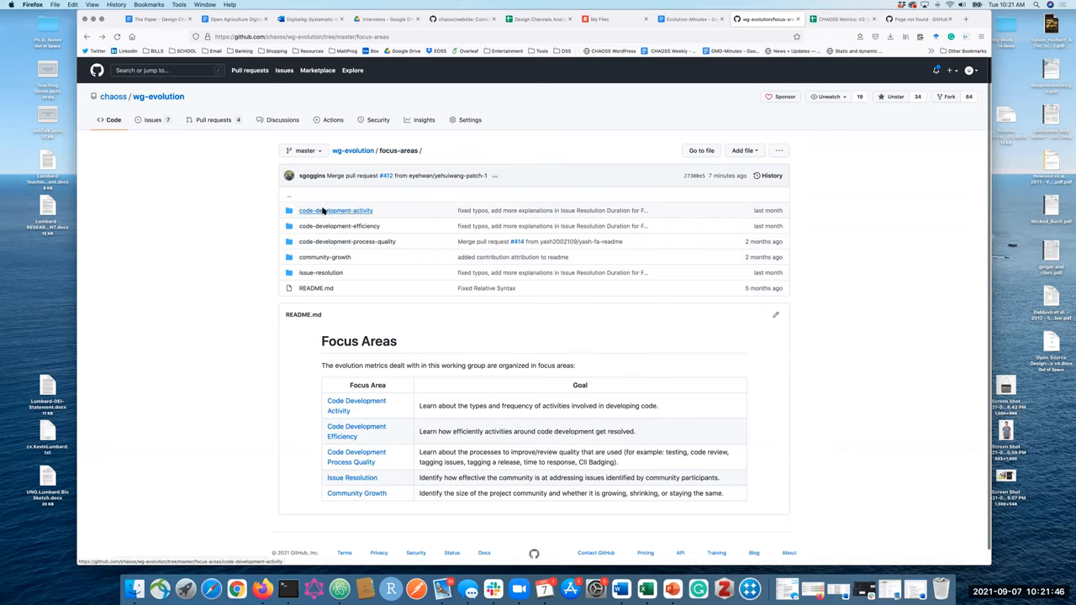
Read code-changes.md inside the code-development-activity focus area folder.
left_click(336, 210)
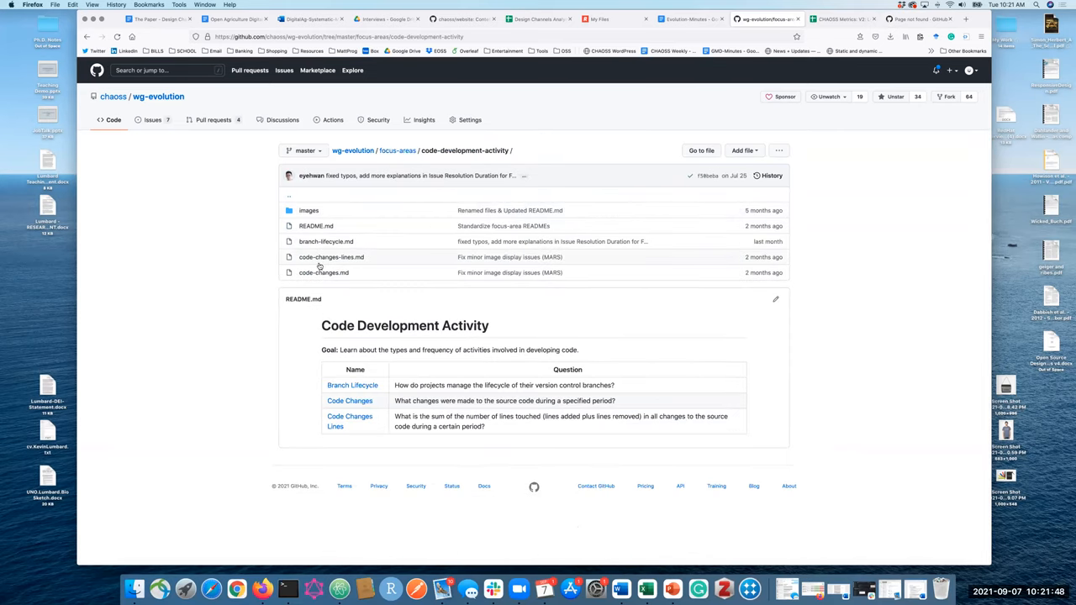
left_click(324, 272)
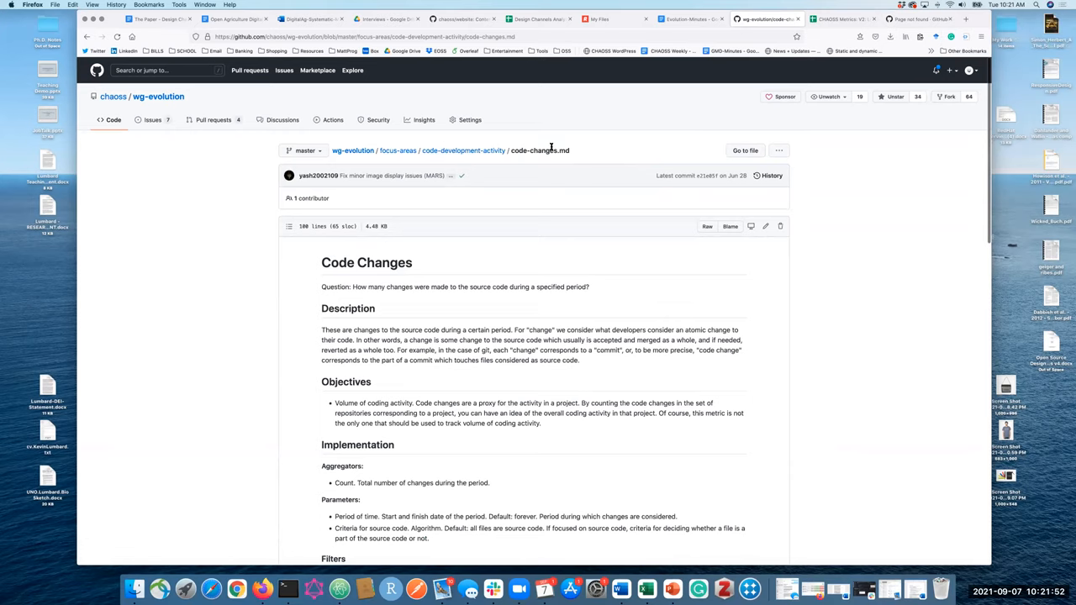
mouse_move(498, 254)
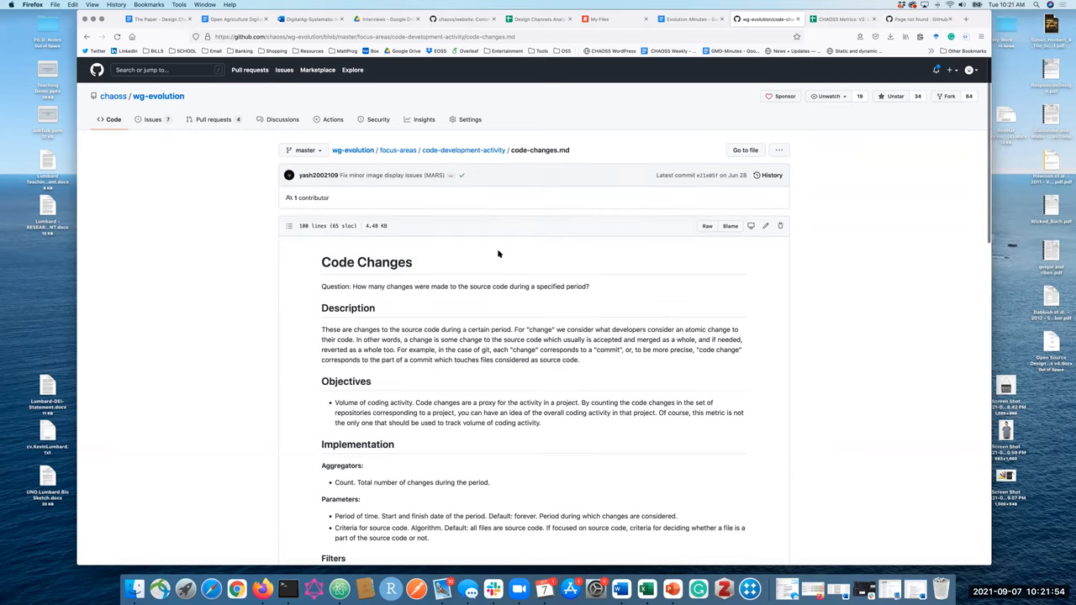
scroll("down", 3)
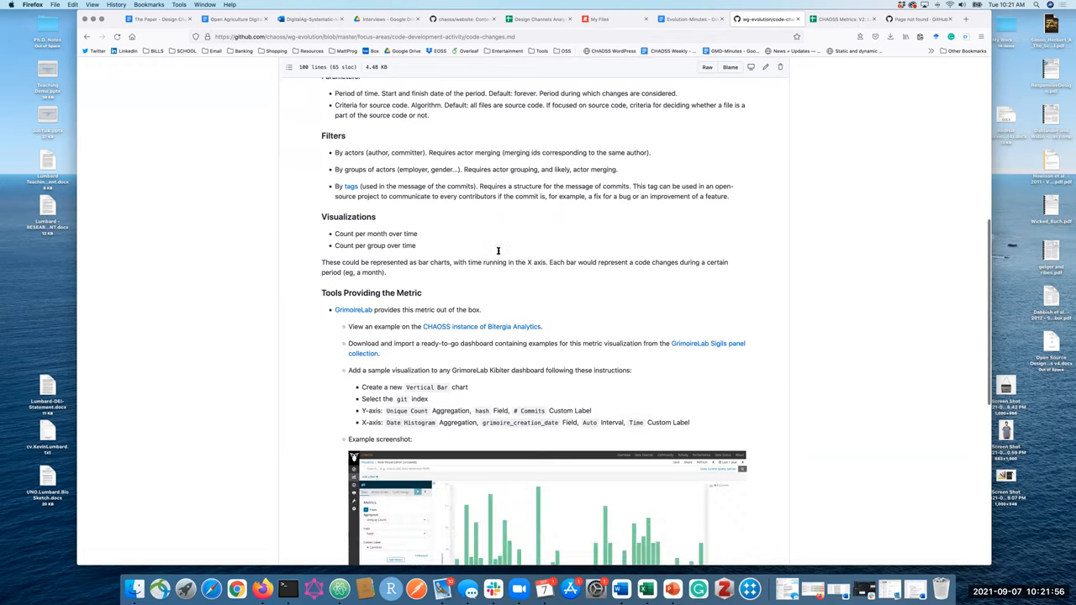
scroll("down", 3)
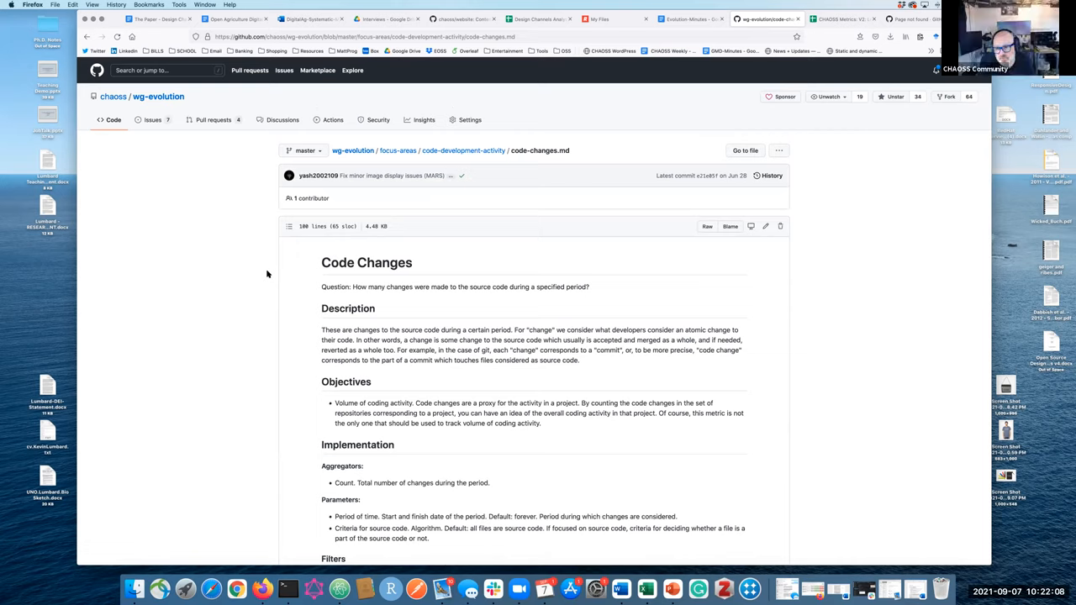
mouse_move(654, 48)
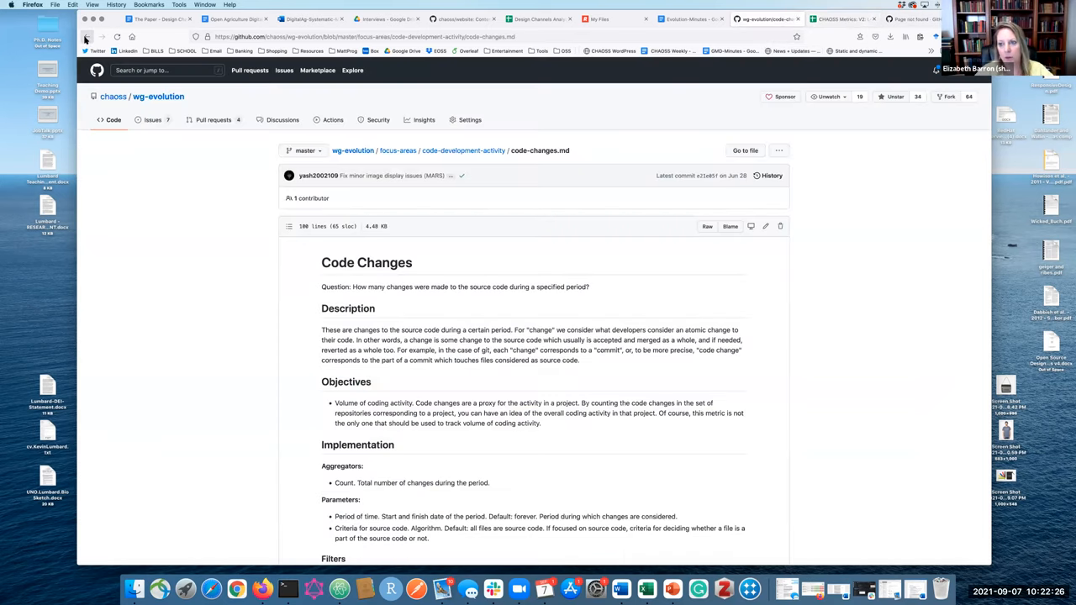
mouse_move(85, 40)
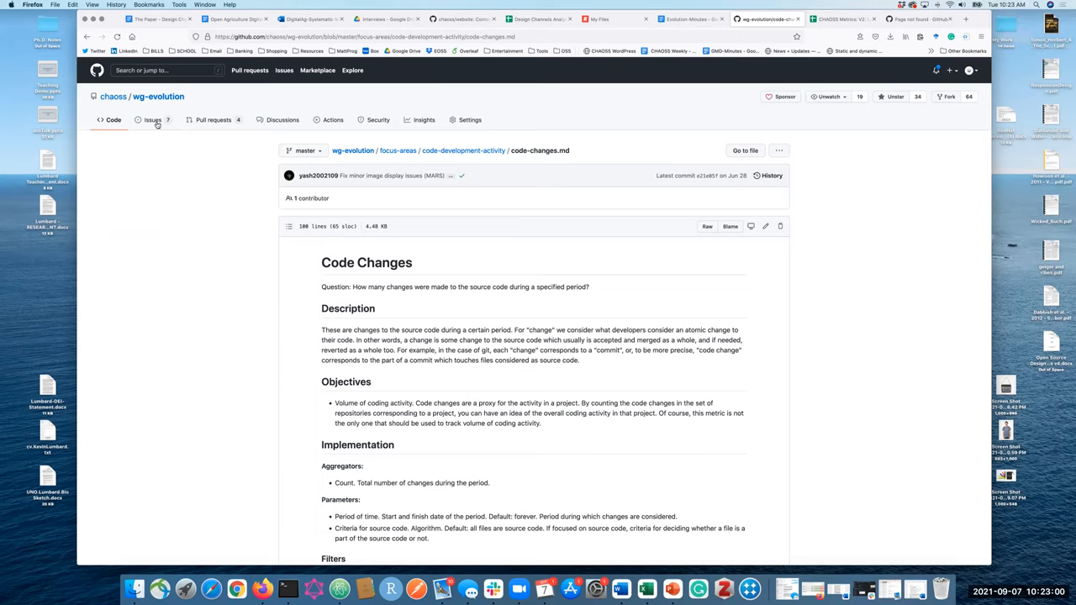
Show the wg-evolution repository's 6 open issues.
left_click(152, 120)
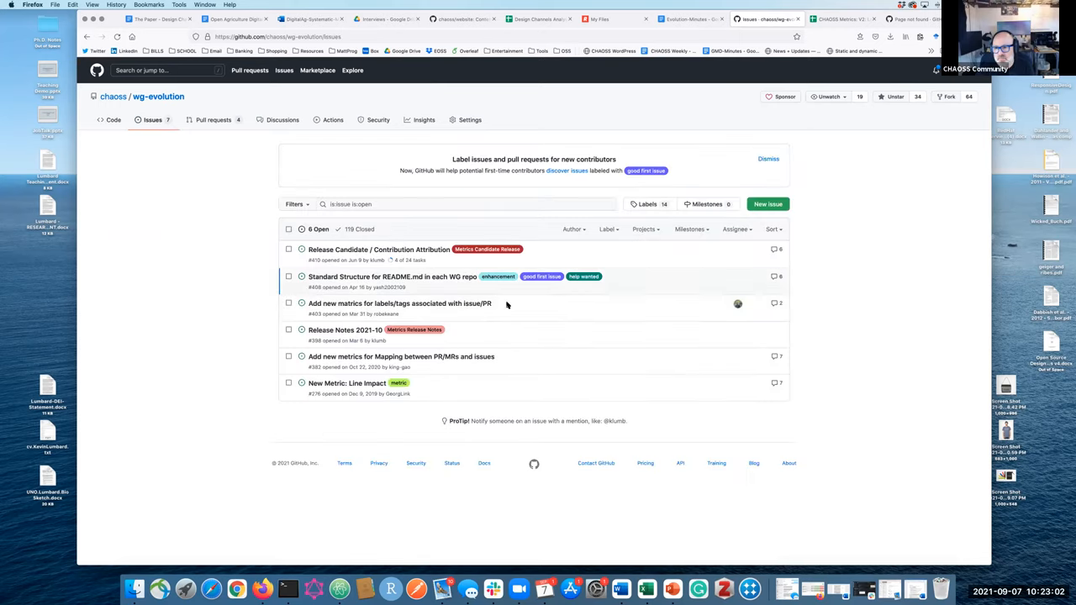
mouse_move(366, 268)
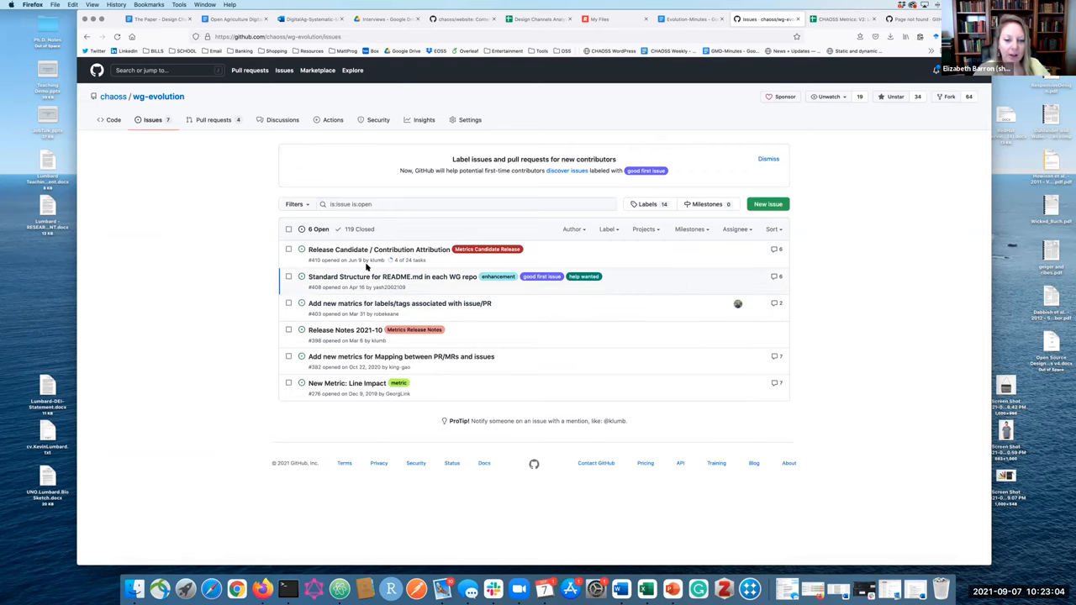
mouse_move(215, 255)
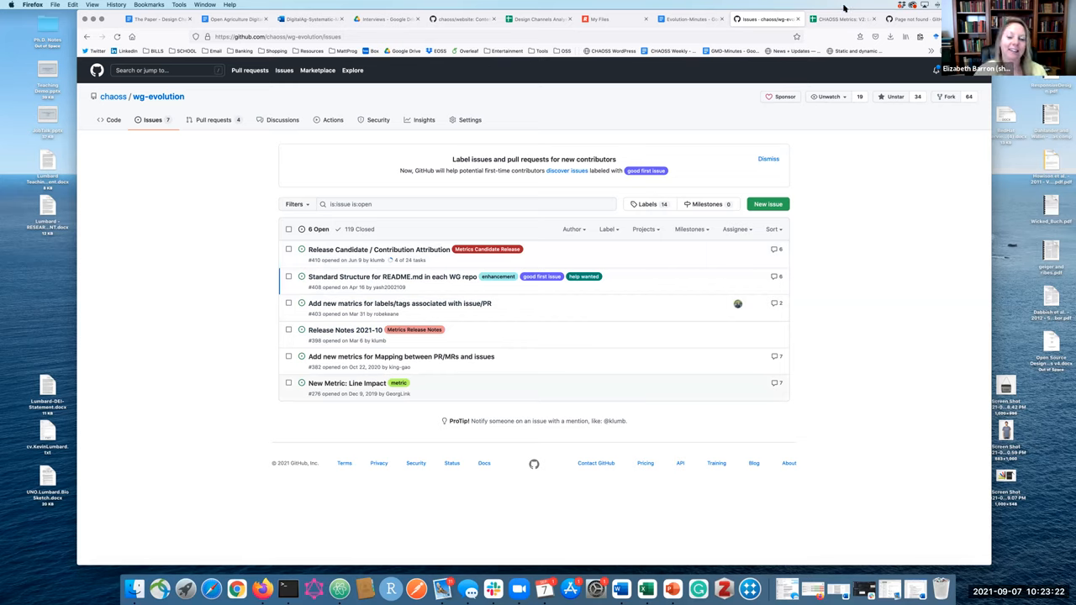
Review Evolution sheet contributor rows, including the Organizational Diversity (common) entry.
left_click(828, 18)
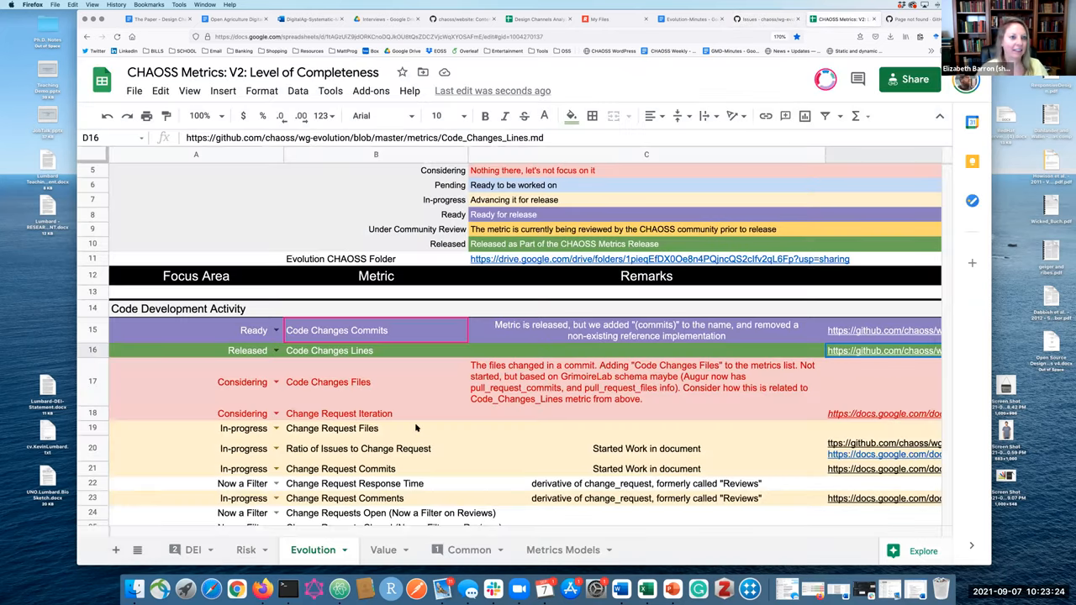
scroll("down", 3)
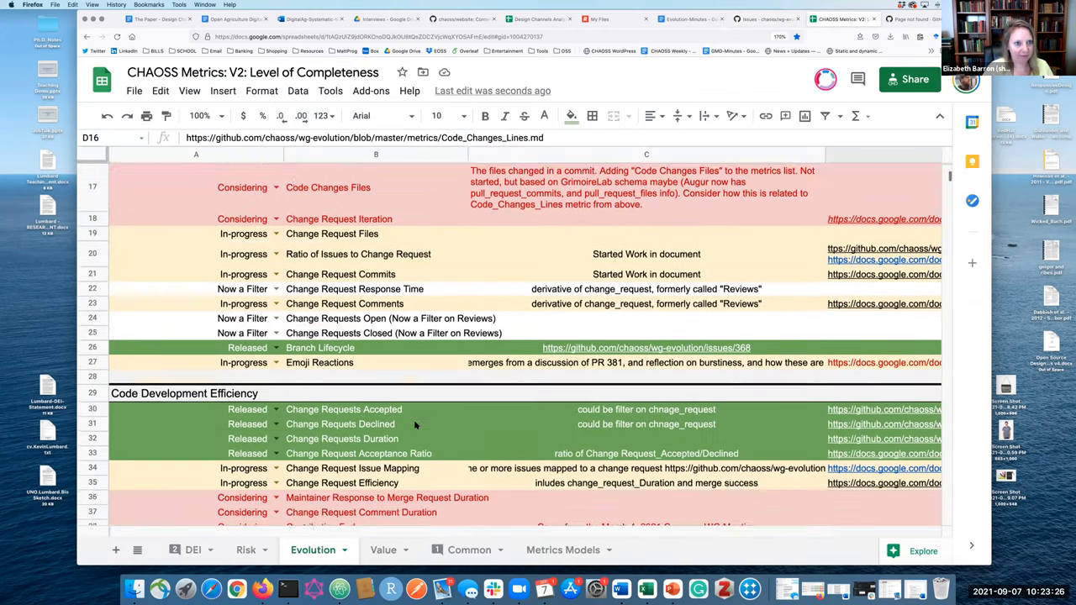
scroll("down", 3)
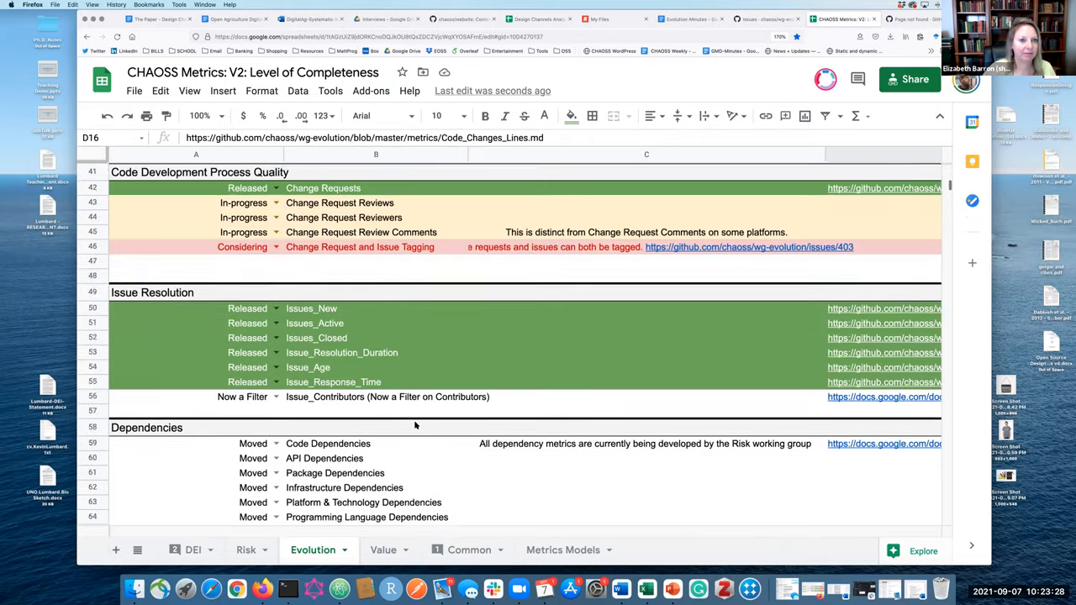
scroll("down", 3)
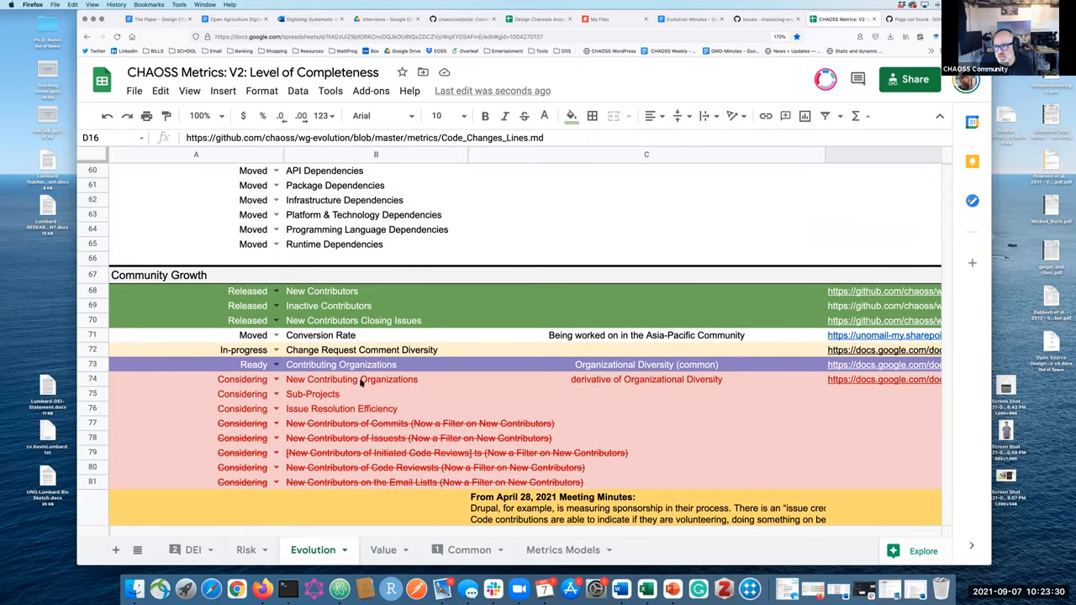
mouse_move(304, 371)
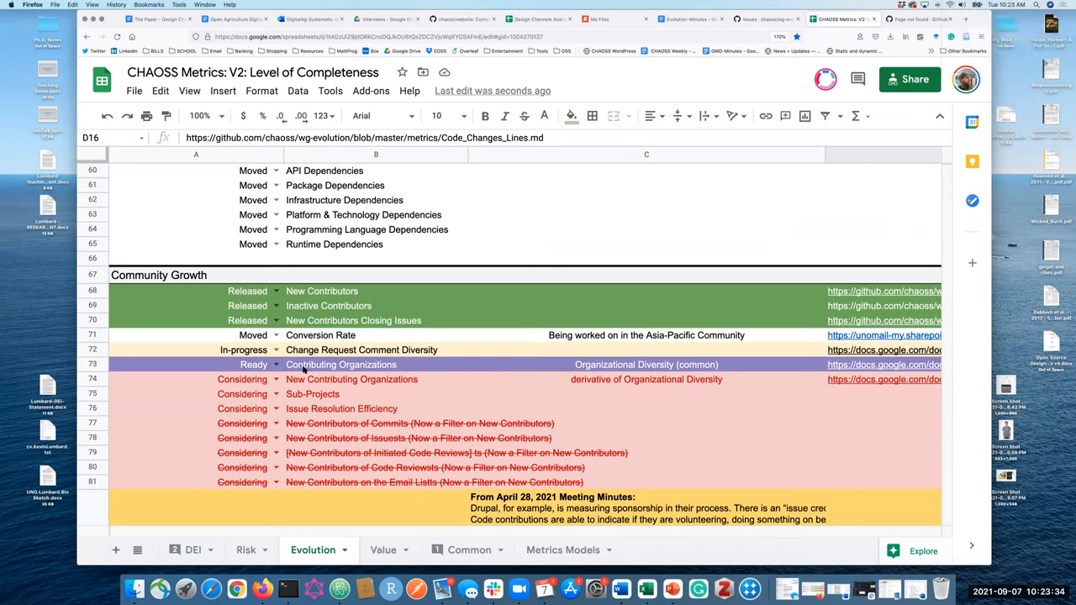
mouse_move(858, 372)
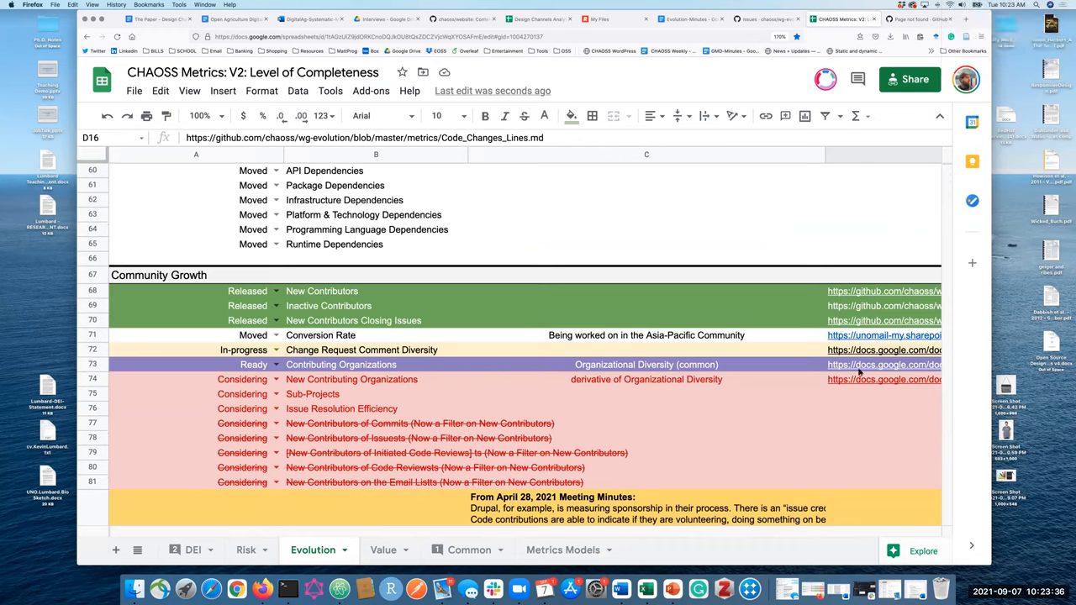
left_click(883, 364)
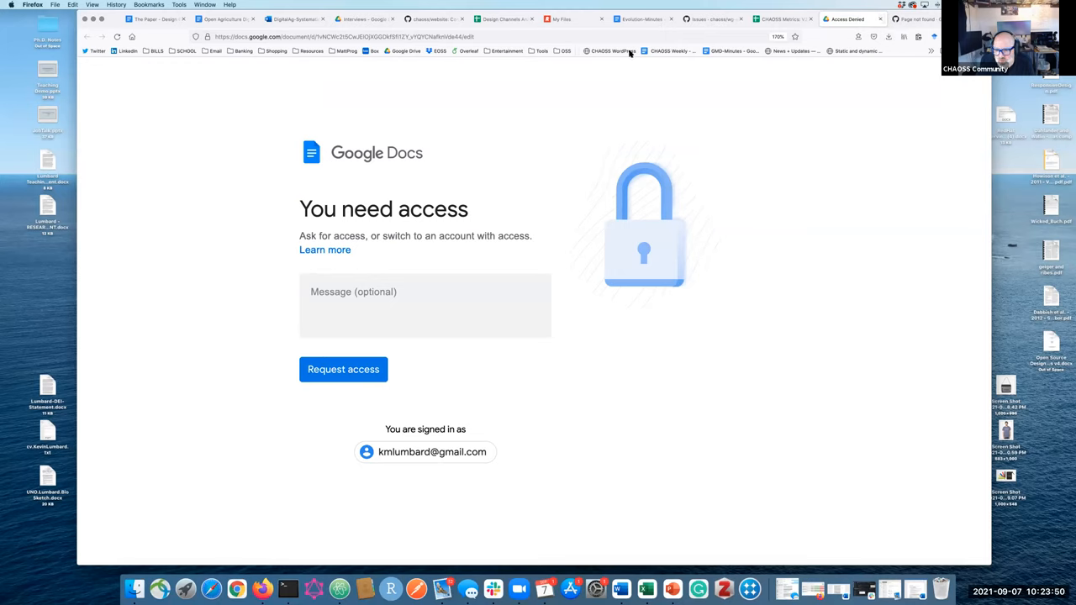
mouse_move(84, 39)
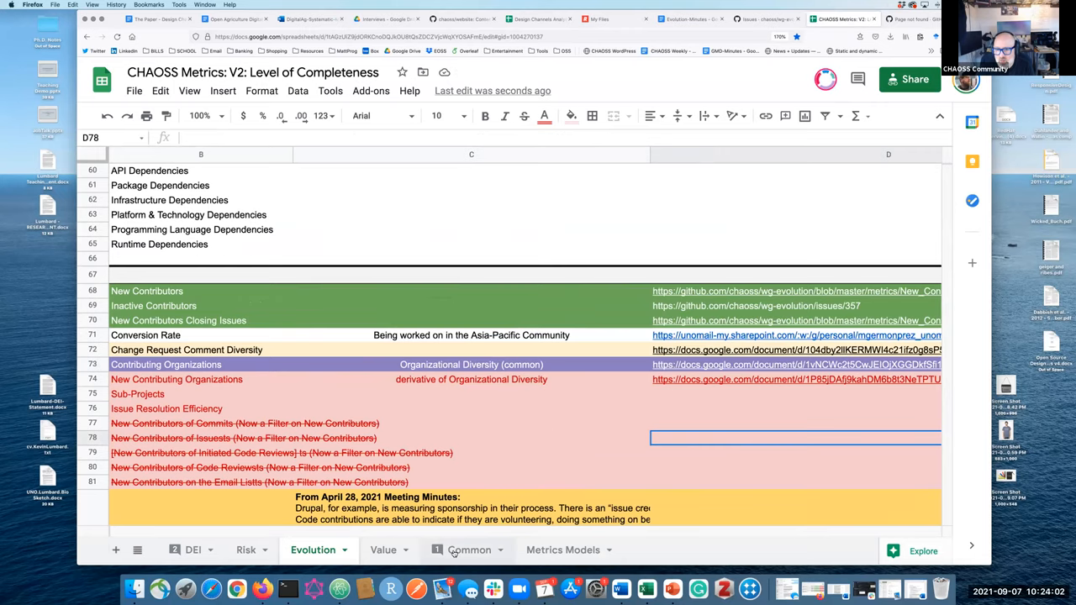
left_click(468, 549)
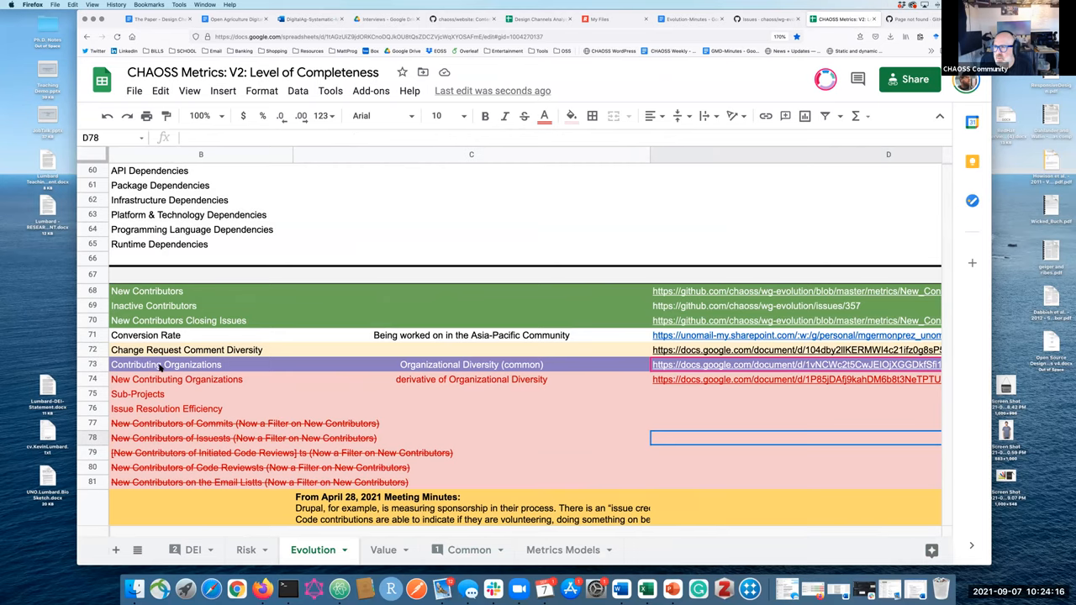
left_click(471, 364)
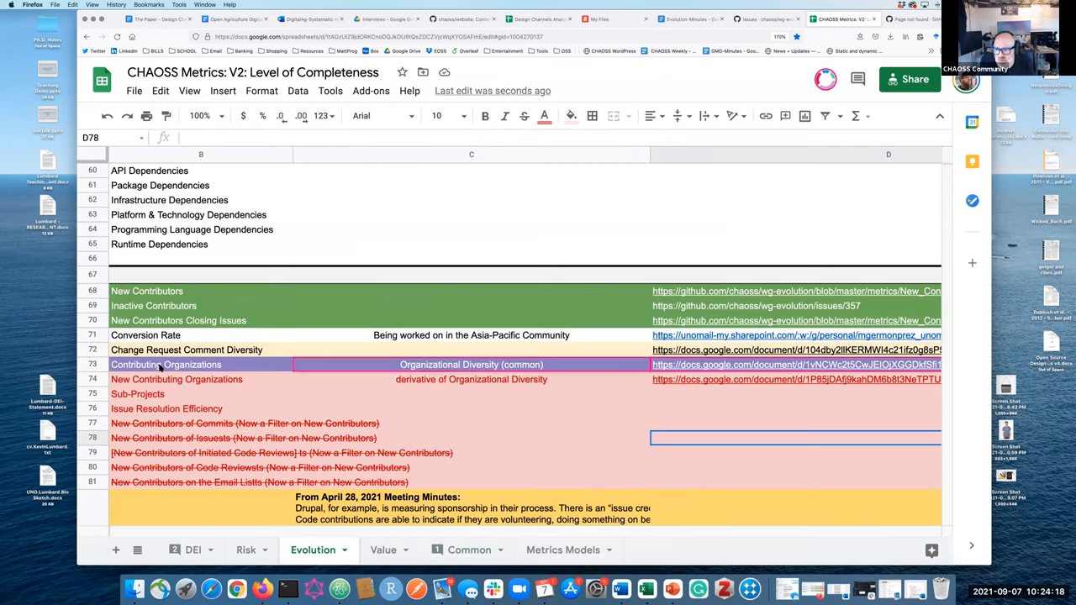
Scan the newcomer and Contribution Attribution rows, then return to wg-evolution's issues list.
scroll("down", 3)
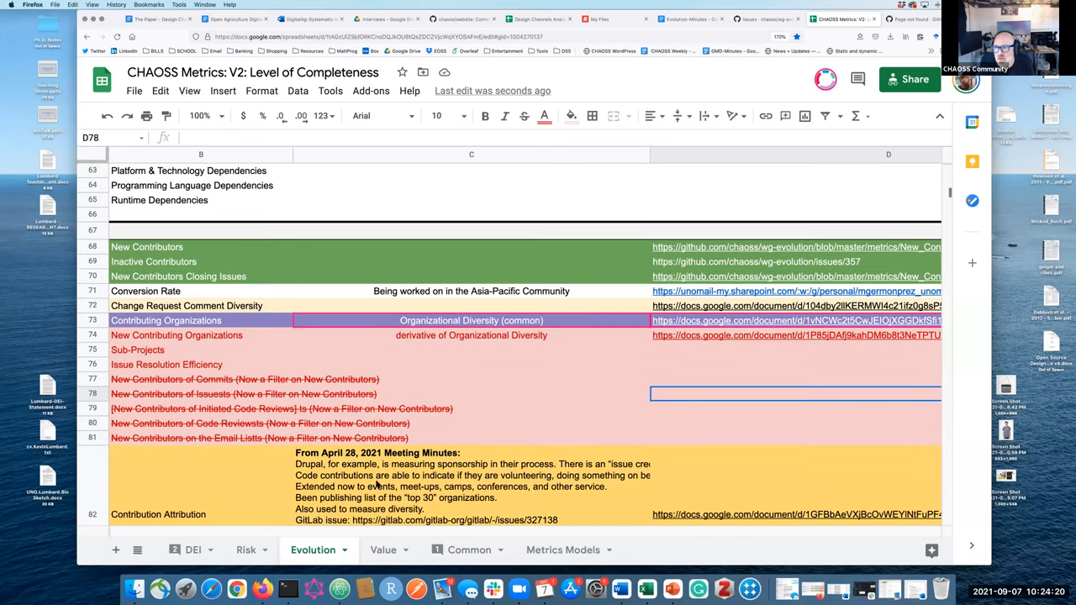
scroll("down", 3)
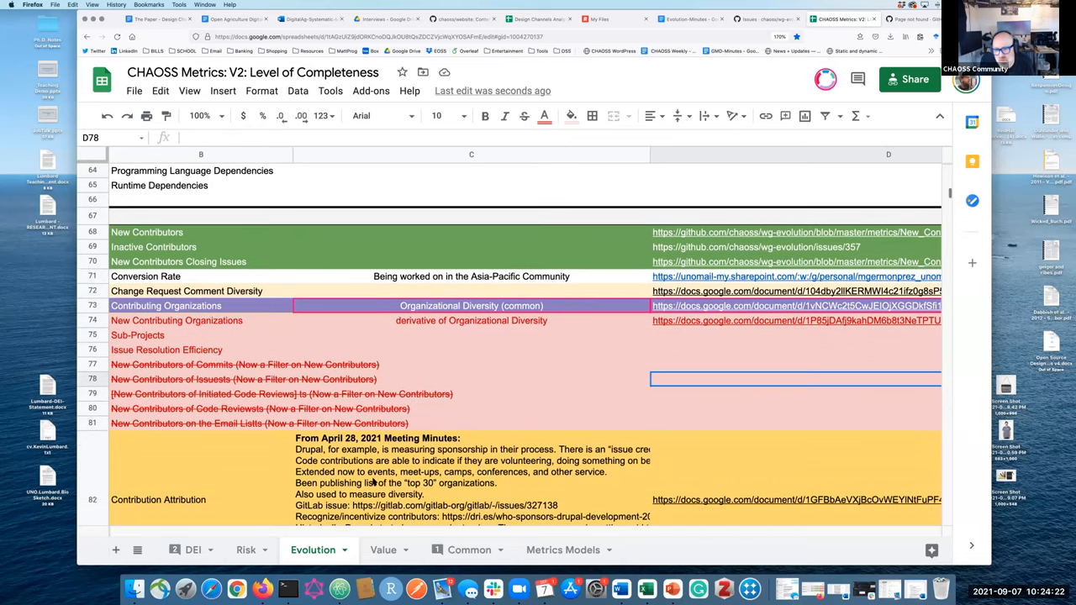
scroll("down", 3)
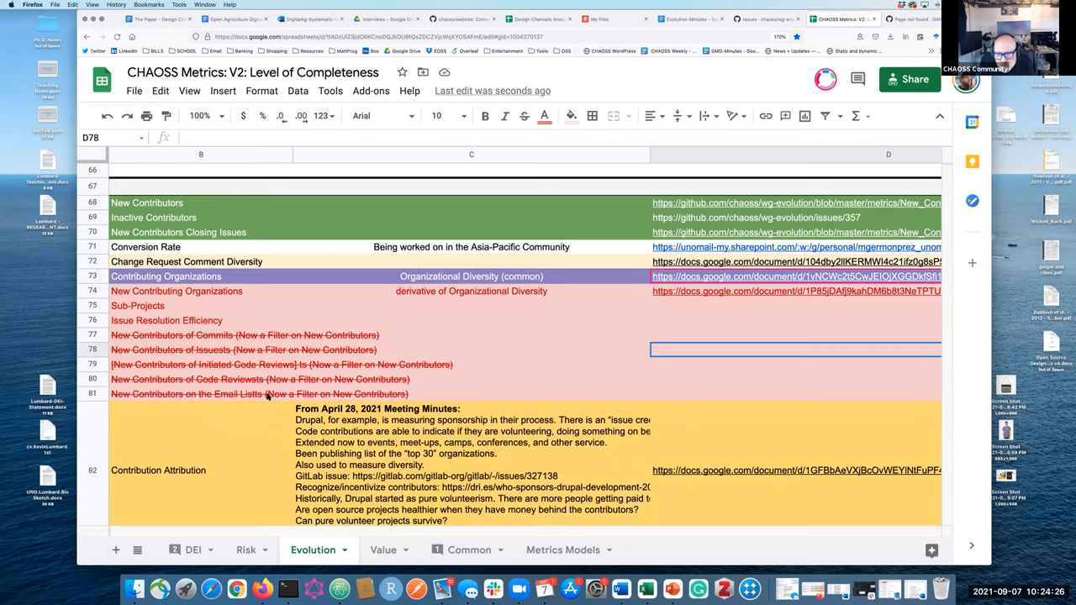
scroll("down", 3)
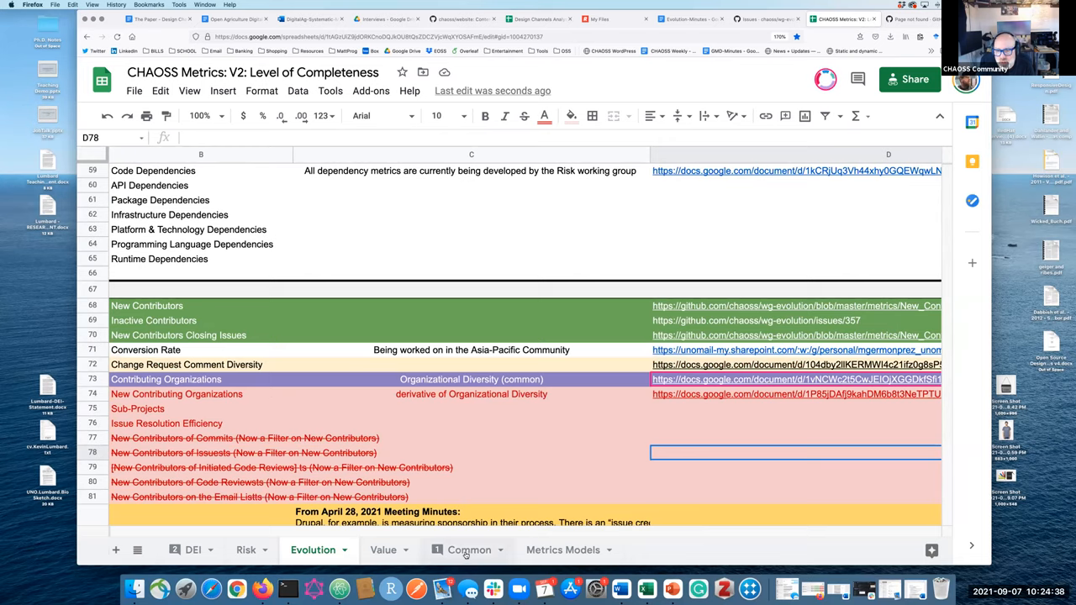
left_click(765, 19)
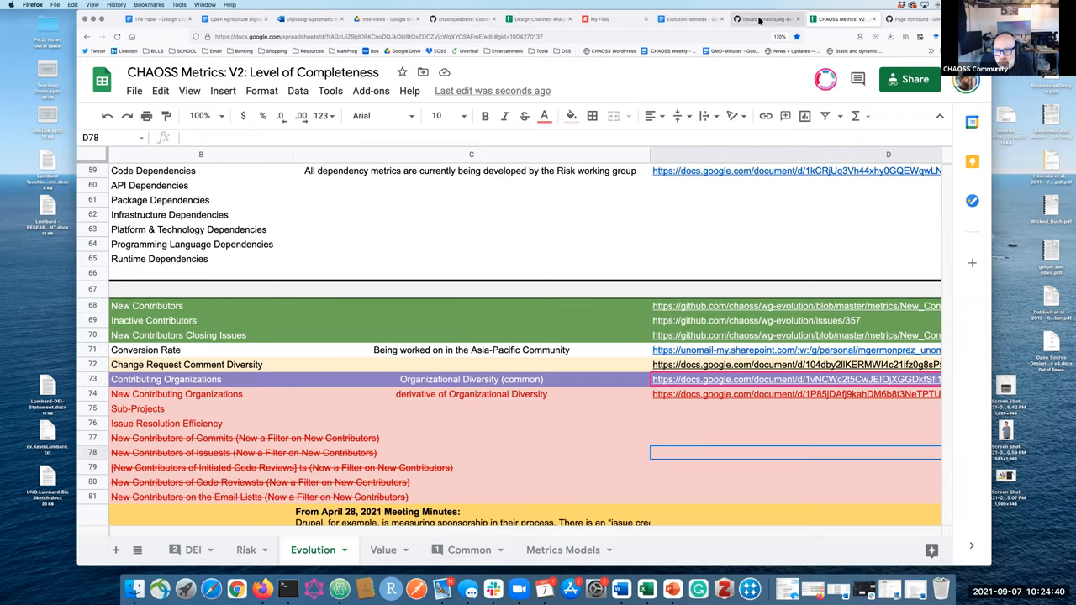
left_click(765, 19)
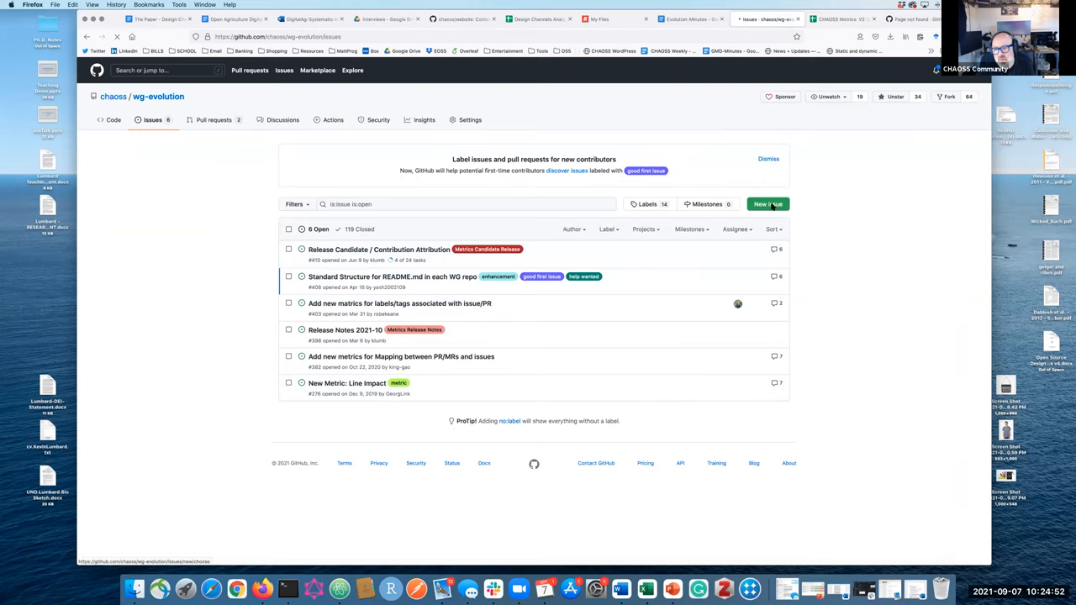
Start a new wg-evolution issue titled 'Metric Revis...', checking the metric name in the spreadsheet.
left_click(767, 205)
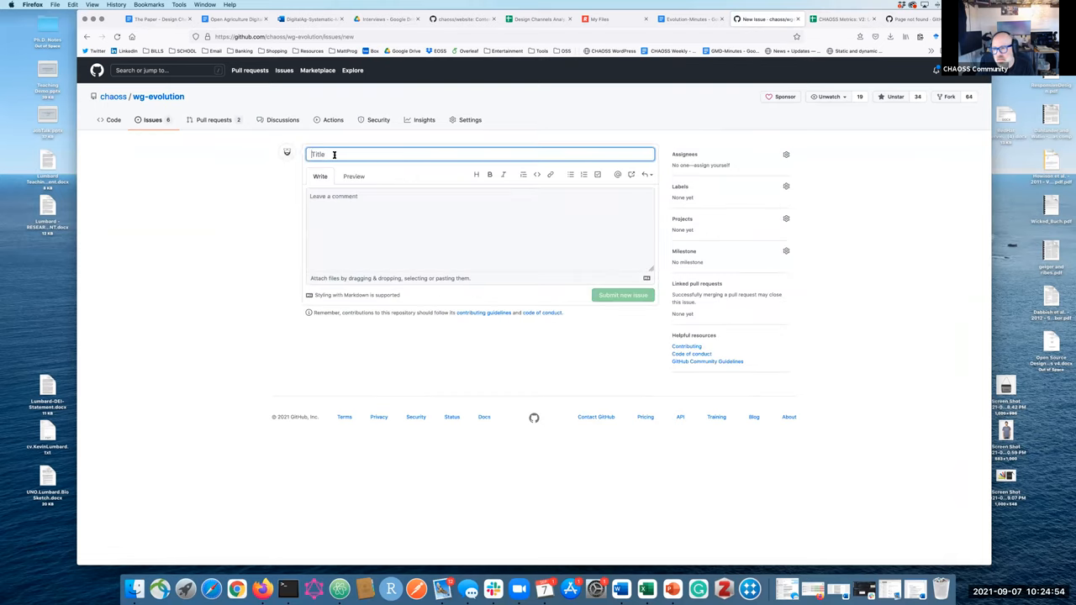
type("MET")
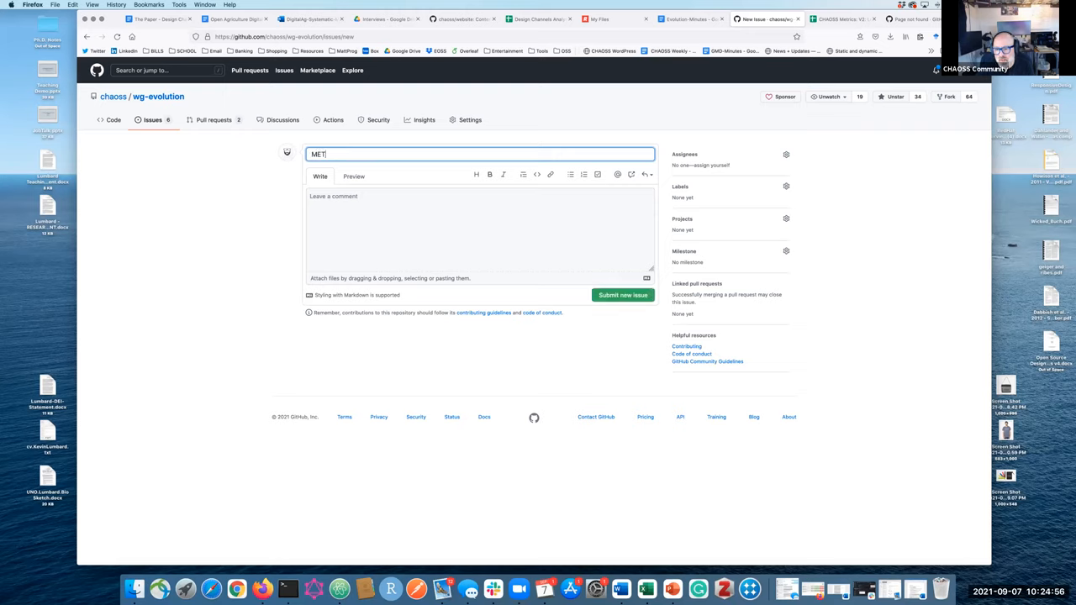
key("Backspace")
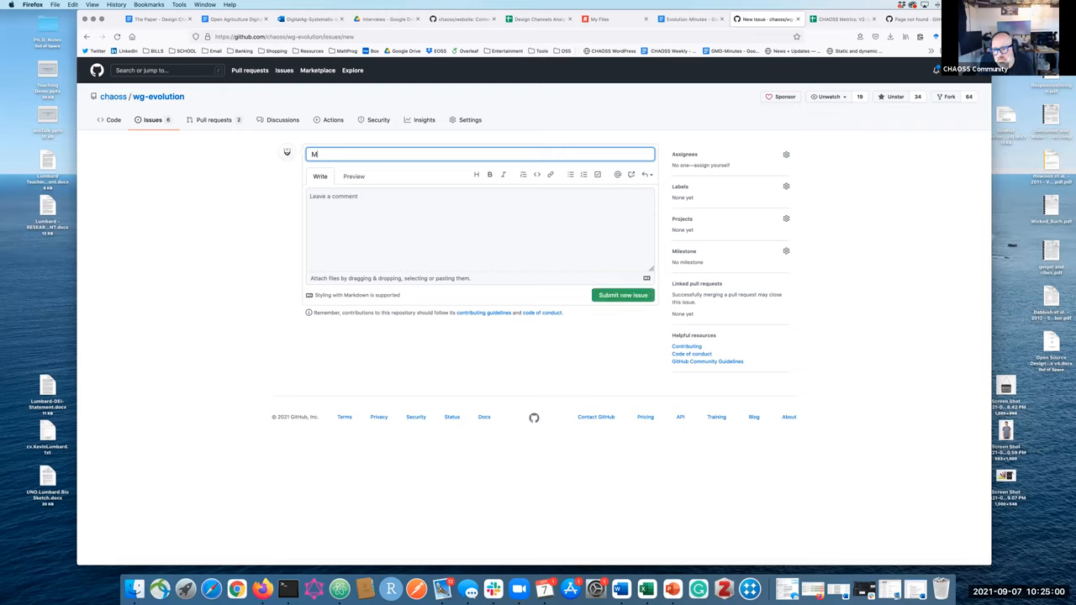
type("etric")
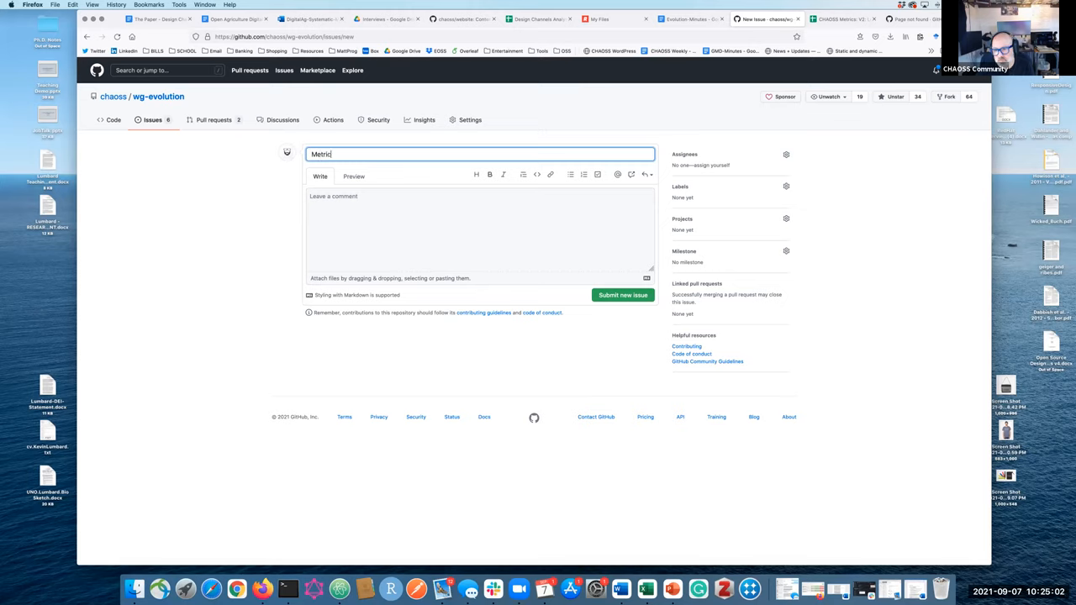
type("Revision -")
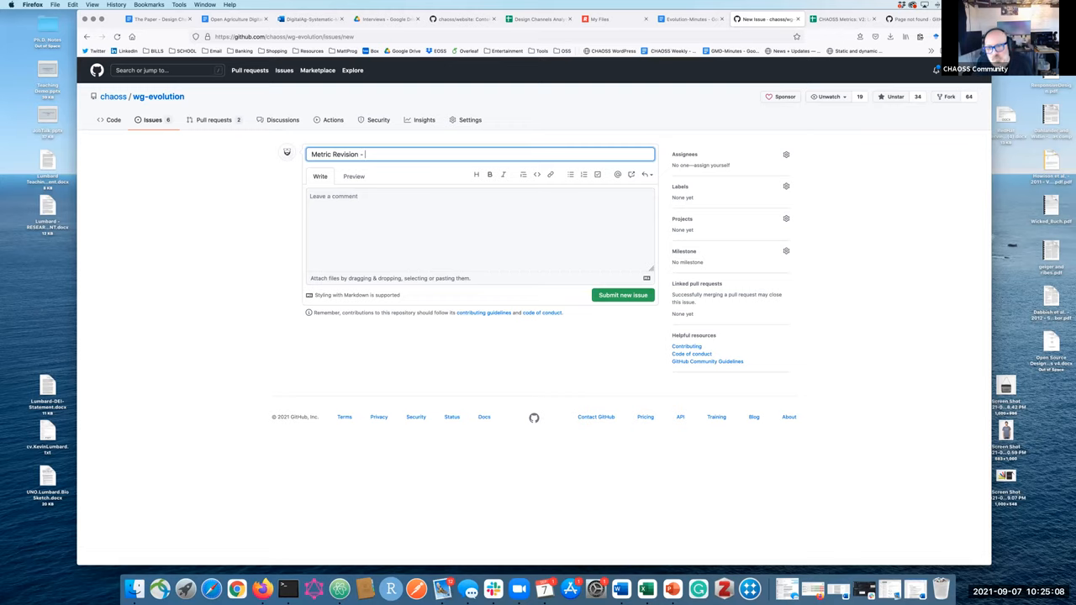
left_click(832, 19)
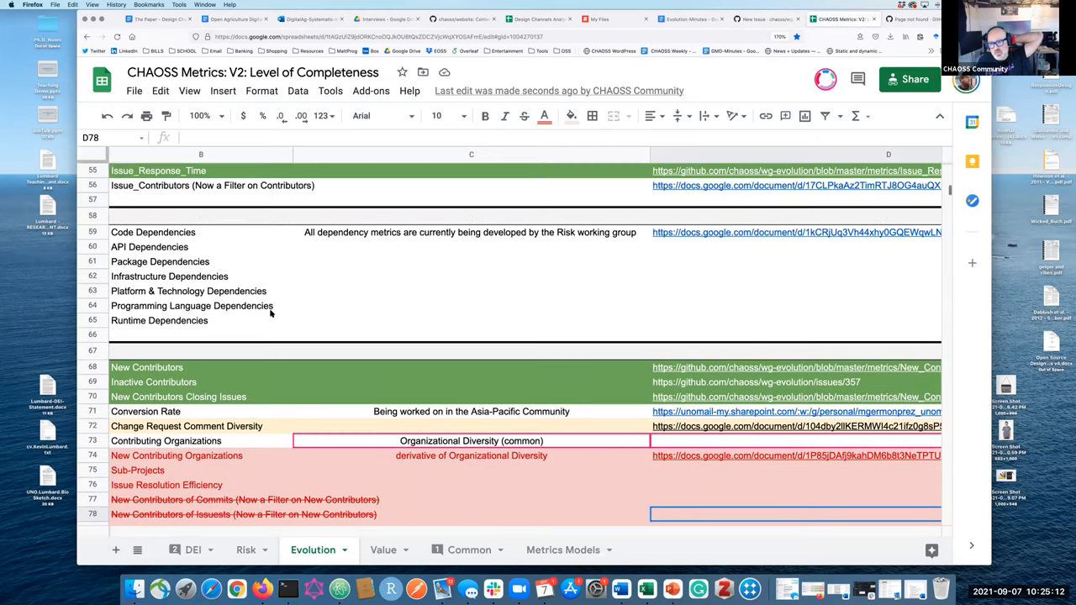
scroll("up", 3)
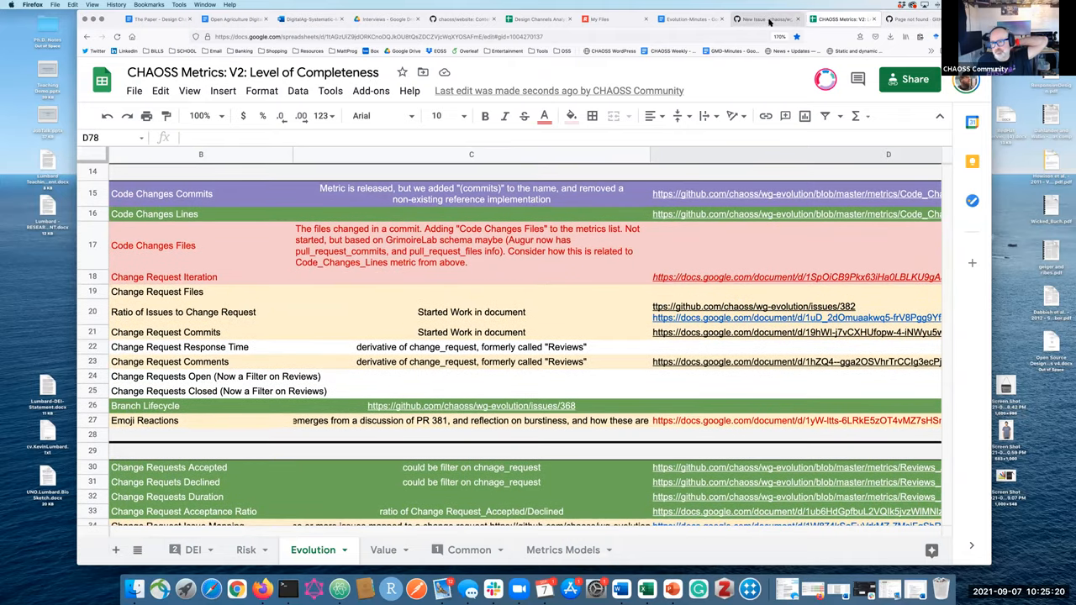
left_click(765, 19)
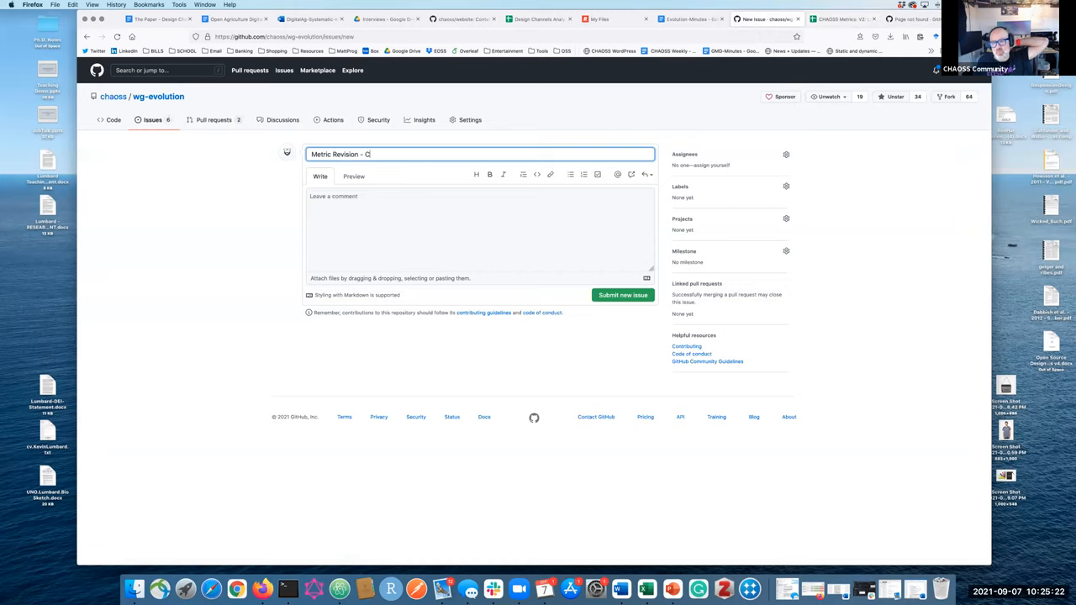
Complete the title 'Metric Revision (name change) - Code Changes Commits' and submit issue #423.
type("ode Changes C")
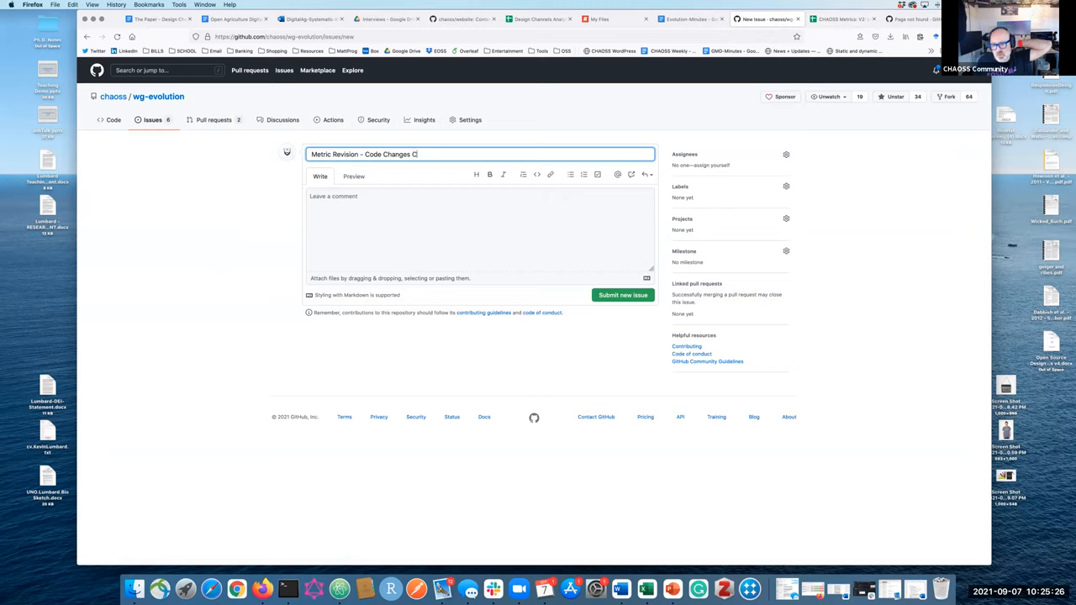
type("ommits")
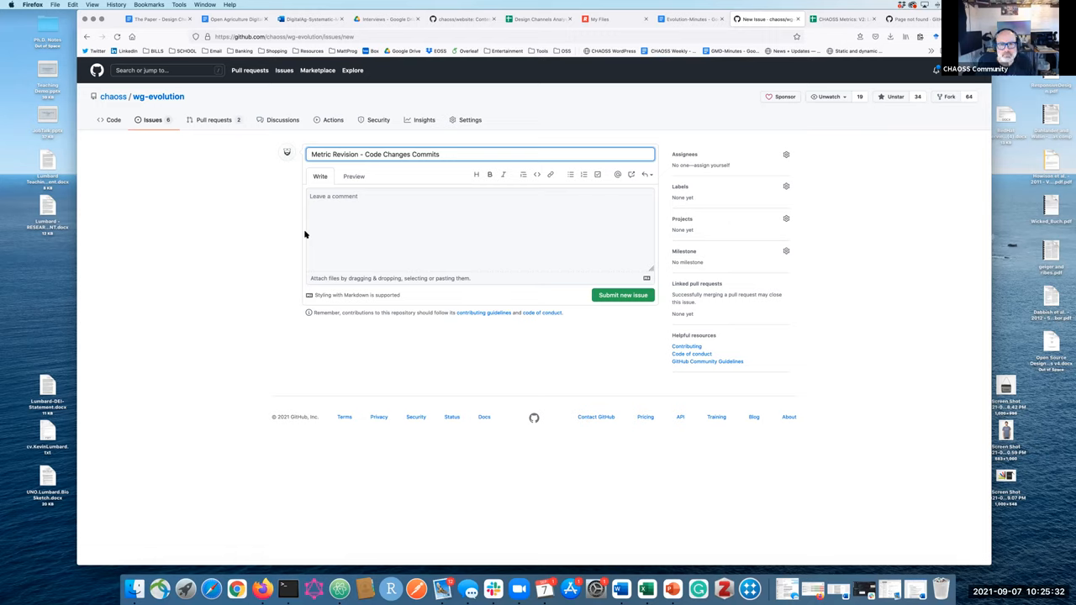
type("(na")
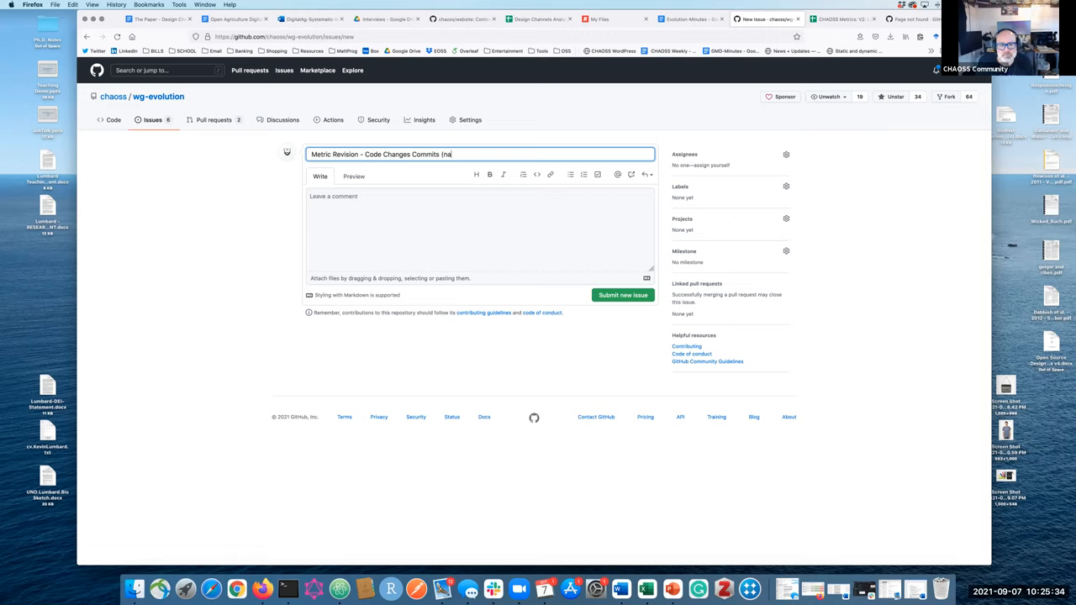
key("Backspace")
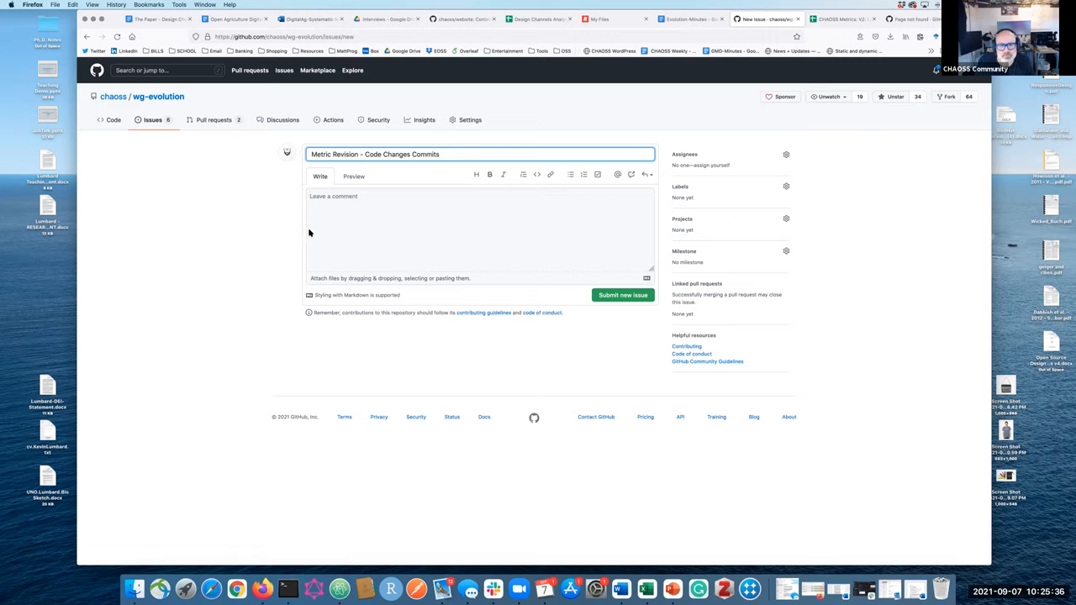
mouse_move(358, 163)
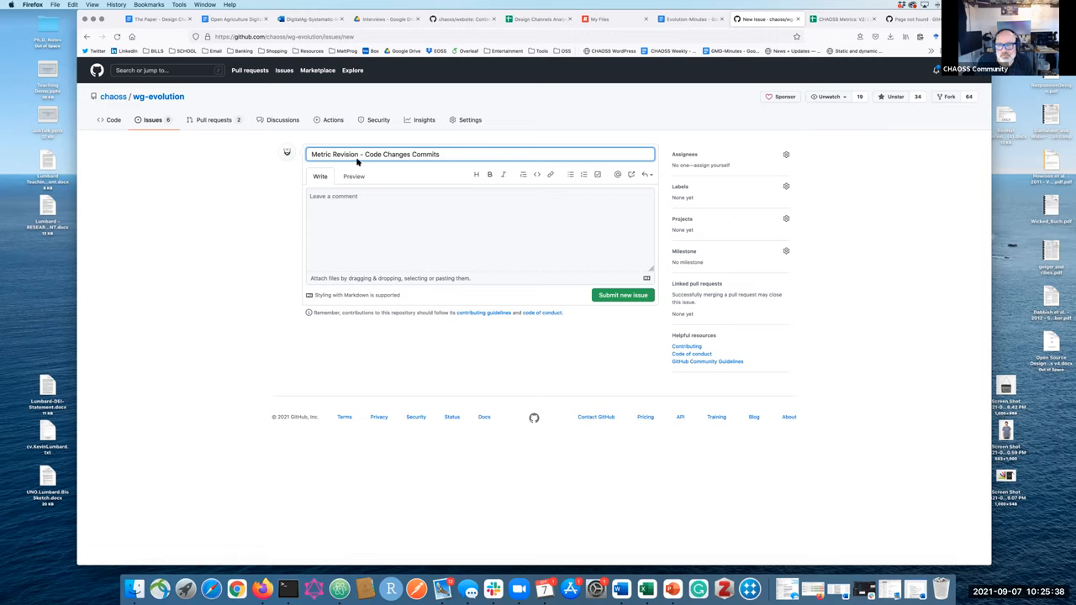
type("(name")
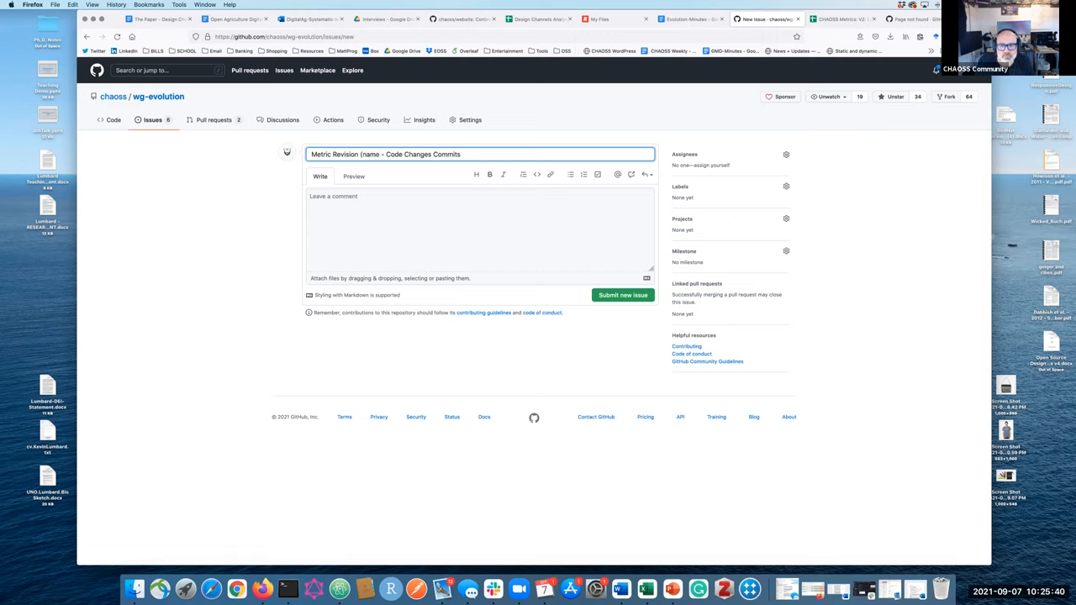
type("change")
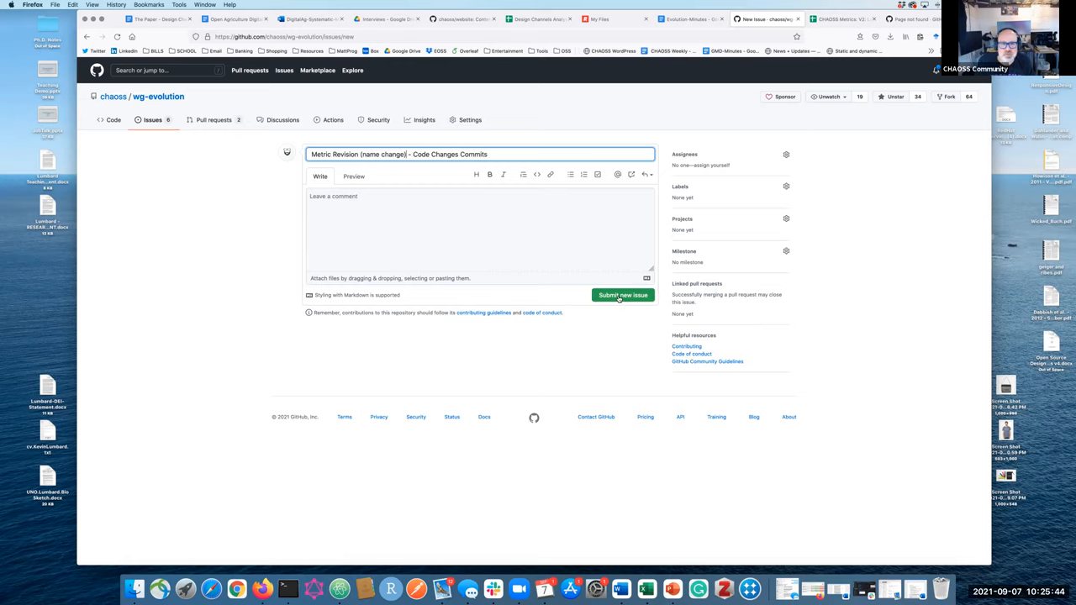
left_click(623, 295)
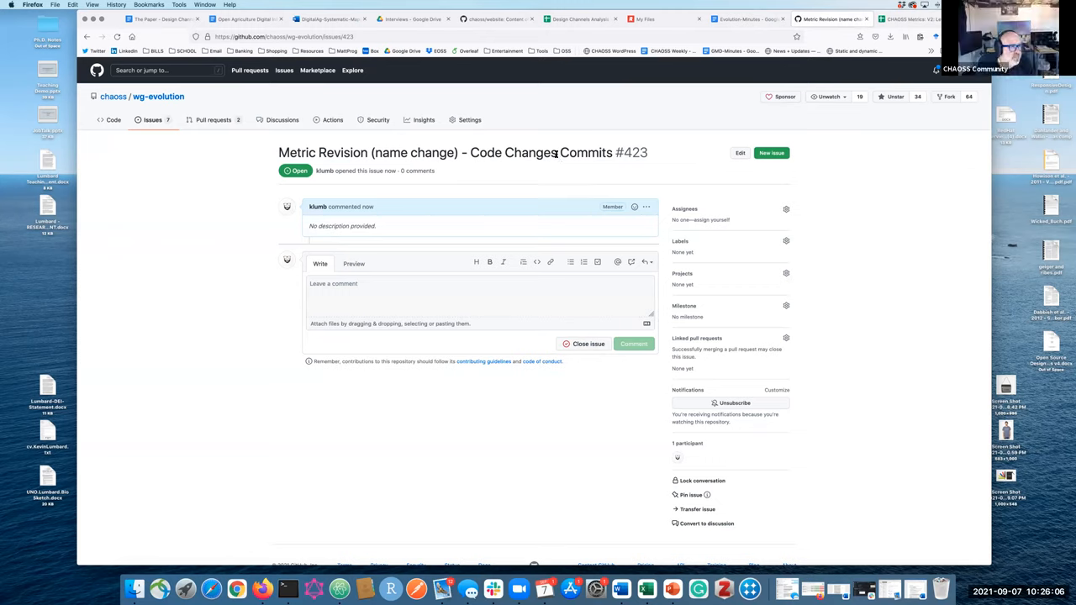
mouse_move(771, 80)
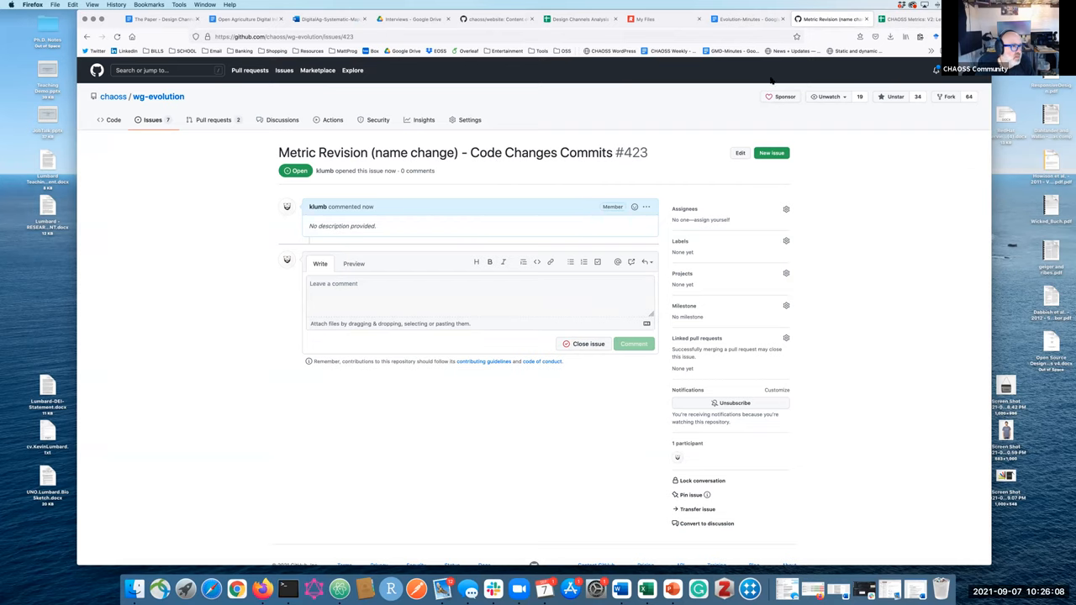
Glance at the metrics spreadsheet, then return to wg-evolution's open issues with #423 on top.
left_click(911, 18)
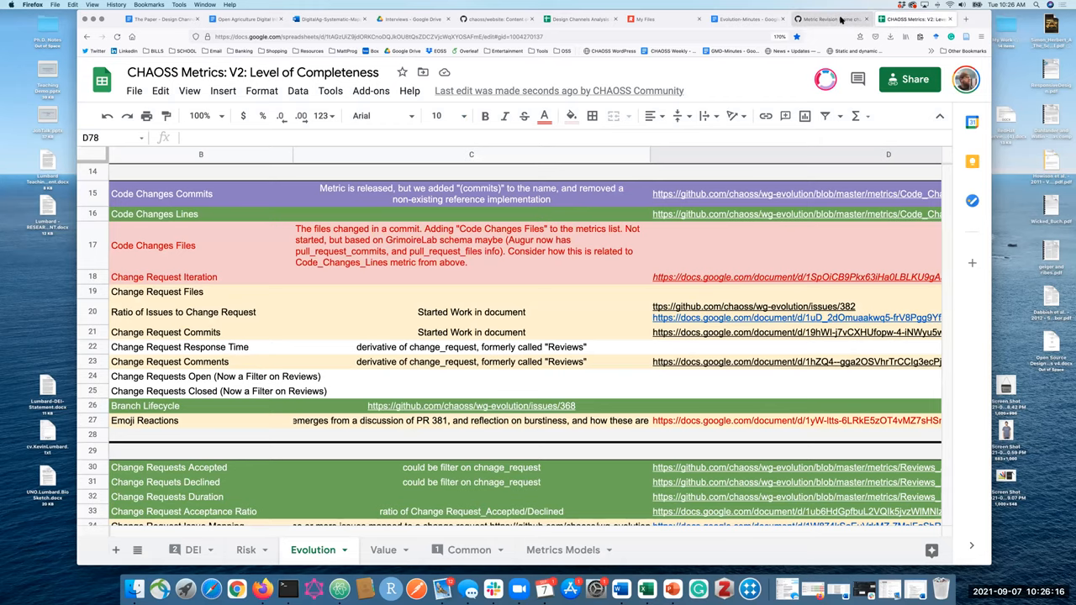
left_click(827, 19)
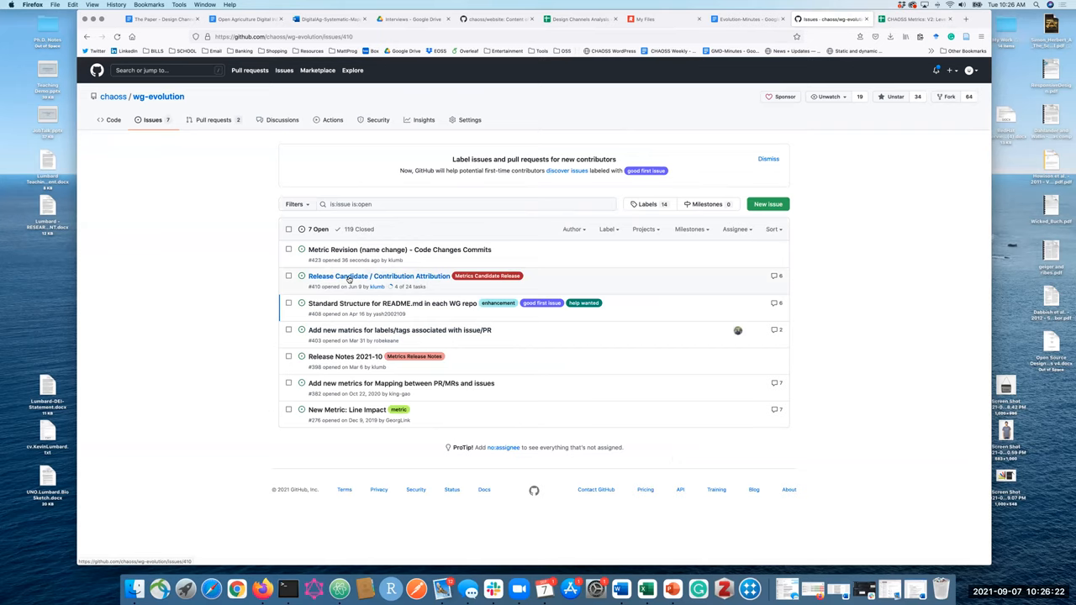
From issue #410's checklist, open the chaoss/translations repository in a new tab.
left_click(379, 276)
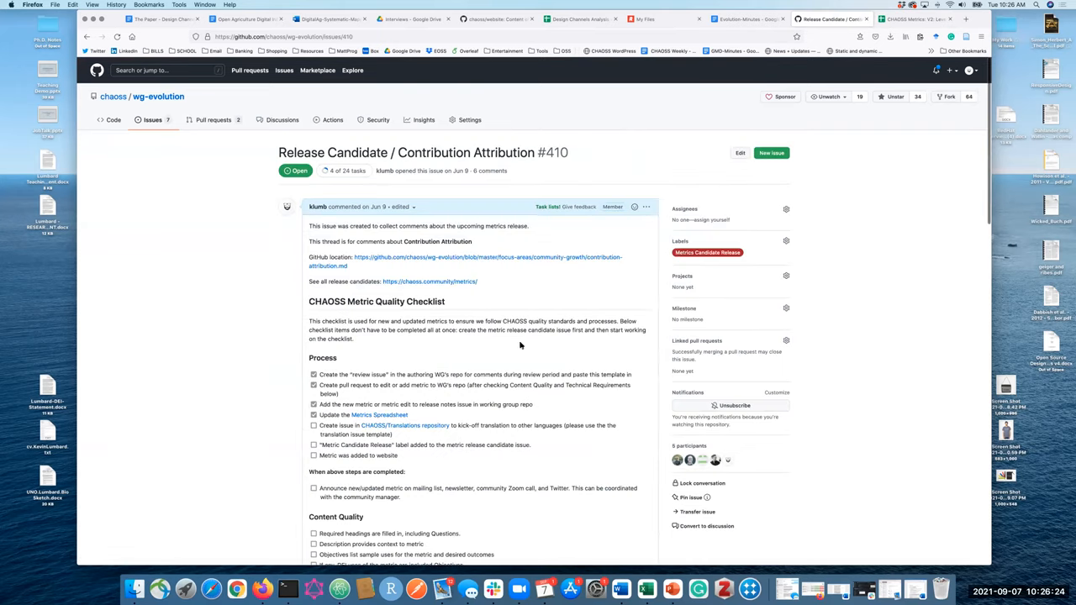
scroll("down", 3)
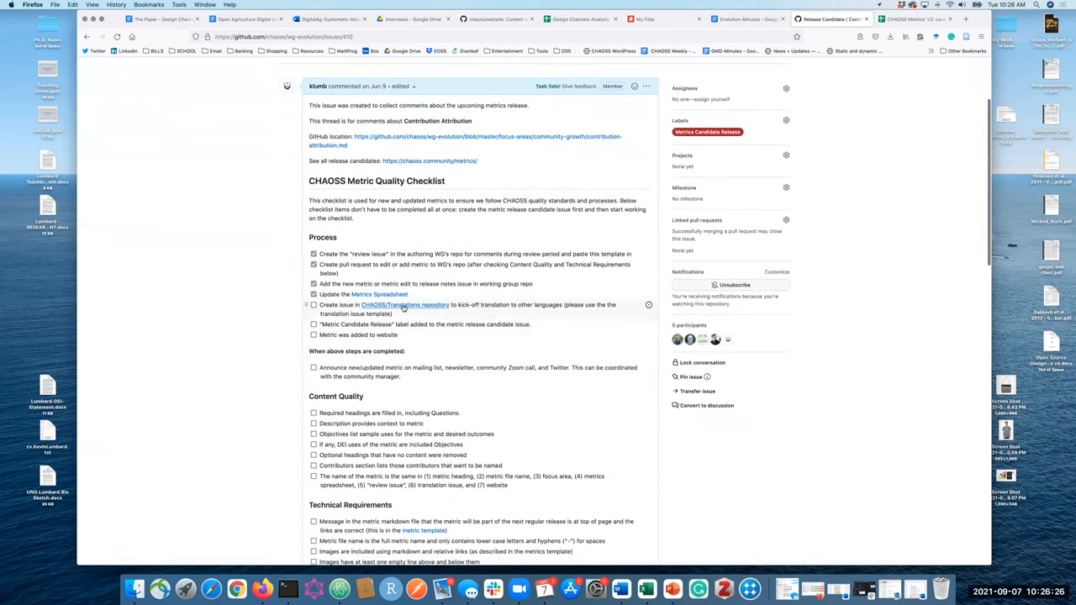
right_click(409, 304)
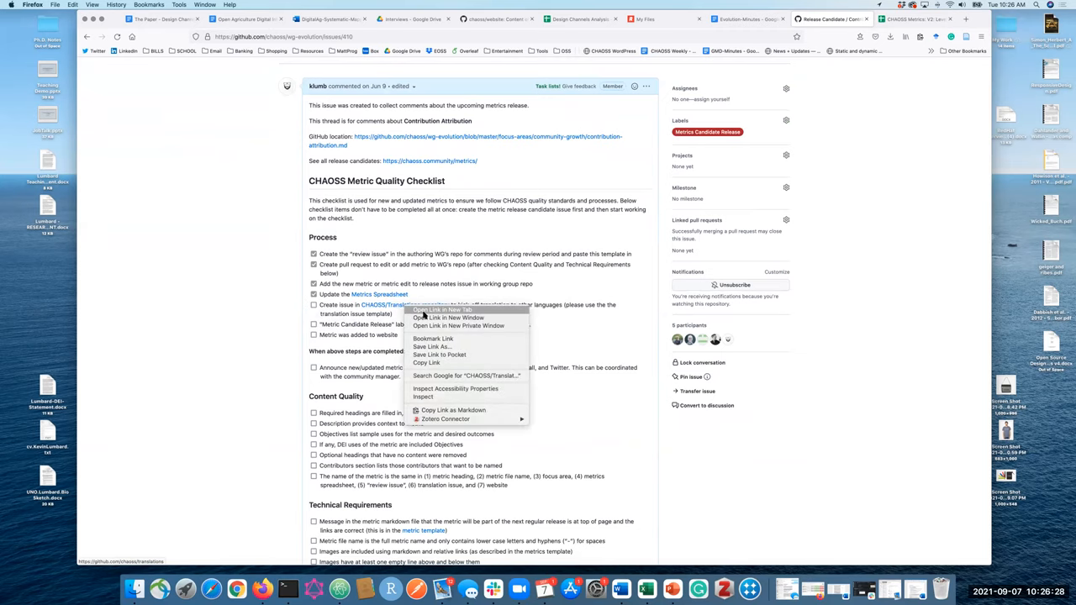
left_click(441, 310)
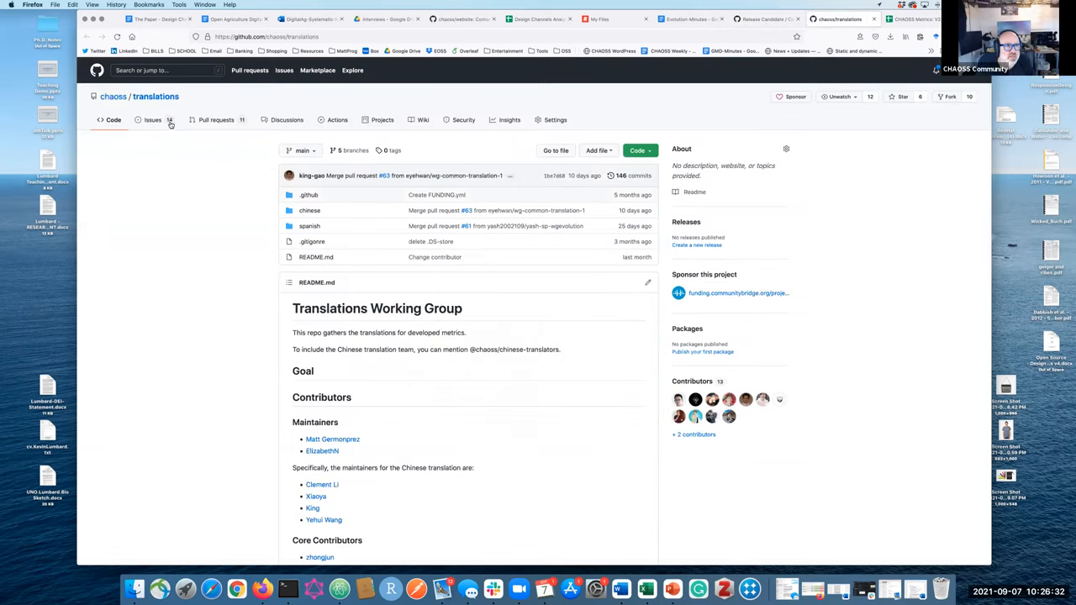
Review chaoss/translations' 14 open issues, then list its 12 closed issues.
left_click(152, 119)
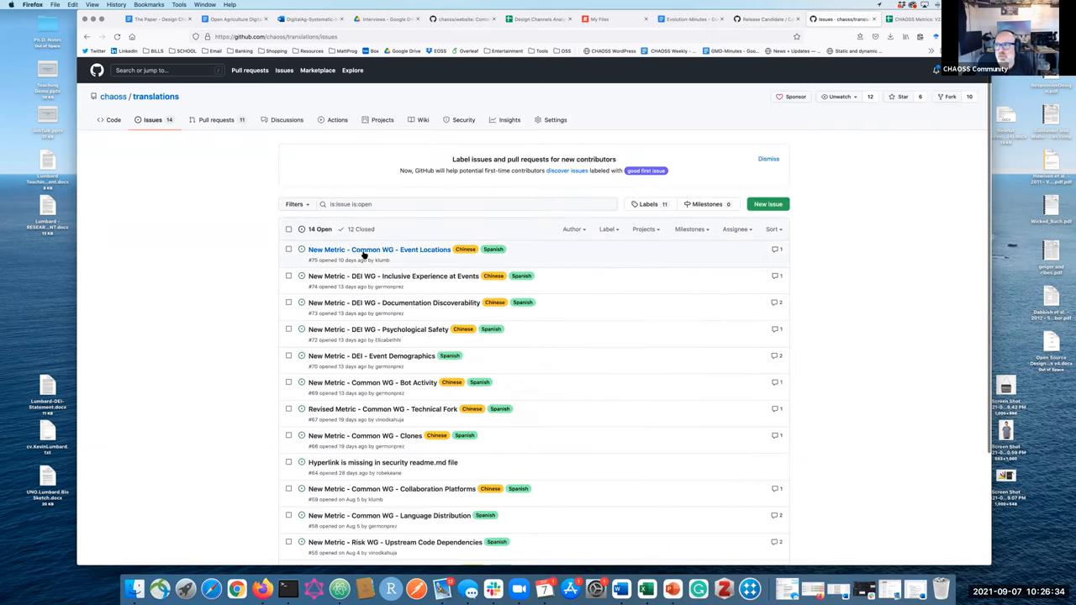
scroll("down", 3)
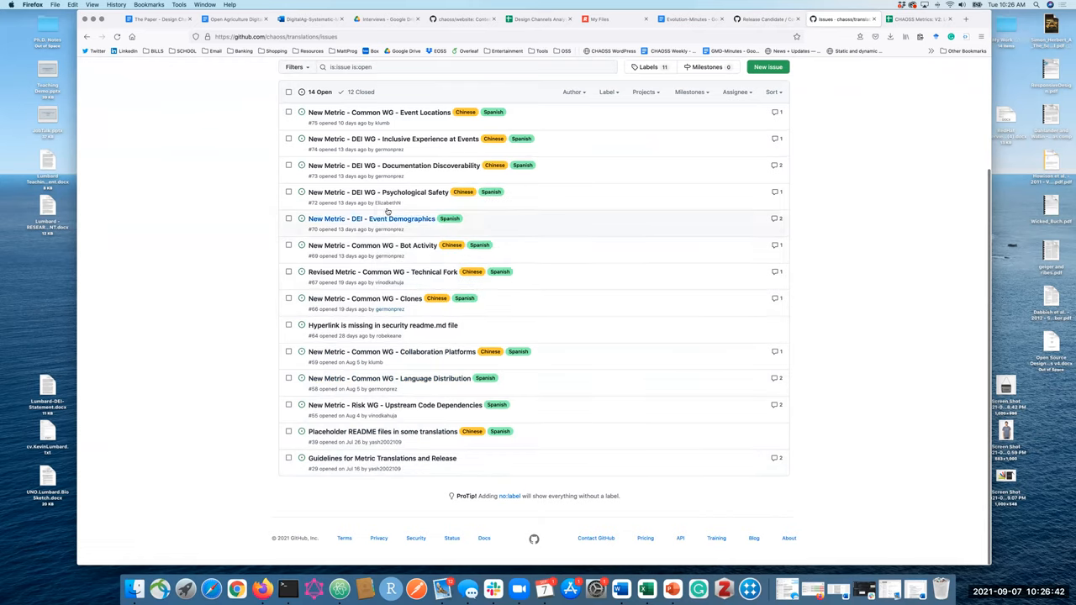
mouse_move(371, 218)
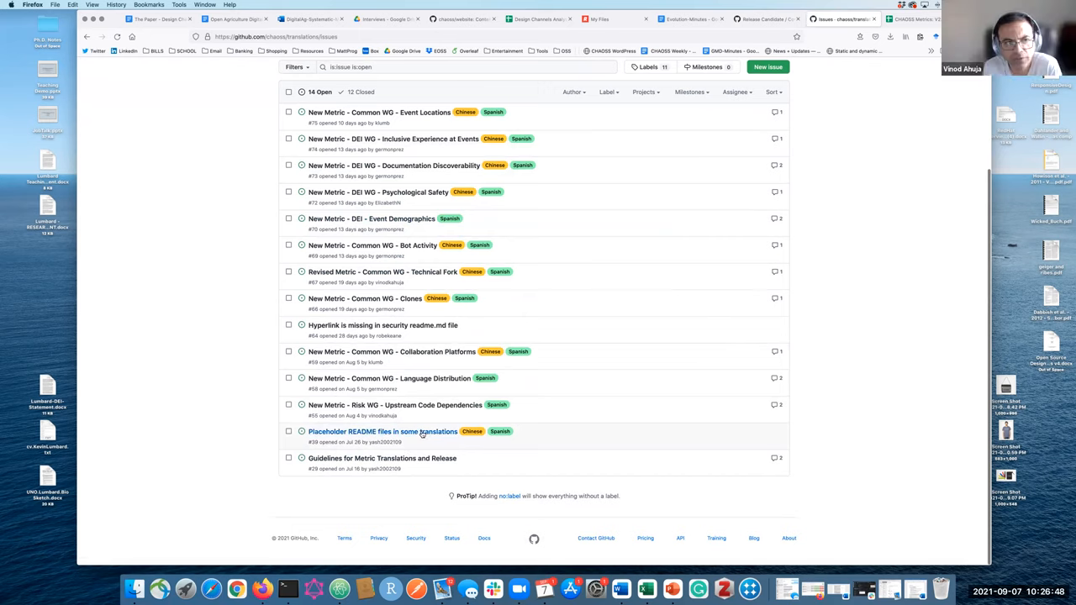
mouse_move(424, 301)
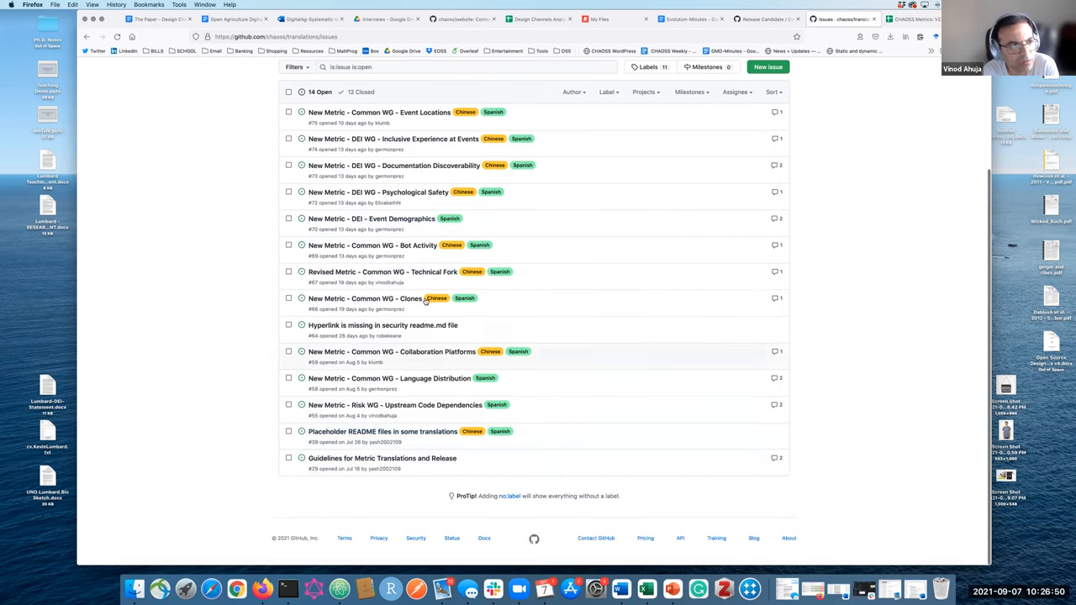
scroll("down", 3)
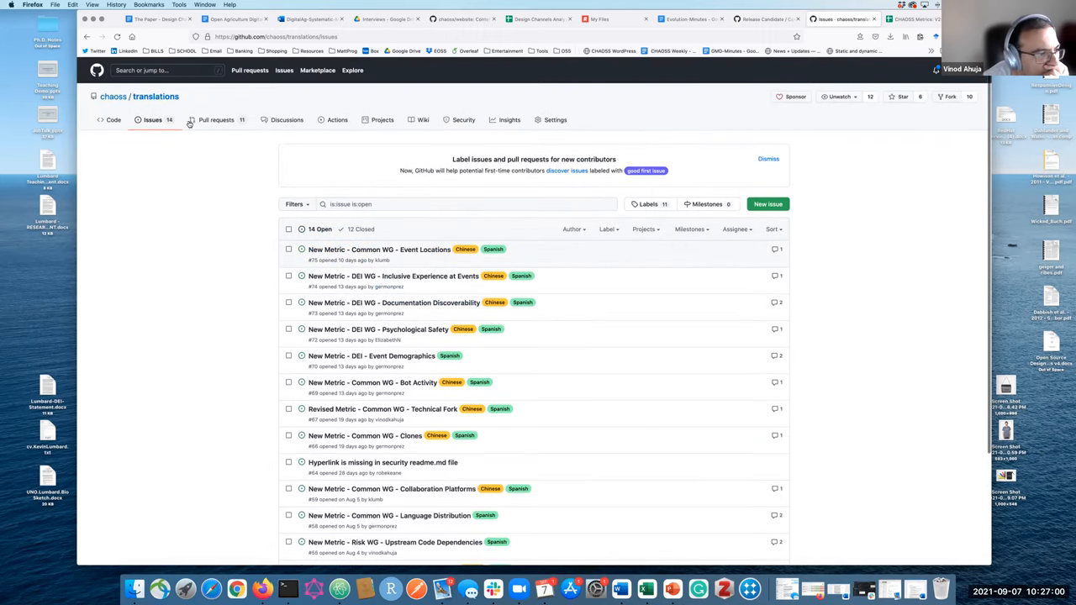
mouse_move(360, 228)
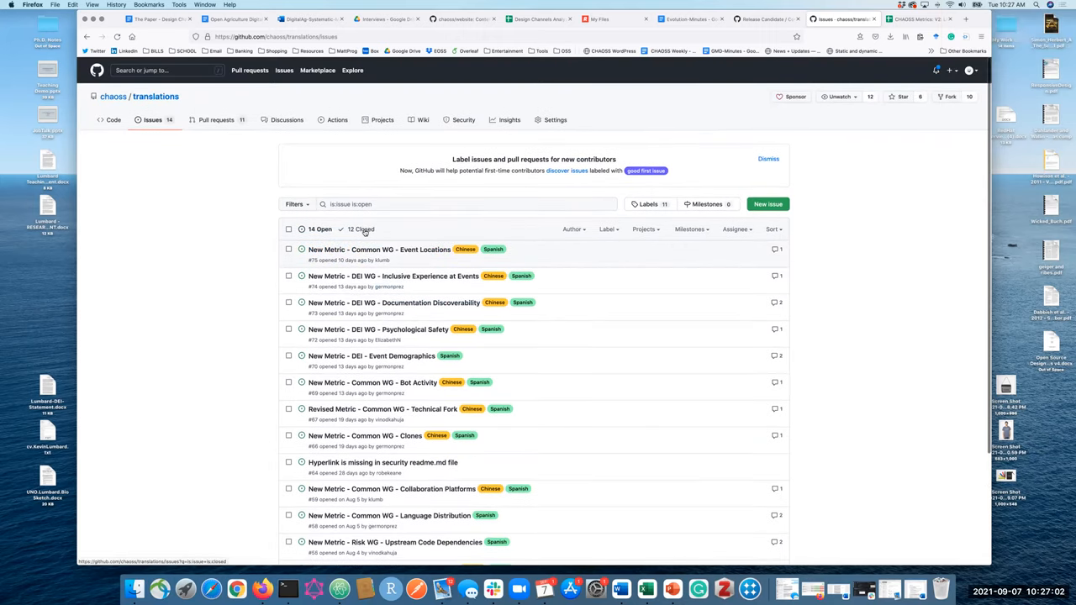
left_click(359, 229)
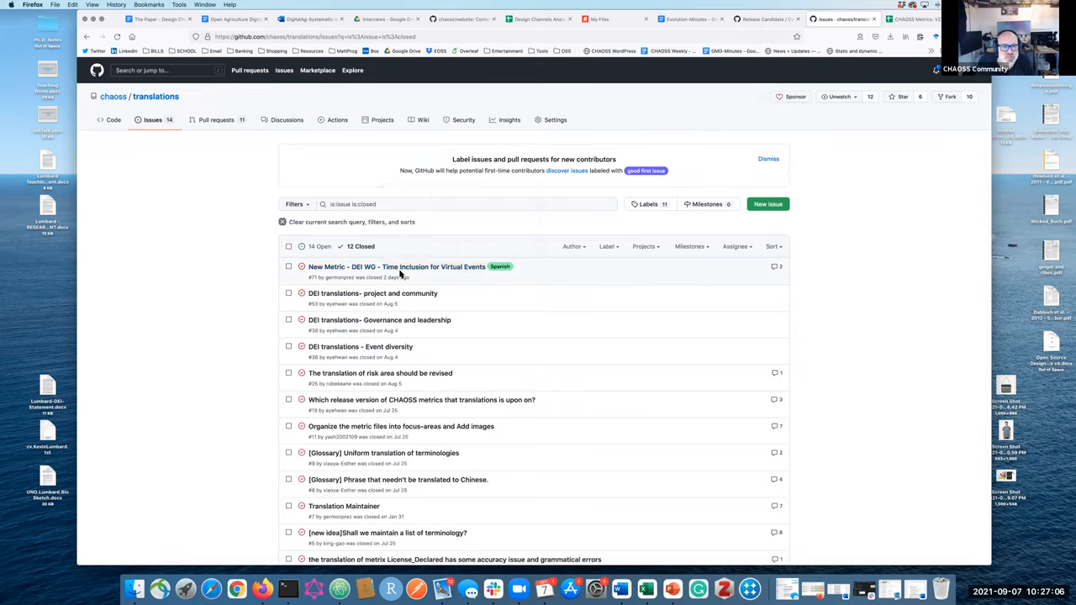
mouse_move(421, 275)
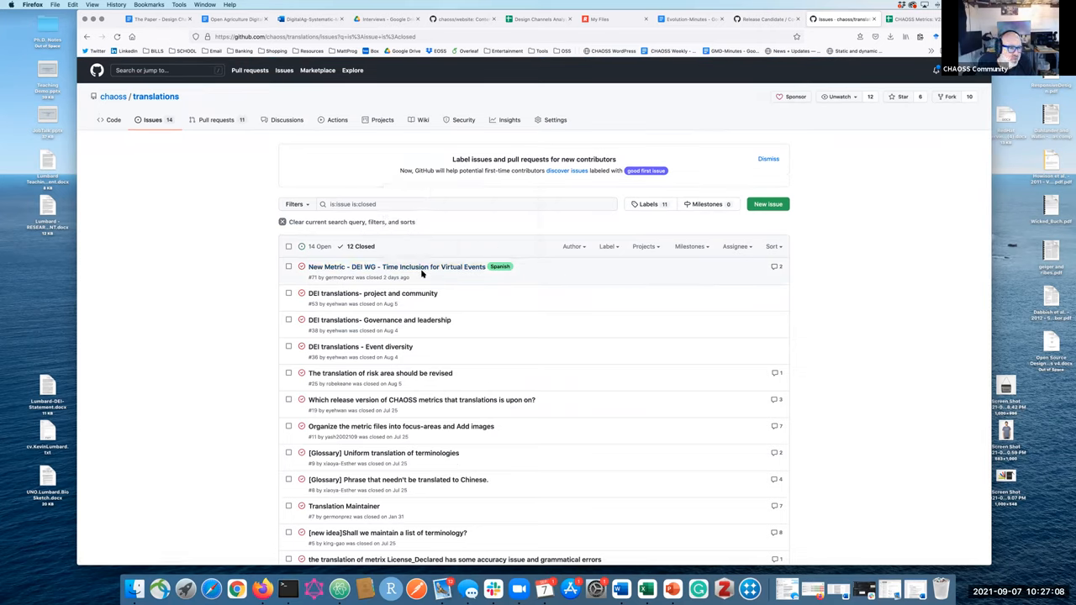
scroll("down", 3)
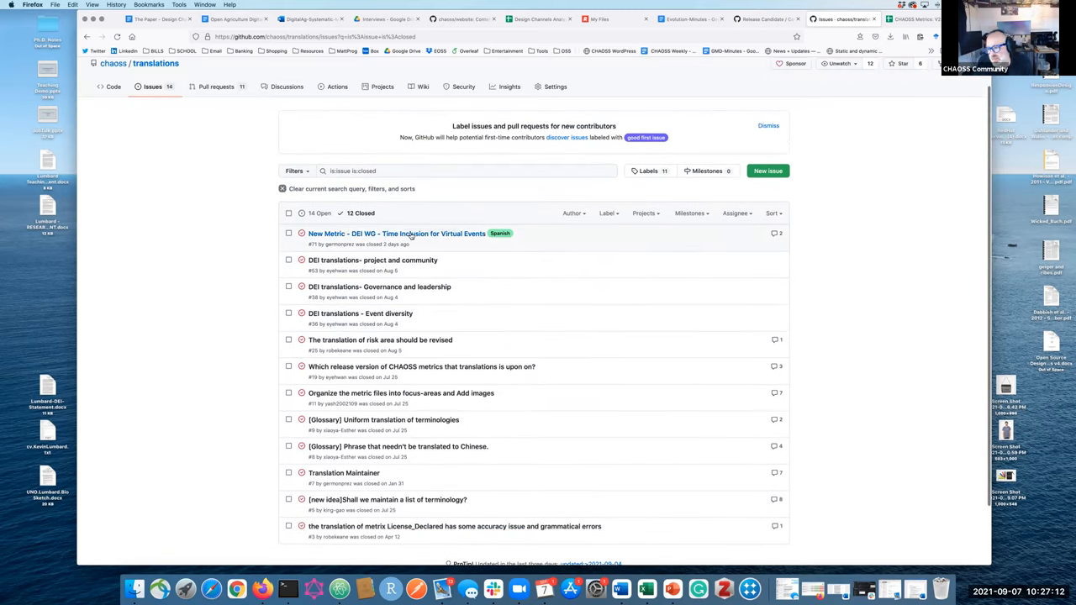
Reopen issue #71 with the comment 'Reopening for Spanish Translation Team'.
left_click(395, 232)
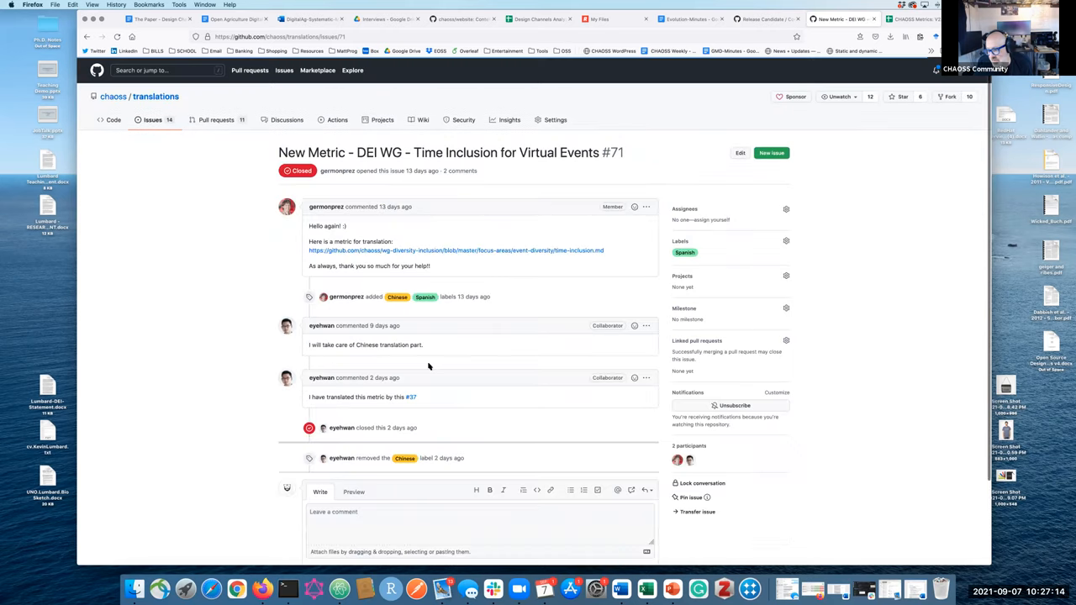
scroll("down", 3)
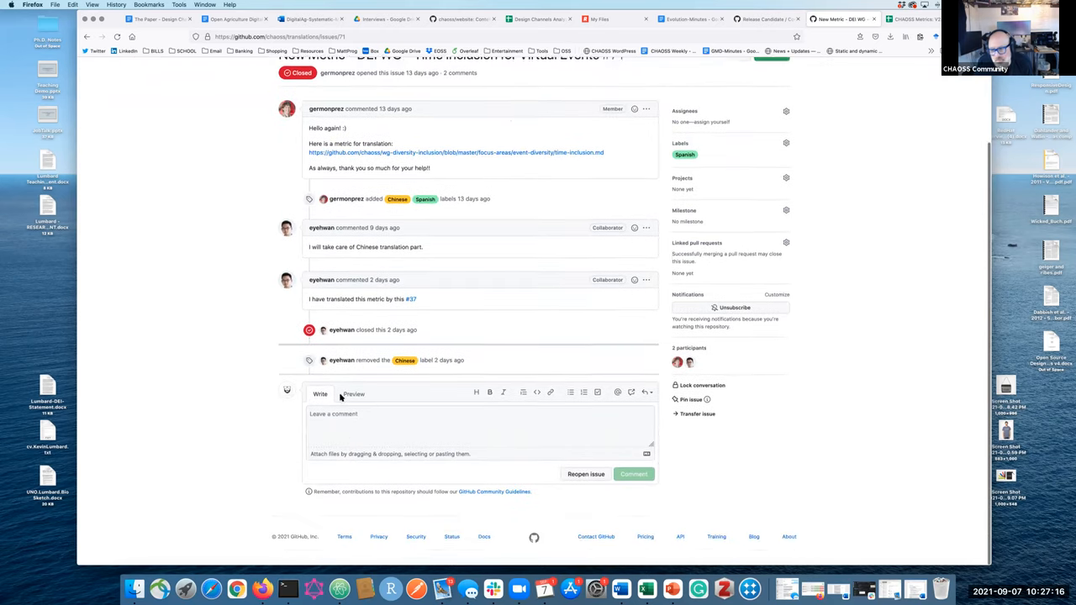
left_click(479, 424)
type("St")
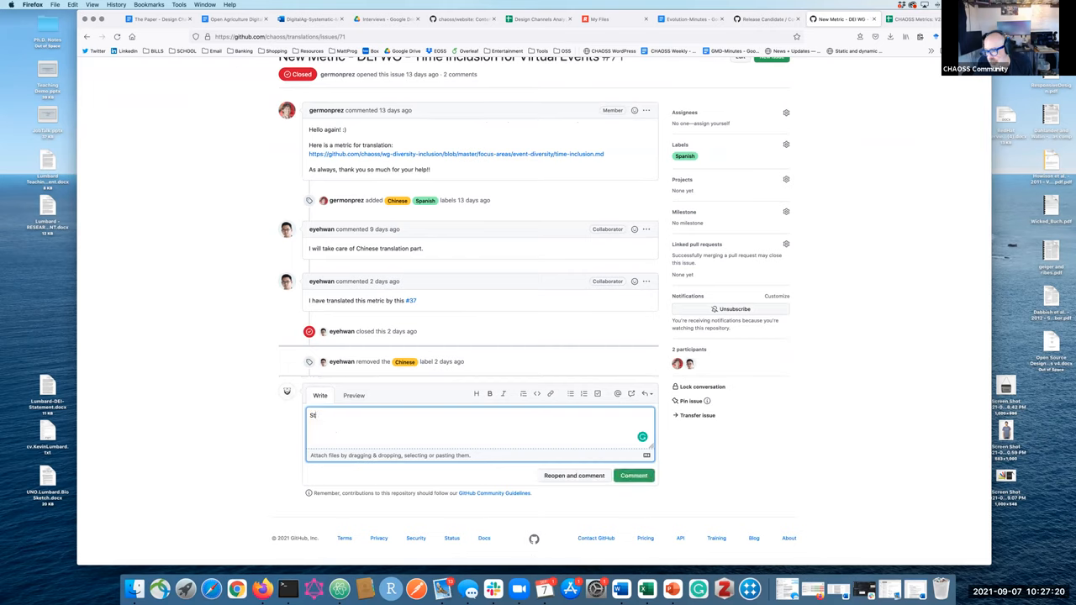
type("Reopening for")
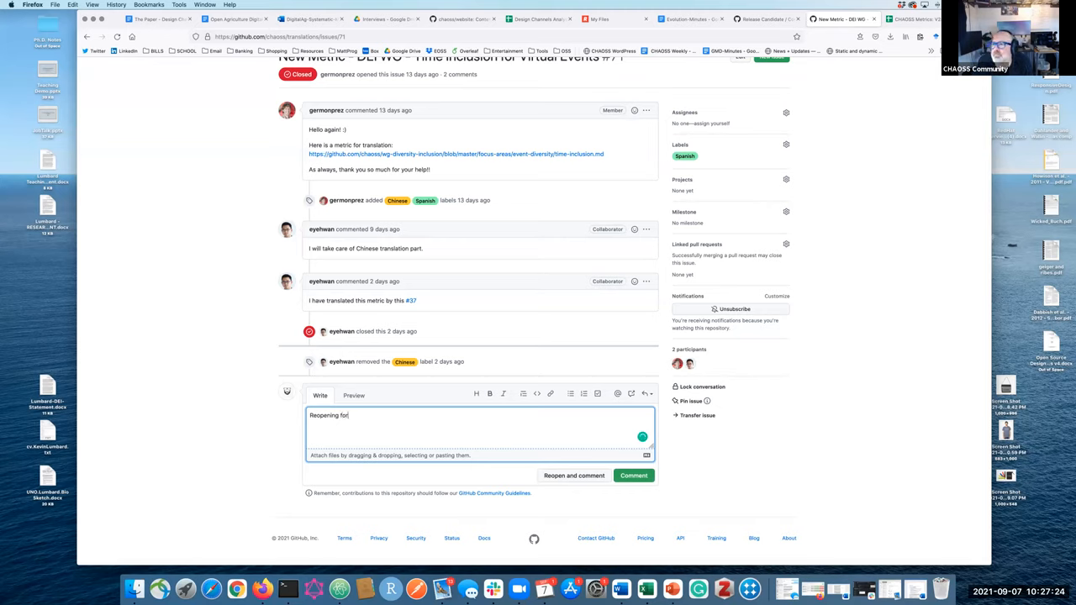
type("Spanish Translation")
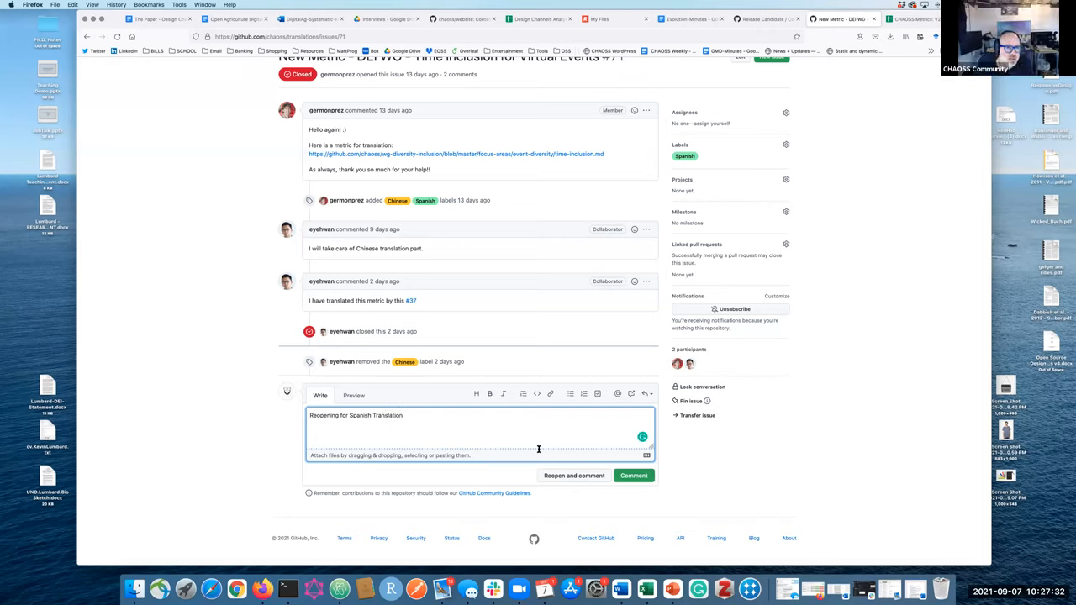
type("Team")
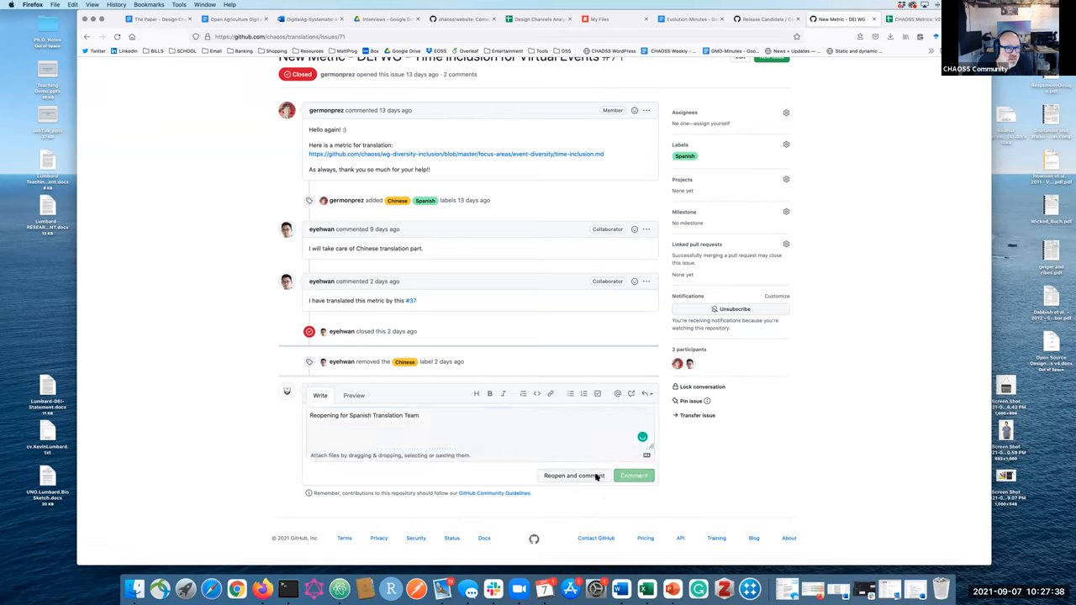
left_click(574, 475)
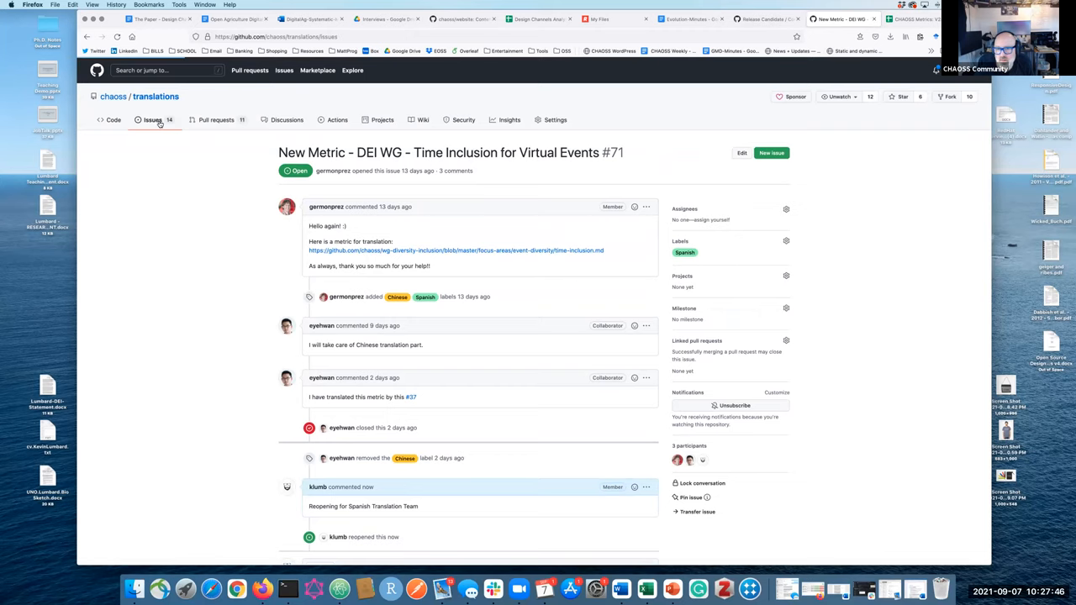
Review the issues list, view issue #75 Event Locations, then return to the open issues list.
left_click(152, 119)
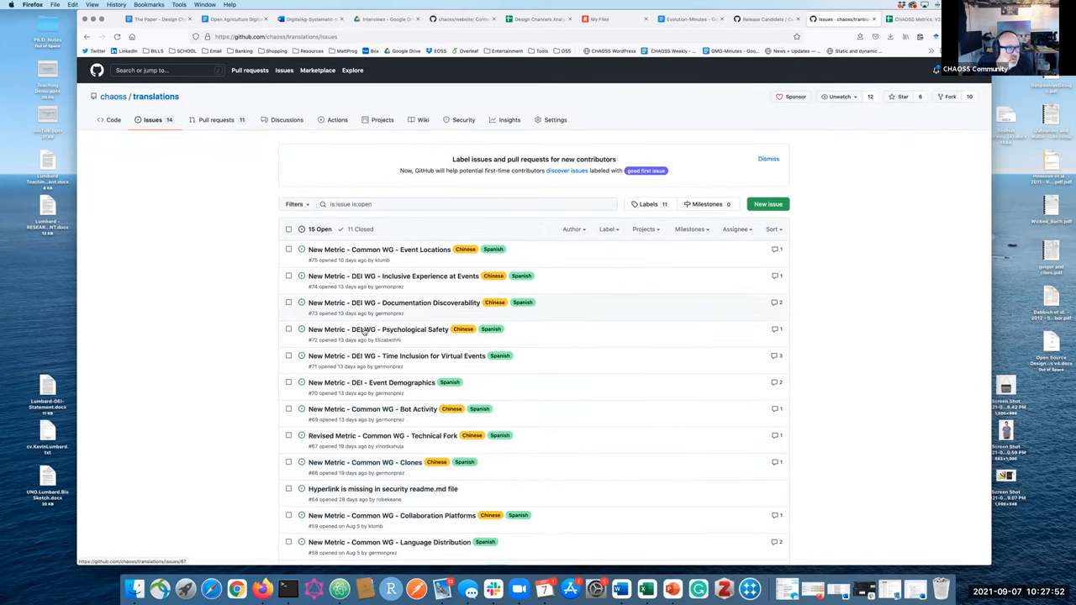
scroll("down", 3)
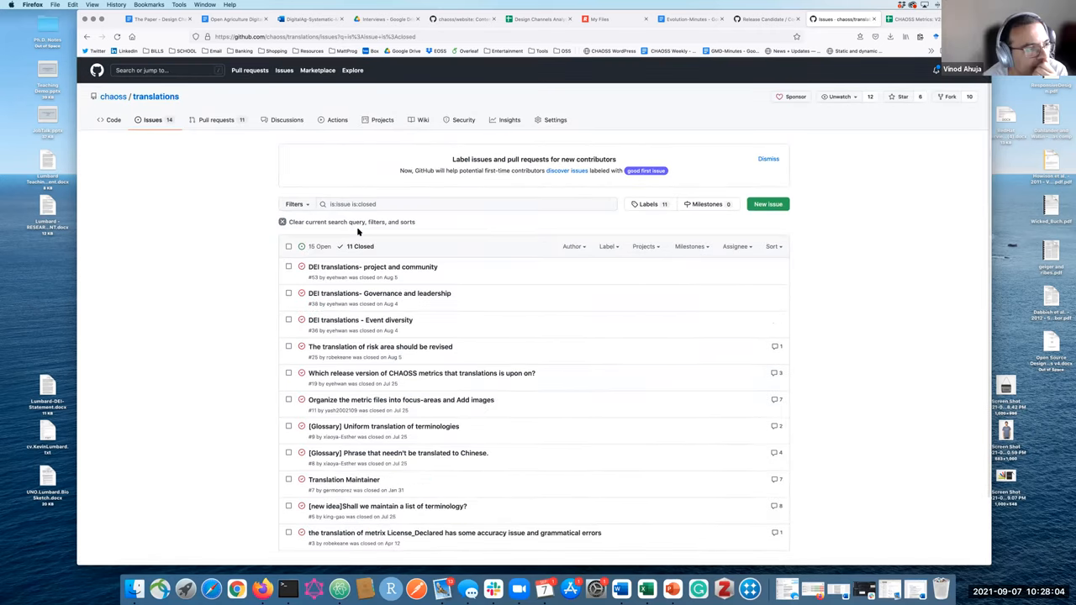
scroll("down", 3)
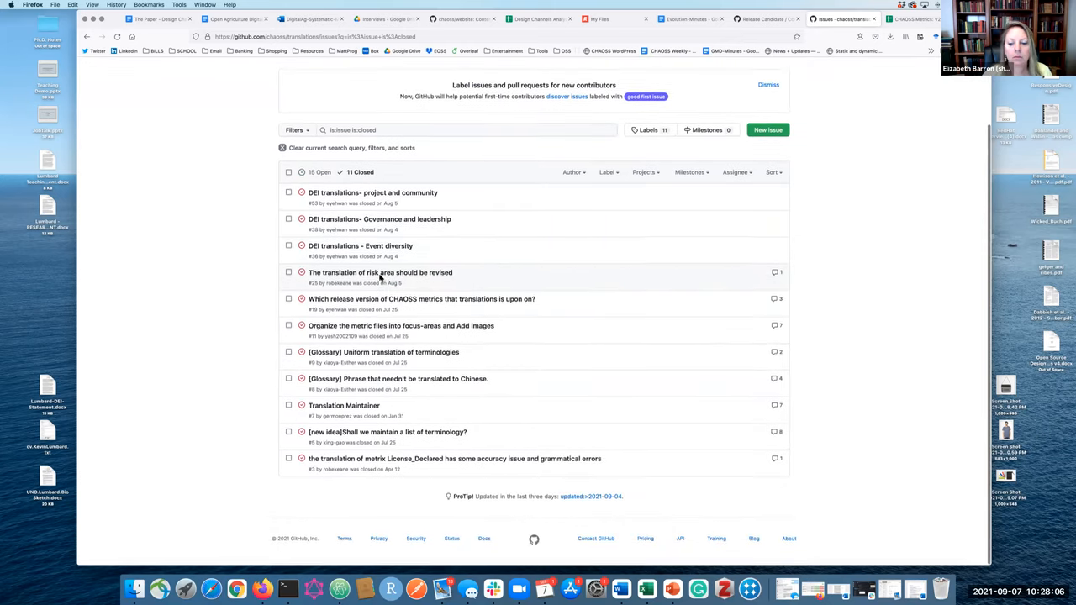
scroll("up", 3)
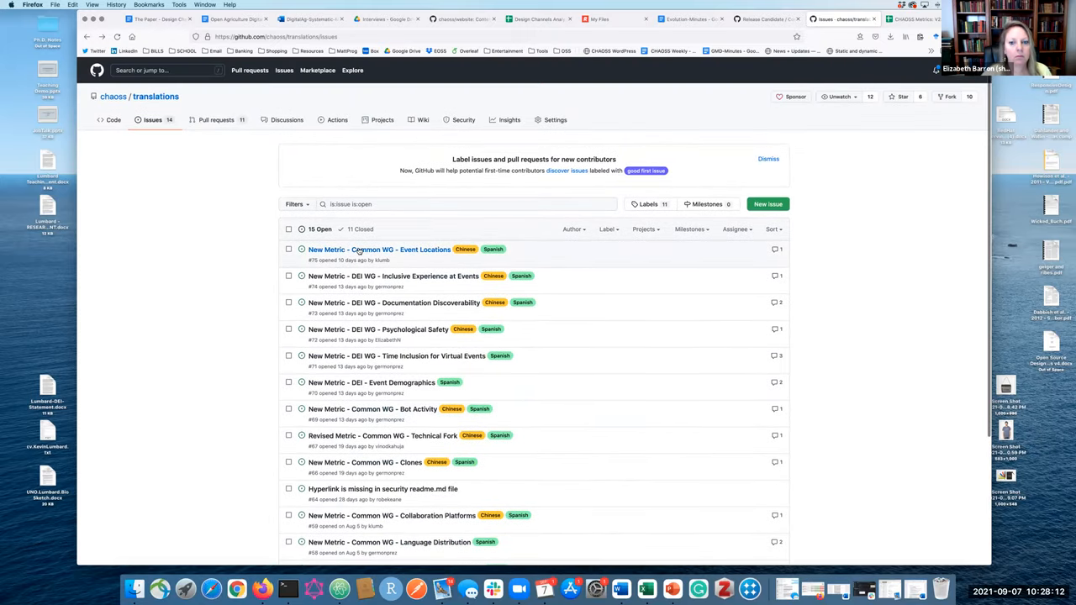
left_click(379, 250)
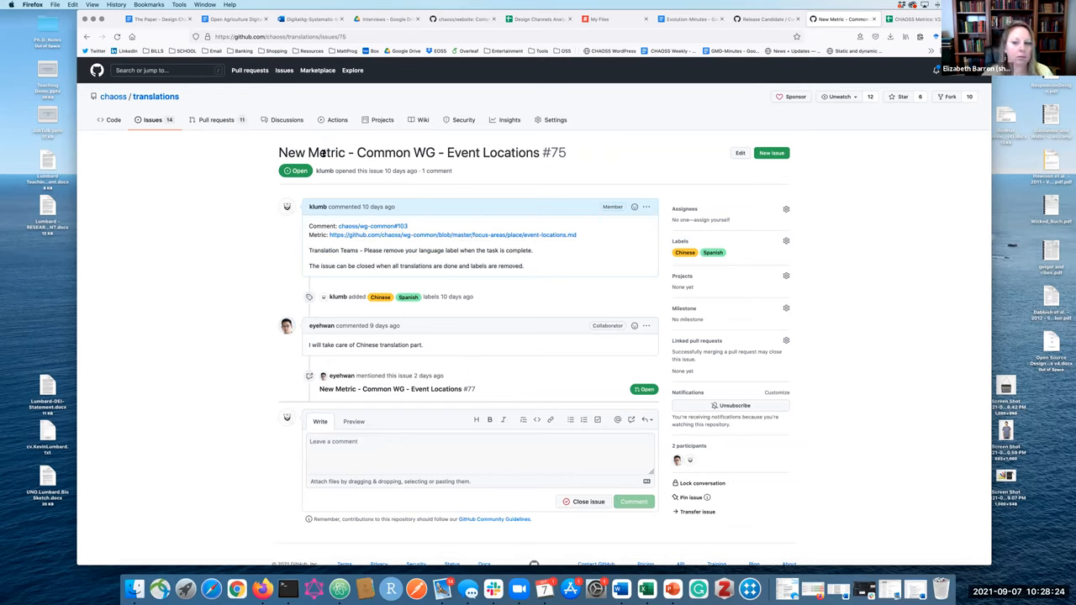
mouse_move(163, 176)
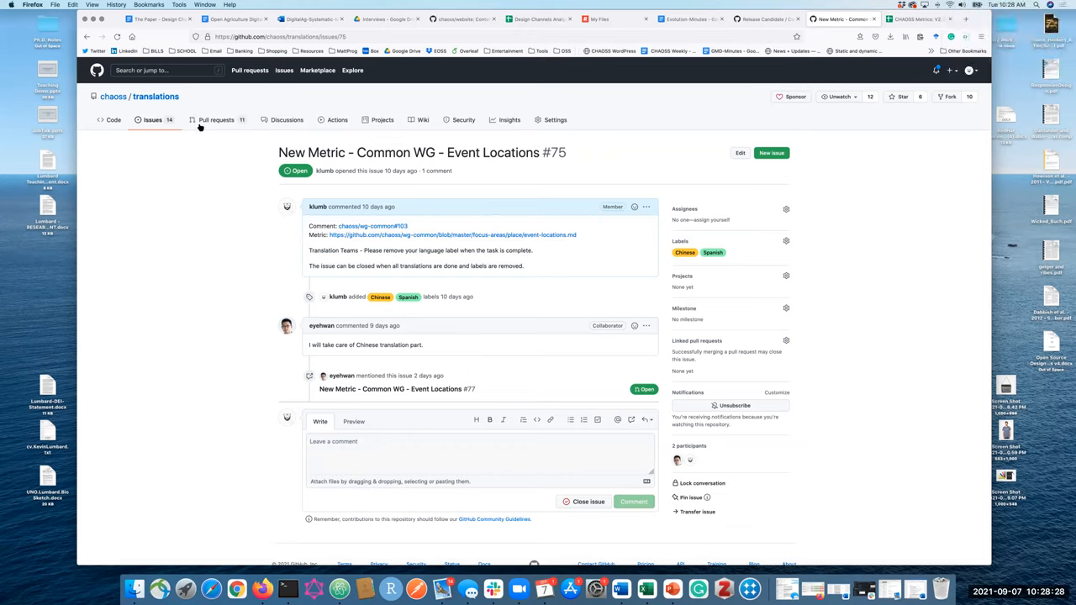
mouse_move(215, 137)
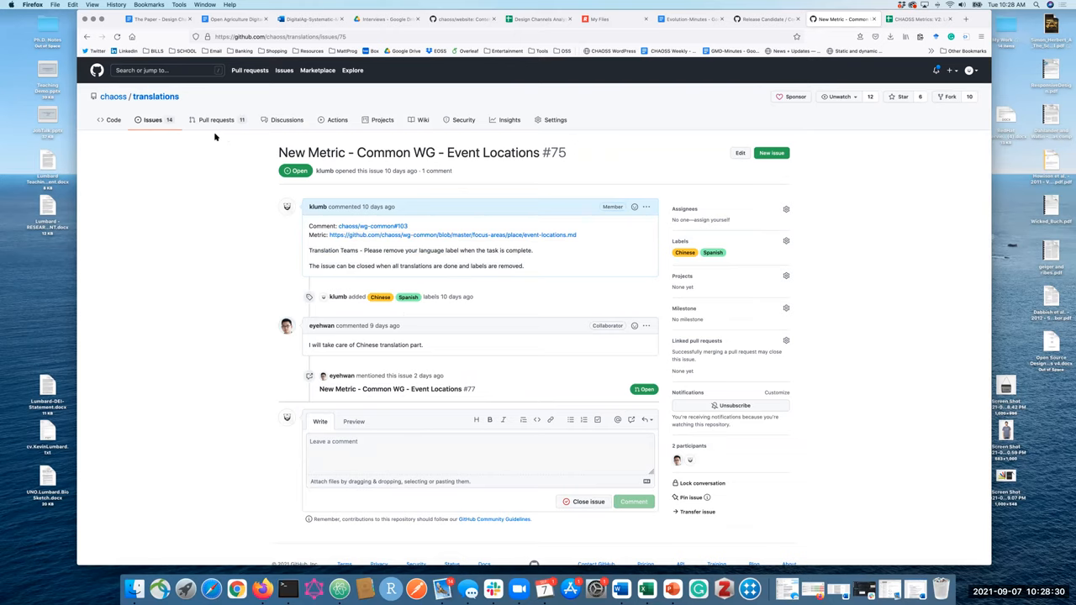
mouse_move(193, 120)
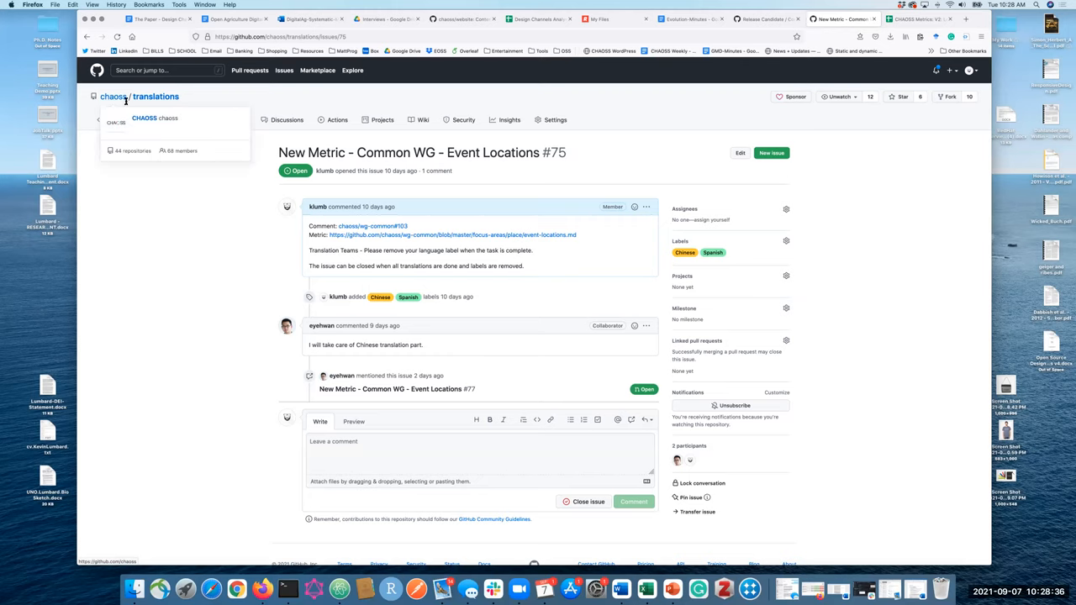
left_click(152, 119)
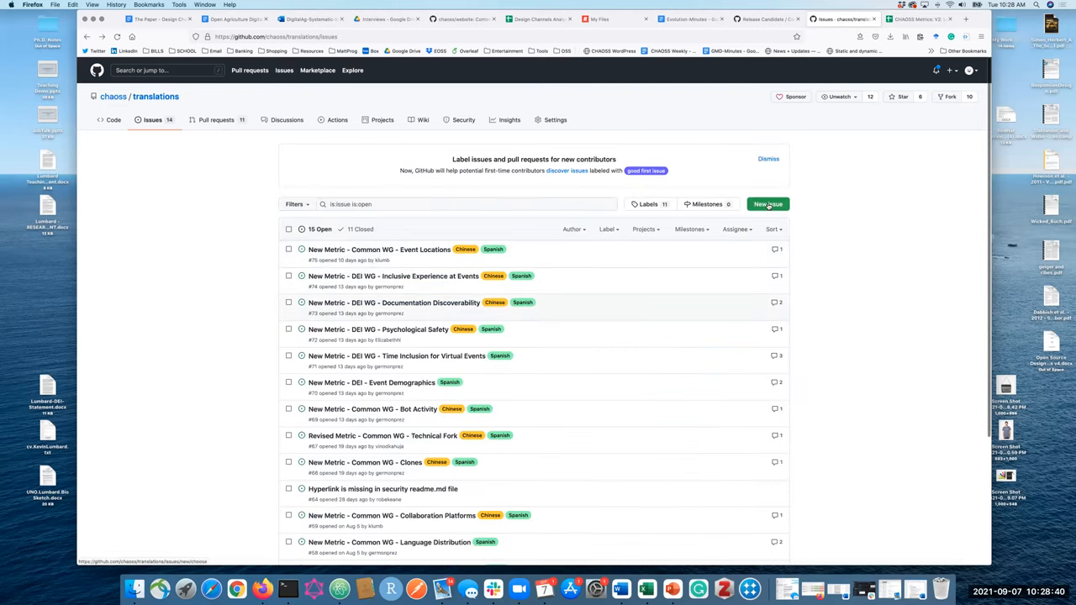
Submit new issue 'New Metric - Evolution WG - Contribution Attribution' with no description.
left_click(767, 204)
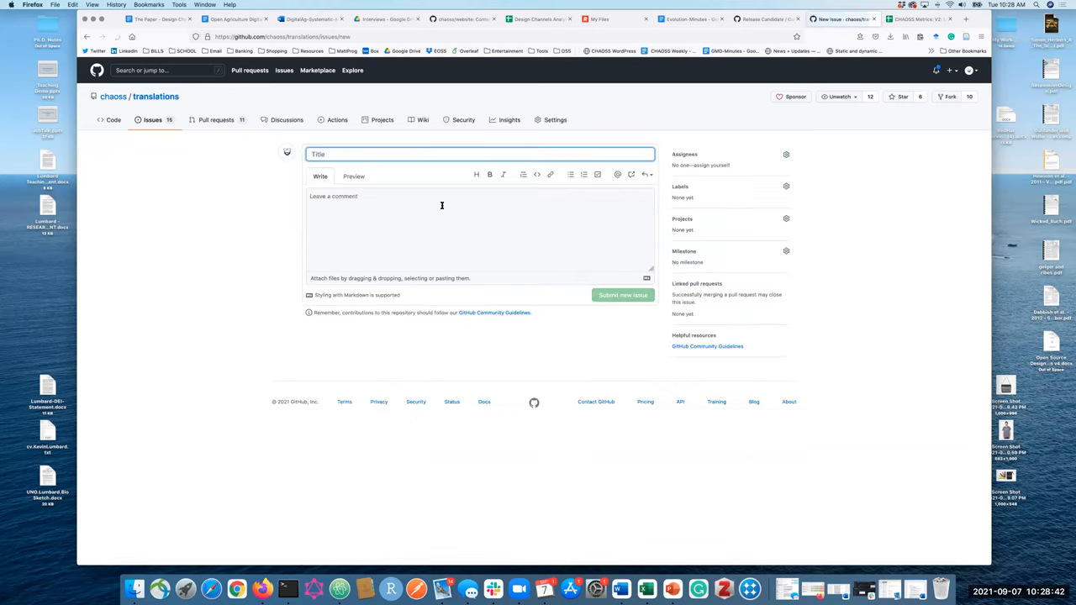
type("New M")
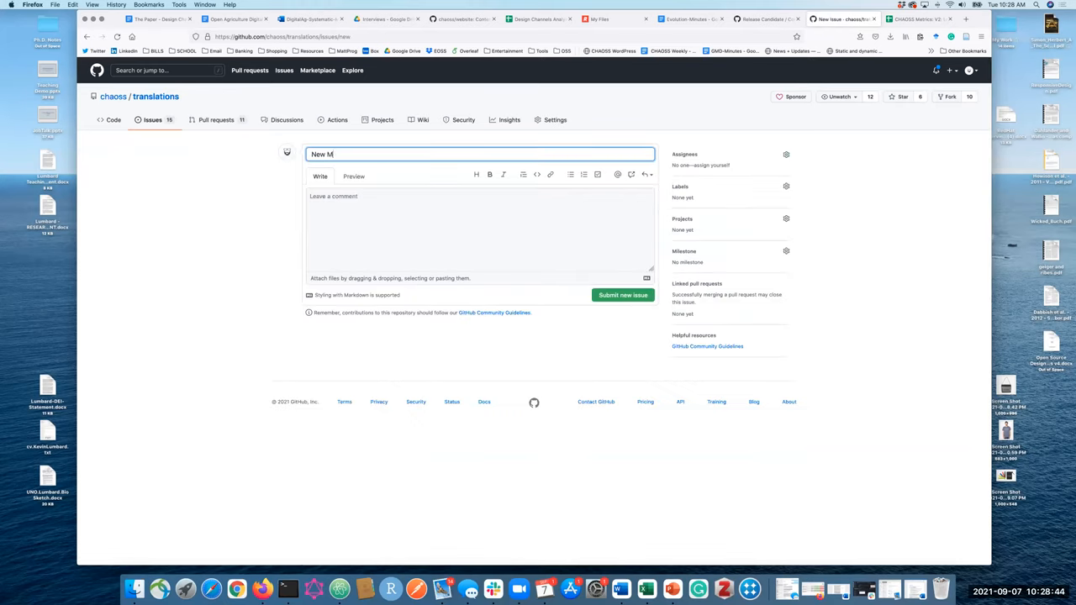
type("etric")
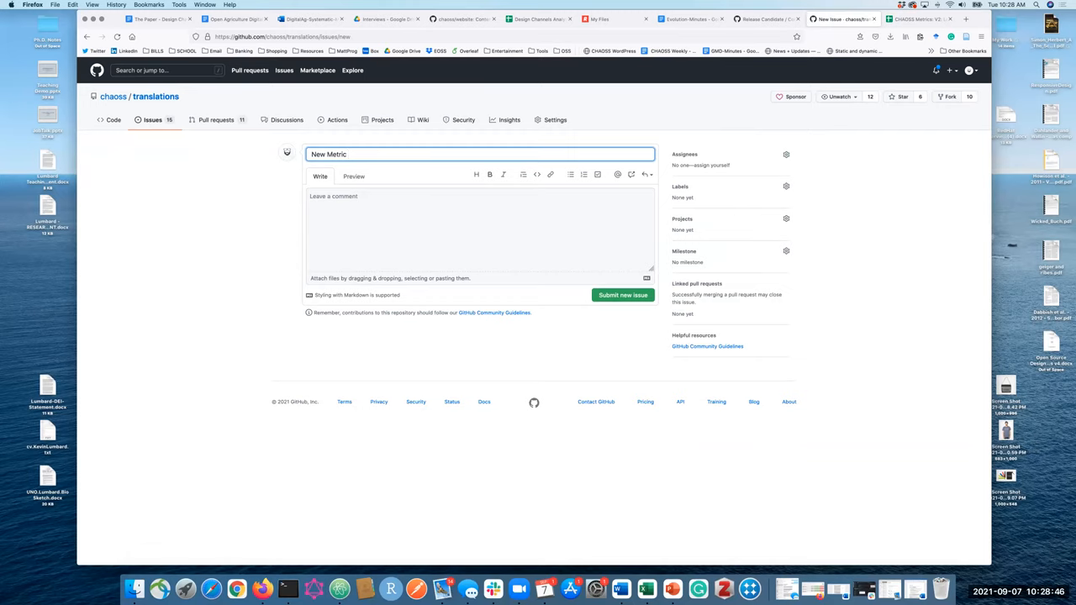
type("- Evolution")
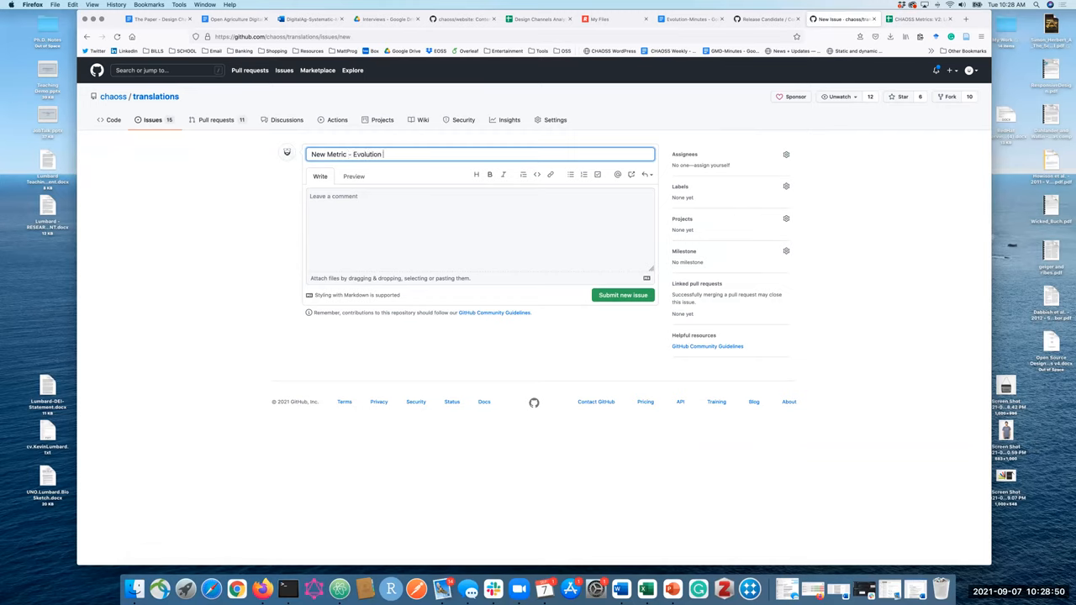
type("WG -")
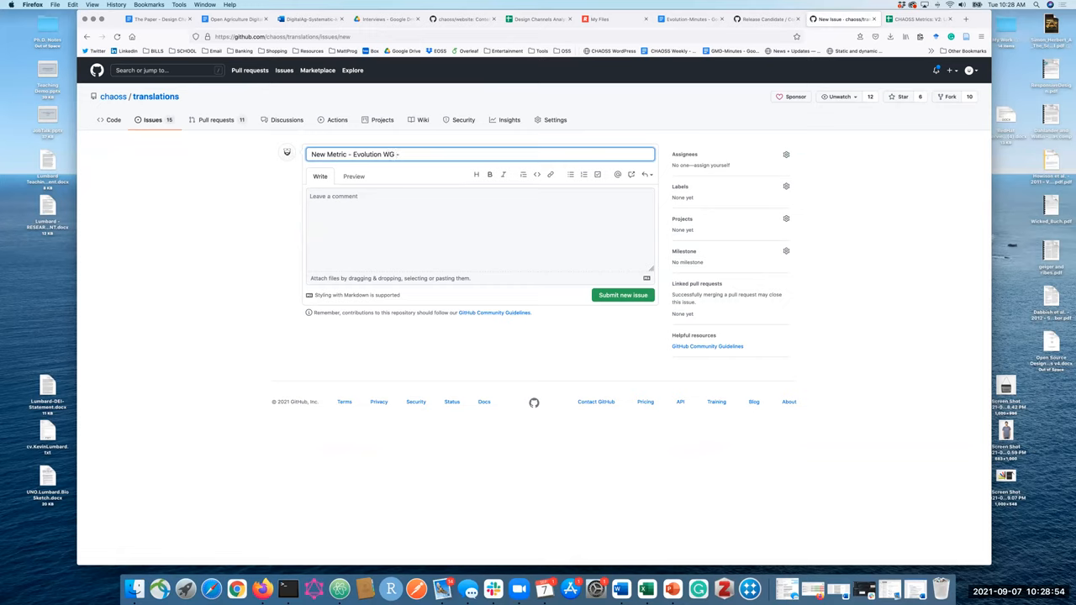
type("Co")
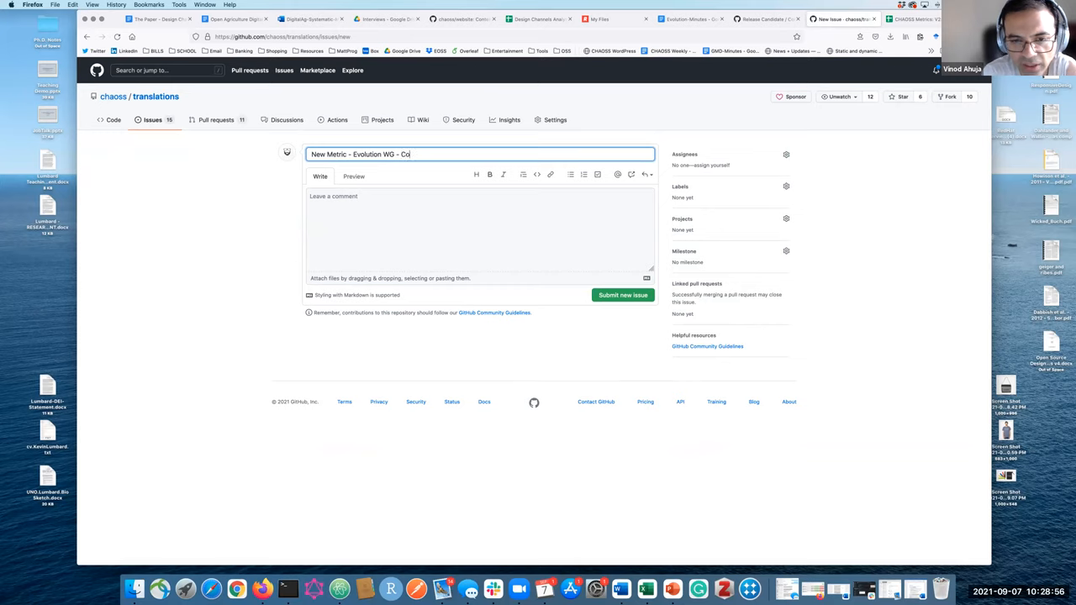
type("ntrib")
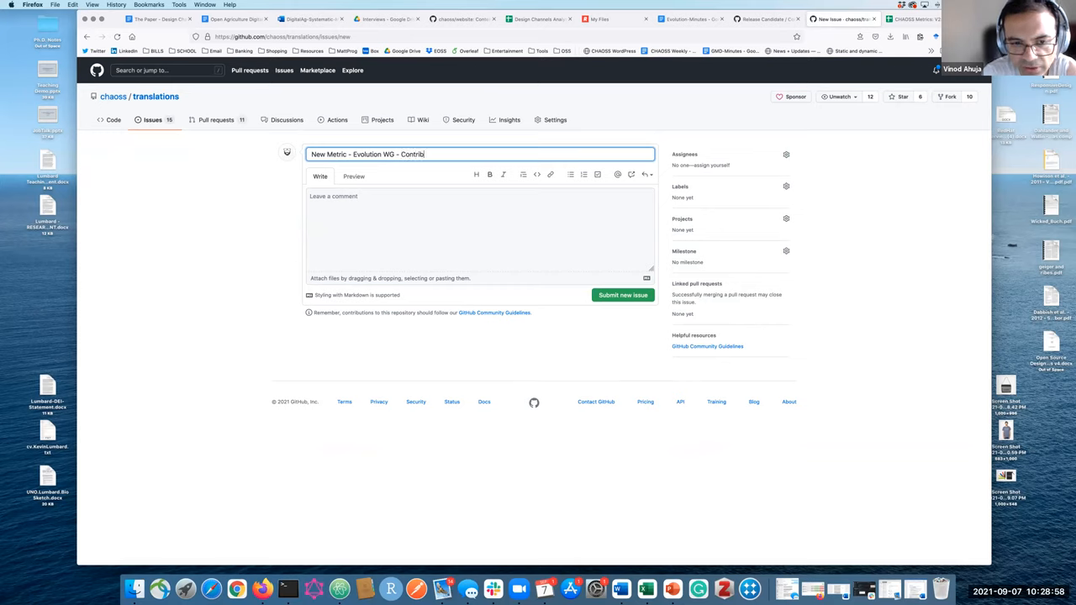
type("ution Attr")
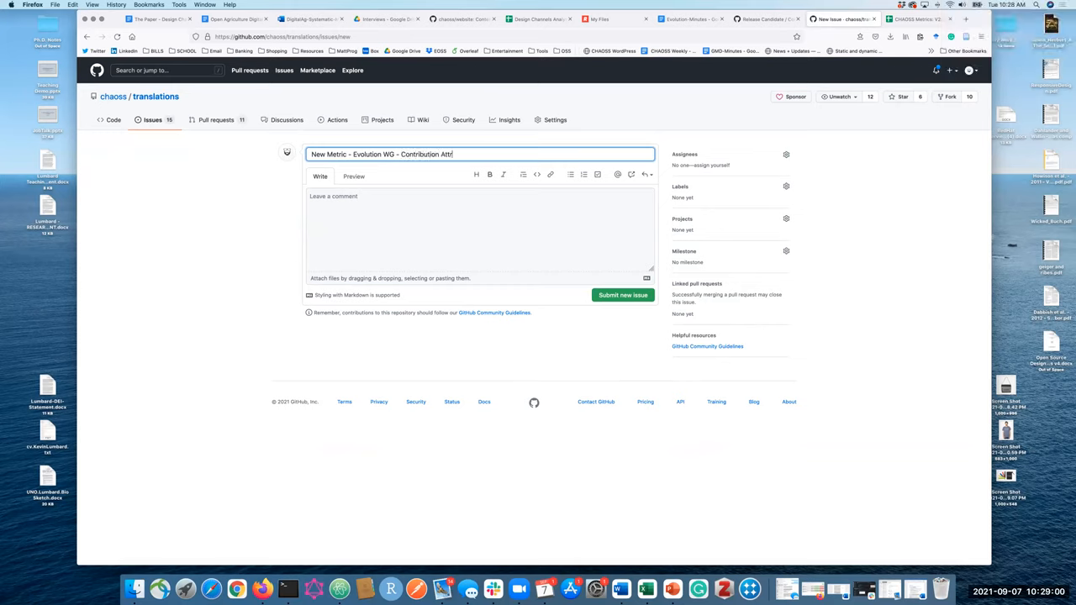
type("ibution")
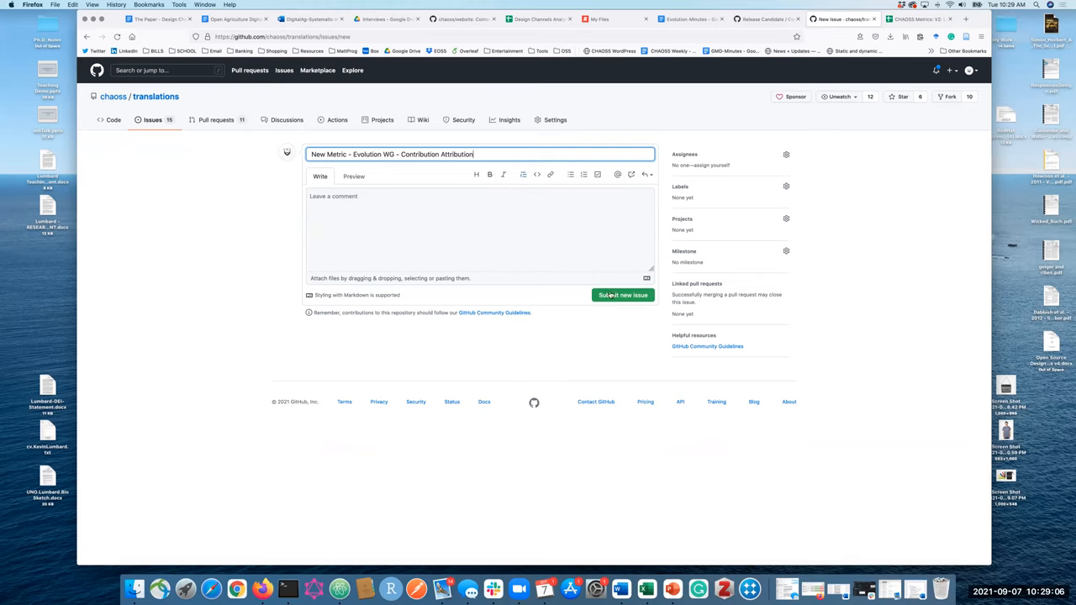
left_click(622, 295)
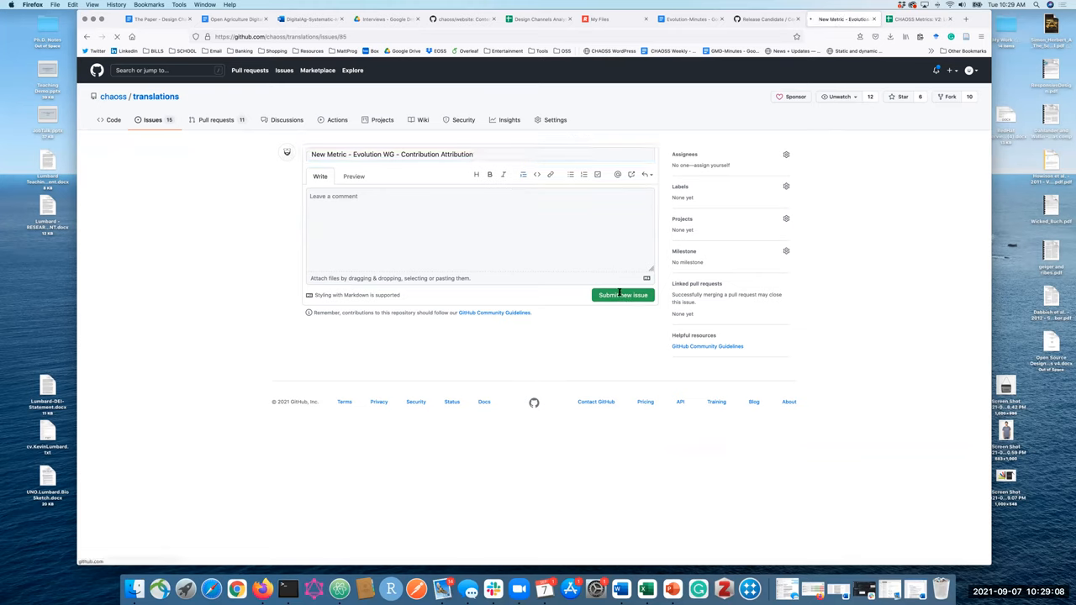
left_click(623, 295)
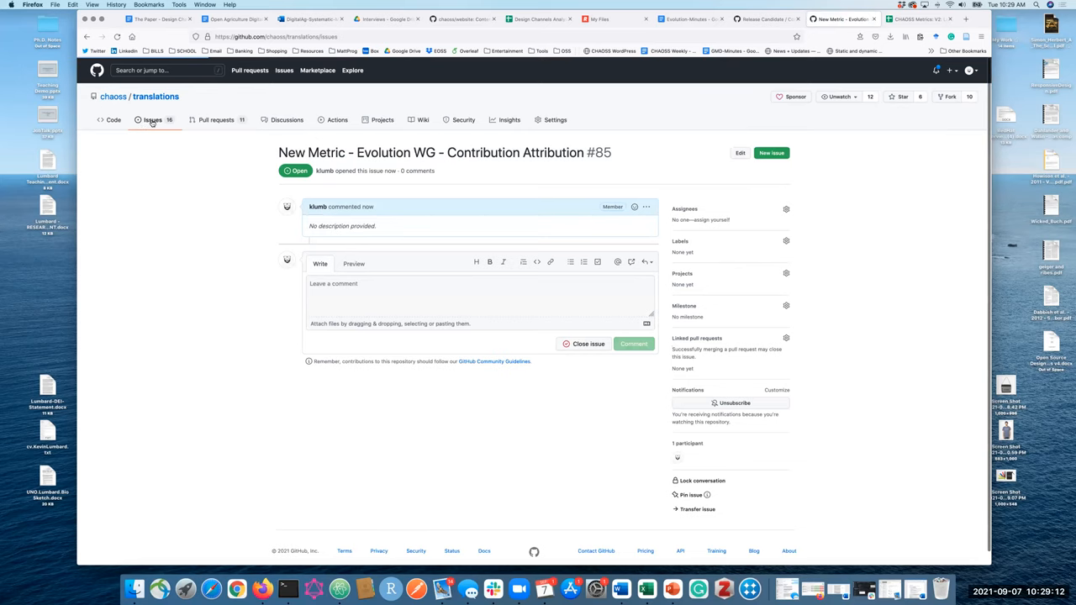
Go to new issue #85 from the translations issue list and look up release candidate issue #410.
left_click(152, 119)
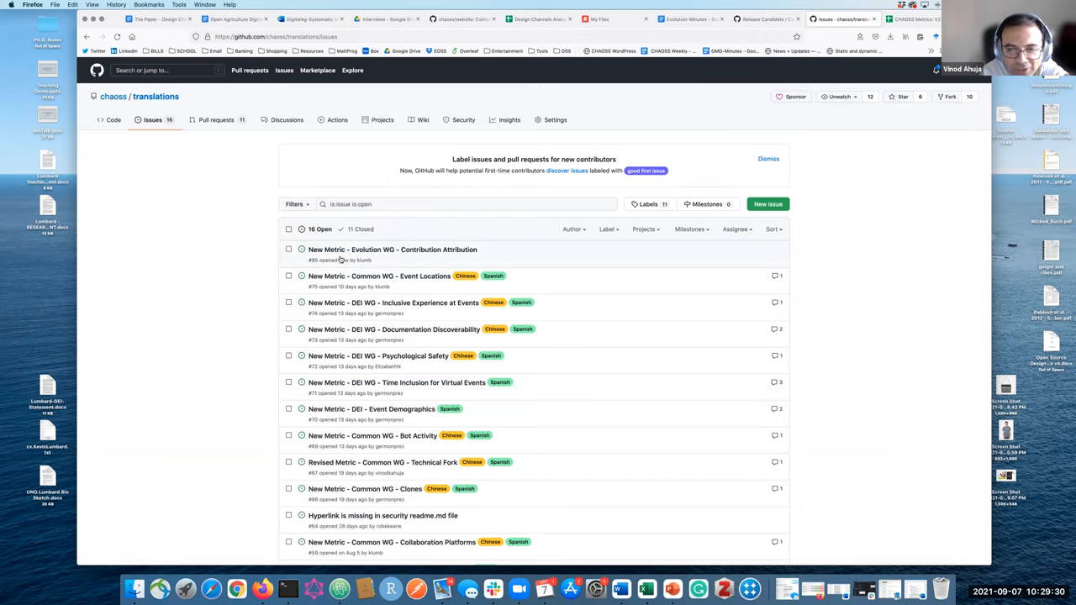
left_click(392, 248)
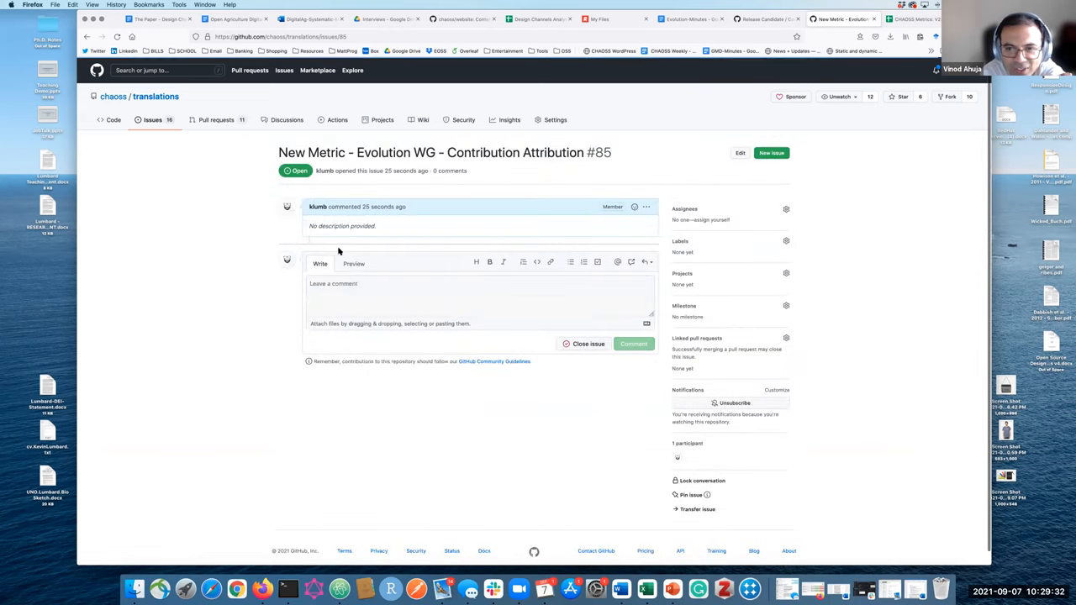
left_click(632, 344)
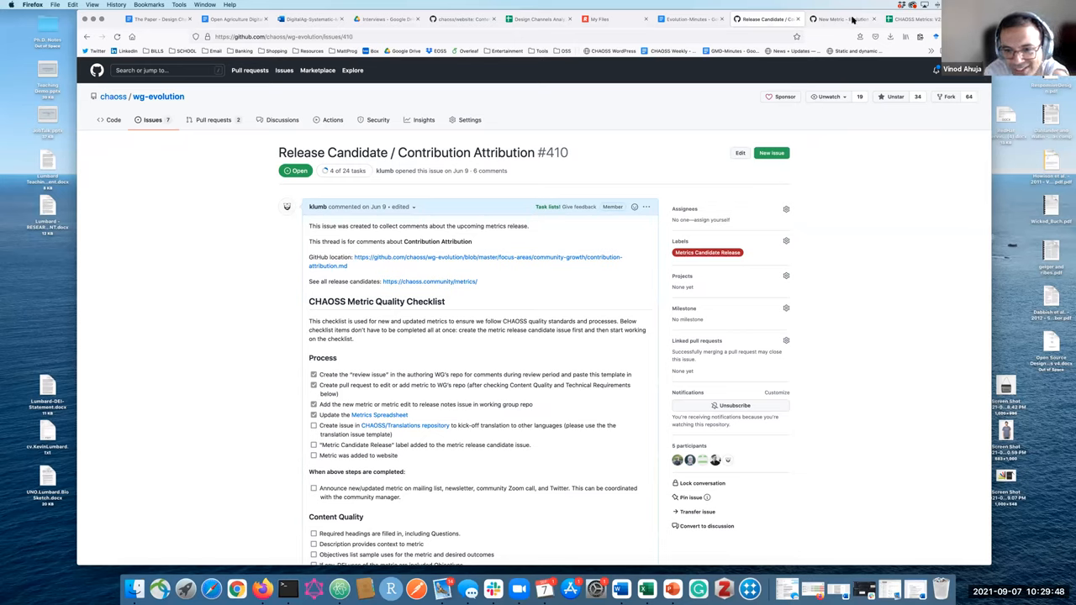
mouse_move(840, 18)
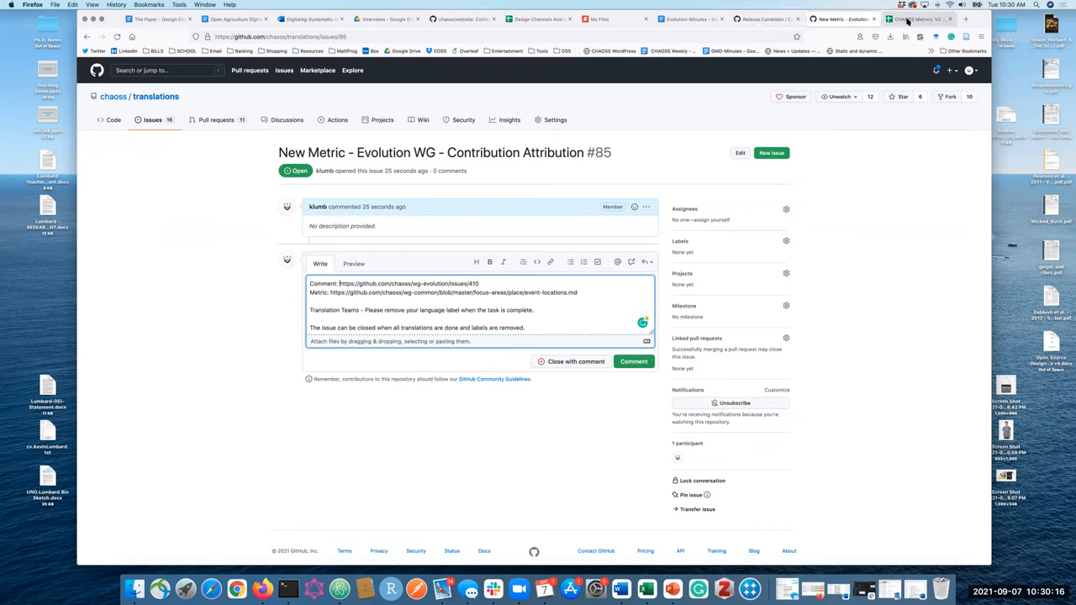
Locate wg-evolution focus-areas/community-growth/contribution-attribution.md and bring its URL back to the #85 comment draft.
left_click(765, 19)
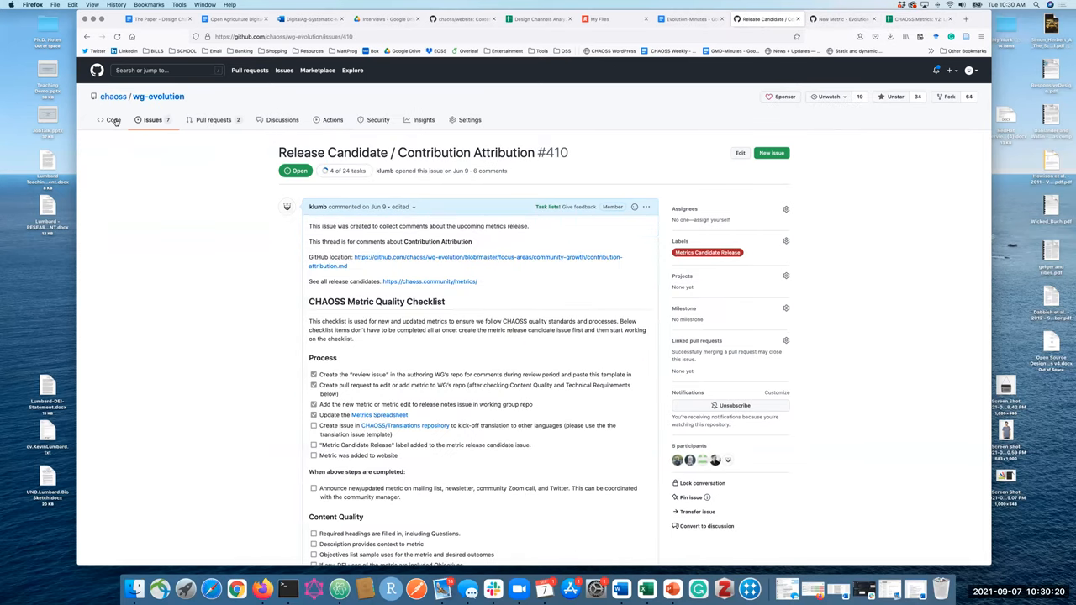
left_click(112, 119)
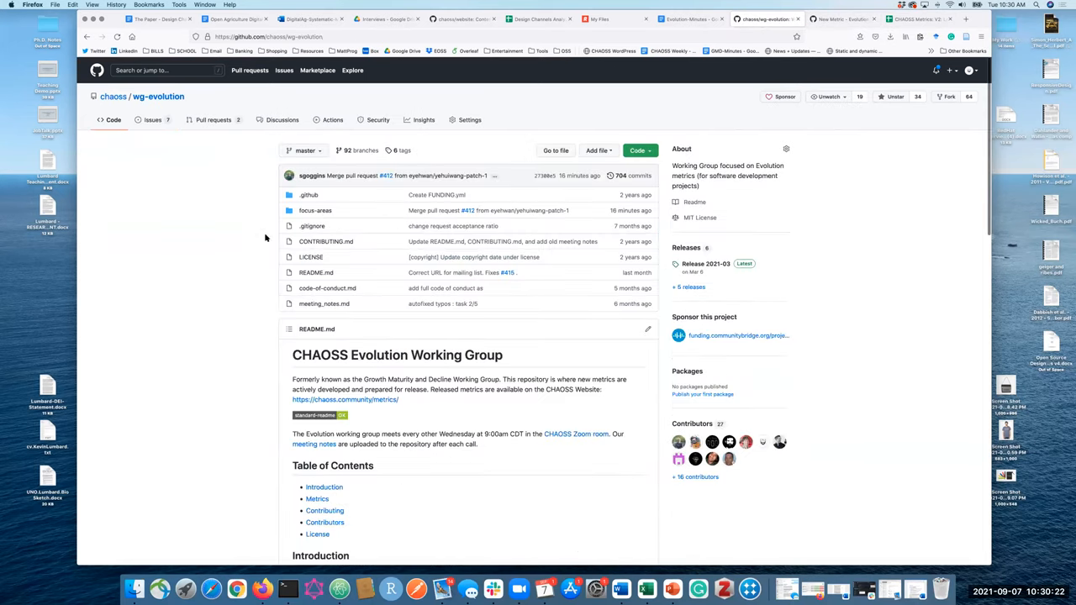
left_click(315, 210)
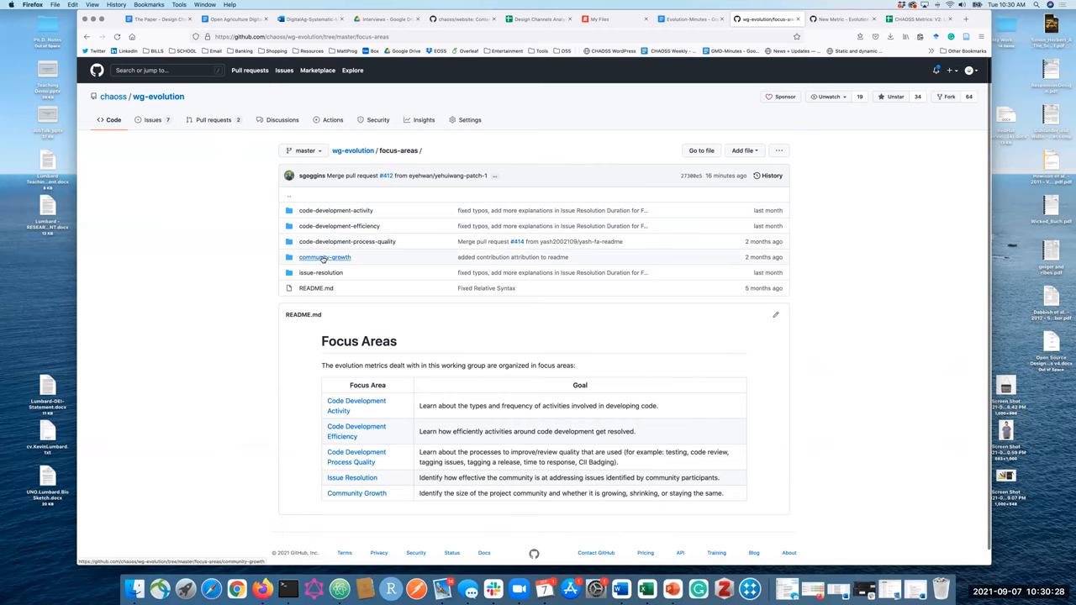
left_click(325, 257)
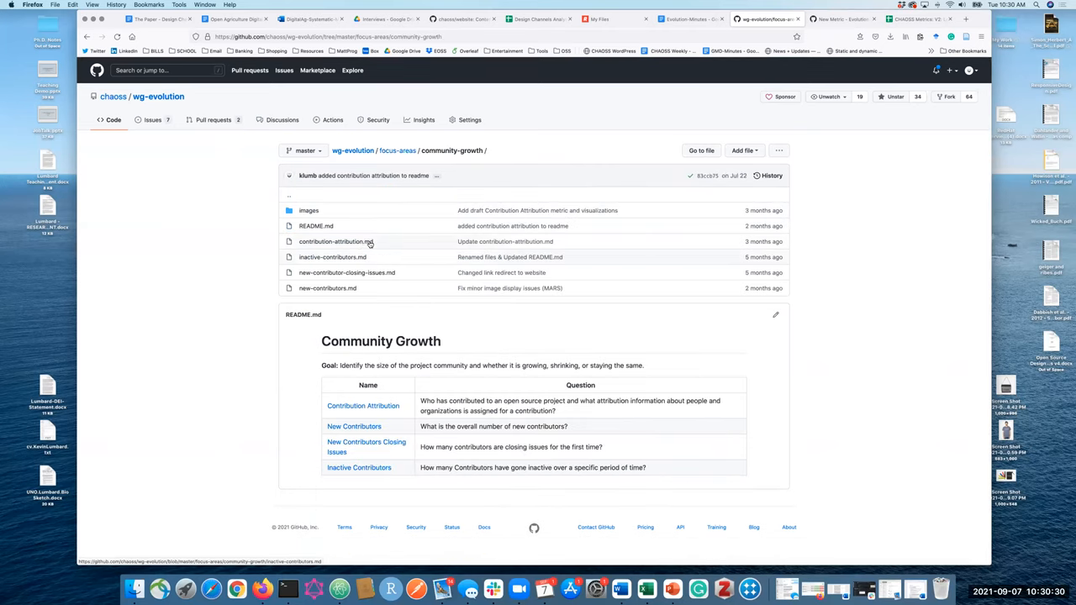
left_click(336, 241)
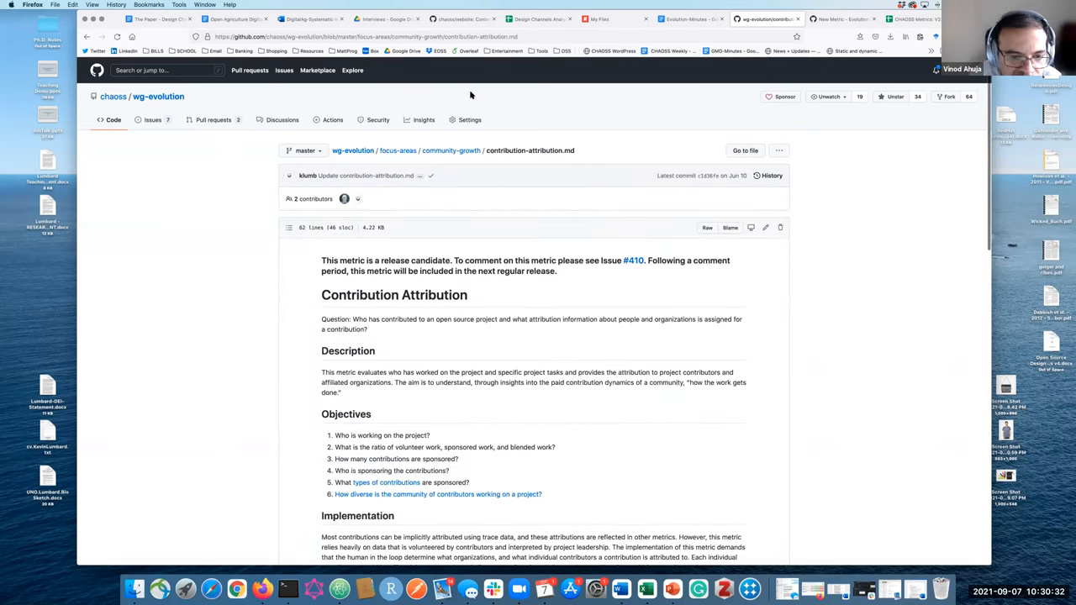
left_click(366, 36)
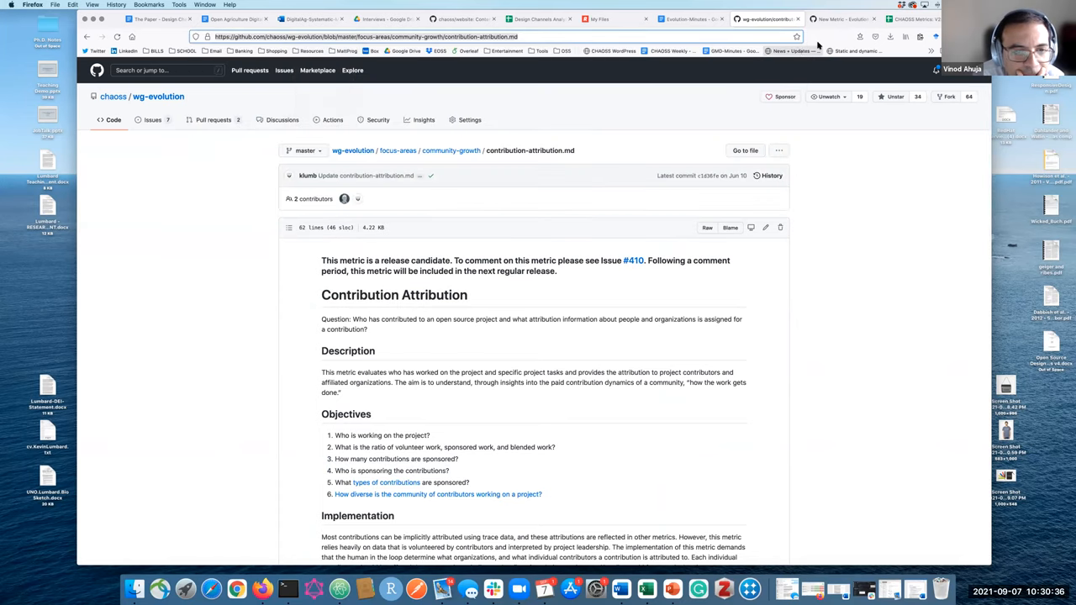
left_click(840, 19)
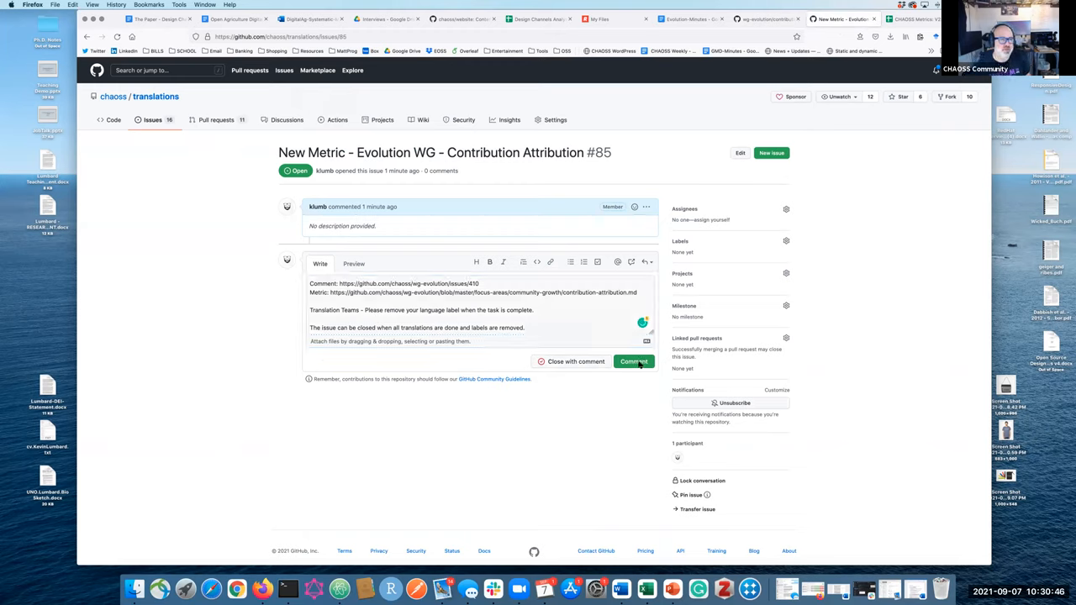
Post the translation comment on issue #85 and add the Spanish and Chinese labels.
left_click(634, 362)
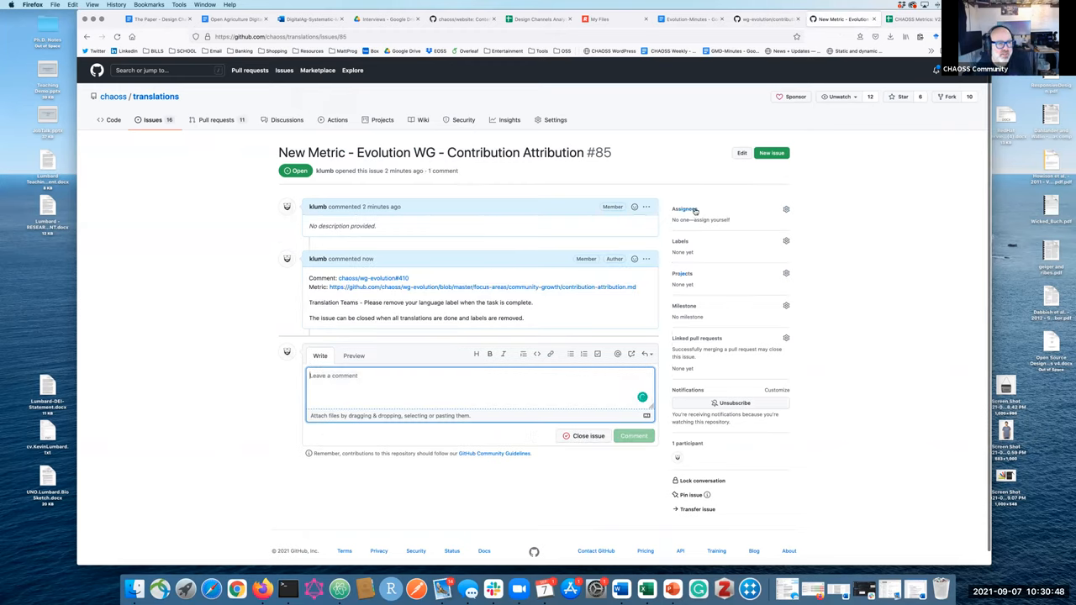
left_click(684, 208)
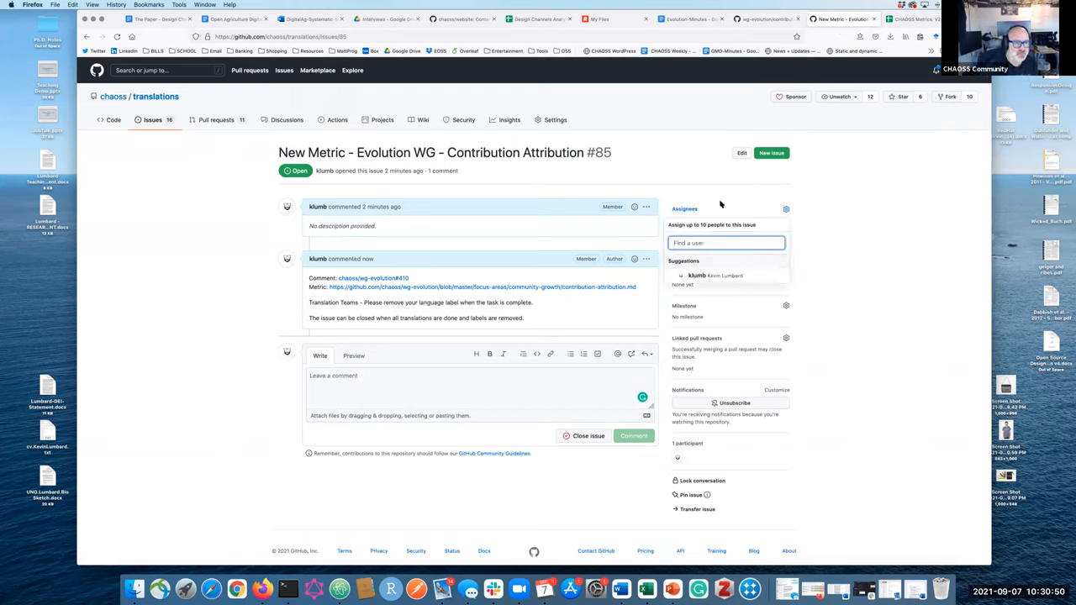
left_click(785, 241)
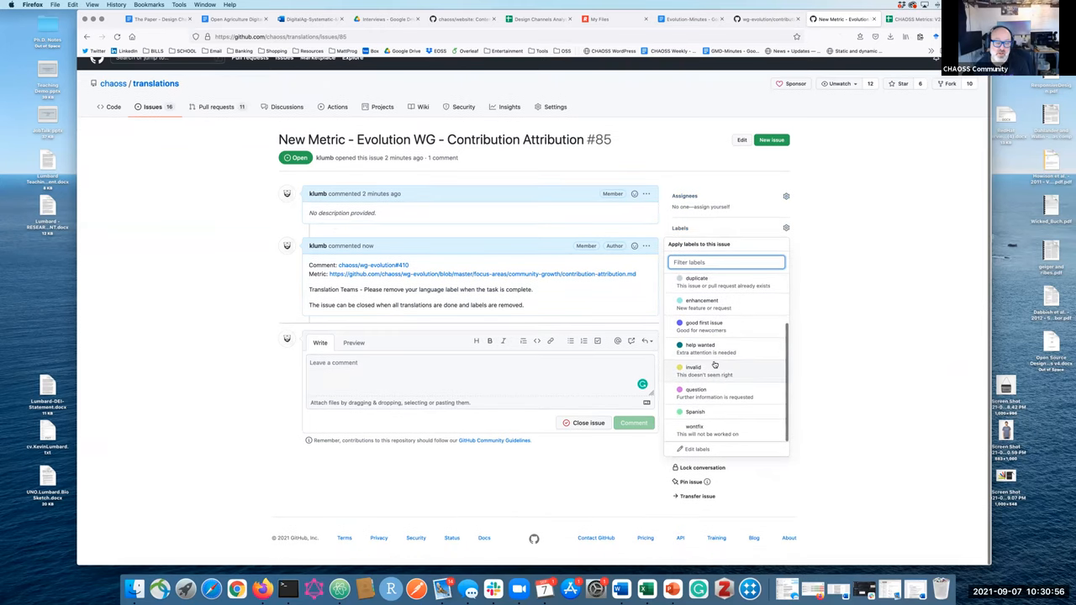
left_click(694, 411)
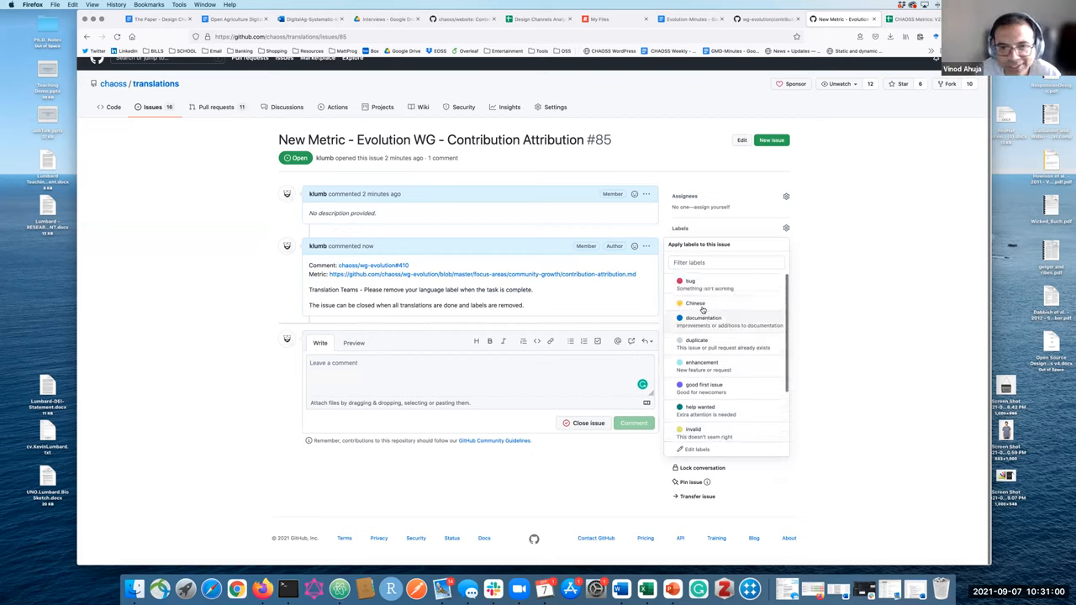
left_click(694, 302)
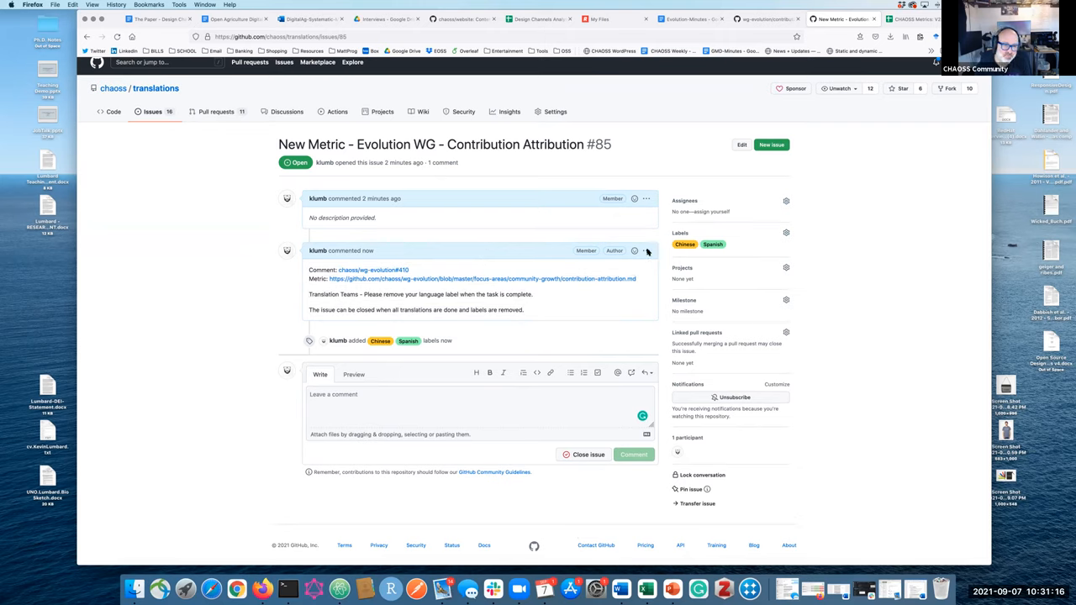
Save the translation instructions into issue #85's description and delete the duplicate comment.
left_click(646, 250)
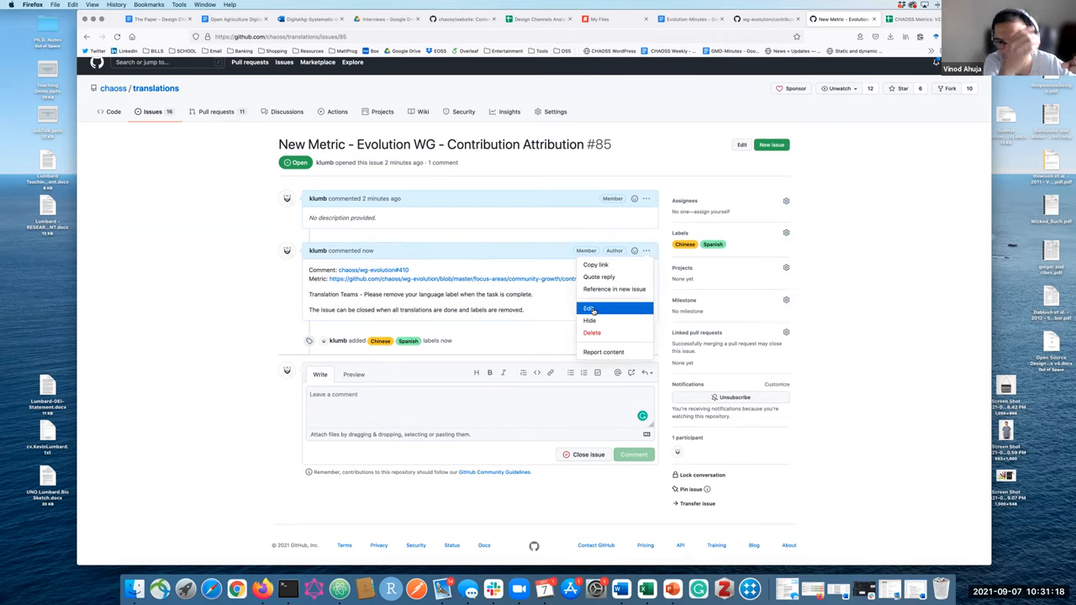
left_click(588, 308)
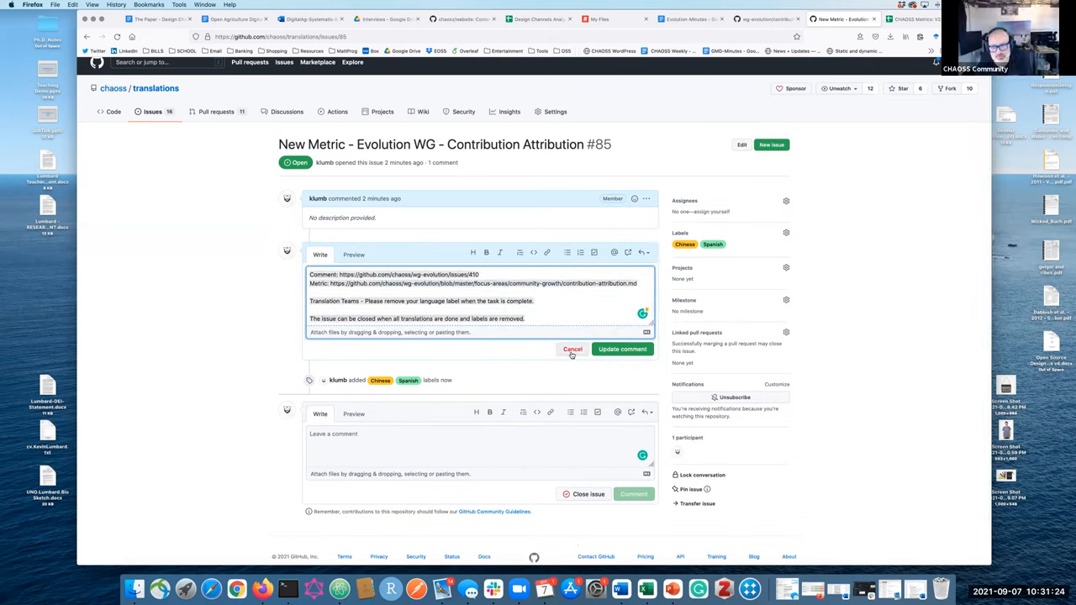
left_click(622, 349)
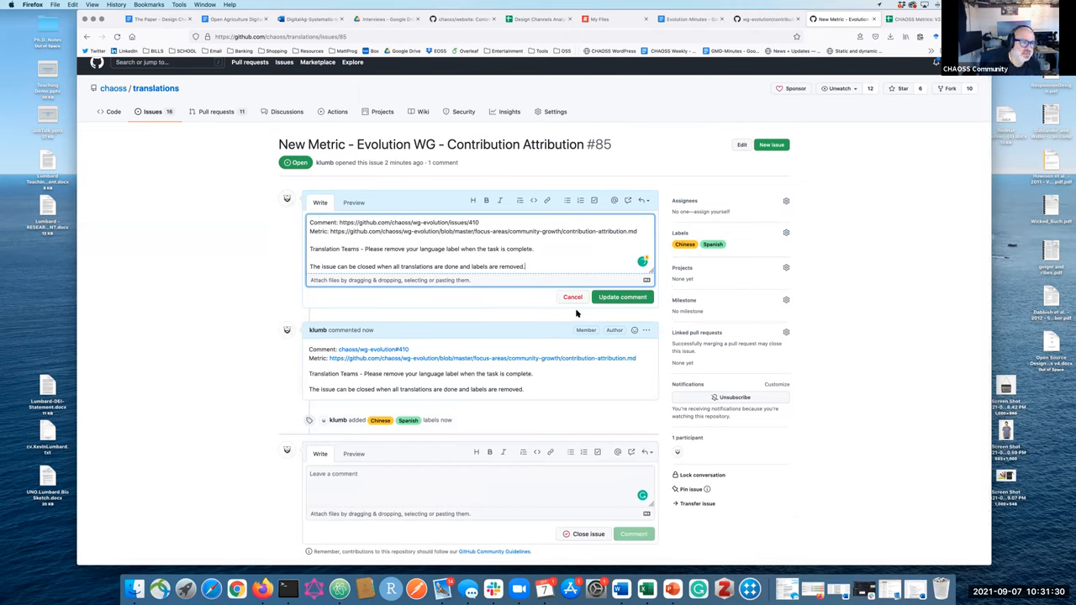
left_click(622, 296)
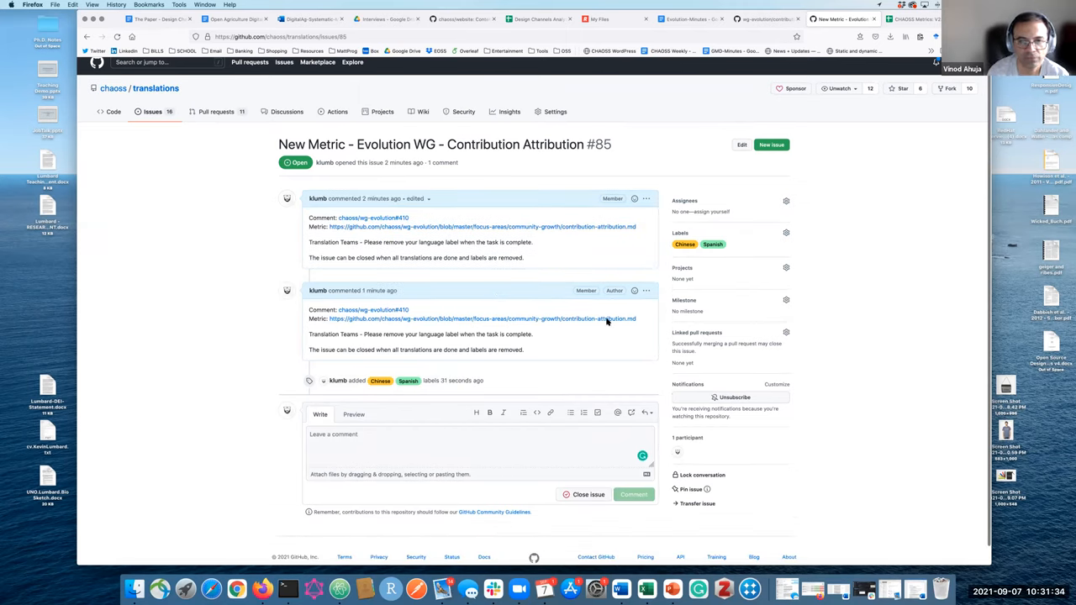
left_click(646, 290)
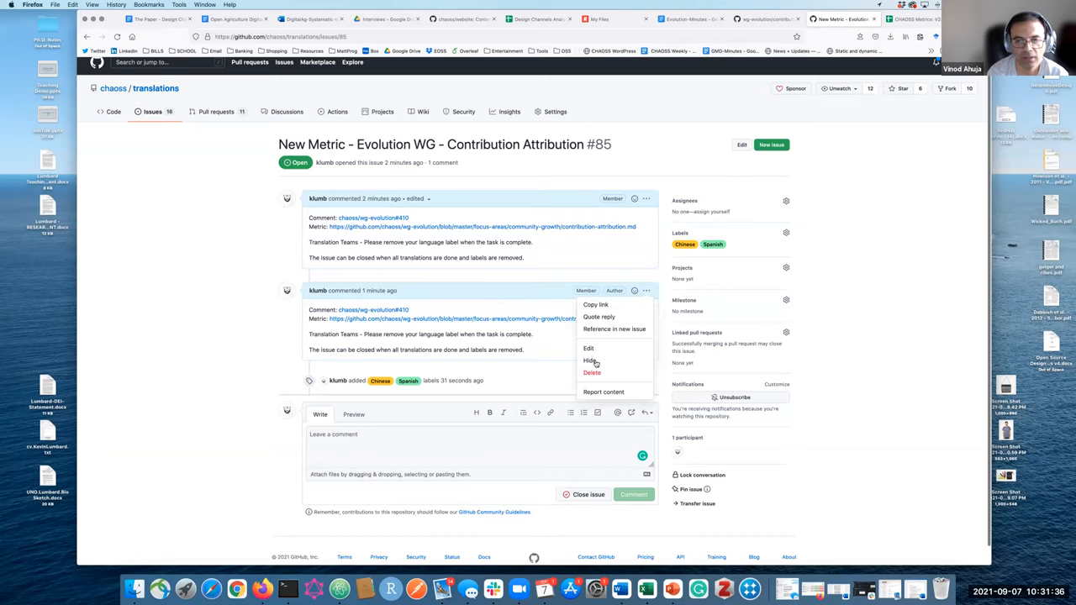
mouse_move(591, 372)
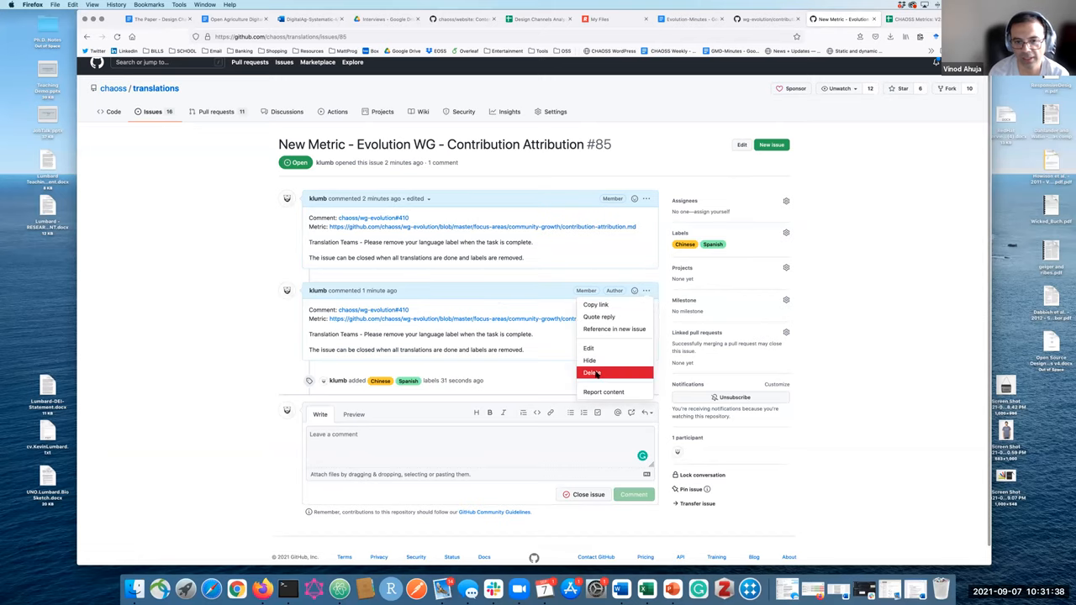
left_click(592, 373)
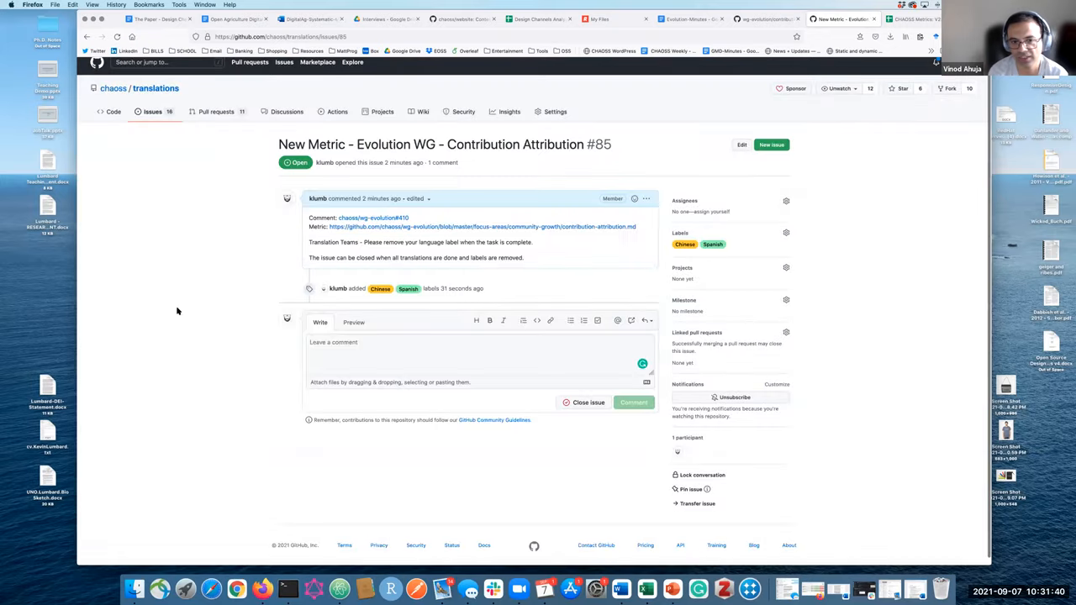
mouse_move(151, 309)
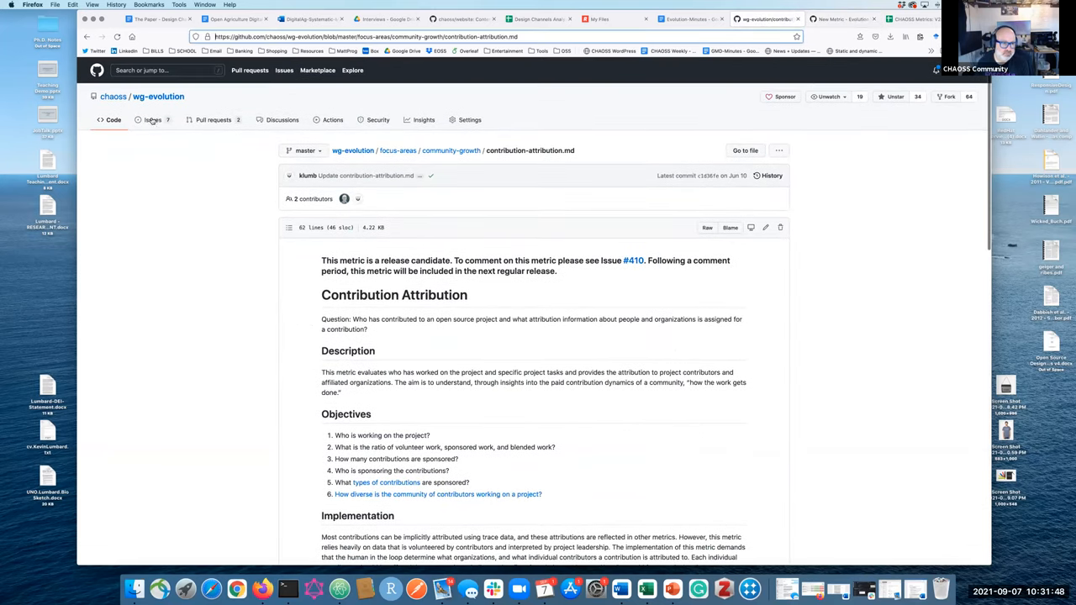
In issue #410's checklist tick the translation-issue, label and website steps, then follow the metric file link.
left_click(152, 119)
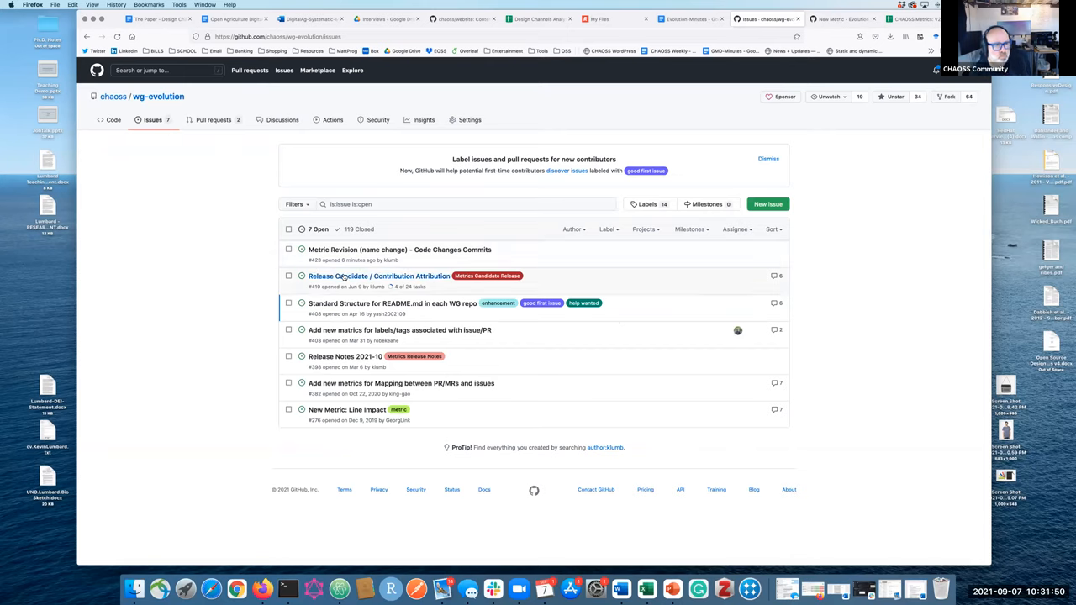
left_click(379, 276)
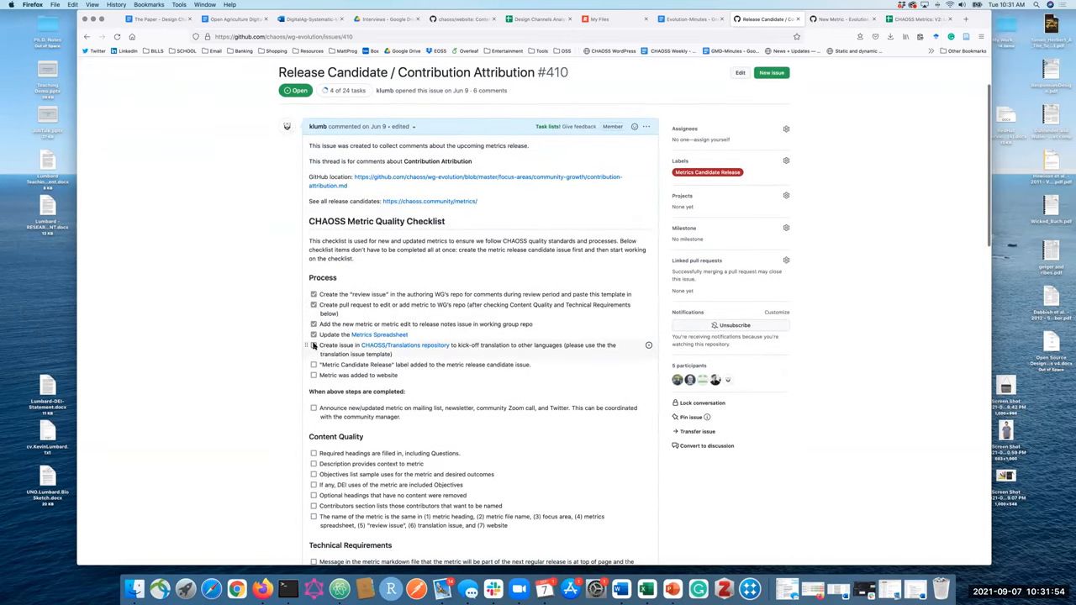
left_click(313, 345)
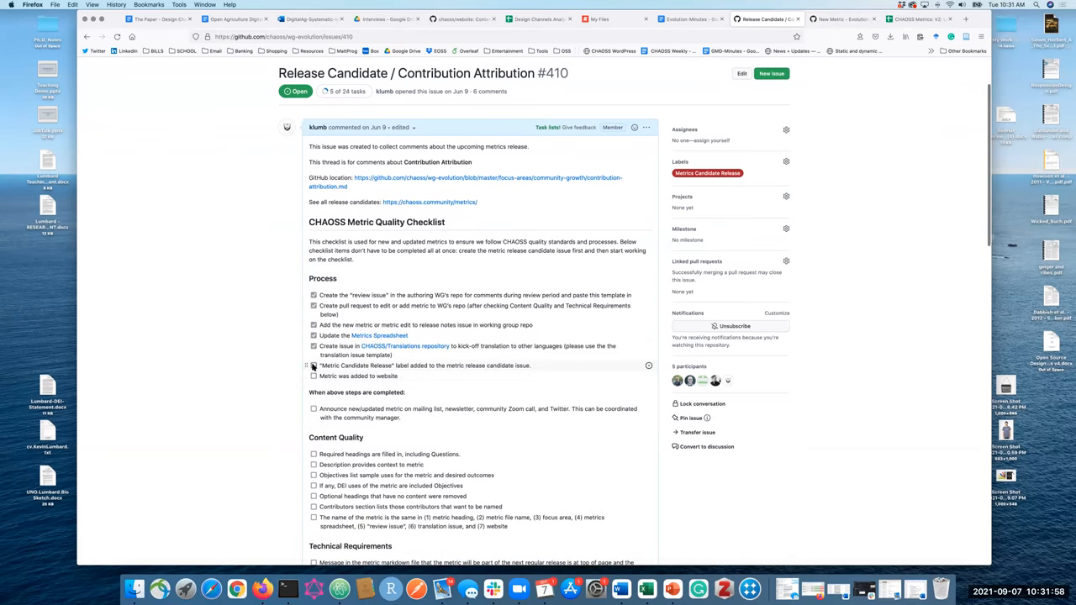
left_click(313, 365)
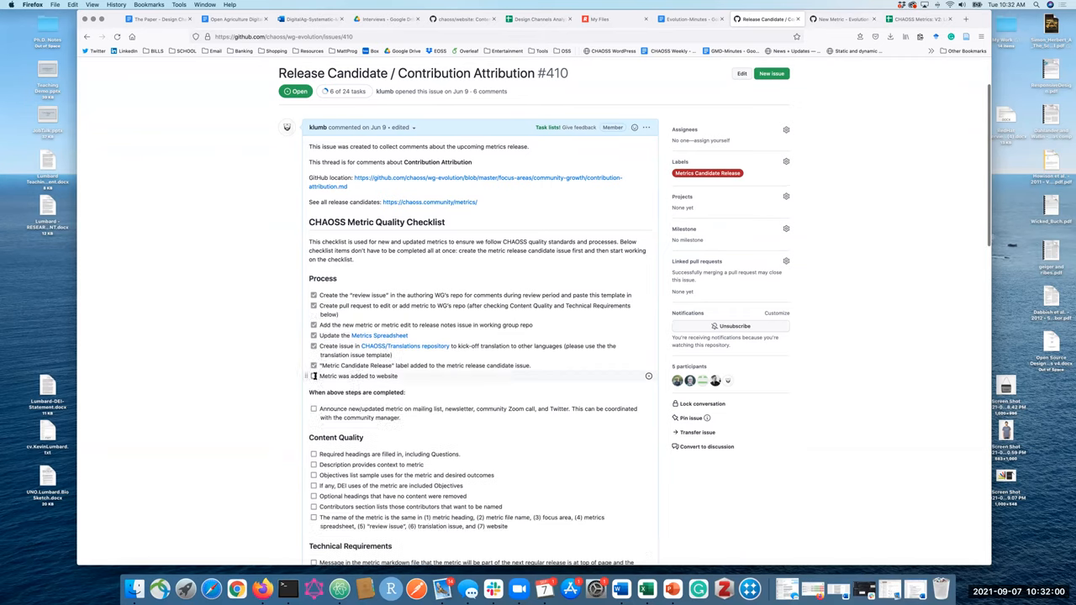
left_click(313, 376)
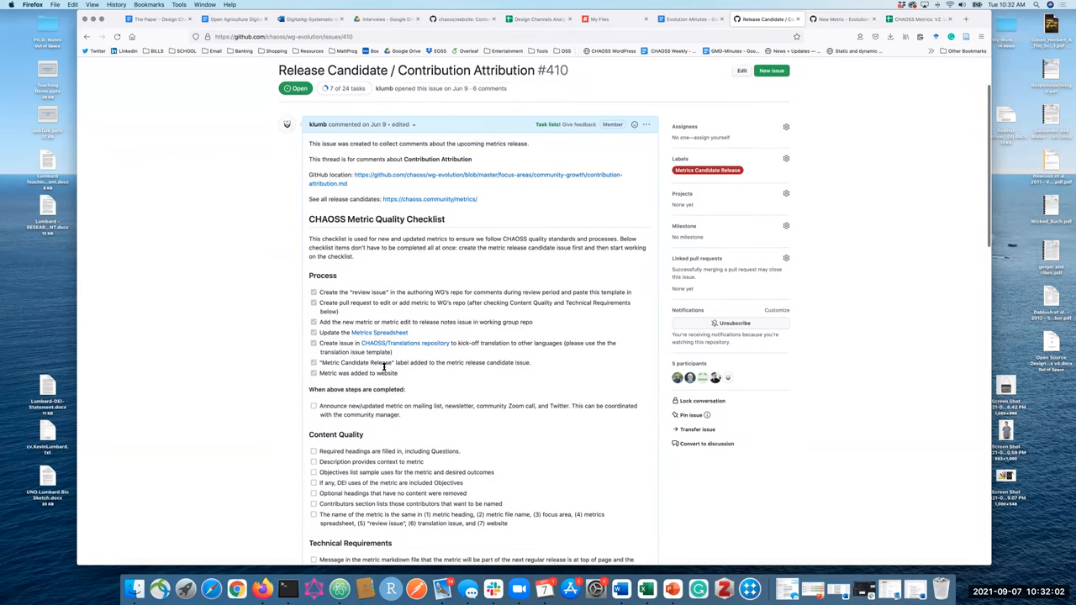
scroll("down", 3)
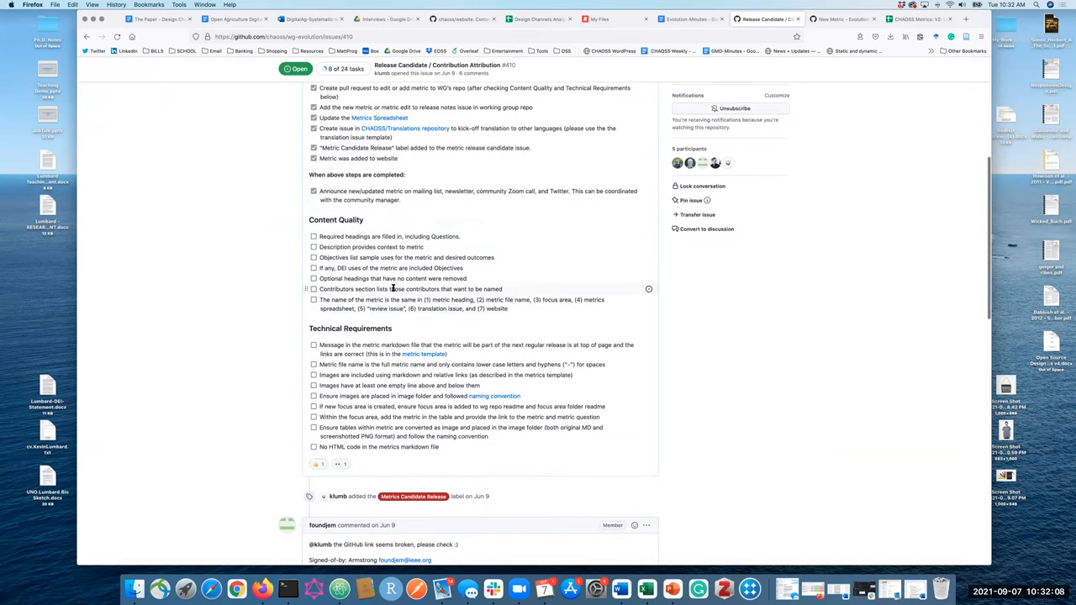
mouse_move(392, 303)
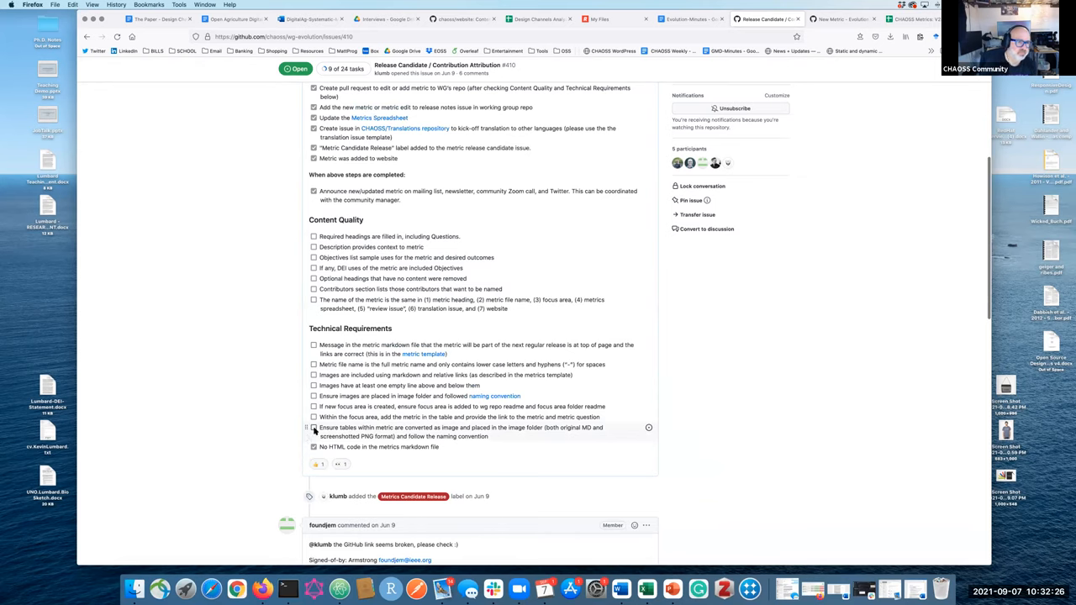
left_click(314, 428)
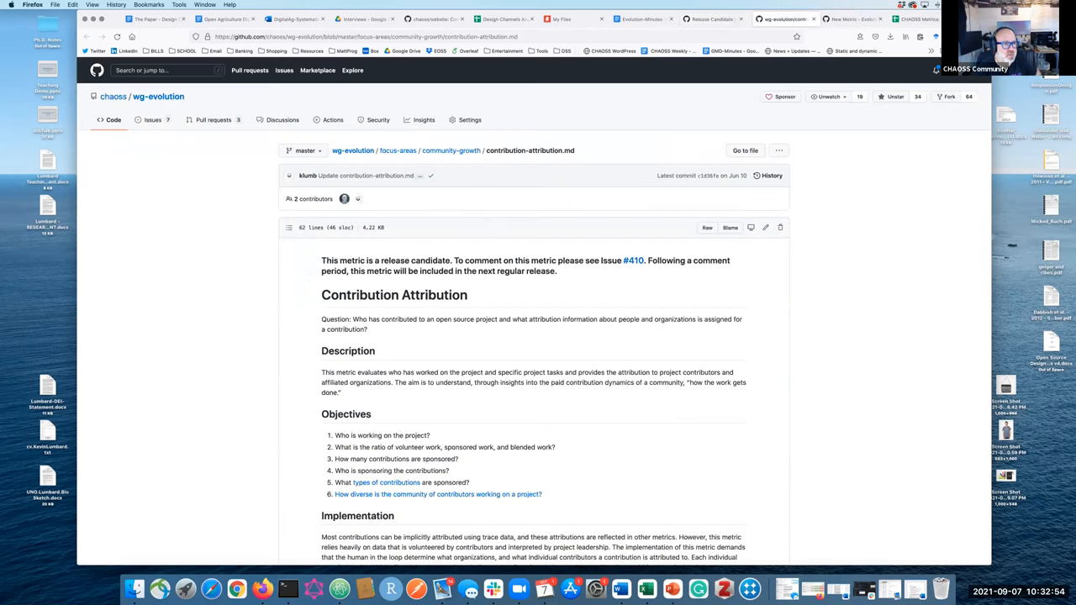
Return to issue #410's checklist, now showing 8 of 24 tasks.
left_click(633, 259)
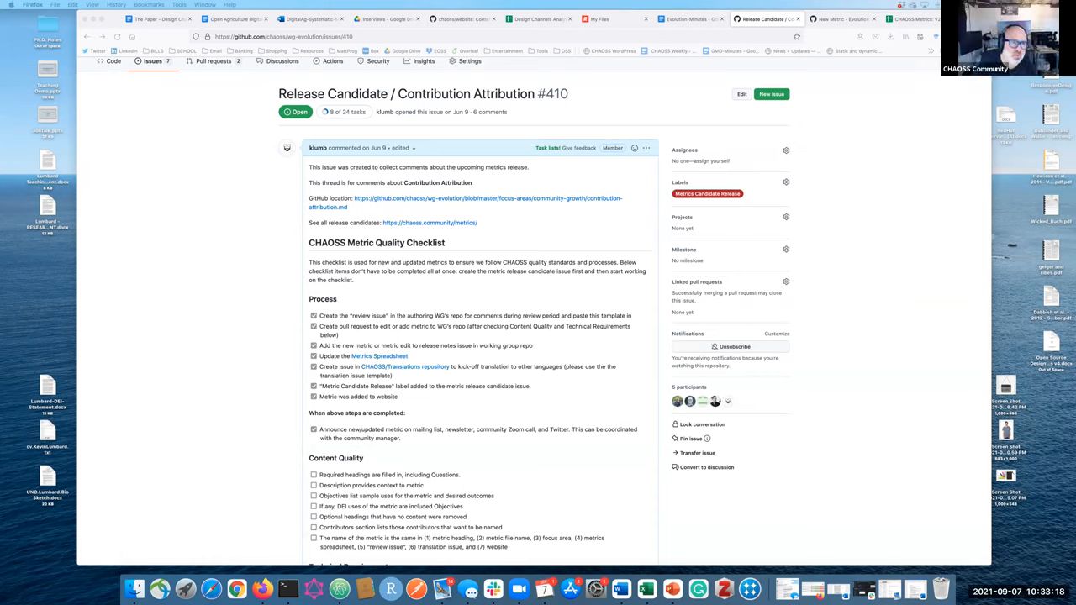
mouse_move(224, 399)
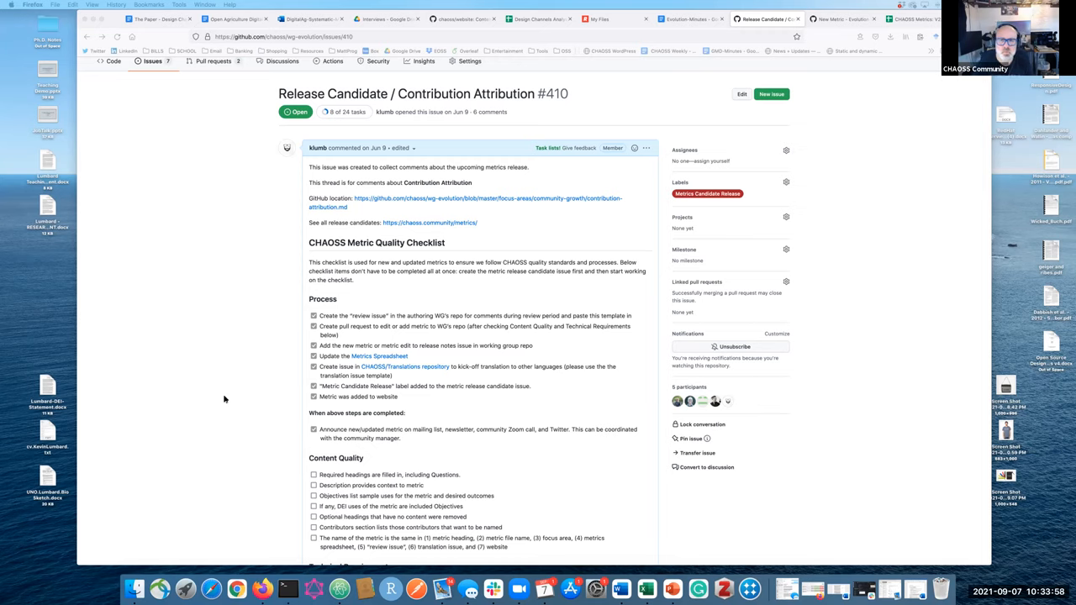
mouse_move(269, 357)
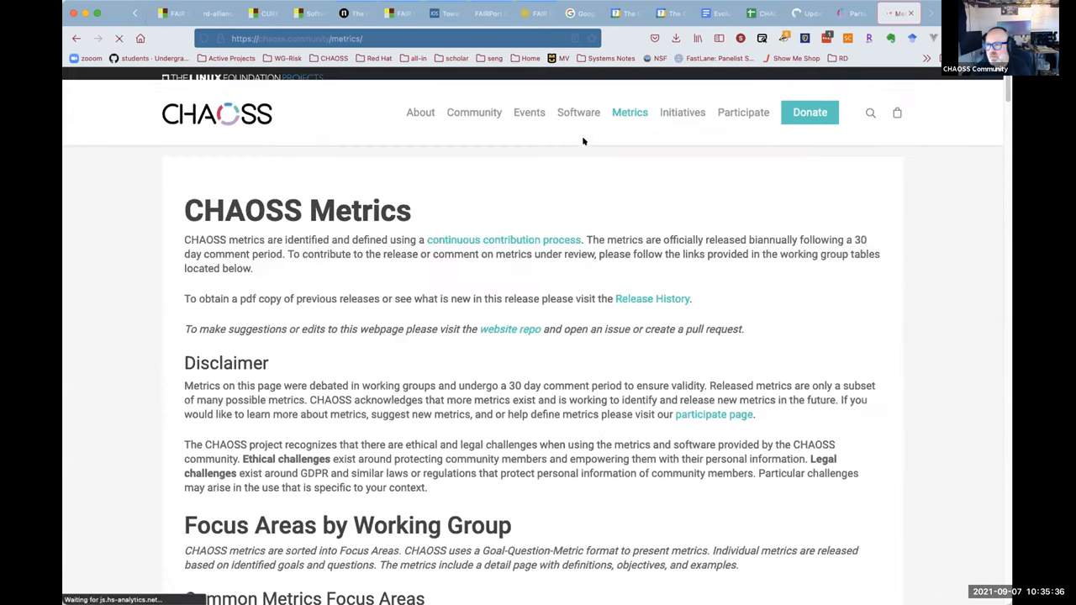
Jump to the Community Growth focus area and scroll to its table listing Contribution Attribution under review.
scroll("down", 3)
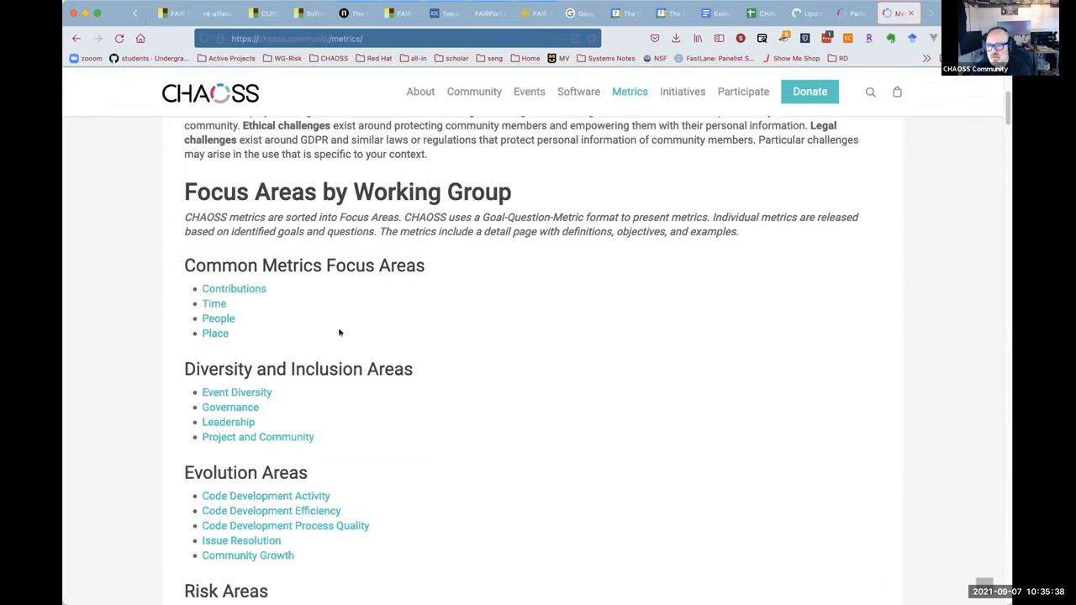
scroll("down", 3)
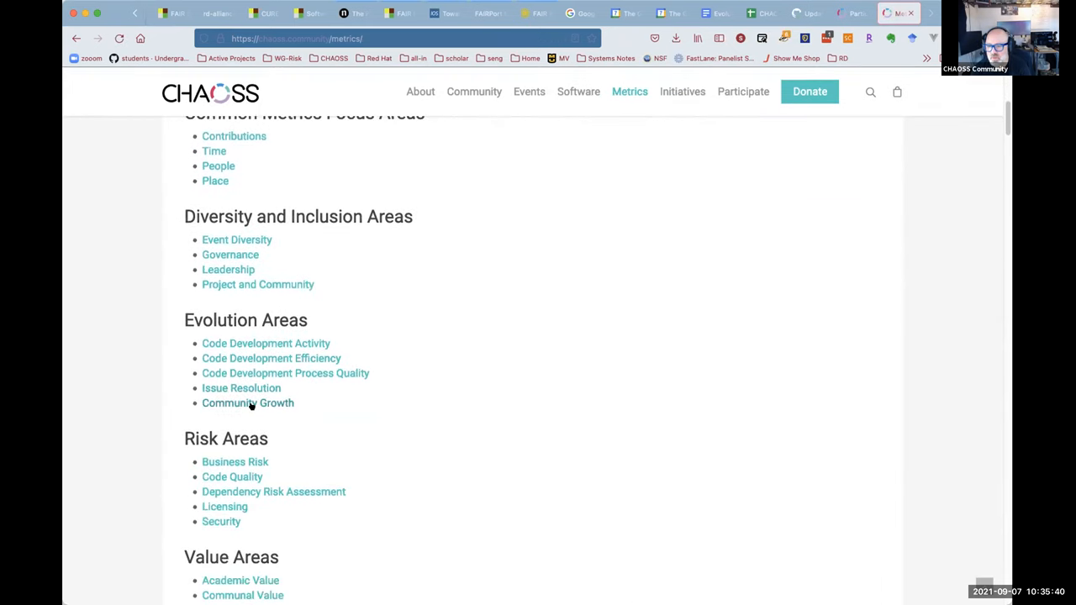
left_click(247, 402)
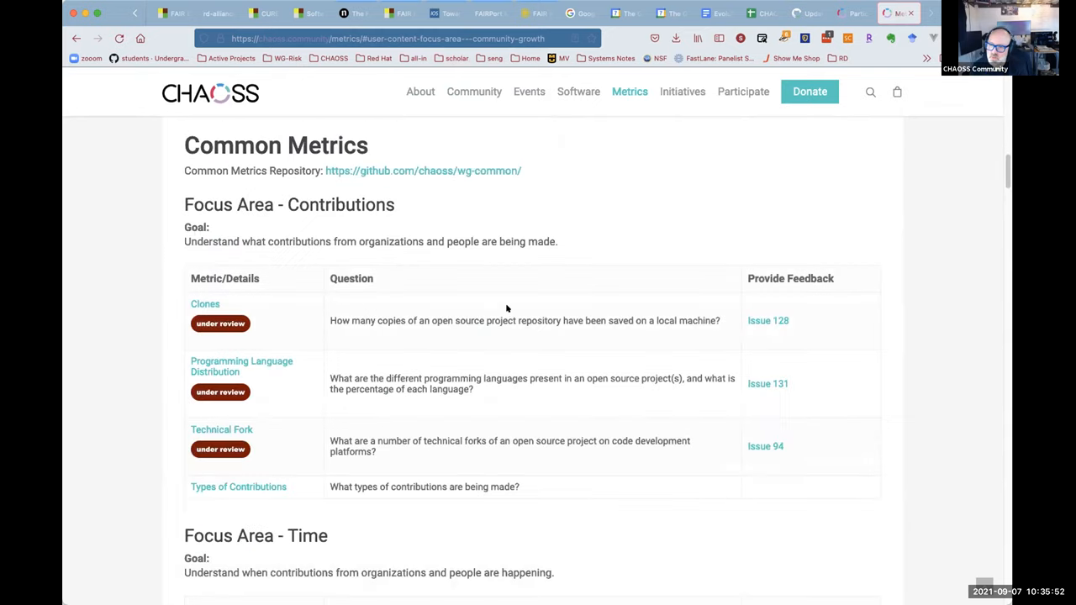
scroll("down", 3)
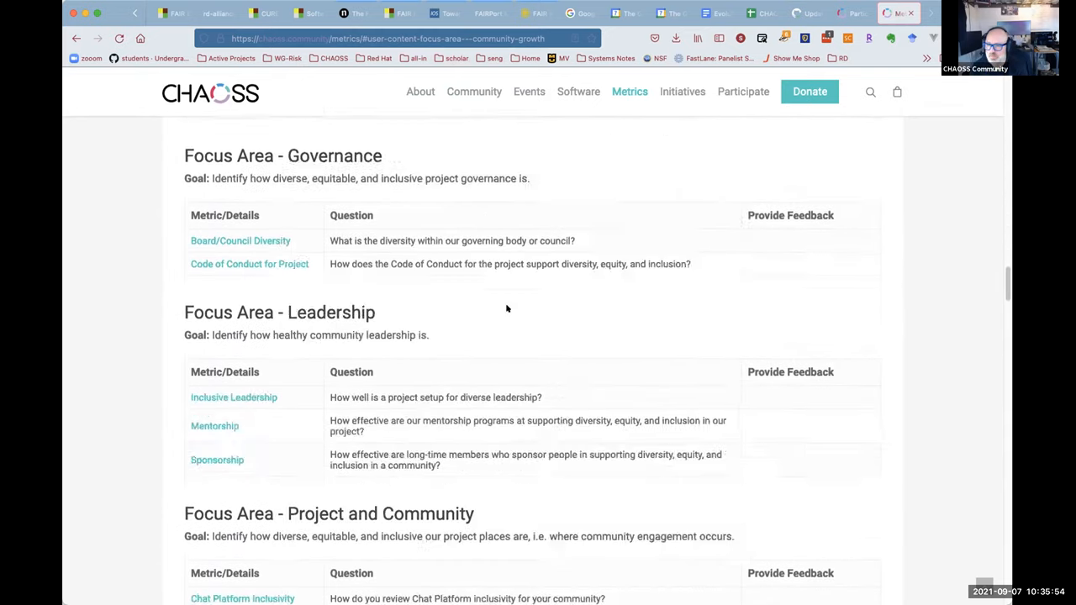
scroll("down", 3)
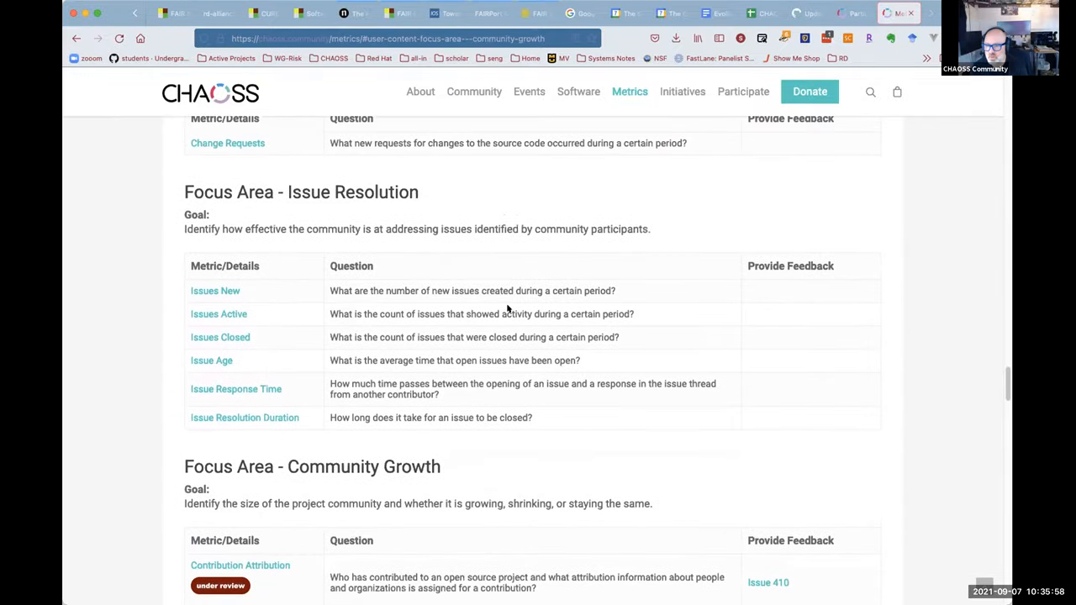
scroll("down", 3)
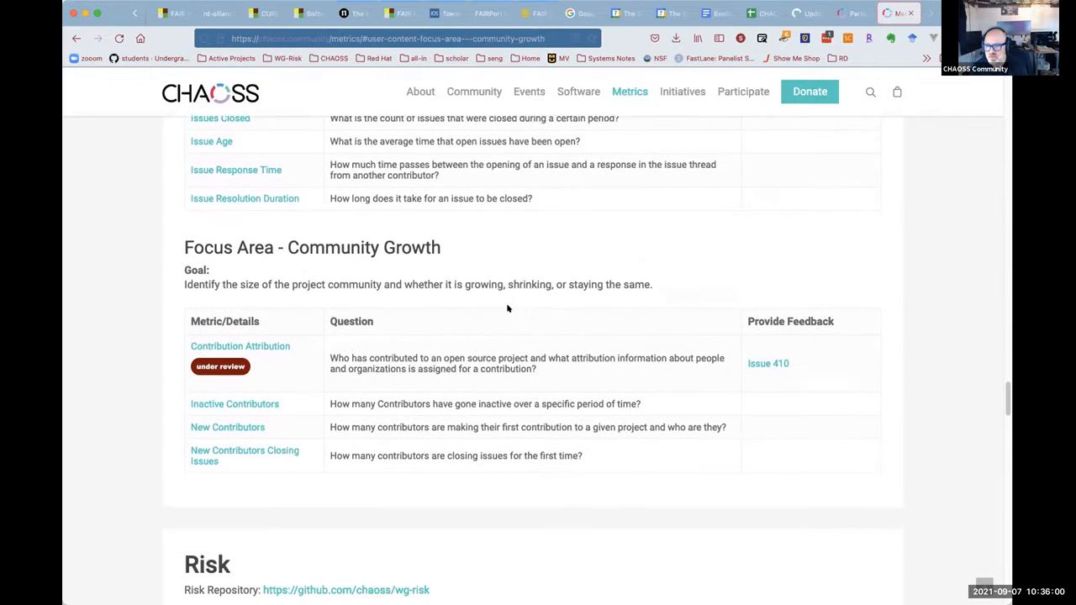
mouse_move(668, 340)
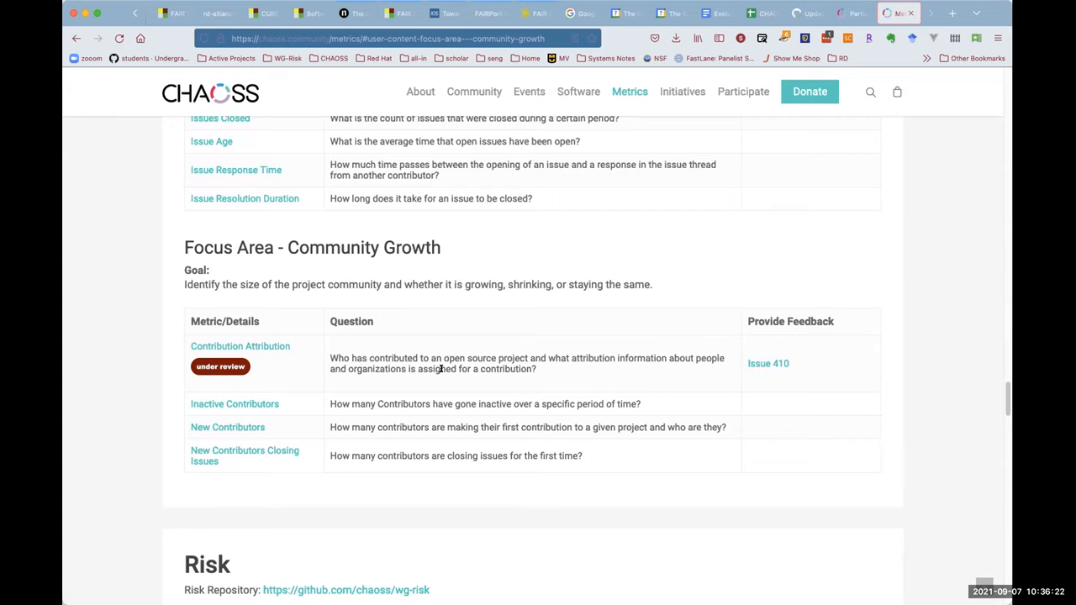
scroll("down", 3)
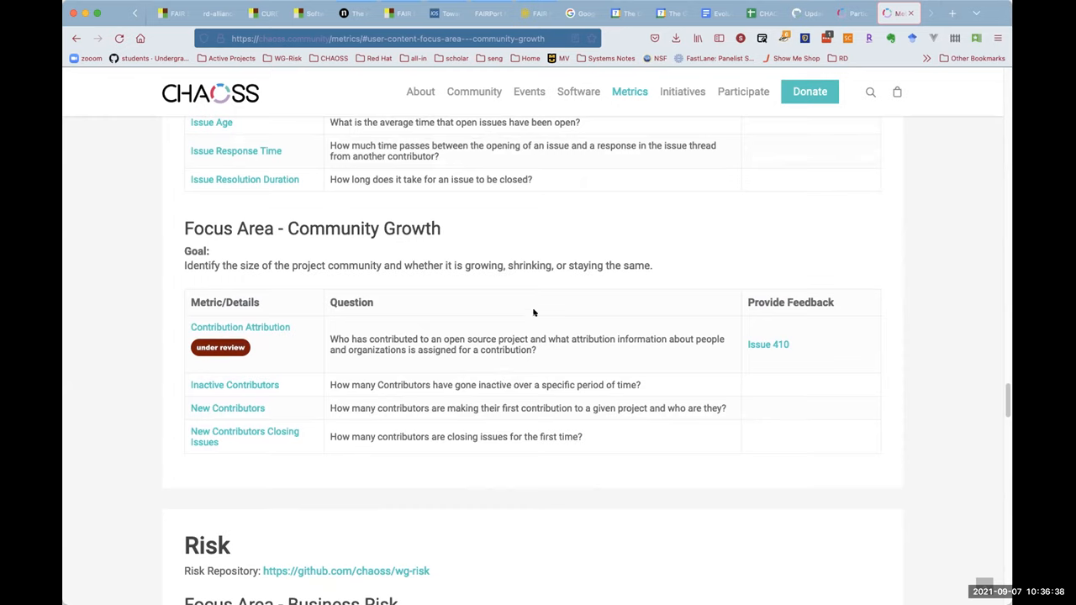
mouse_move(535, 311)
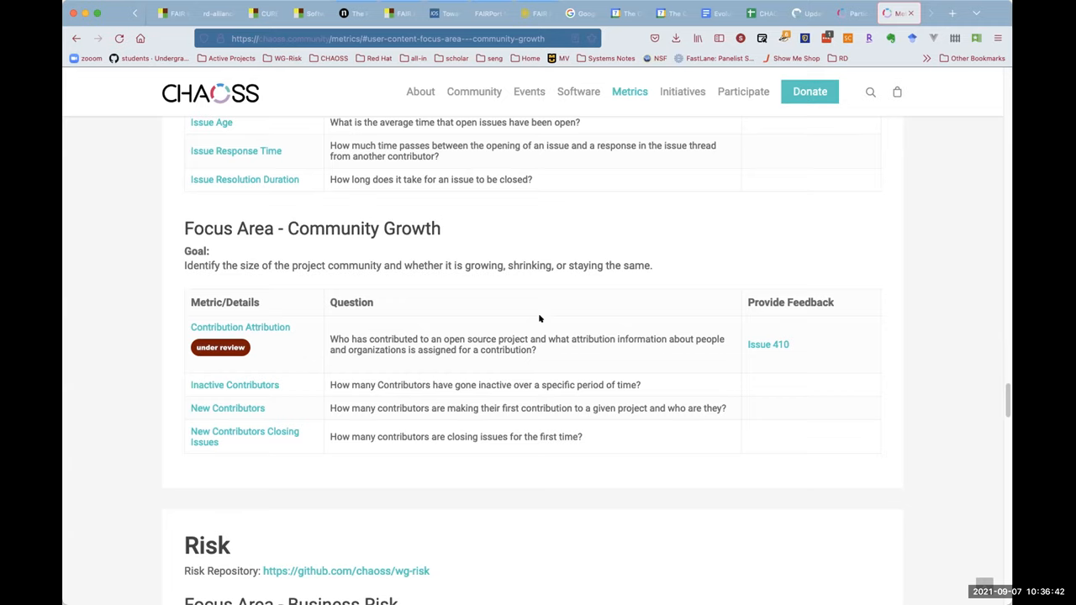
mouse_move(540, 305)
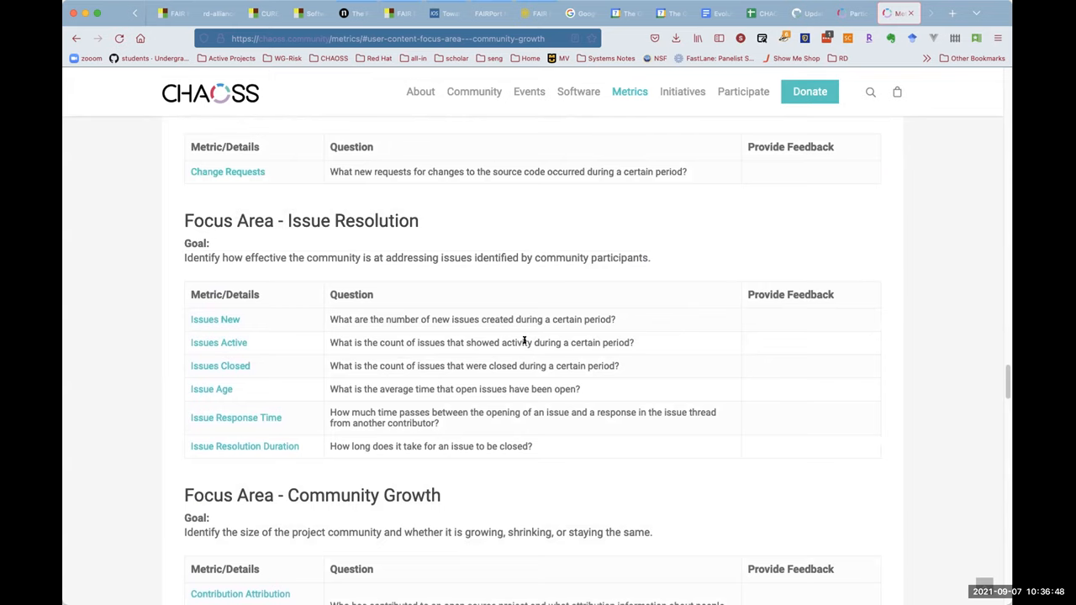
scroll("down", 3)
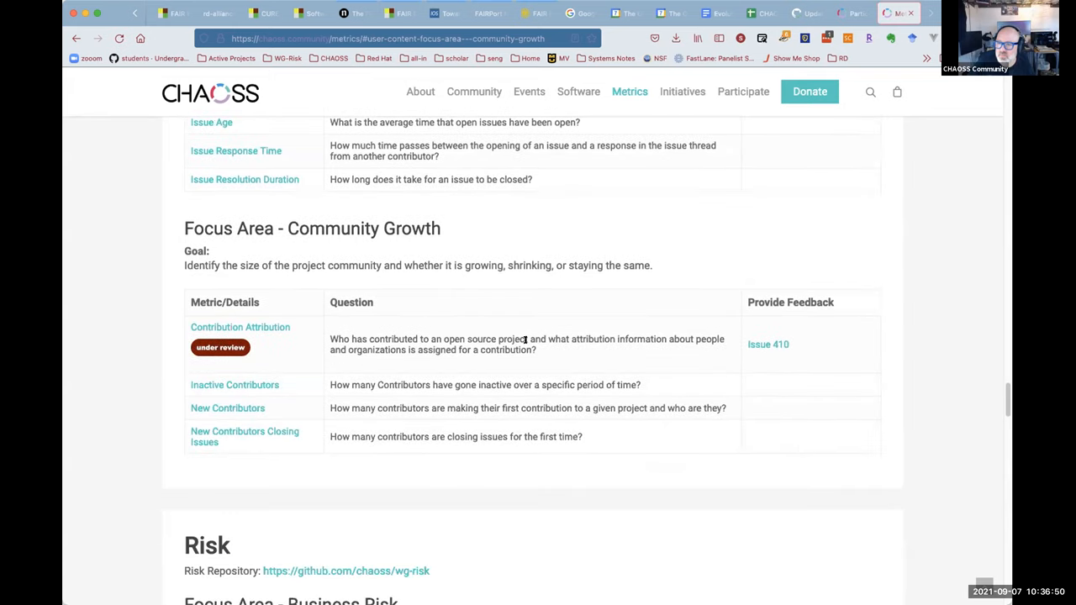
scroll("down", 3)
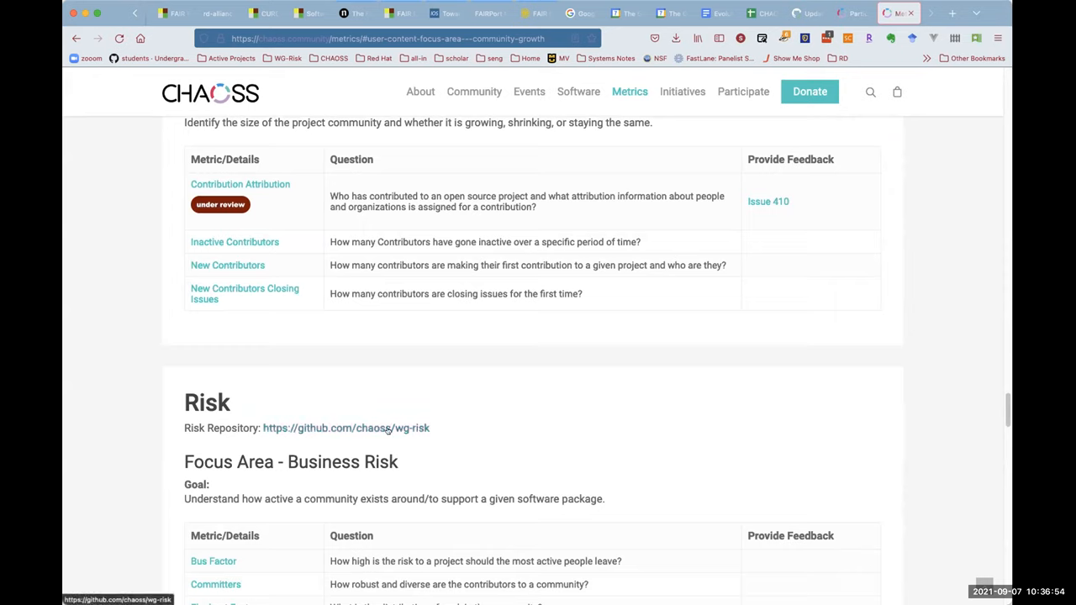
mouse_move(213, 560)
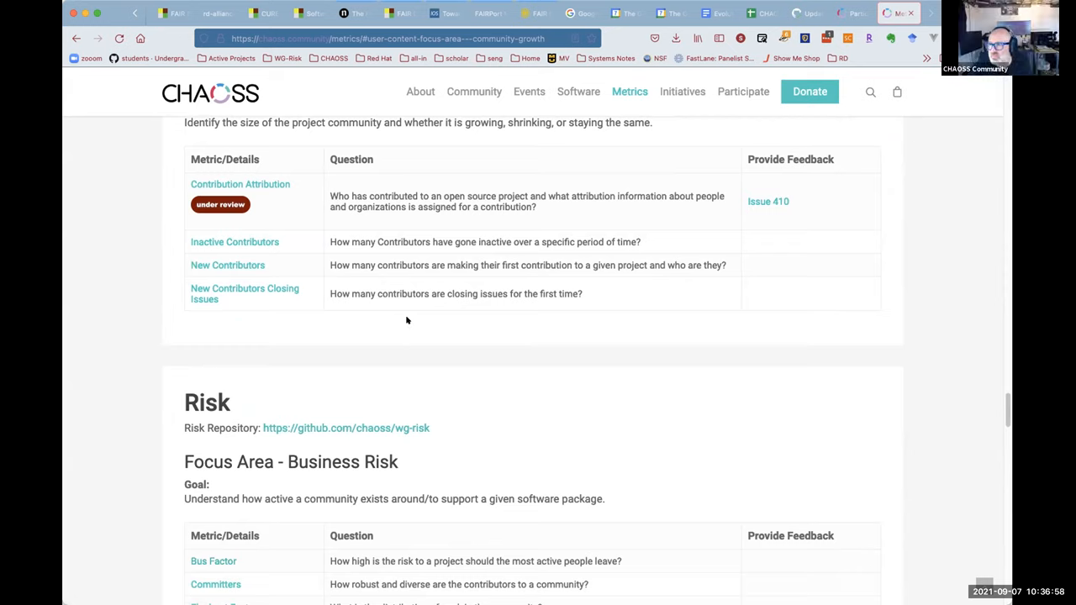
mouse_move(410, 312)
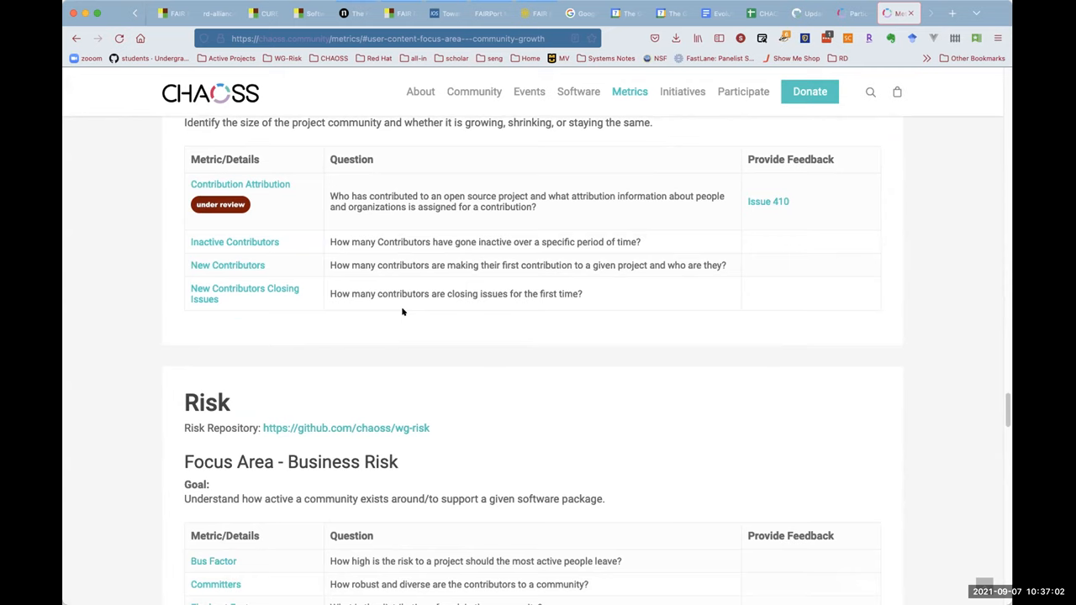
scroll("up", 3)
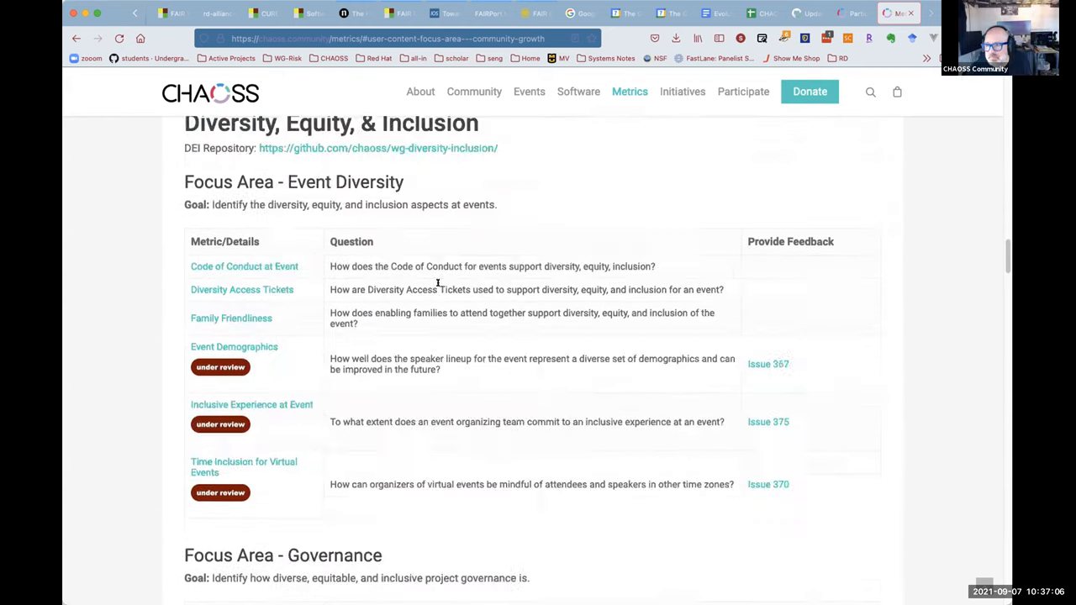
left_click(387, 38)
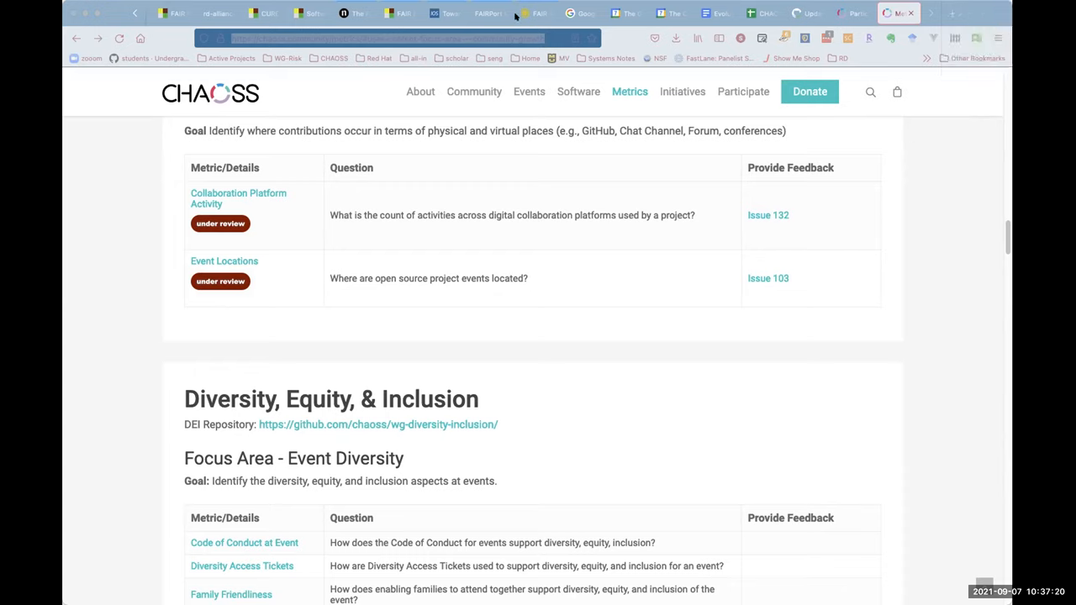
mouse_move(367, 293)
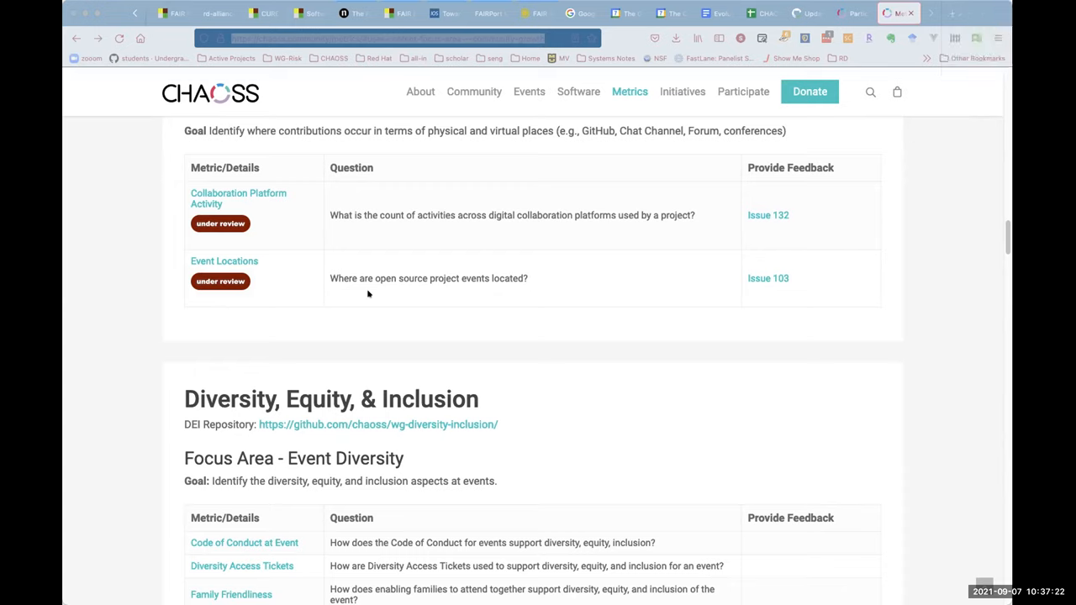